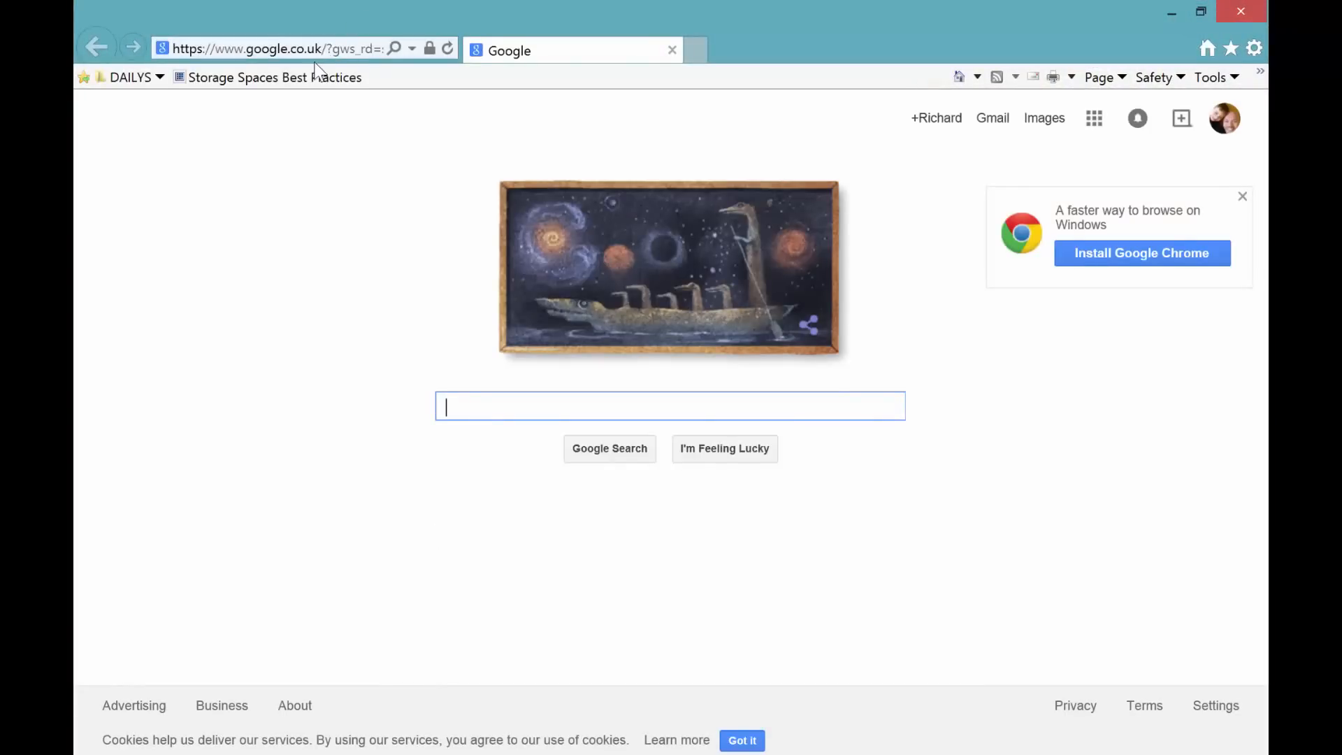
Go to raspberrypi.org/downloads and download the Raspbian Debian Wheezy ZIP image
{"action": "type", "text": "https://www.raspberrypi.org/downloads/"}
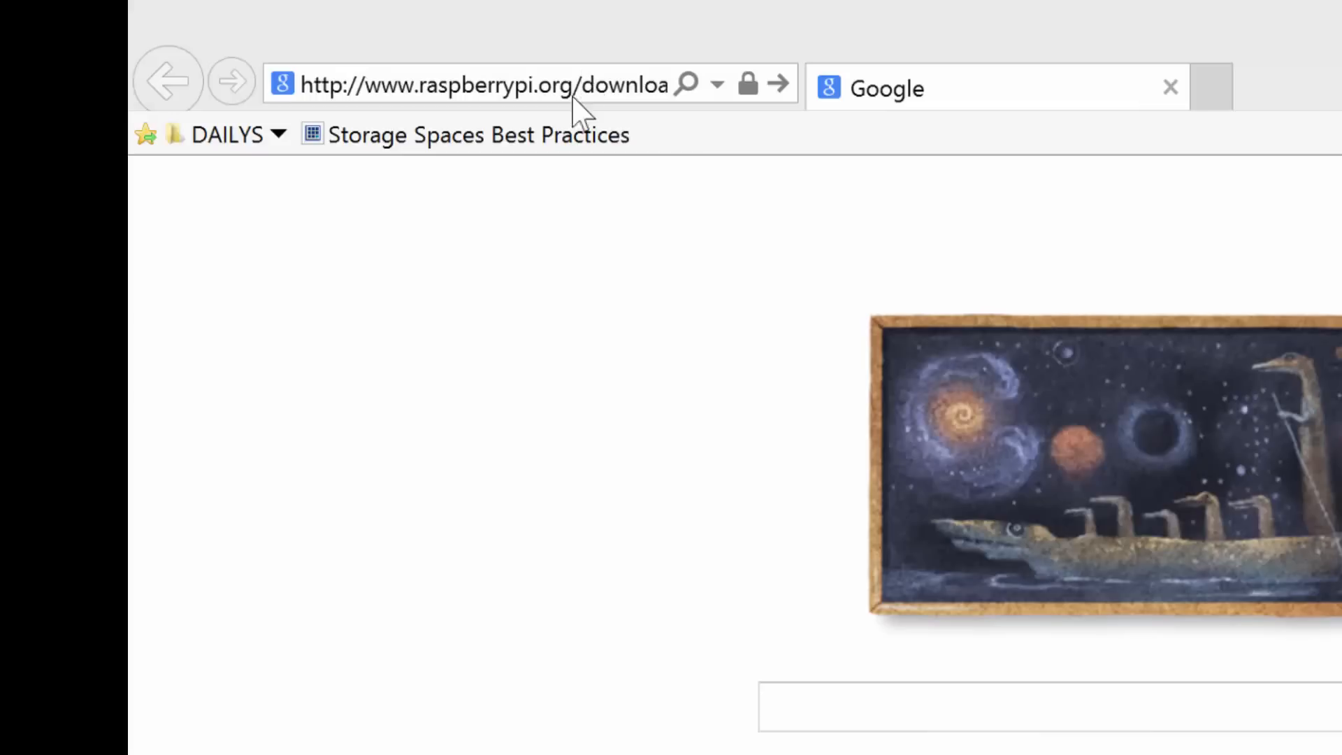
{"action": "mouse_move", "coordinate": [571, 109]}
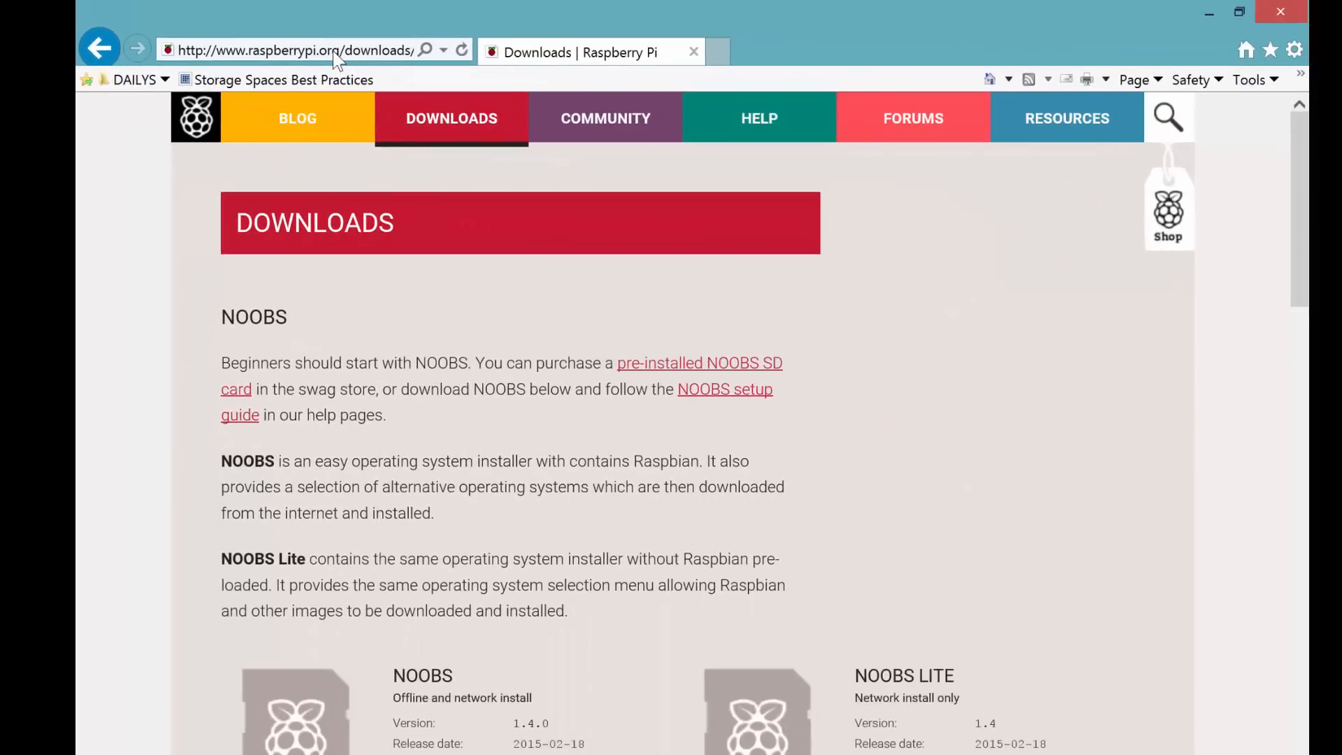
{"action": "scroll", "scroll_direction": "down", "scroll_amount": 3}
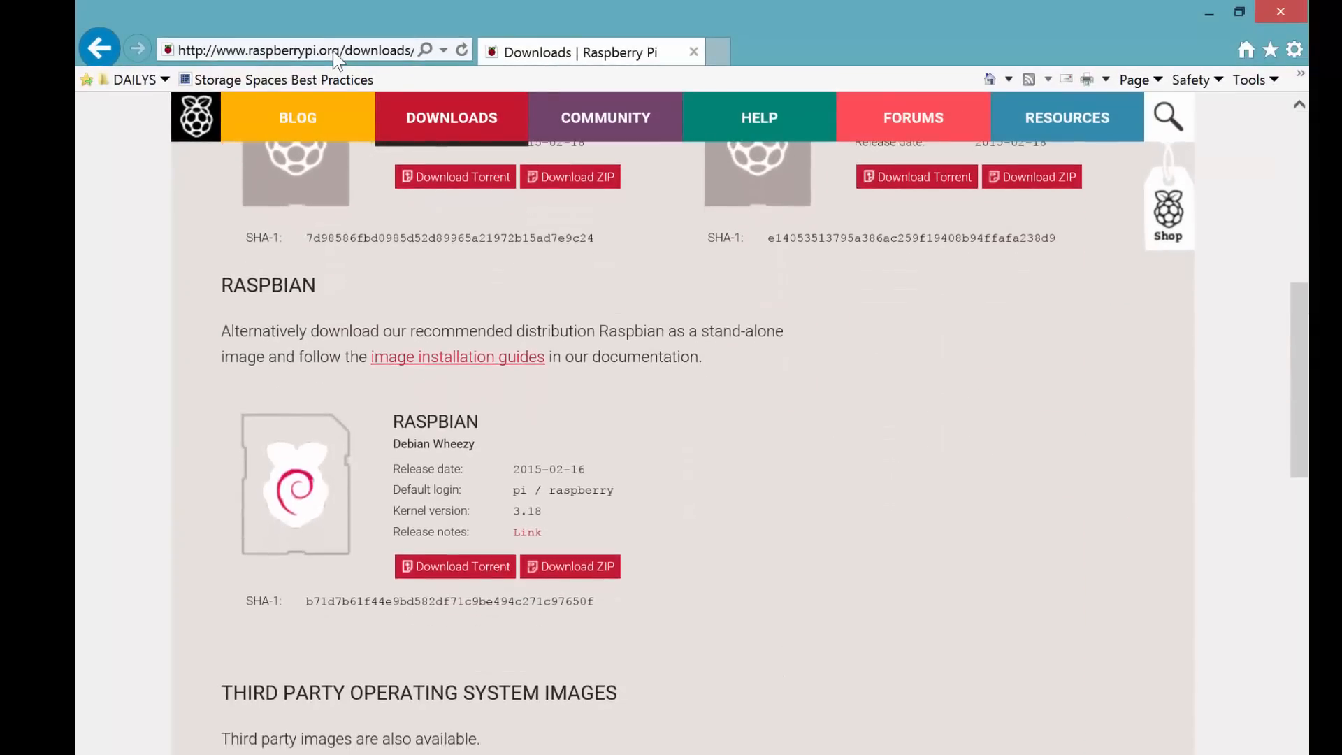
{"action": "left_click", "coordinate": [571, 566]}
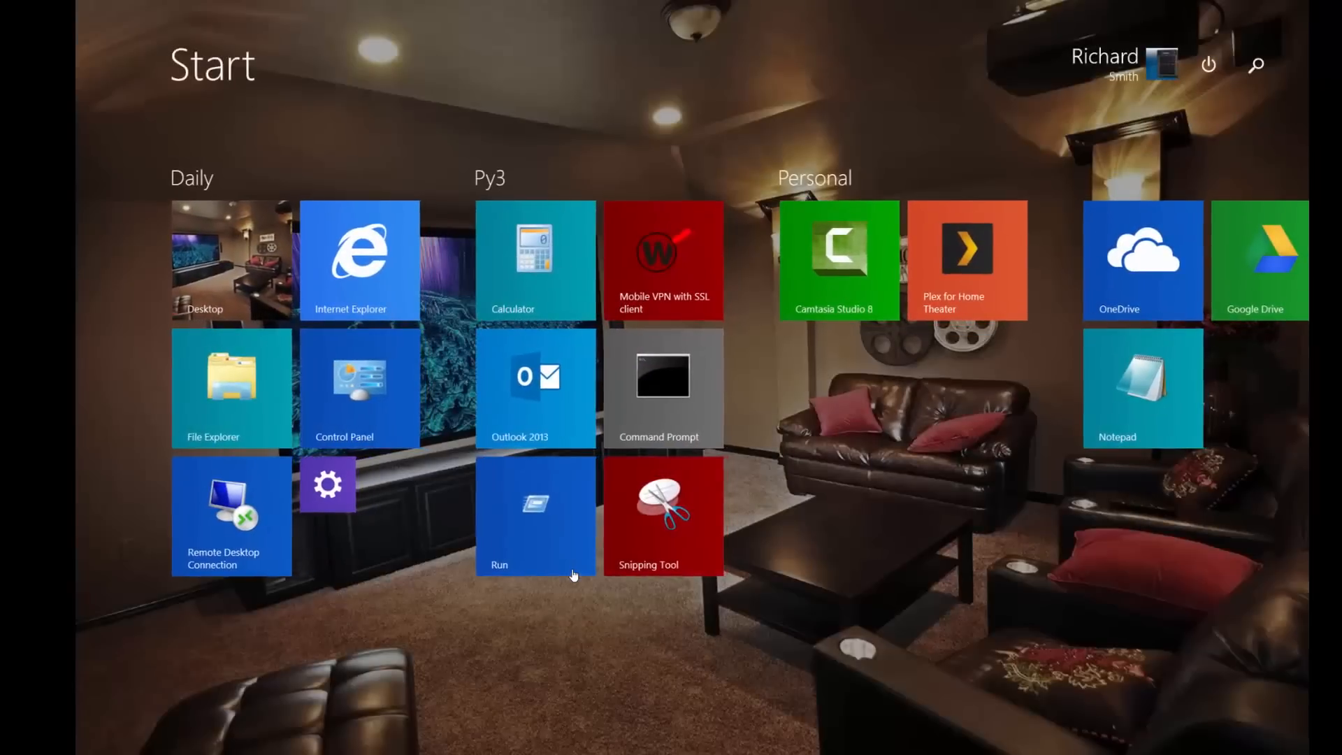
Launch Win32DiskImager from Start search and browse to the Desktop for the image file
{"action": "type", "text": "win32DiskImager"}
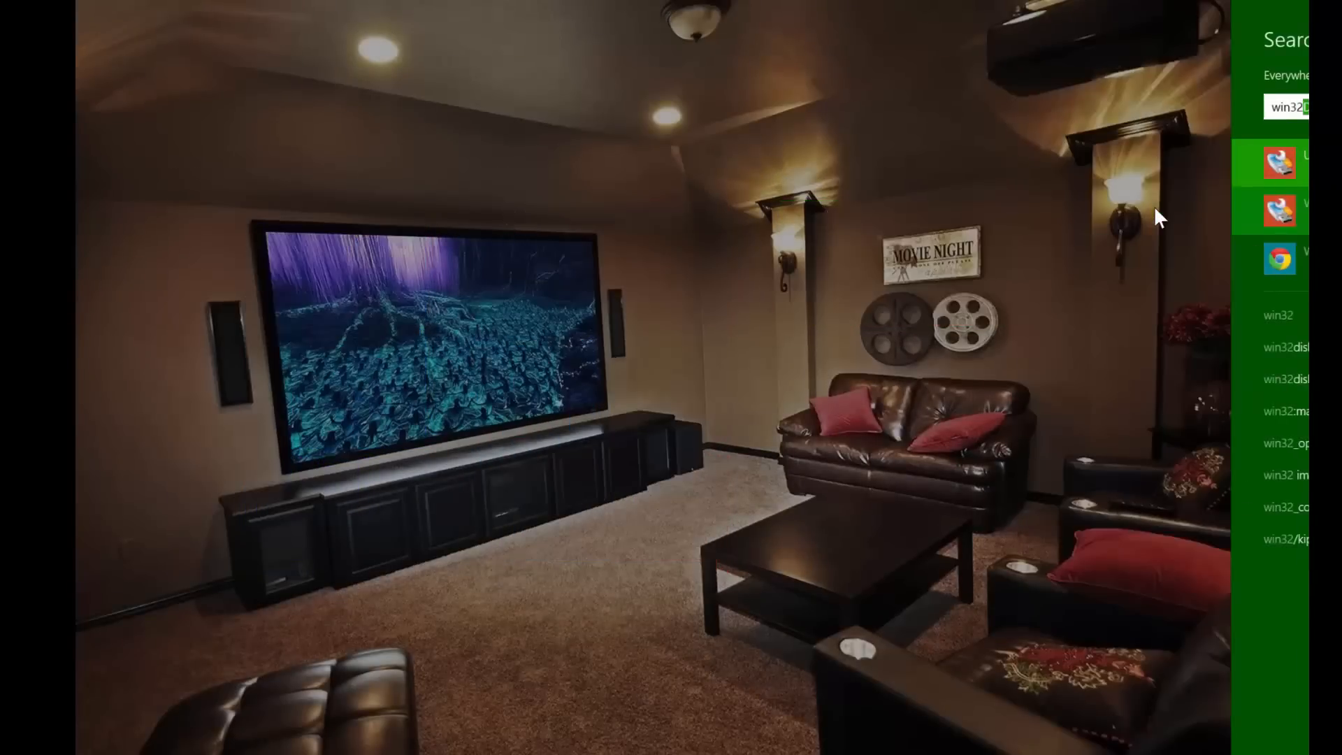
{"action": "left_click", "coordinate": [1280, 160]}
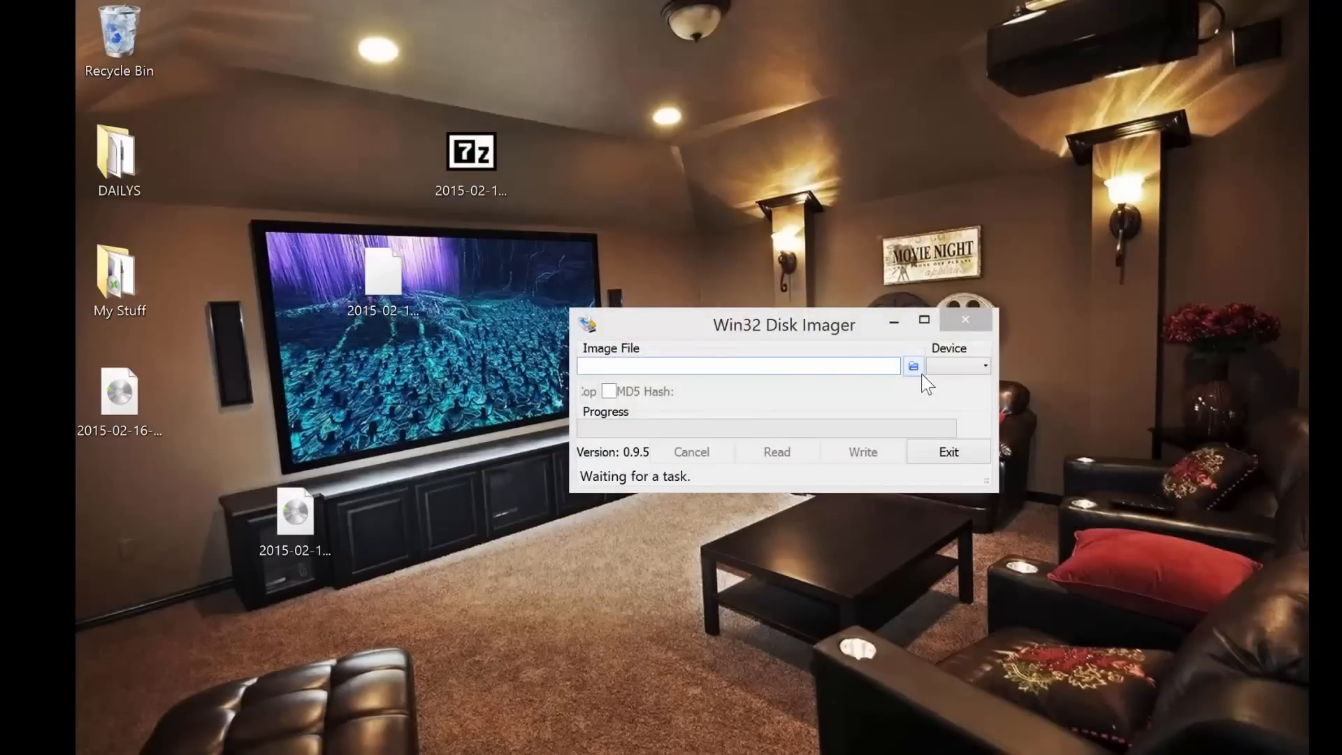
{"action": "left_click", "coordinate": [914, 366]}
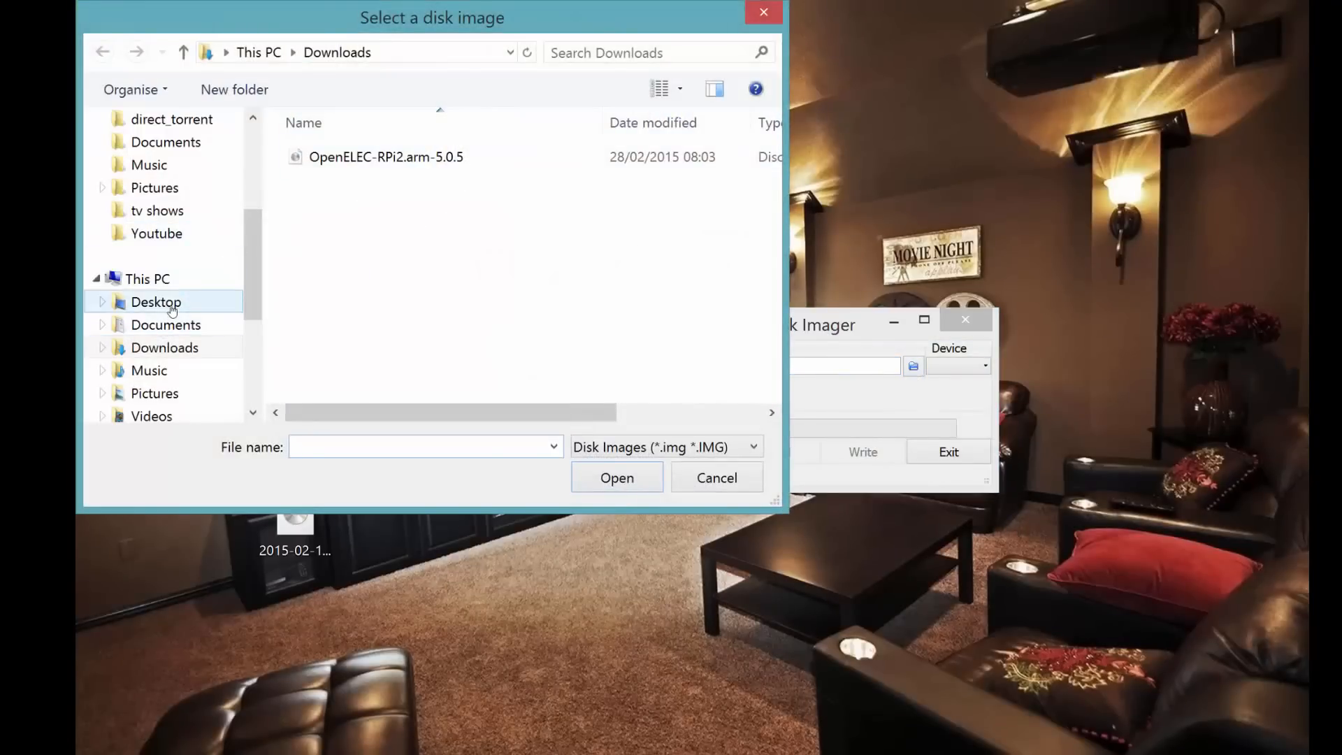
{"action": "left_click", "coordinate": [155, 302]}
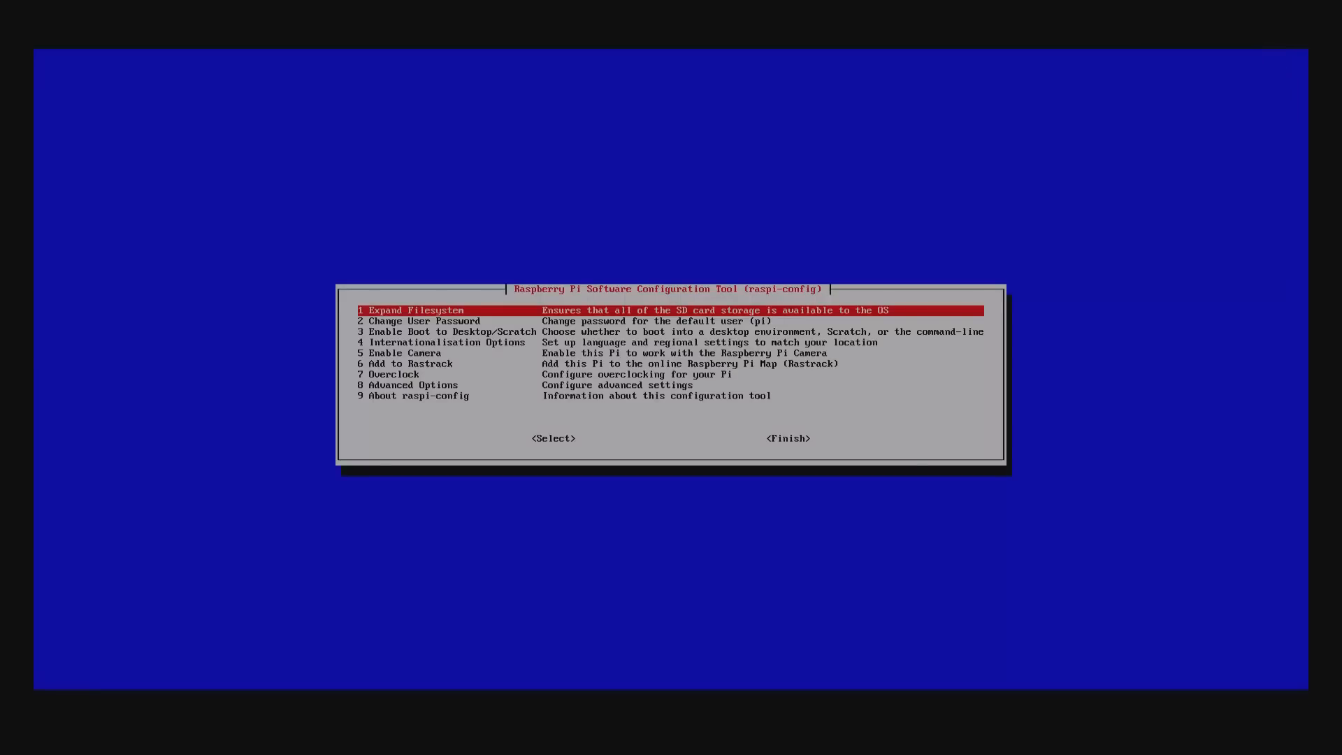
Expand the filesystem, set a new password for the pi user, and reboot the Pi
{"action": "left_click", "coordinate": [554, 438]}
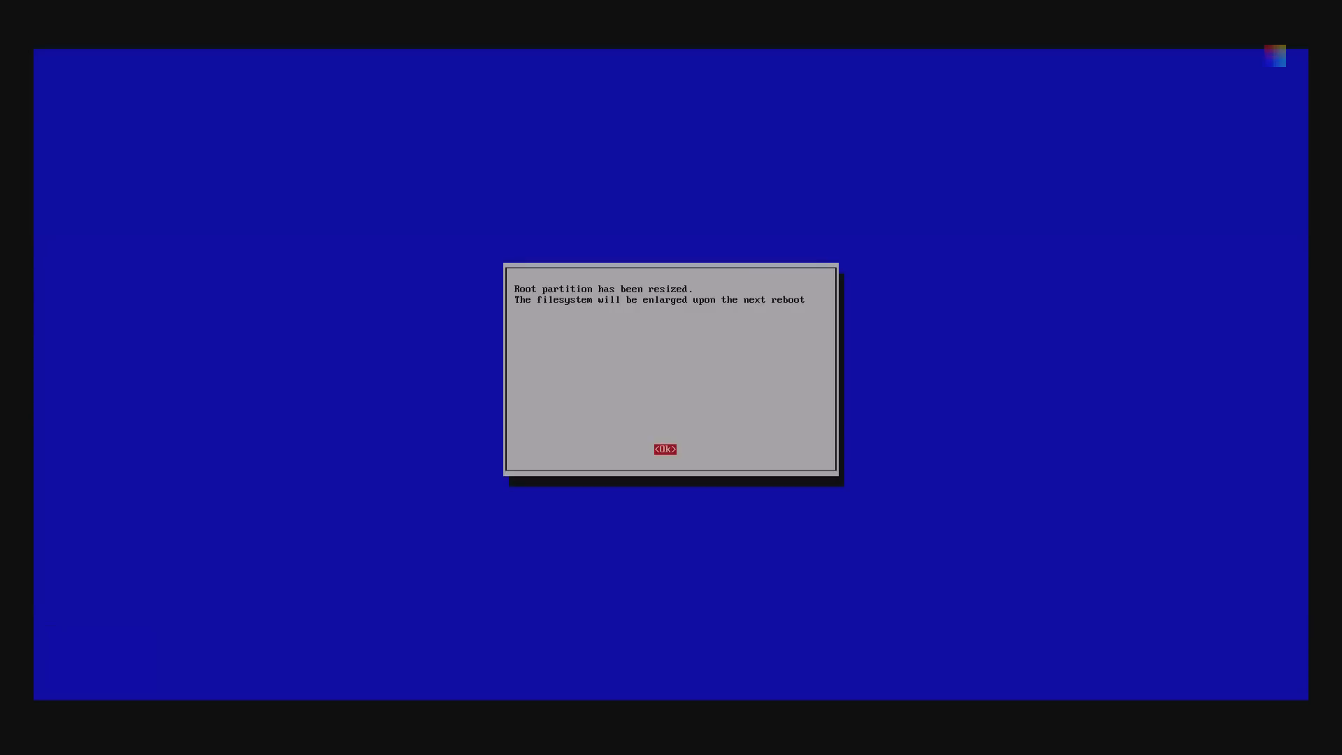
{"action": "left_click", "coordinate": [665, 450]}
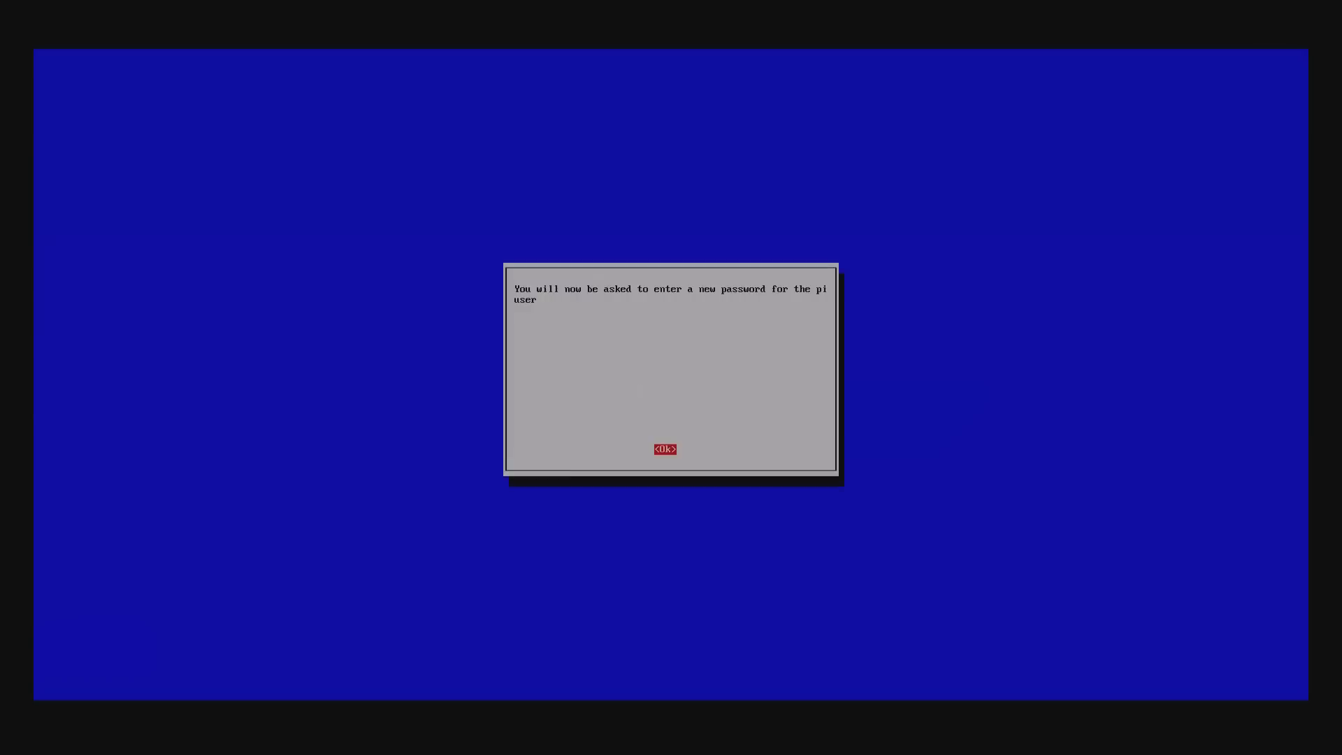
{"action": "left_click", "coordinate": [666, 450]}
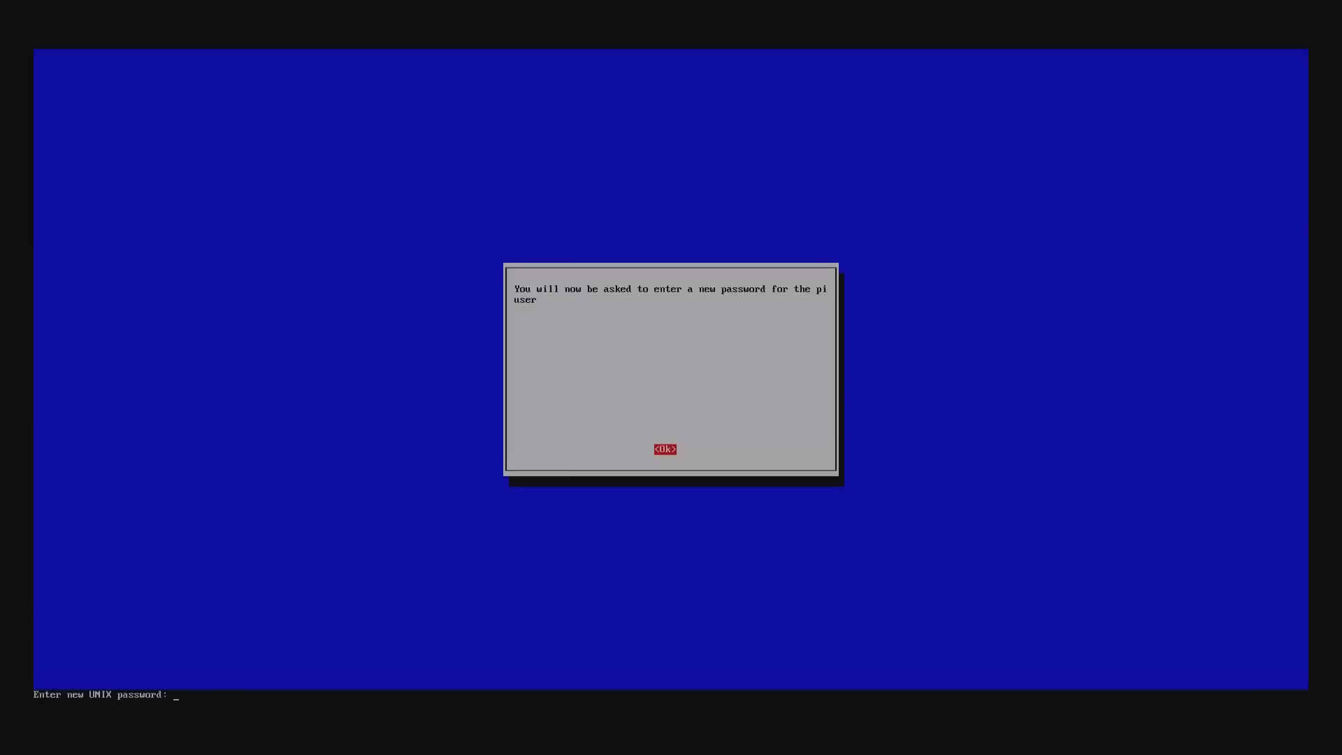
{"action": "key", "text": "Enter"}
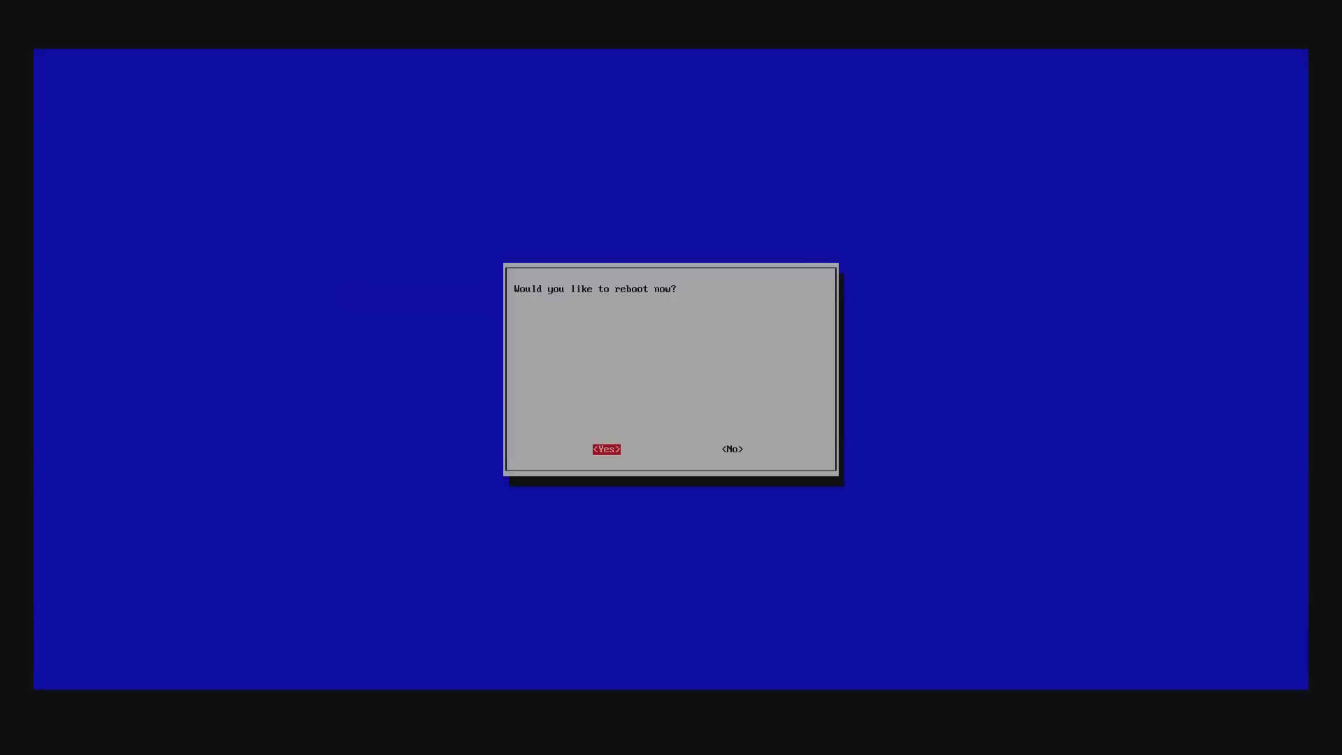
{"action": "left_click", "coordinate": [606, 448]}
{"action": "type", "text": "pi"}
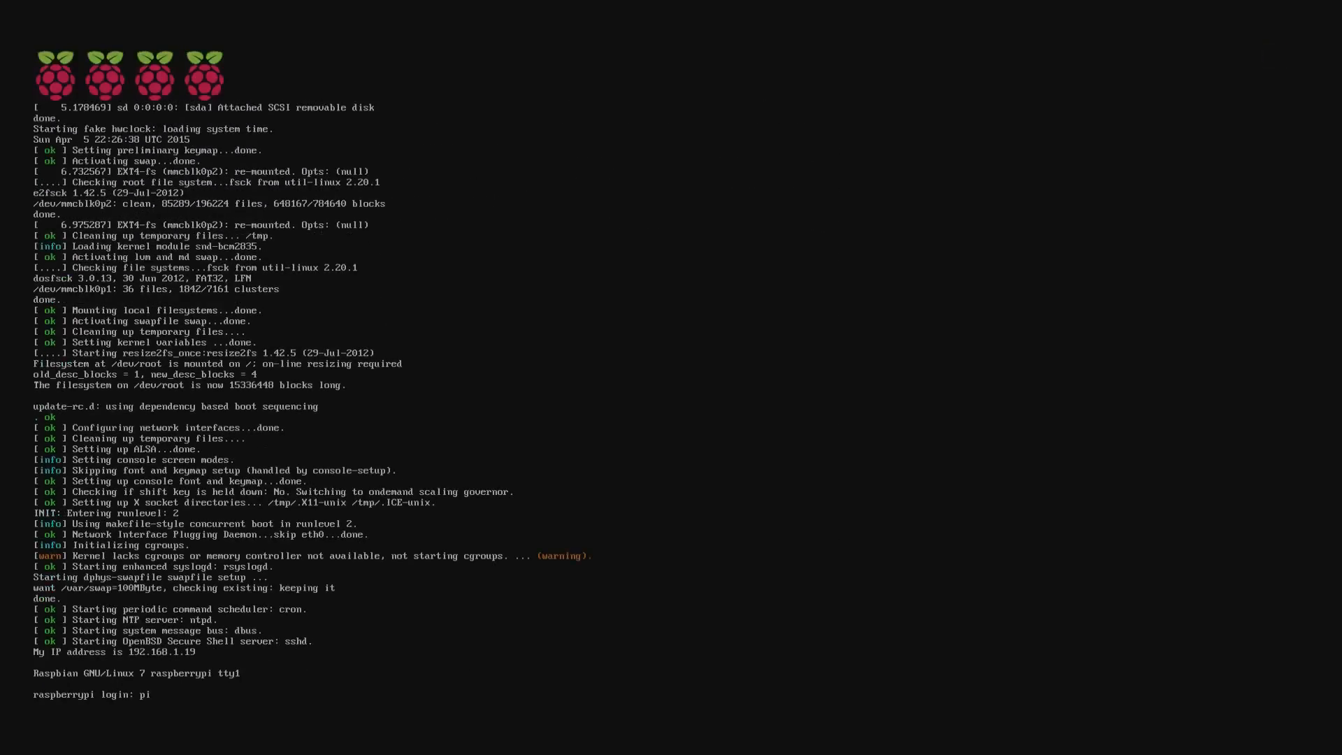
Log in as pi and run sudo apt-get update to refresh the package lists
{"action": "key", "text": "Enter"}
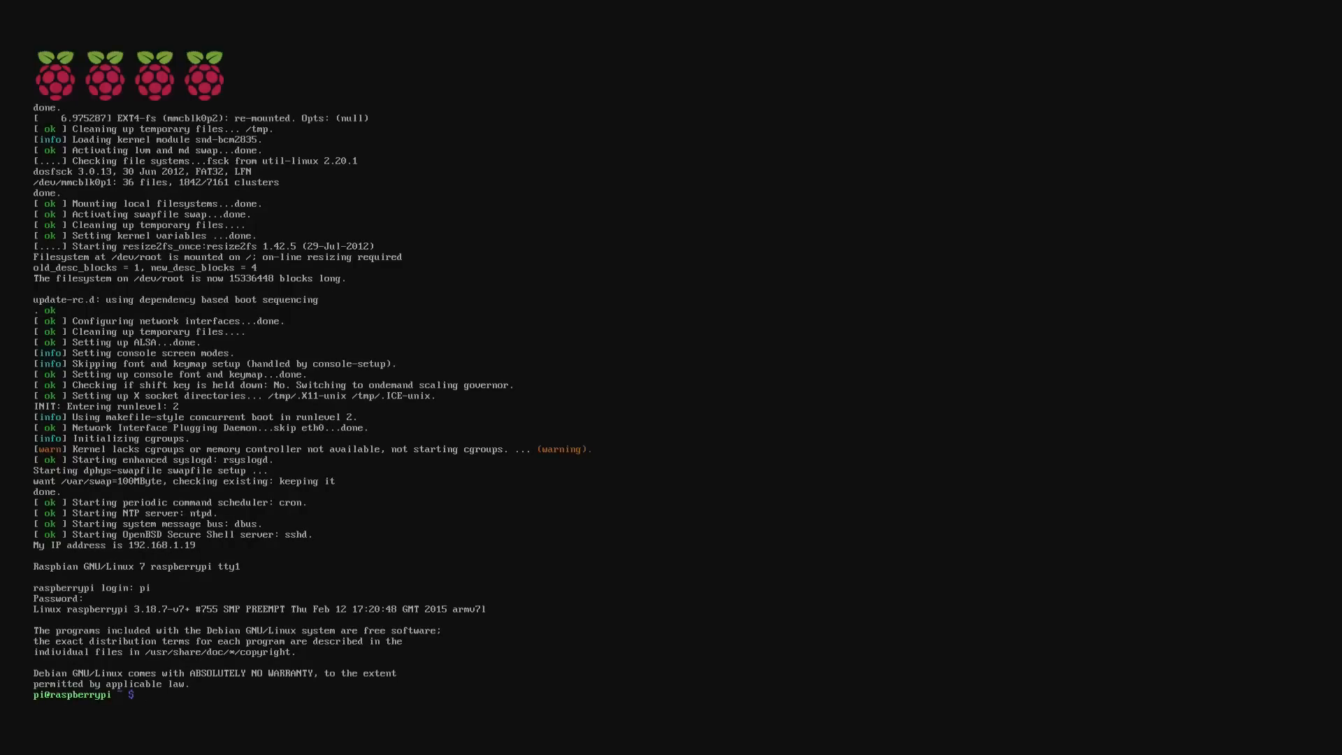
{"action": "type", "text": "sudo apt-"}
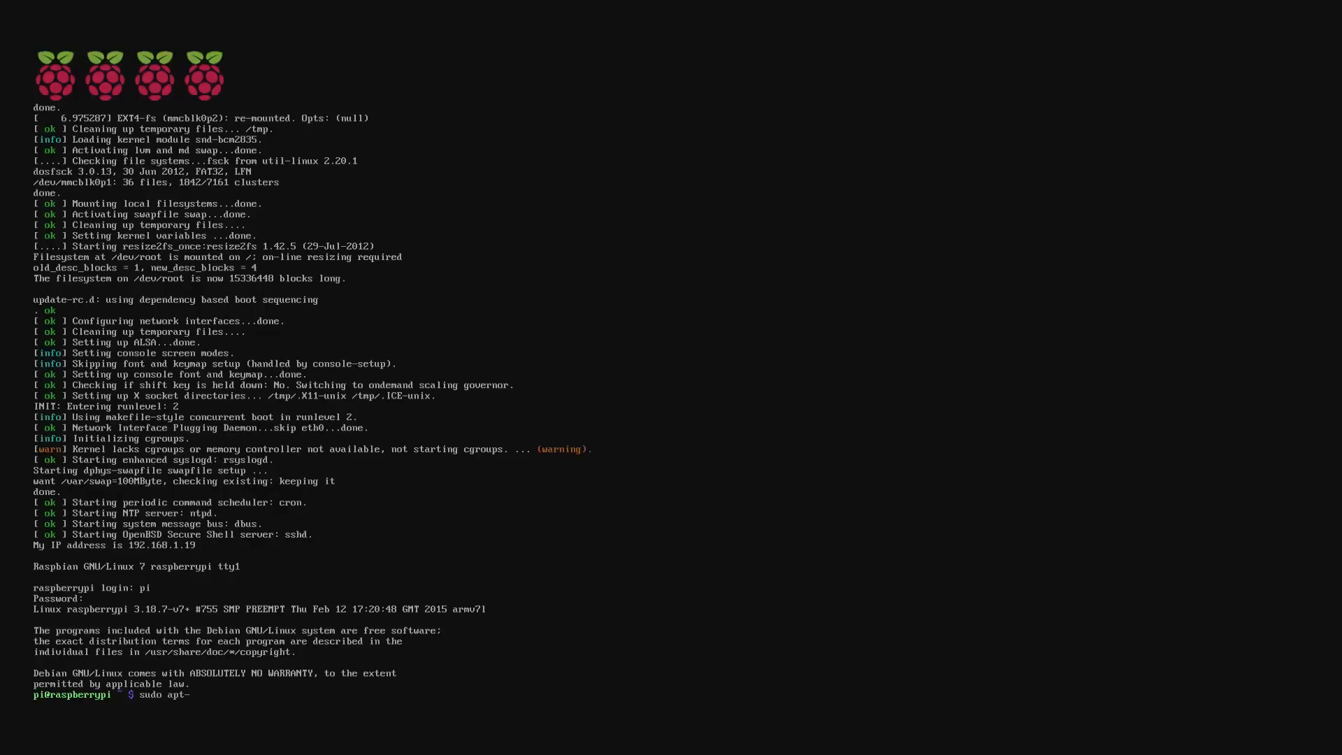
{"action": "type", "text": "get"}
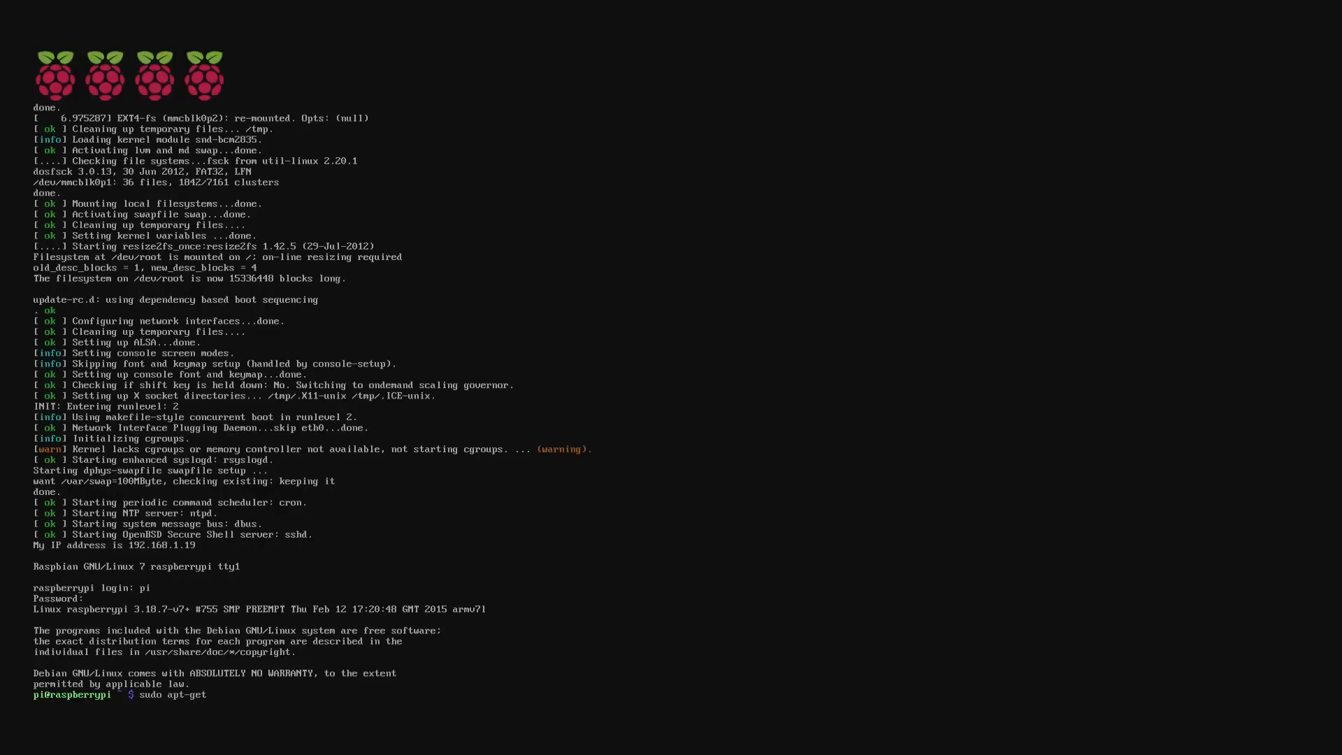
{"action": "type", "text": "up"}
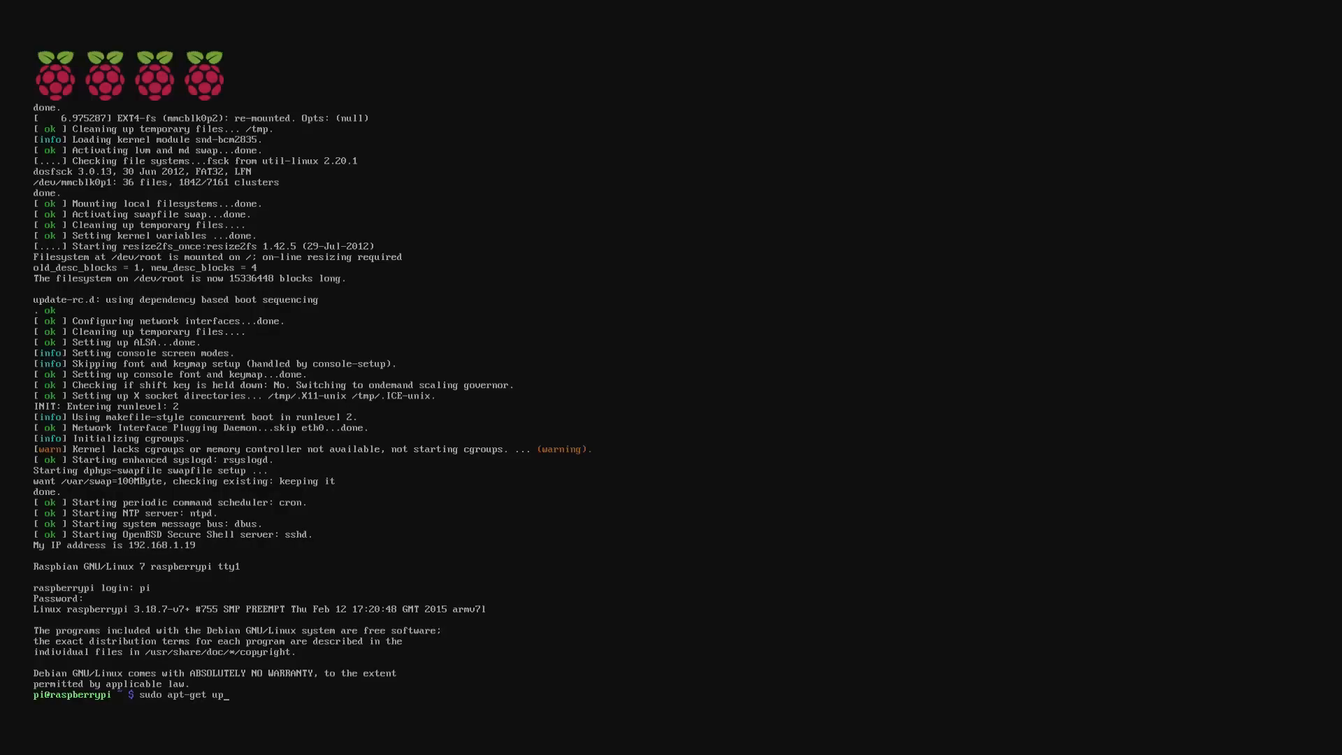
{"action": "type", "text": "date"}
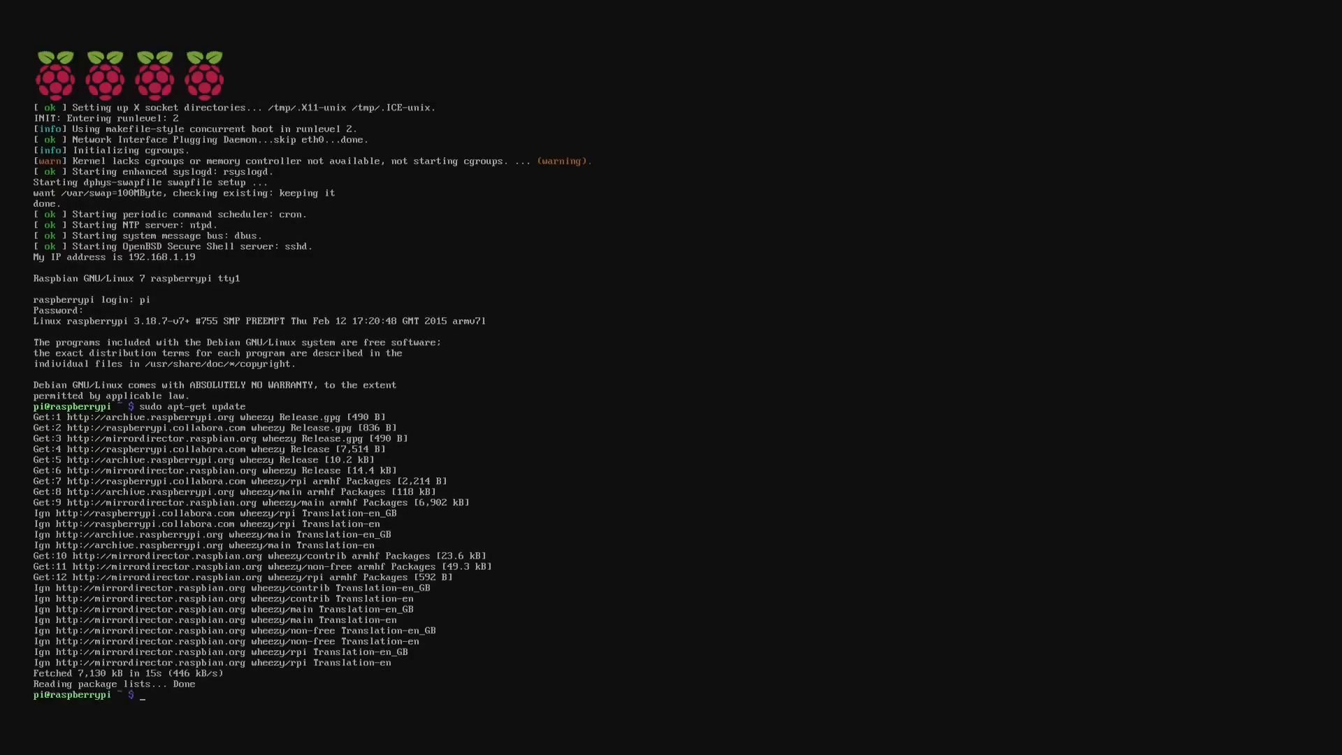
Run sudo apt-get upgrade to bring all installed packages up to date
{"action": "type", "text": "sudo apt"}
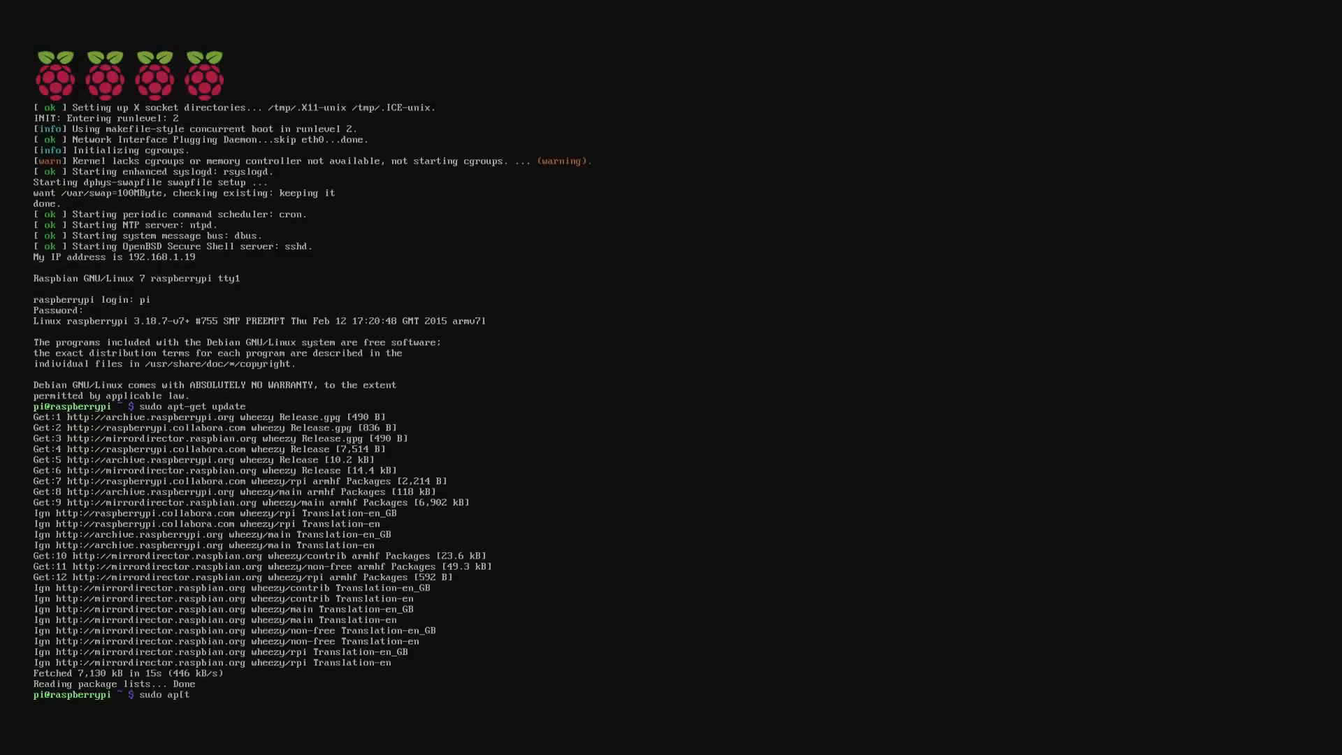
{"action": "type", "text": "-g"}
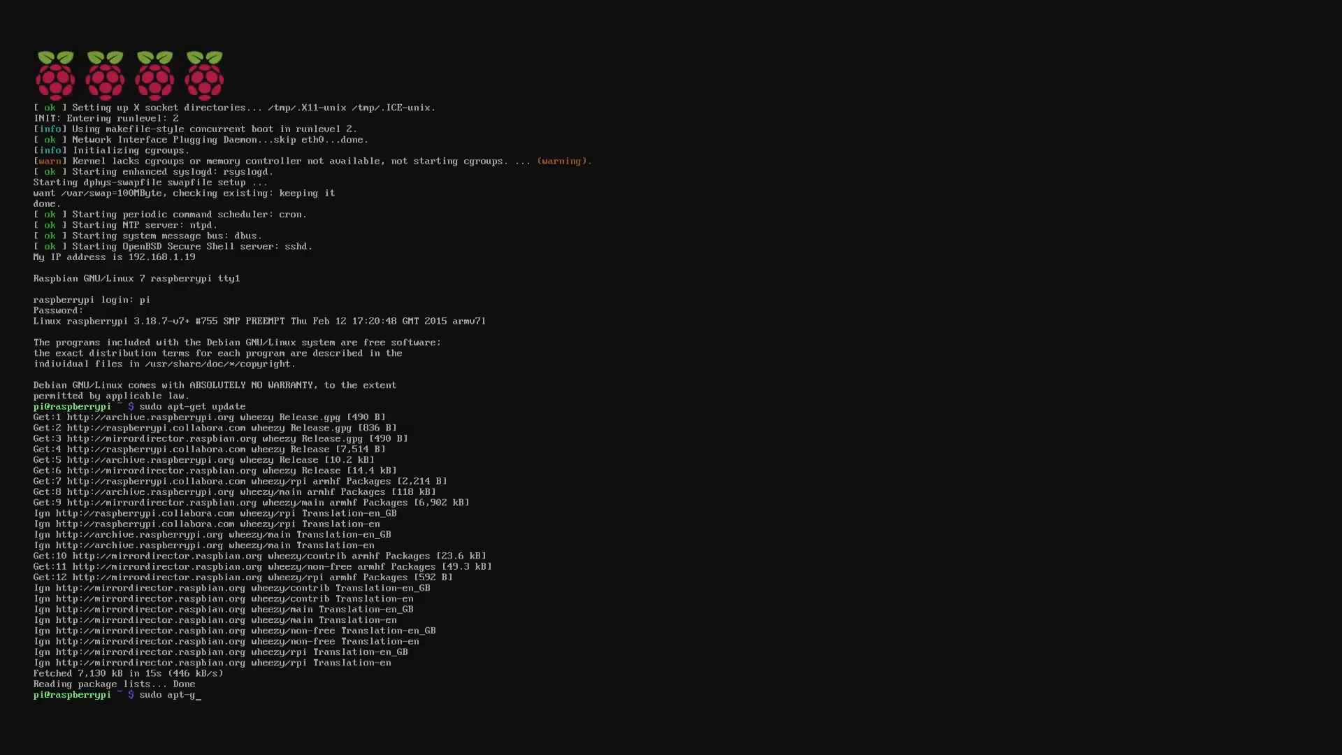
{"action": "type", "text": "et upg"}
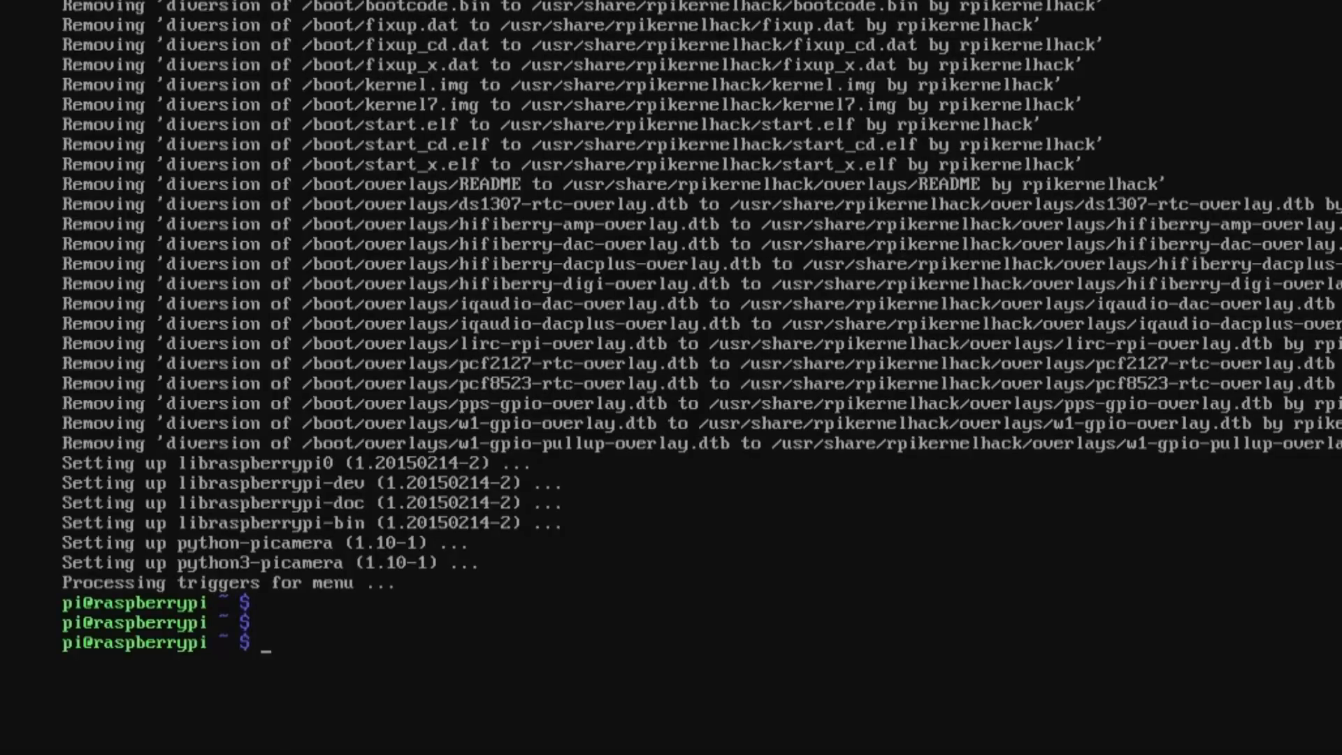
{"action": "type", "text": "w"}
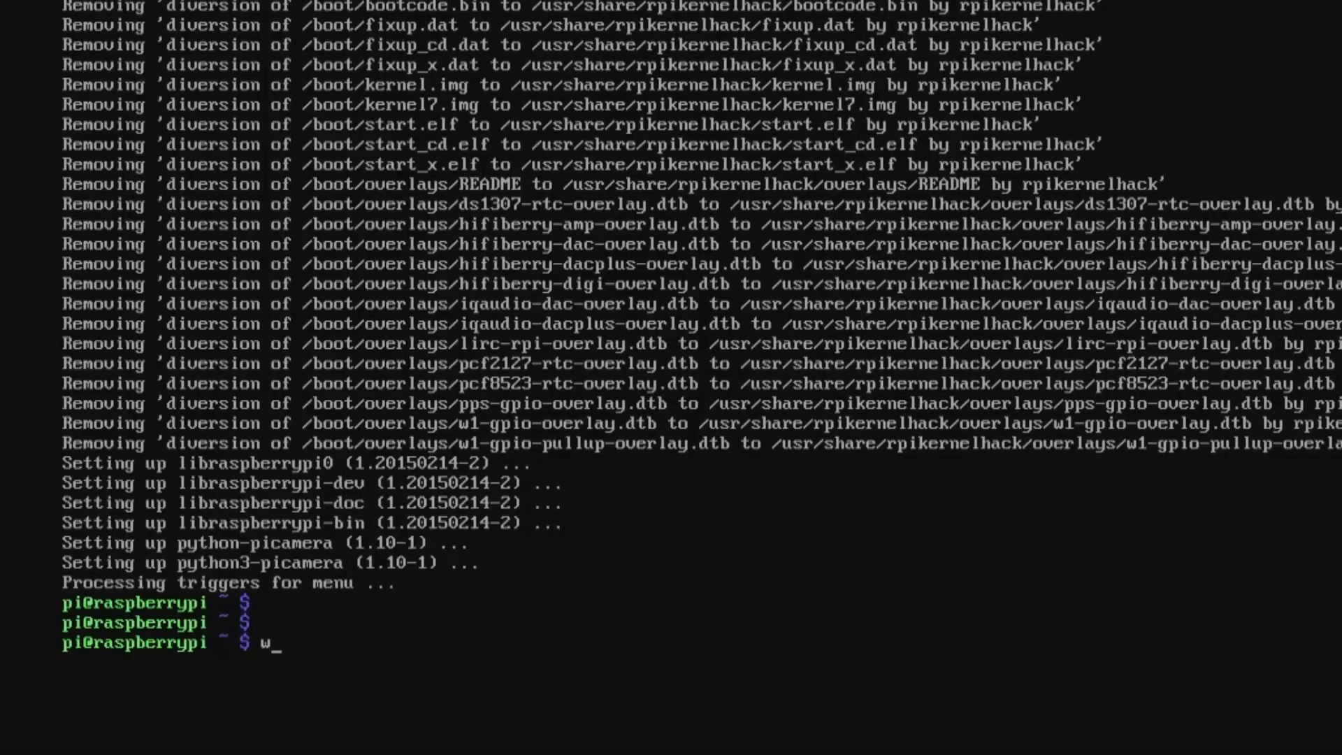
{"action": "type", "text": "su"}
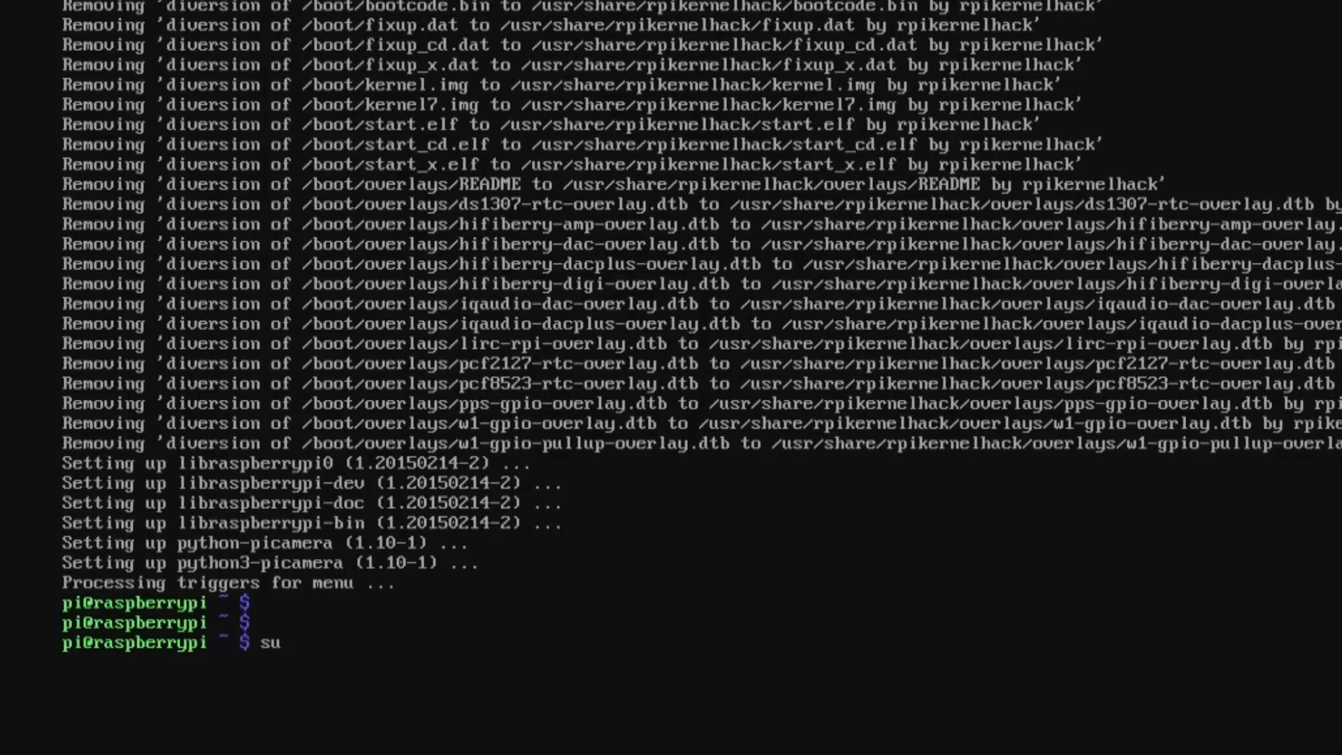
{"action": "type", "text": "sudo wget"}
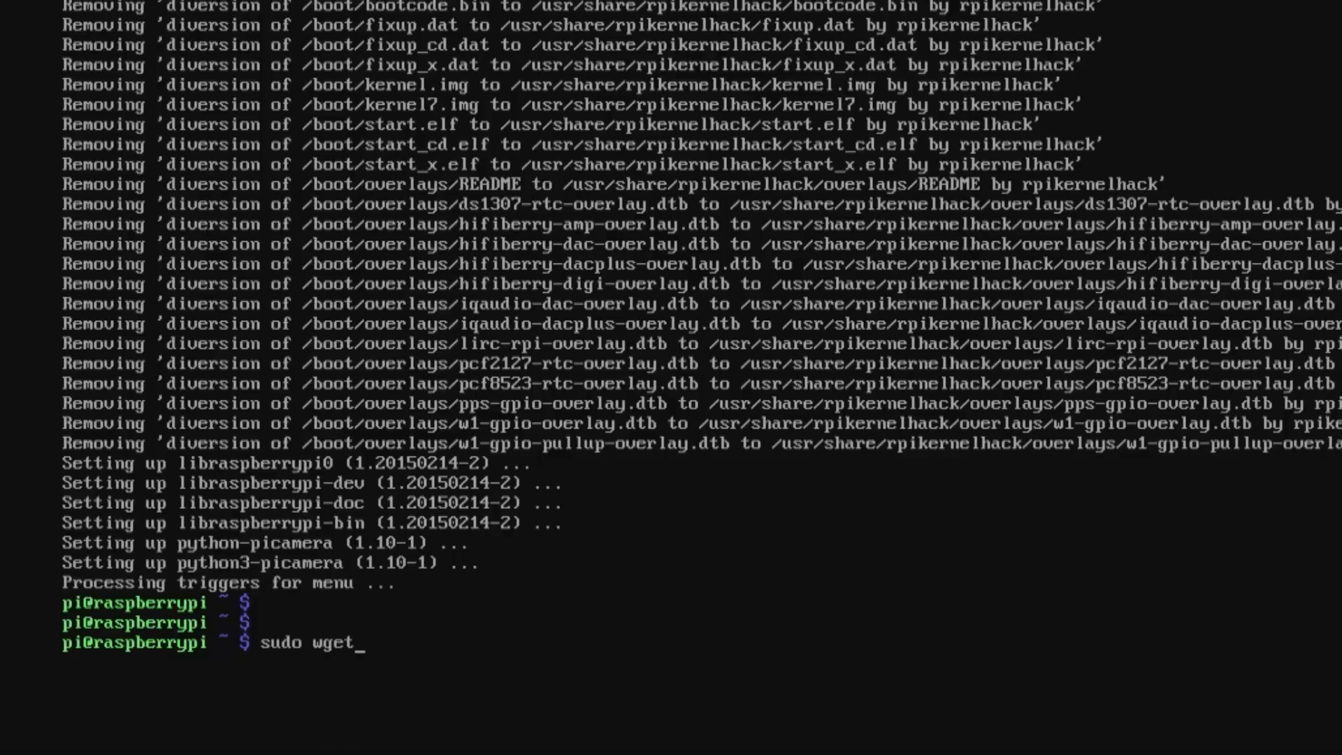
{"action": "type", "text": "htt"}
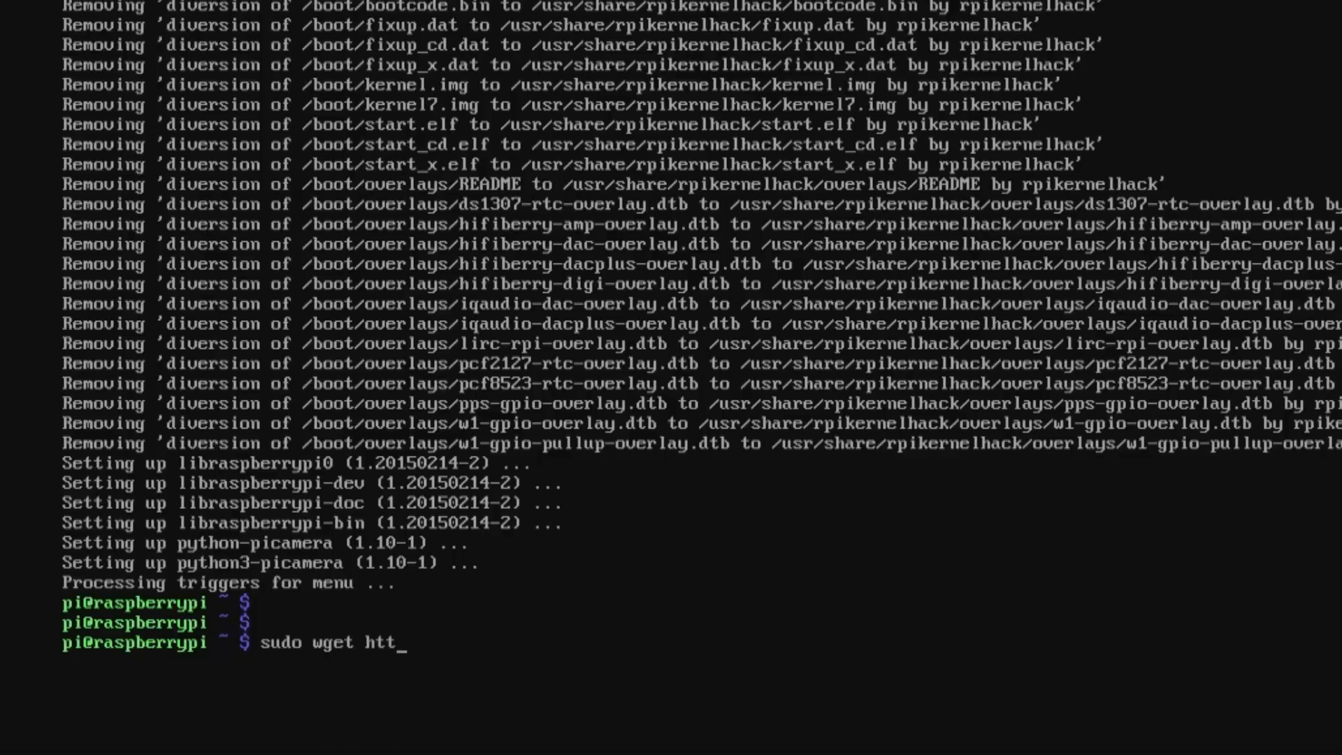
{"action": "type", "text": "tps://dev"}
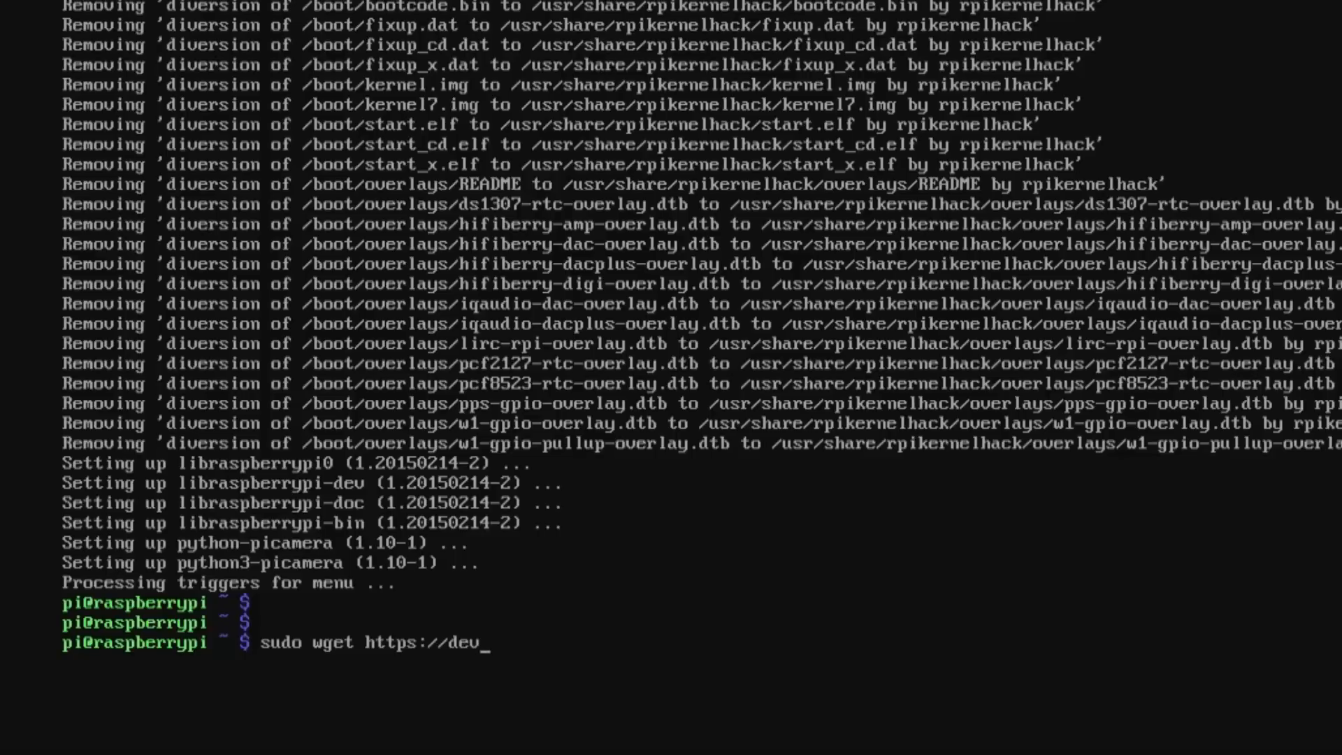
{"action": "type", "text": "2day"}
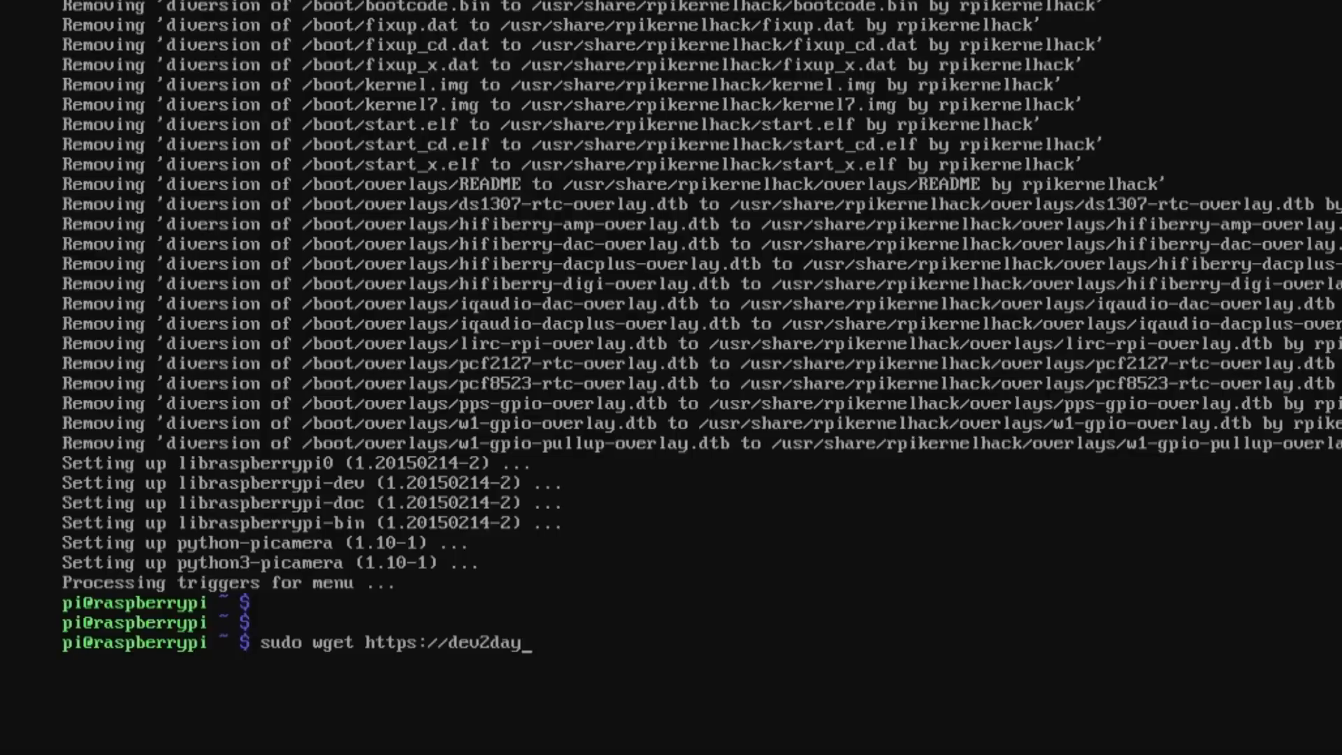
{"action": "type", "text": ".de"}
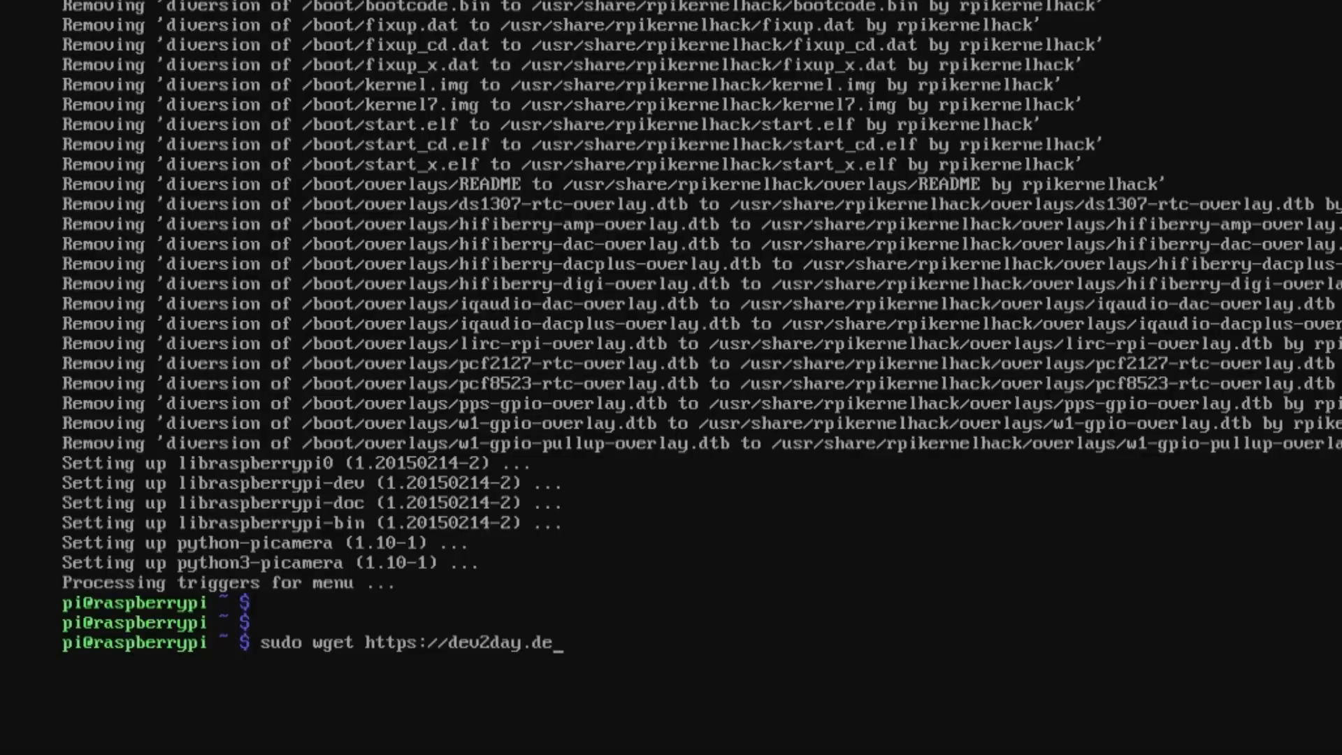
{"action": "type", "text": "/plex-latest"}
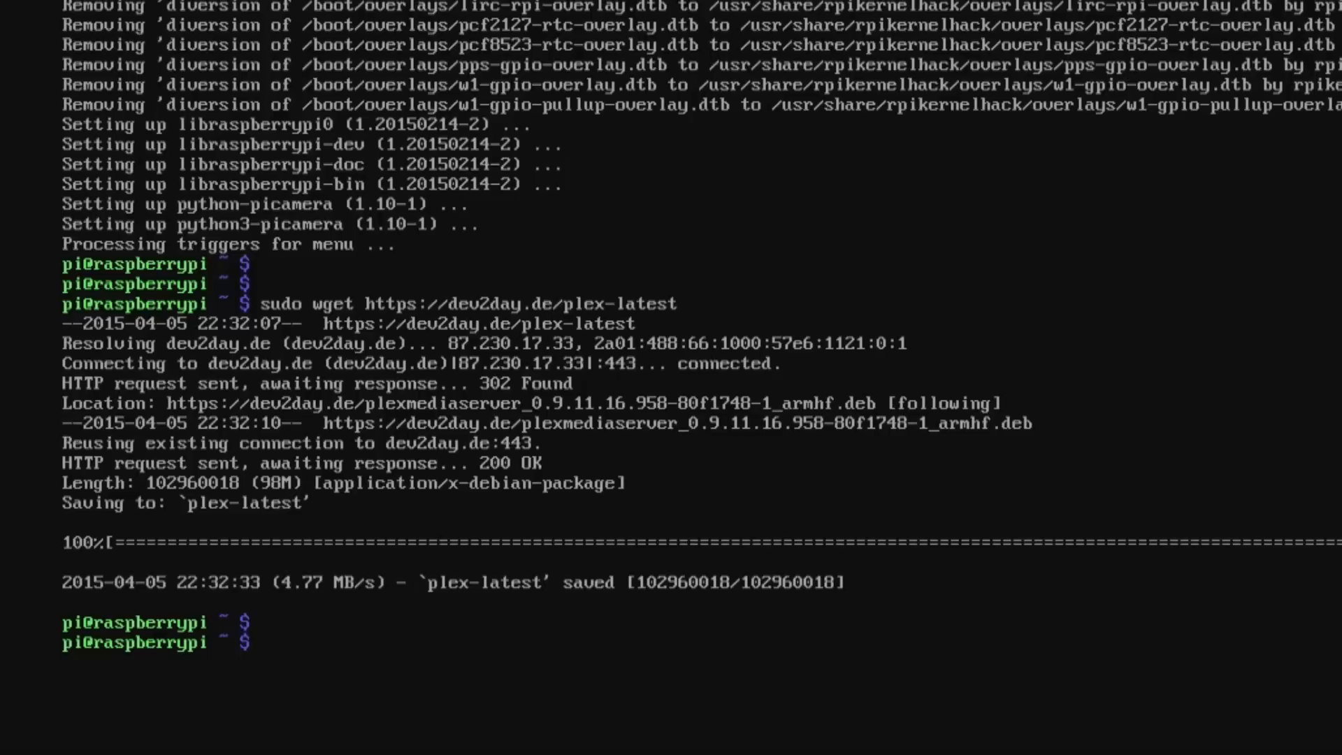
Install the downloaded Plex package with sudo dpkg -i plex*
{"action": "type", "text": "sudo"}
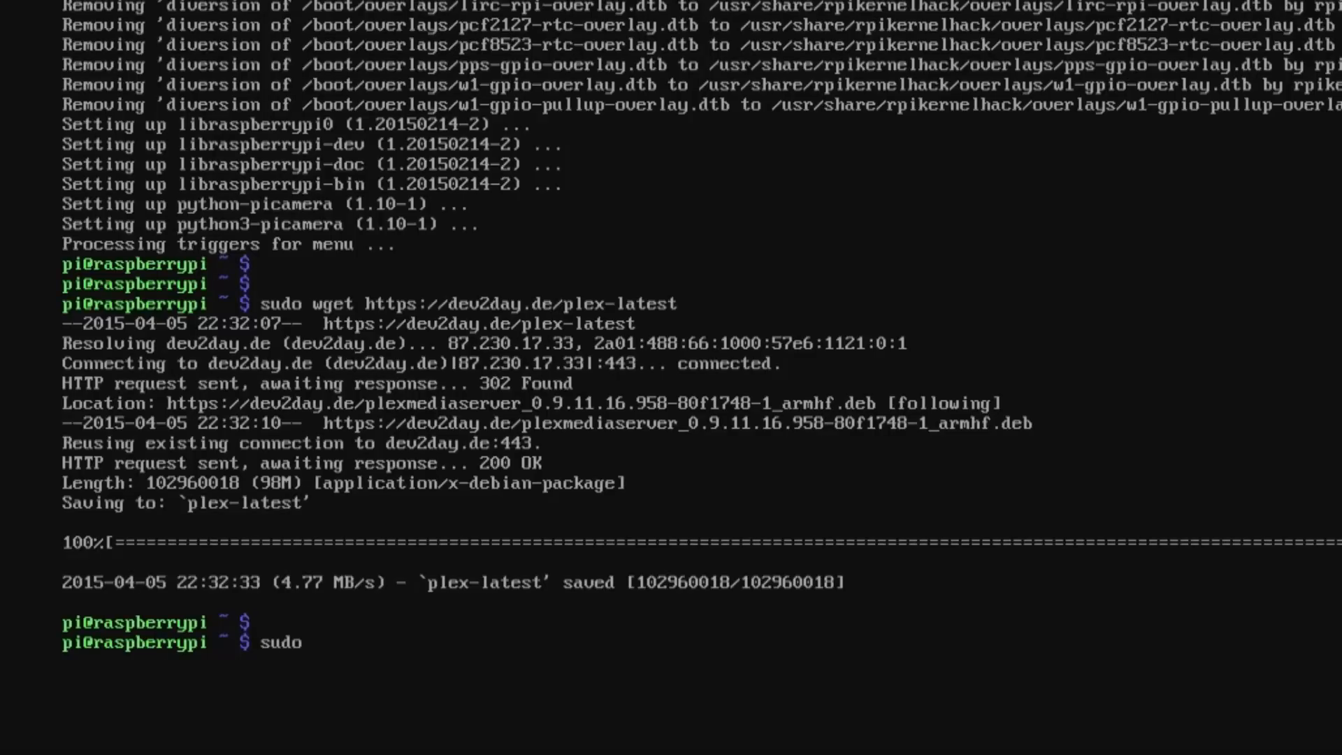
{"action": "type", "text": "dpk"}
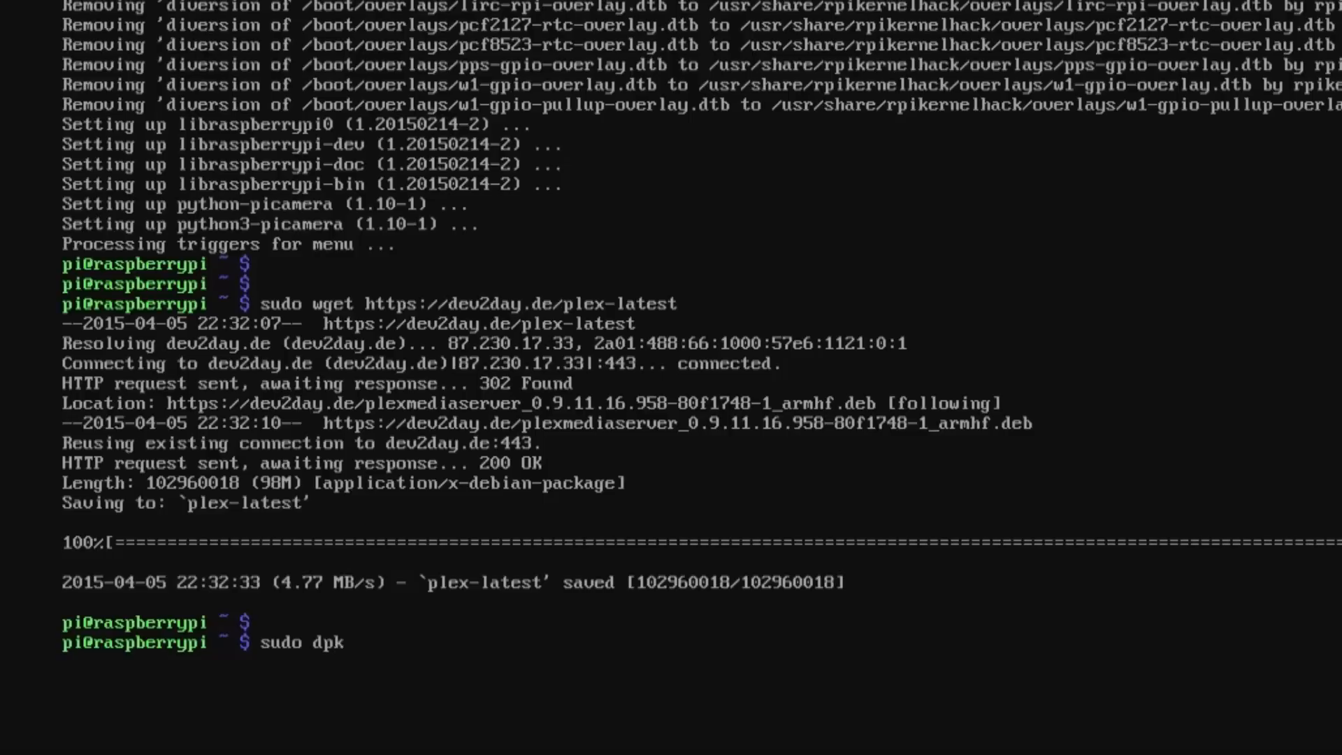
{"action": "type", "text": "g"}
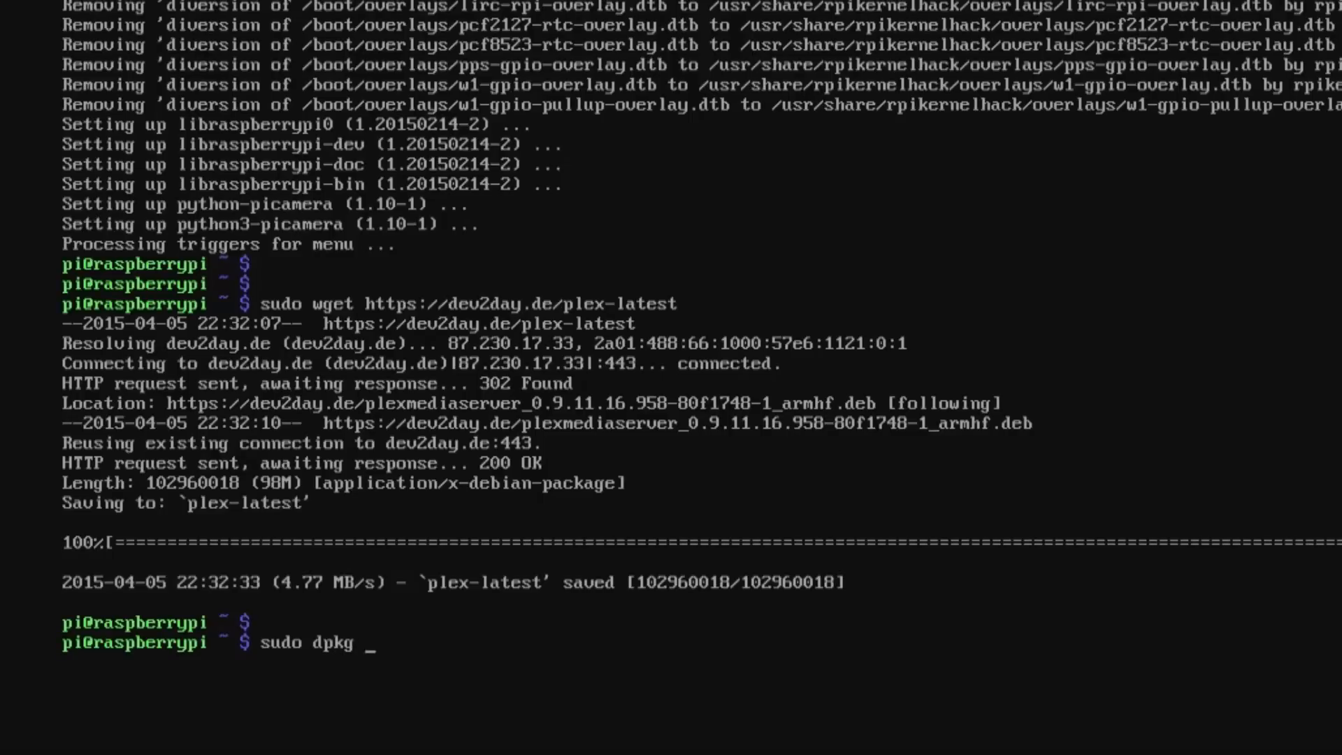
{"action": "type", "text": "-i"}
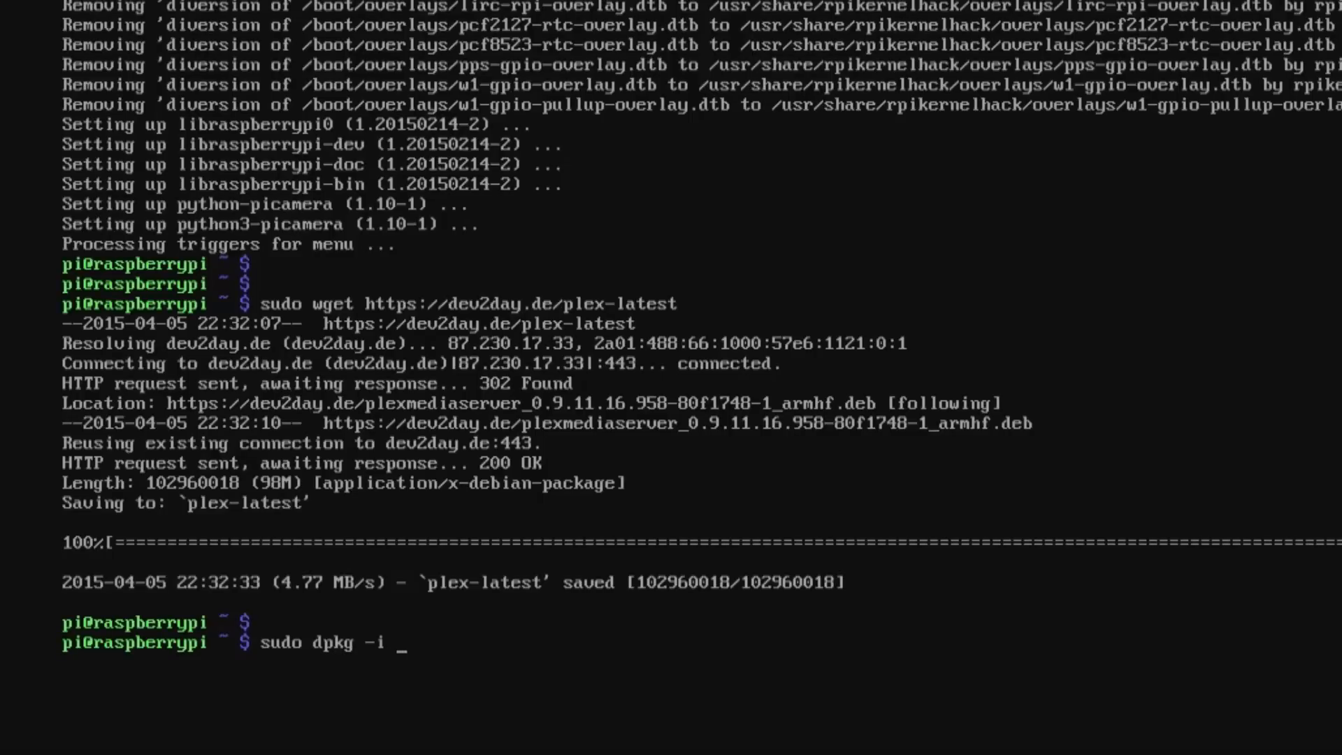
{"action": "type", "text": "plex"}
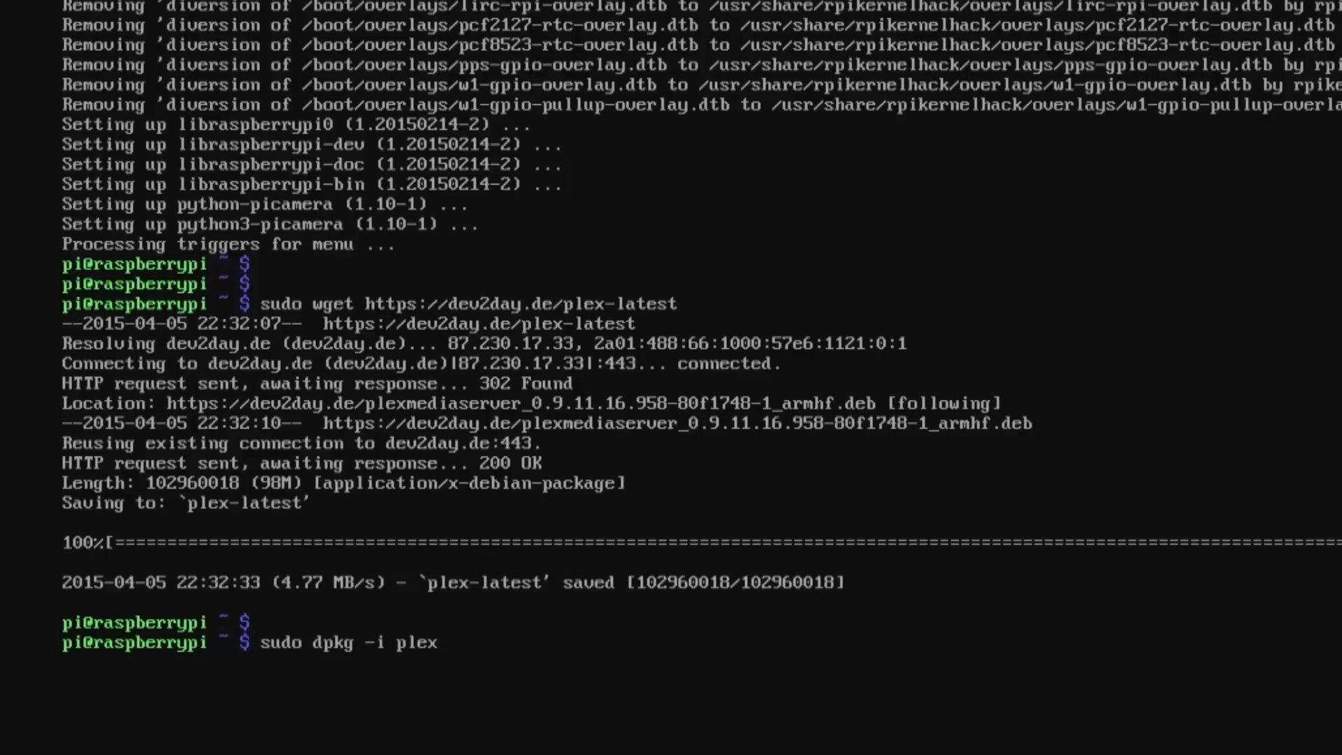
{"action": "type", "text": "*"}
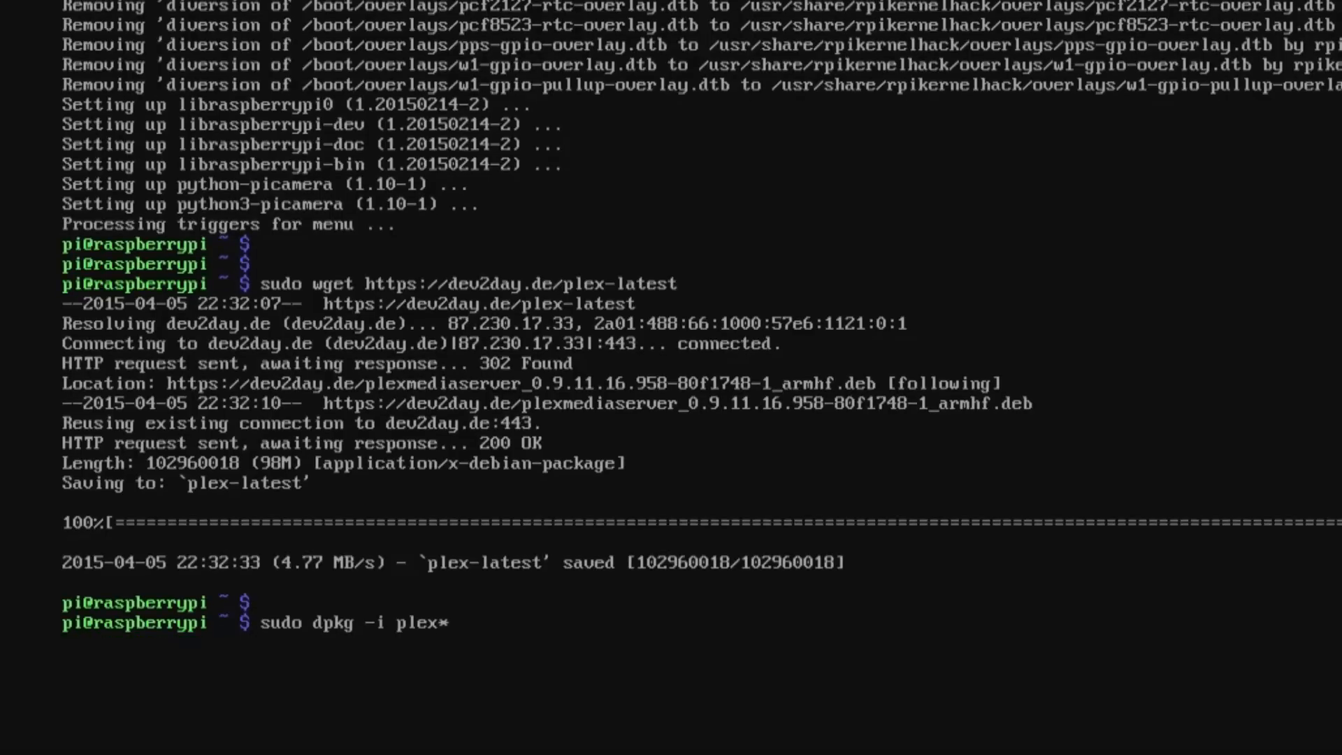
{"action": "key", "text": "Return"}
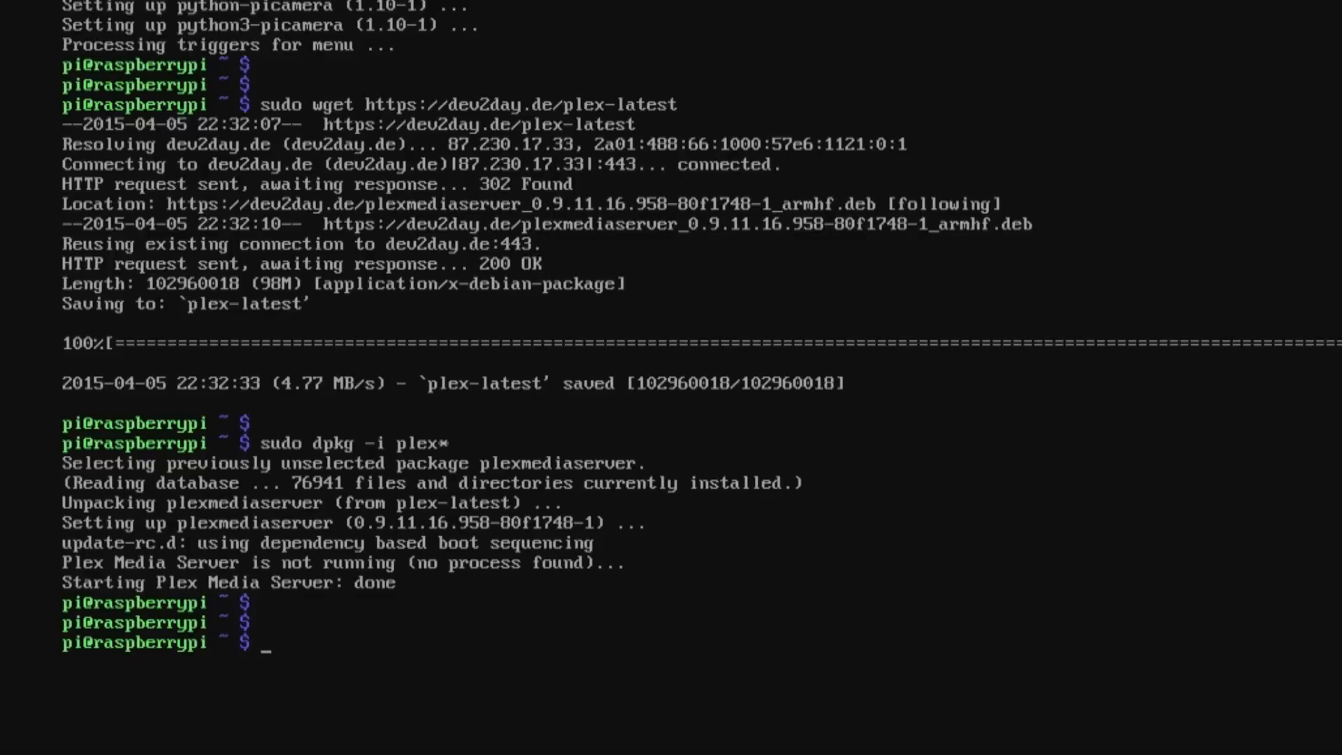
Run sudo apt-get install mkvtoolnix libexpat1 ffmpeg -y for Plex media handling
{"action": "type", "text": "sudo apt"}
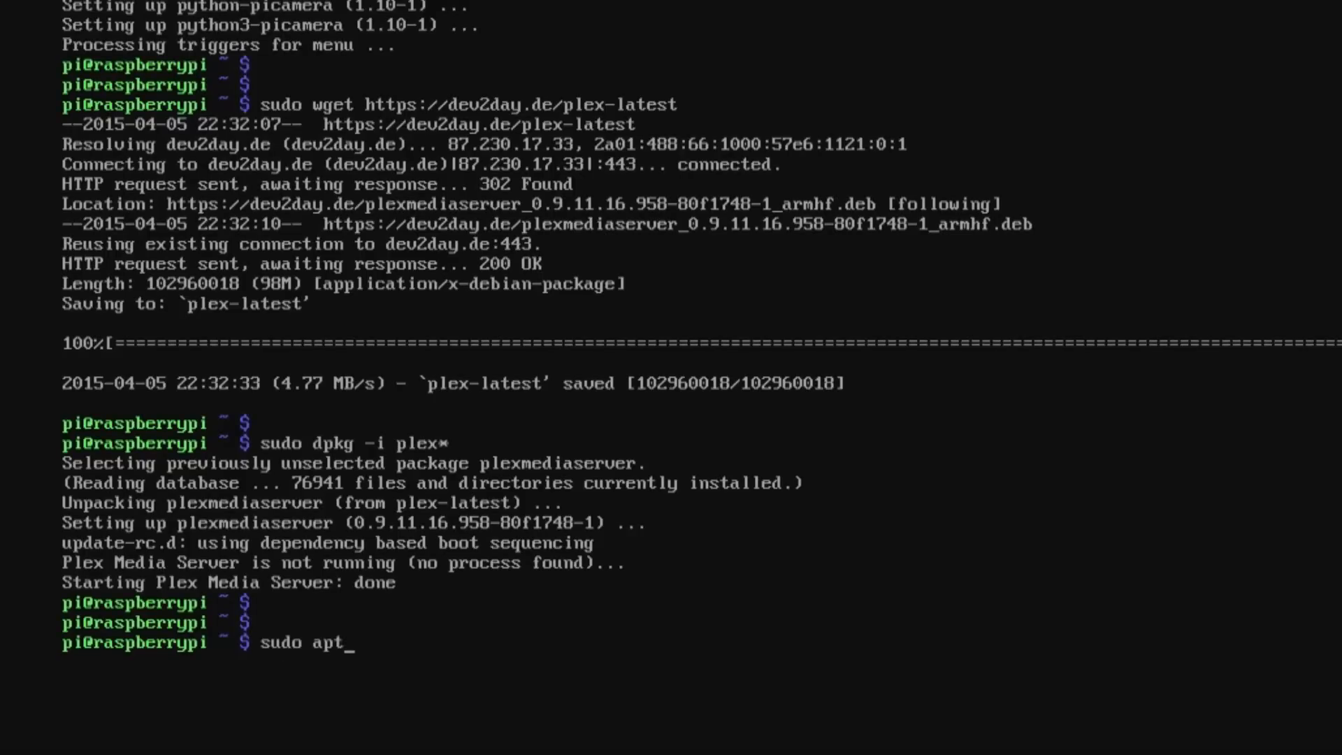
{"action": "type", "text": "-get ins"}
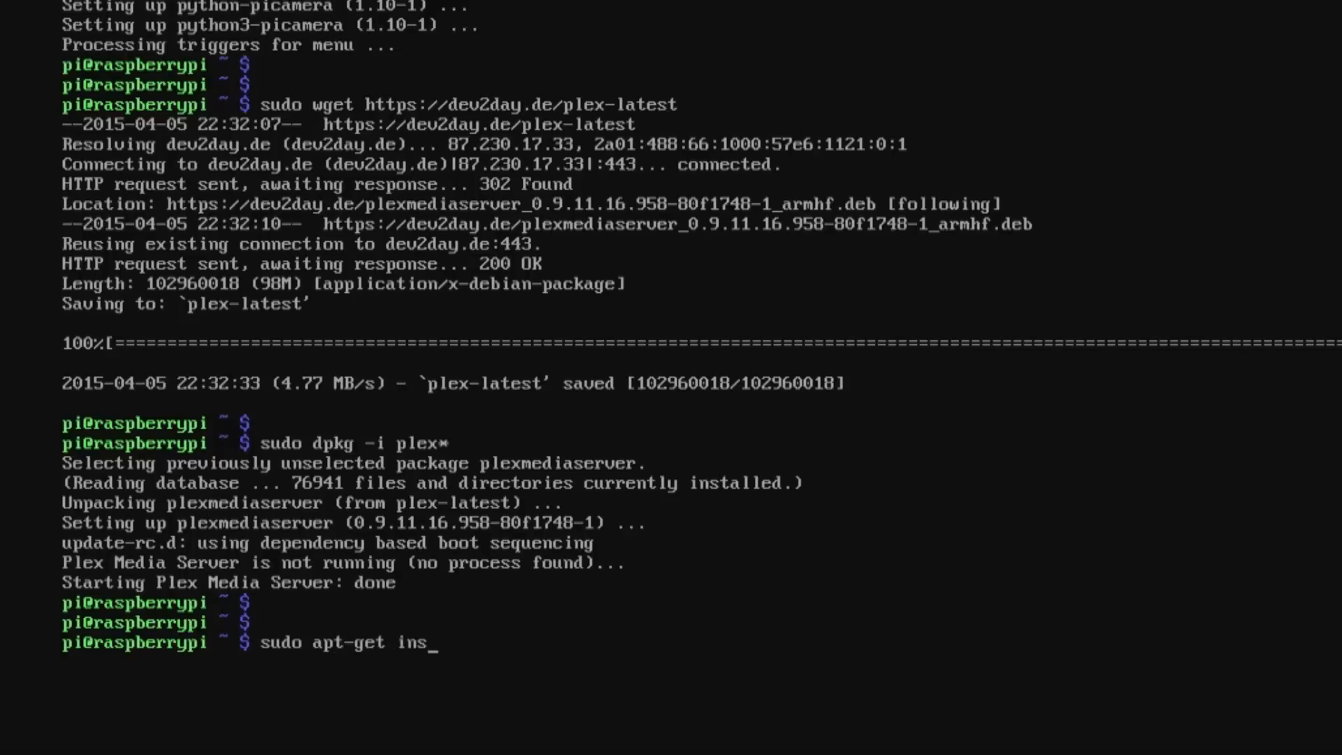
{"action": "type", "text": "tall mk"}
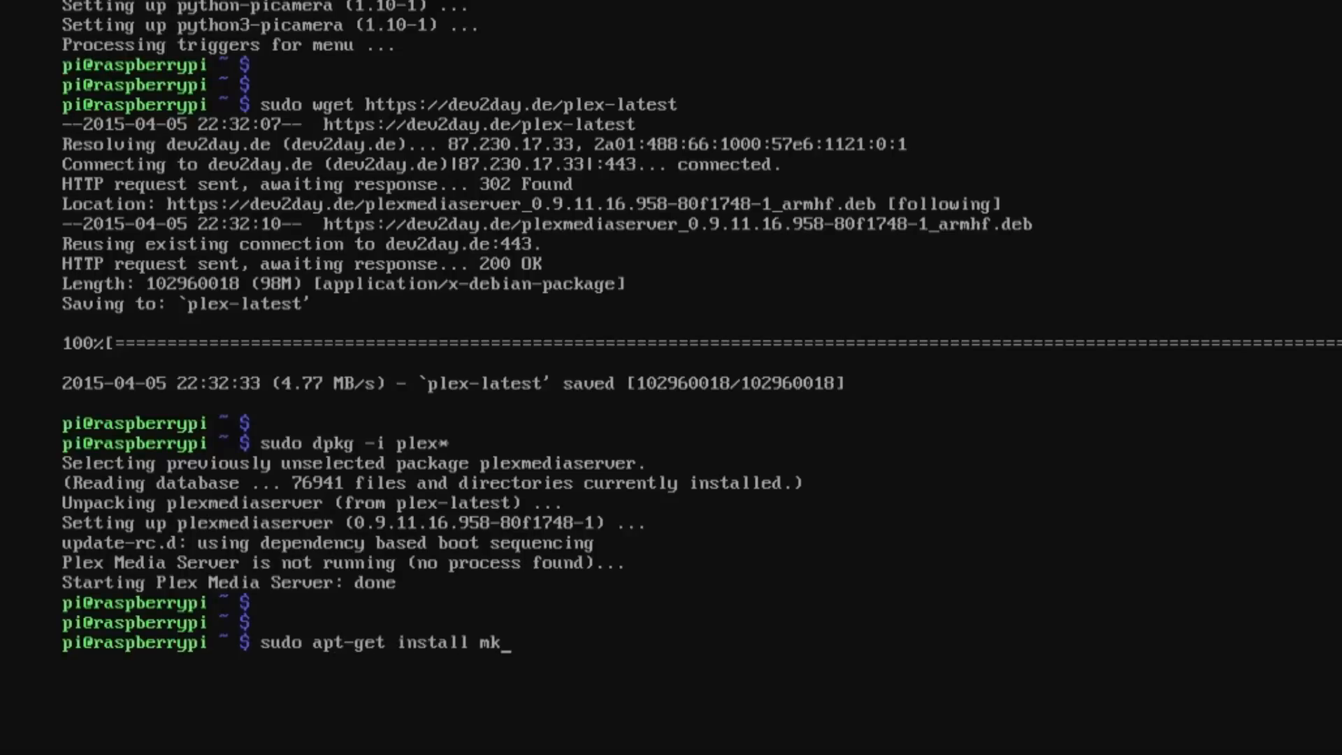
{"action": "type", "text": "vtoo"}
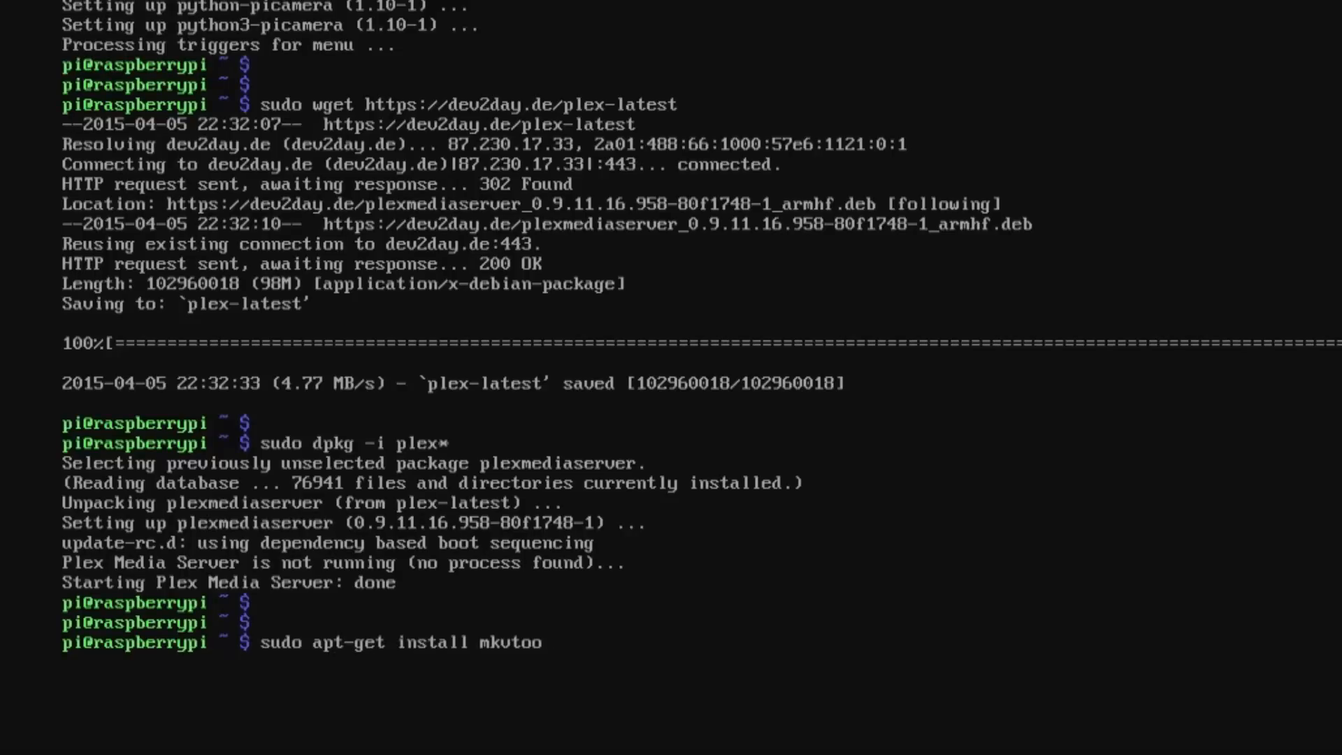
{"action": "type", "text": "lnix"}
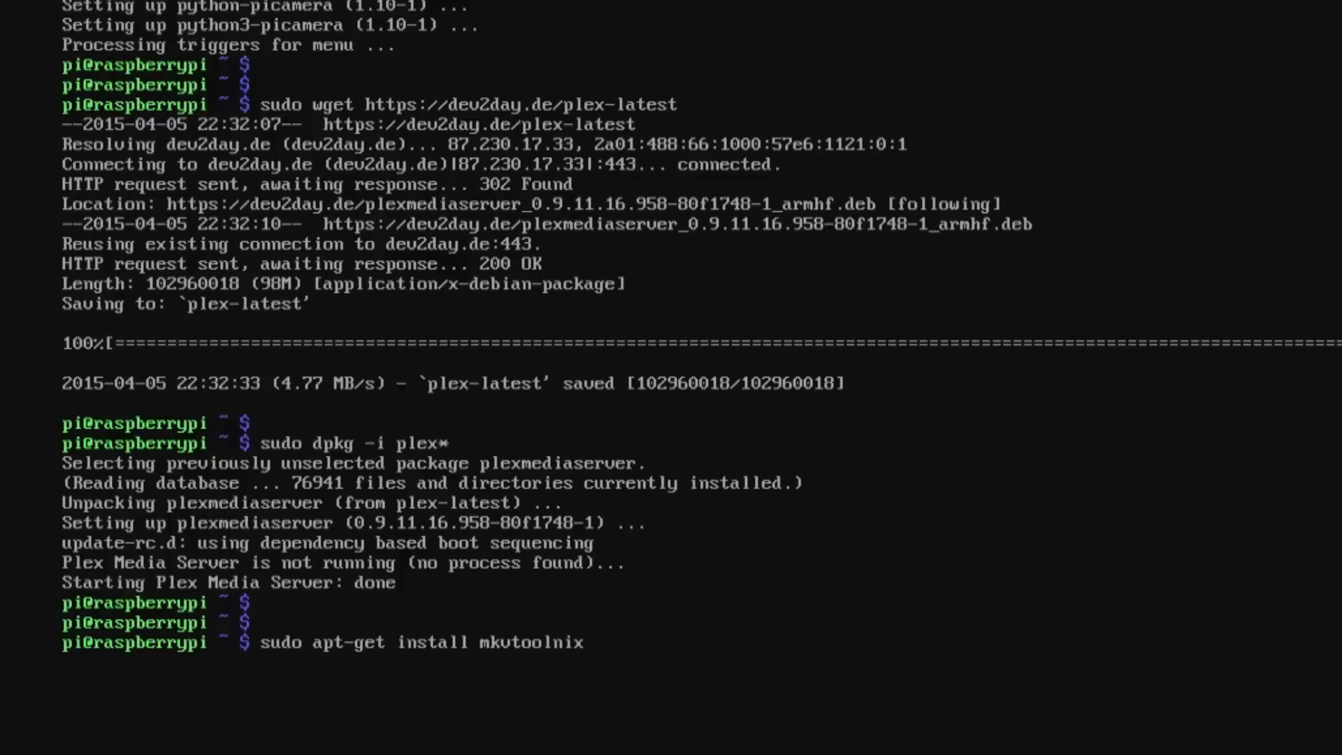
{"action": "type", "text": "lib"}
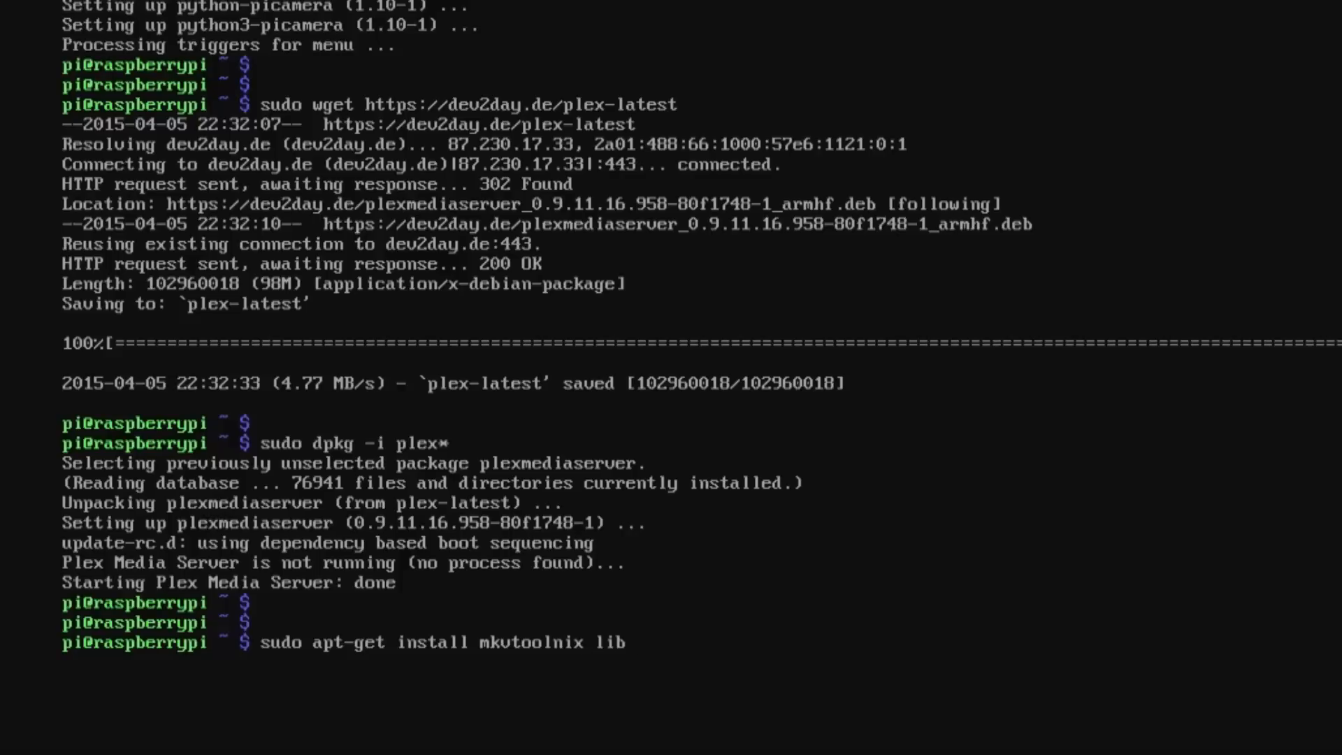
{"action": "type", "text": "expat"}
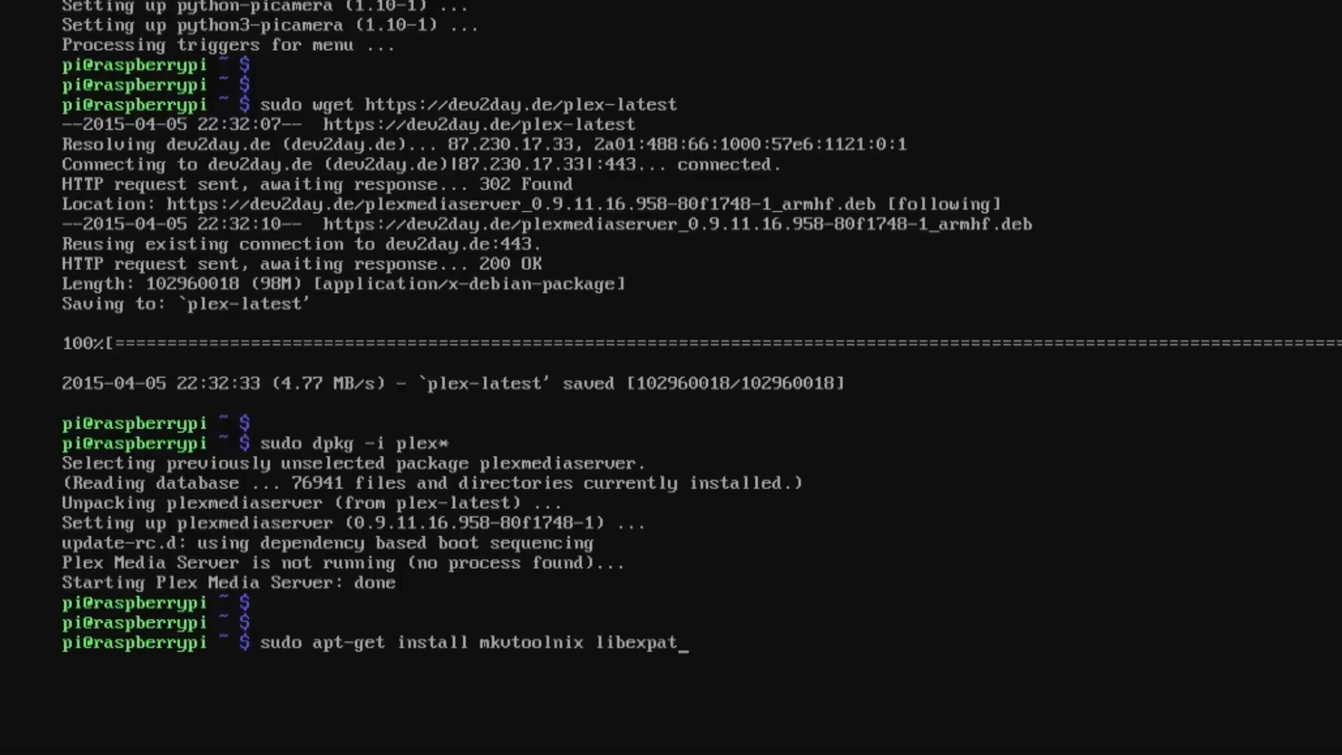
{"action": "type", "text": "1 ffm"}
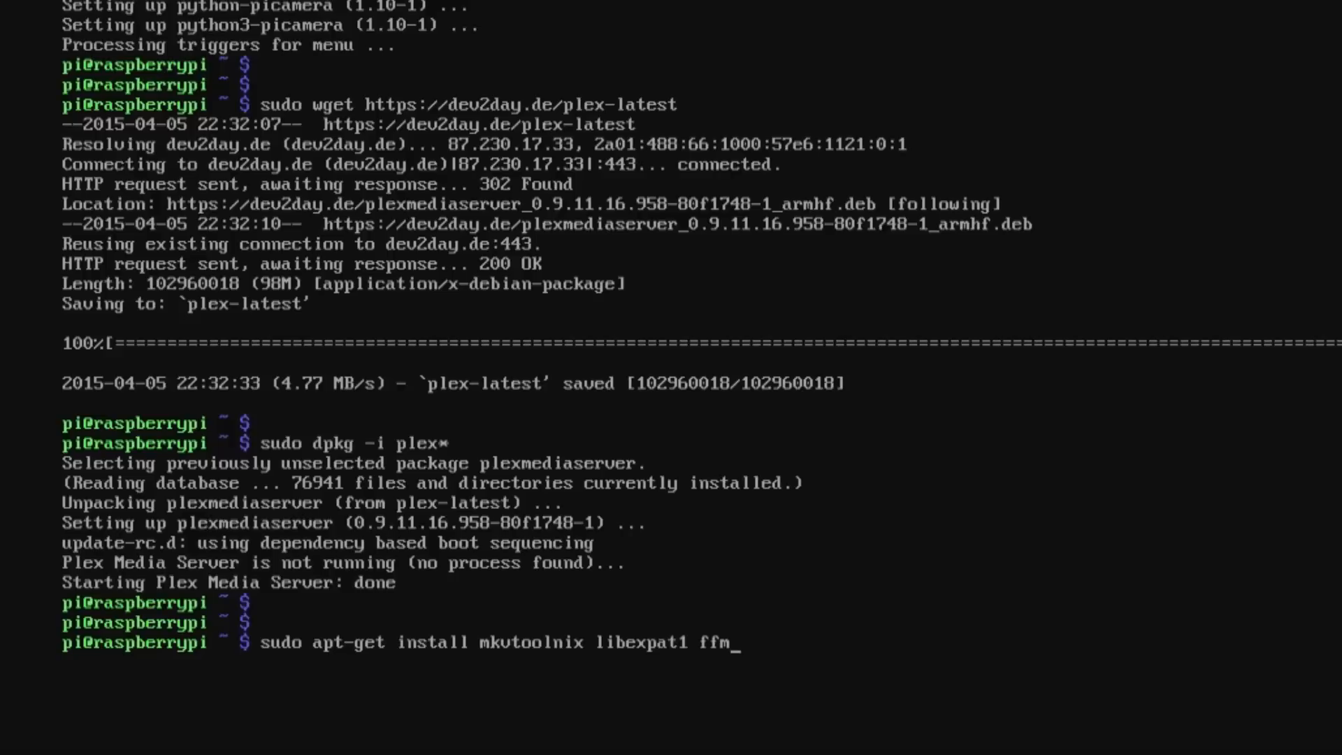
{"action": "type", "text": "peg -"}
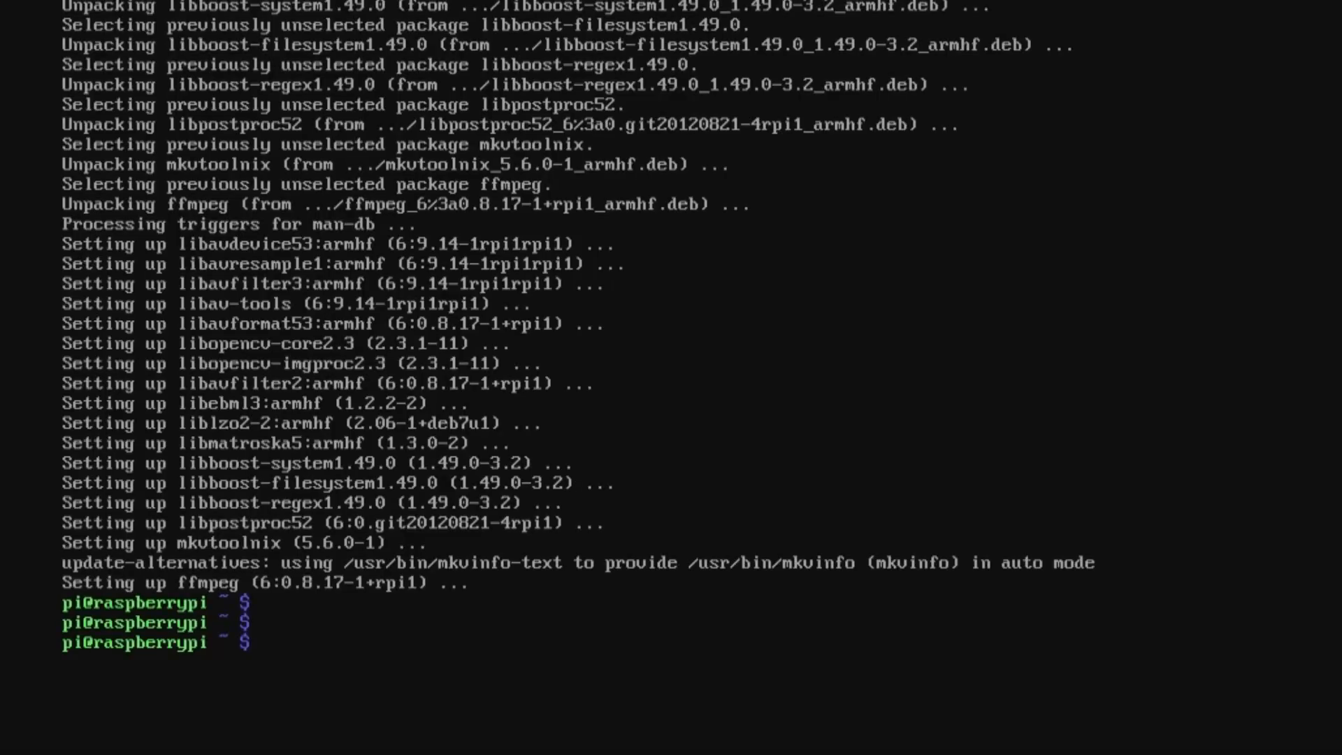
Restart the Plex service with sudo service plexmediaserver restart
{"action": "type", "text": "sudo s"}
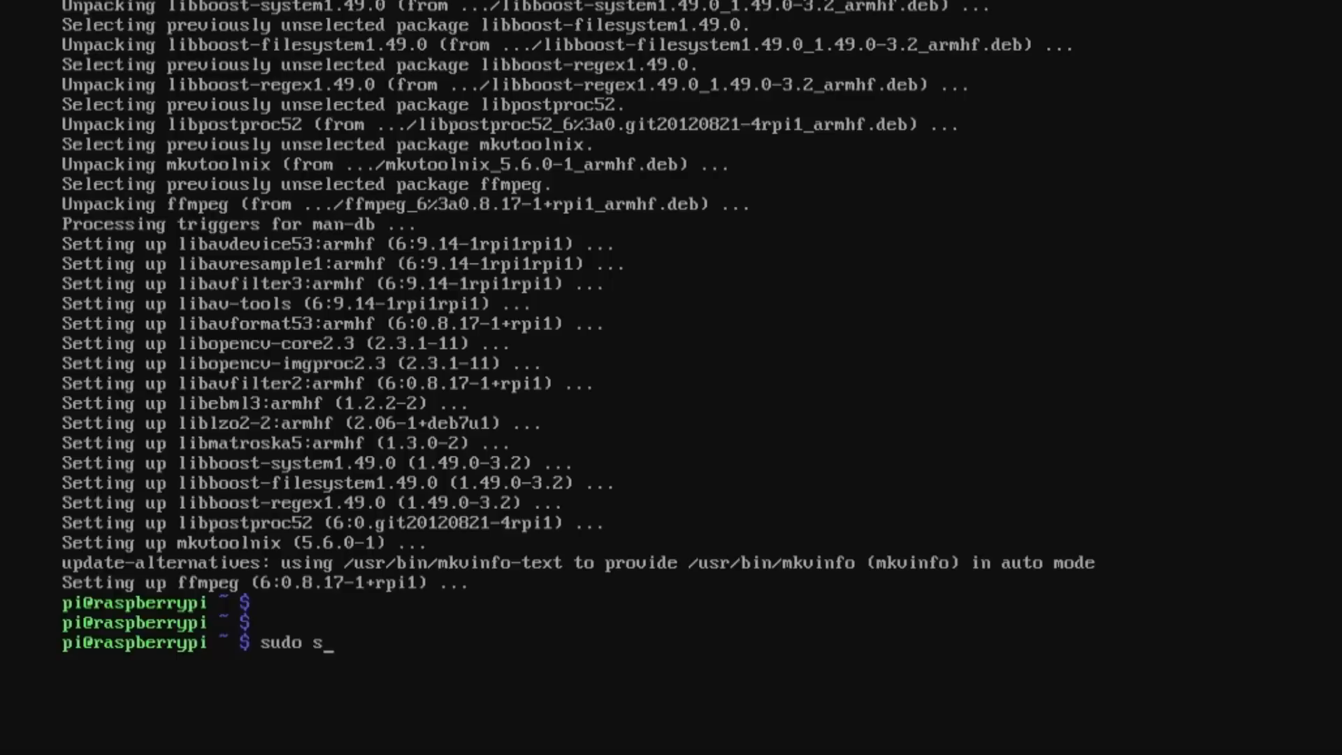
{"action": "type", "text": "ervice ple"}
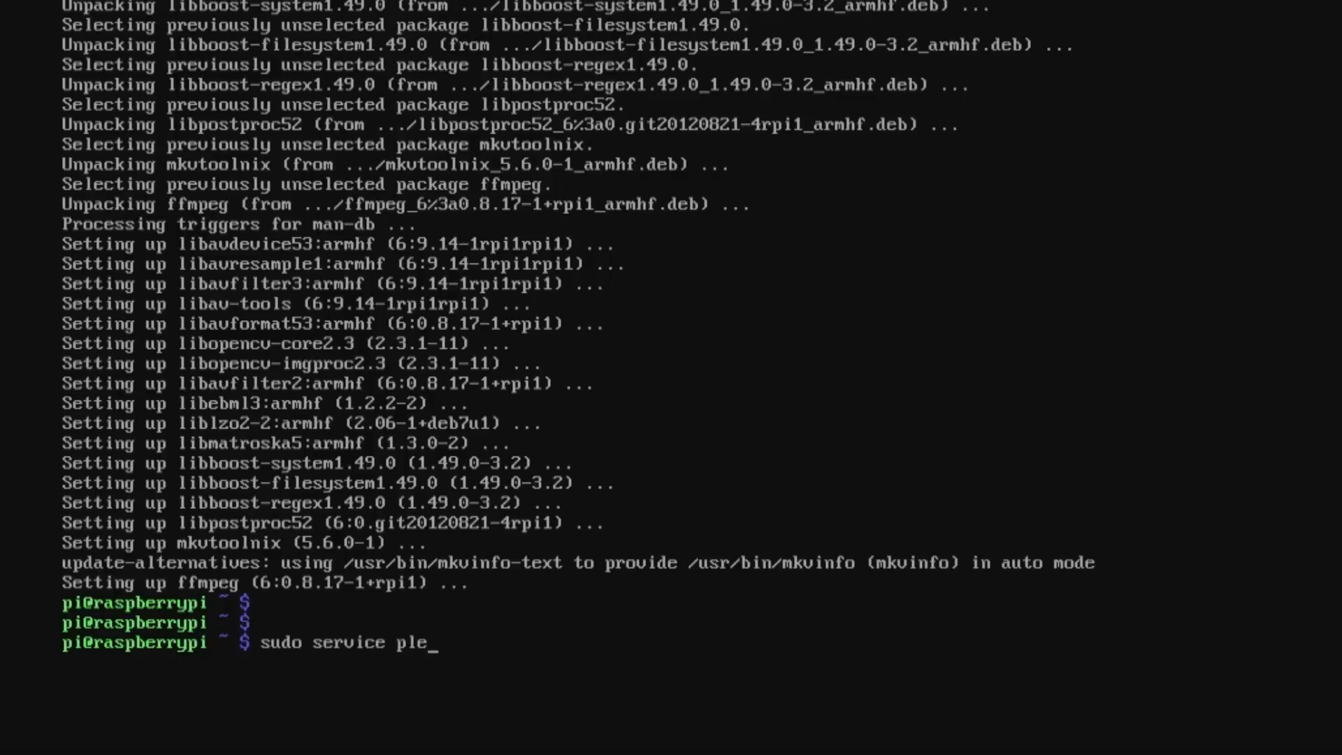
{"action": "type", "text": "xmedia"}
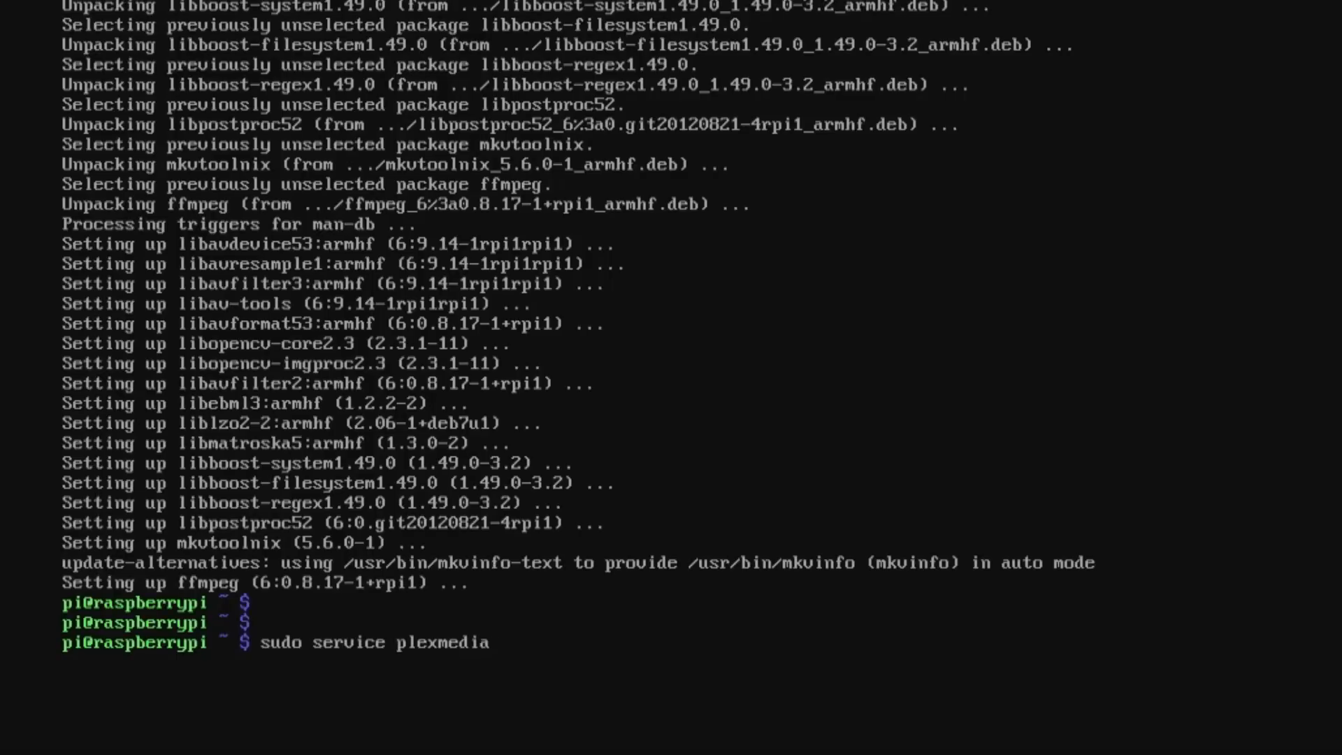
{"action": "type", "text": "server rest"}
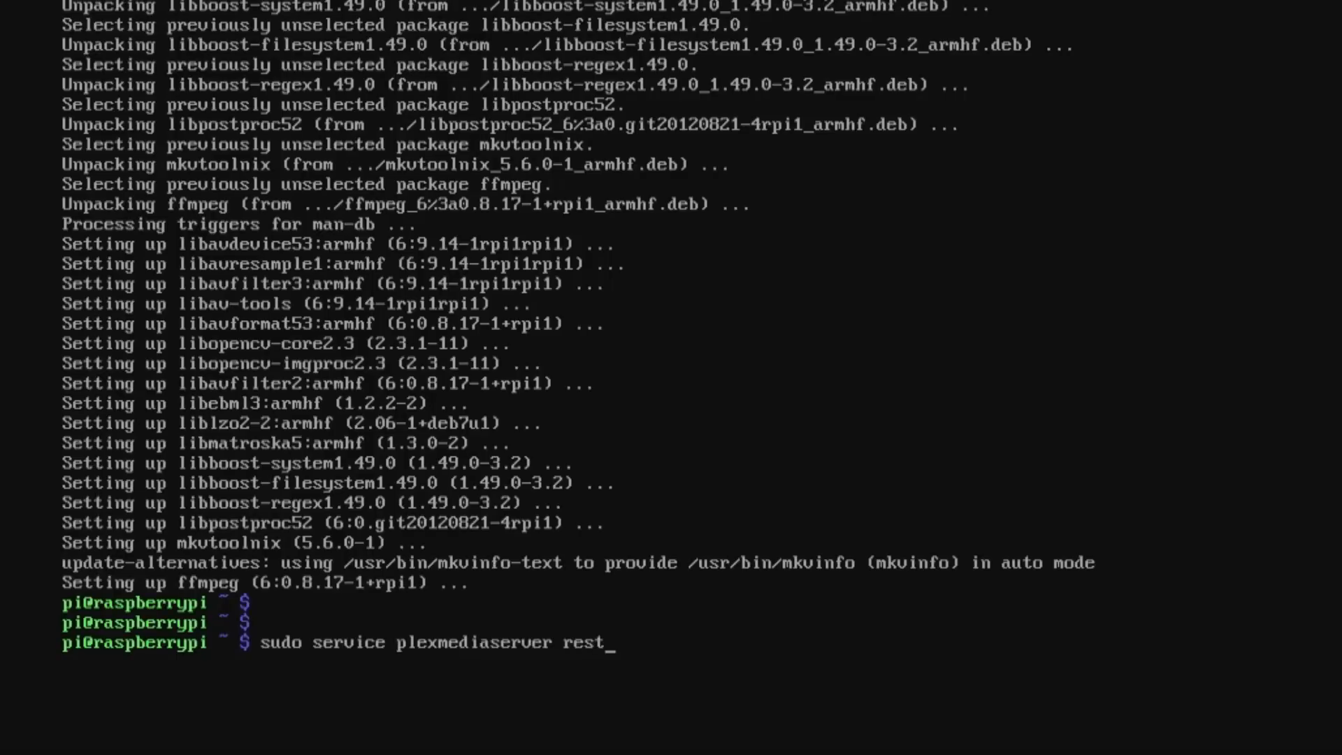
{"action": "key", "text": "Enter"}
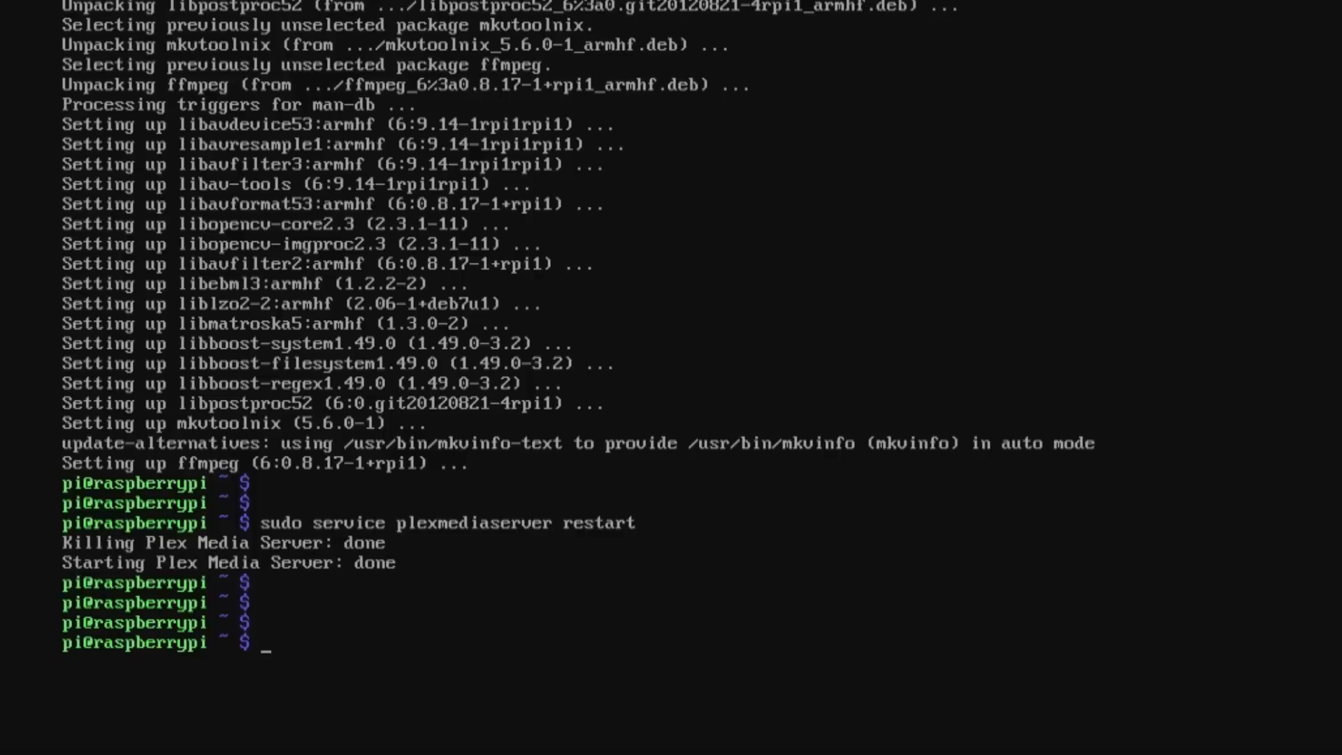
Run startx to bring up the Raspbian graphical desktop
{"action": "type", "text": "st"}
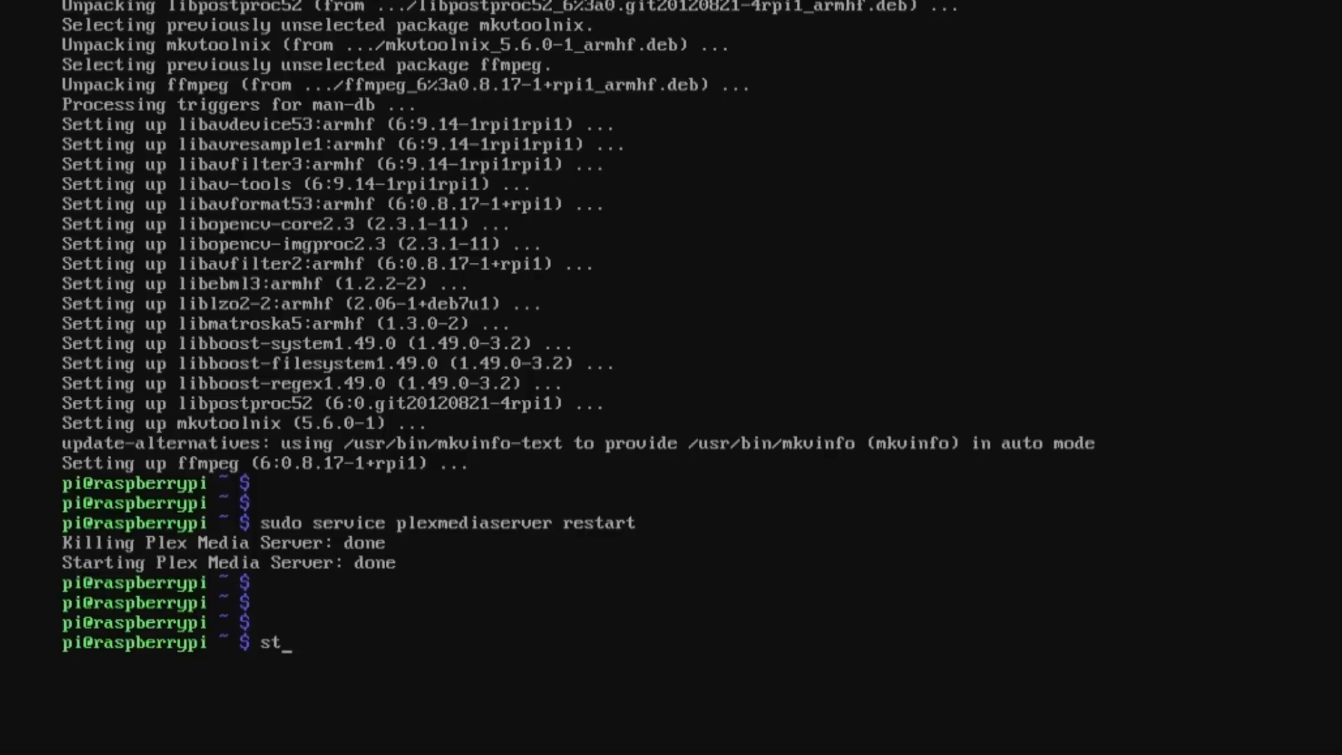
{"action": "type", "text": "artx"}
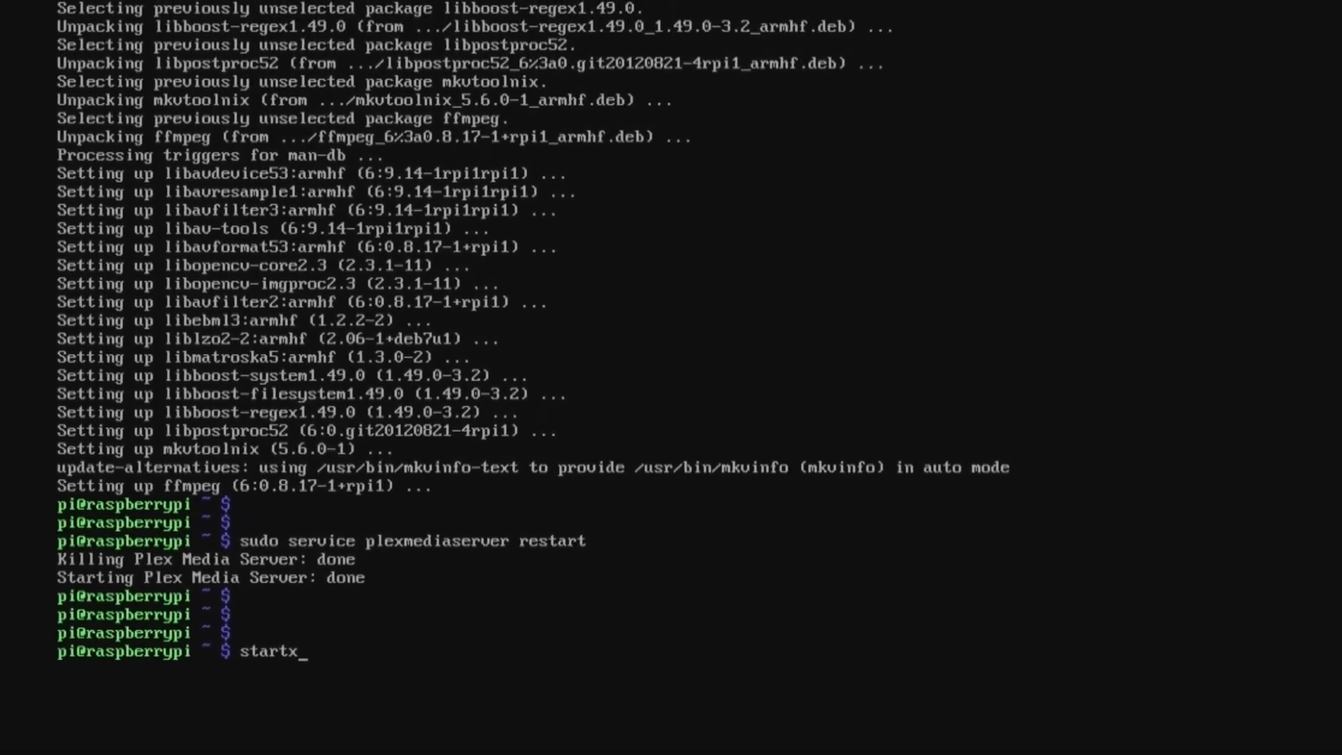
{"action": "key", "text": "Return"}
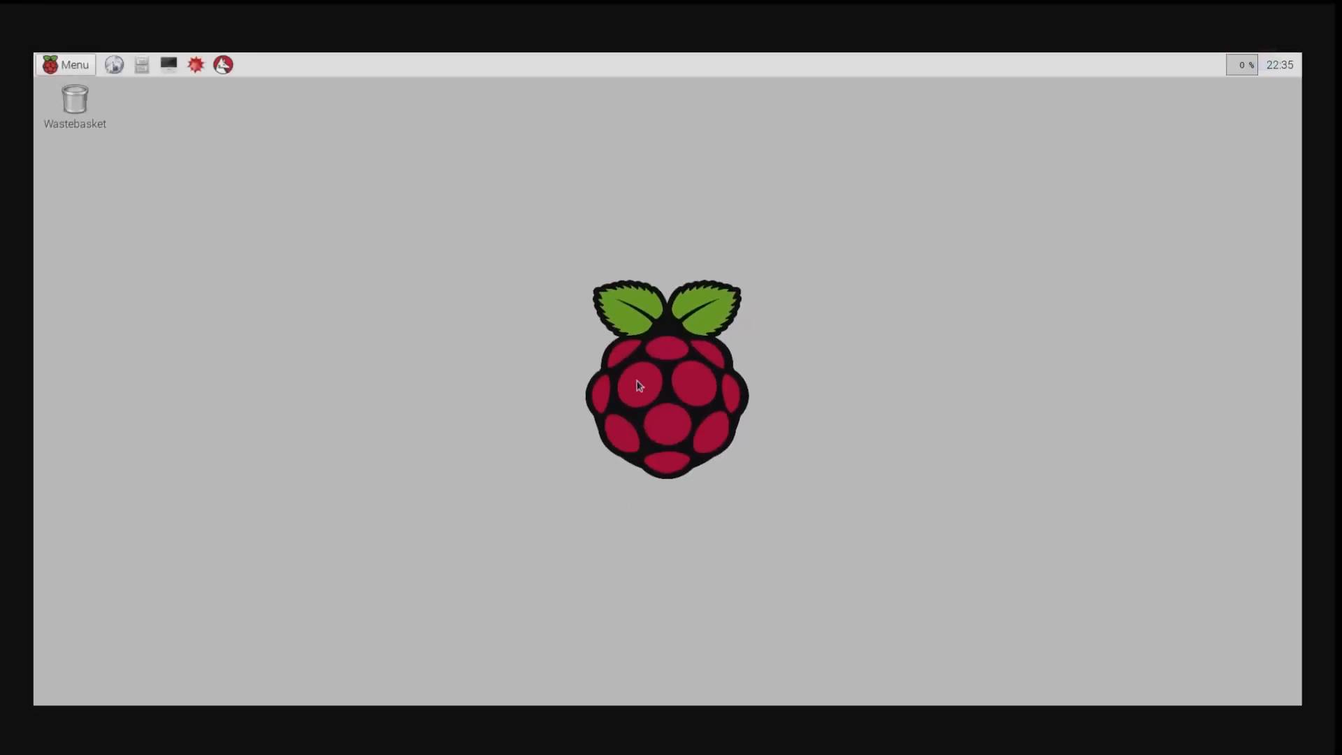
Launch the web browser from Menu > Internet and focus its address field
{"action": "left_click", "coordinate": [70, 64]}
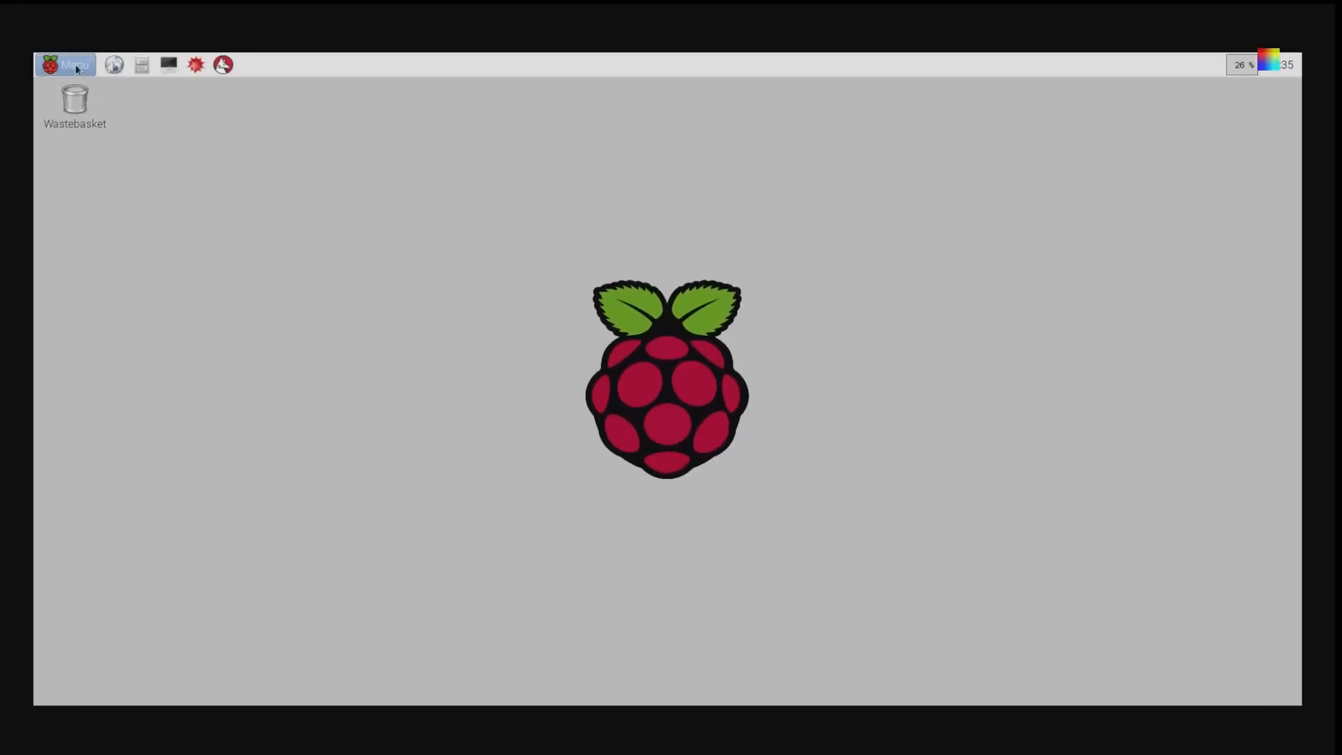
{"action": "left_click", "coordinate": [67, 65]}
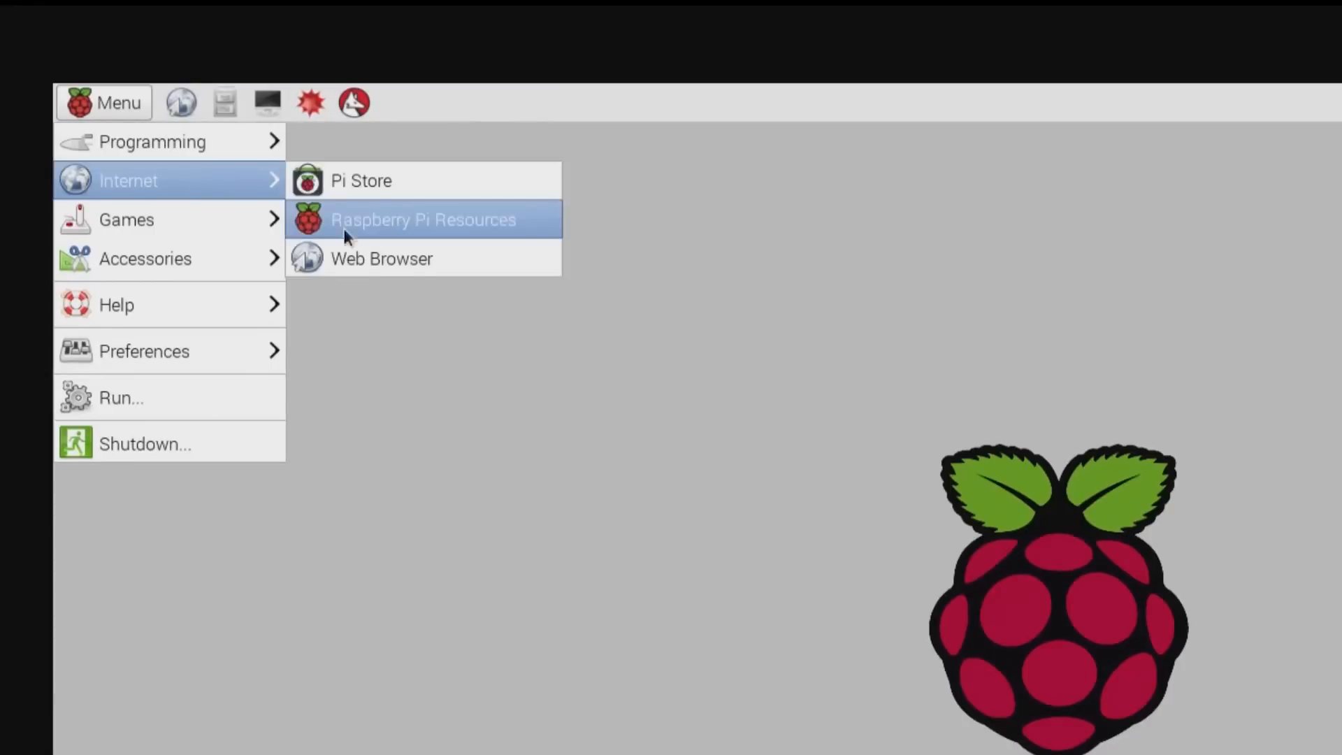
{"action": "left_click", "coordinate": [422, 218]}
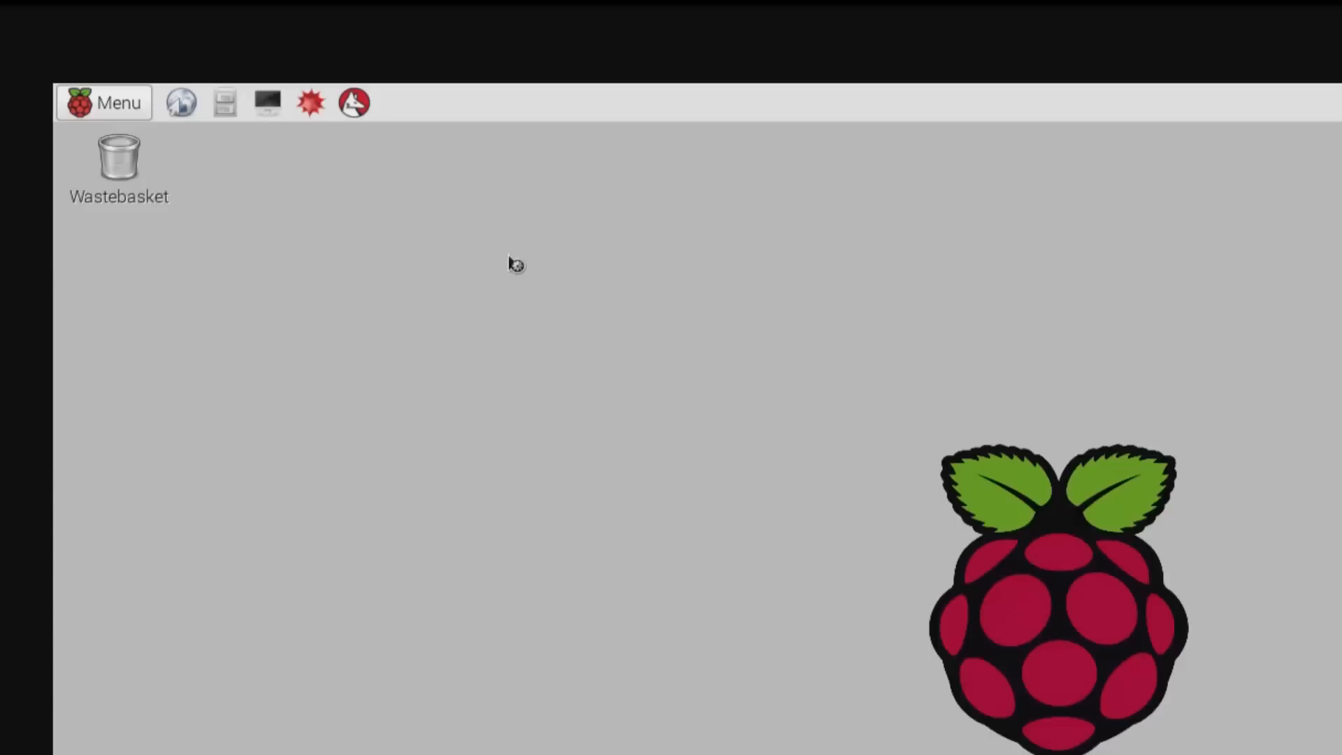
{"action": "left_click", "coordinate": [179, 104]}
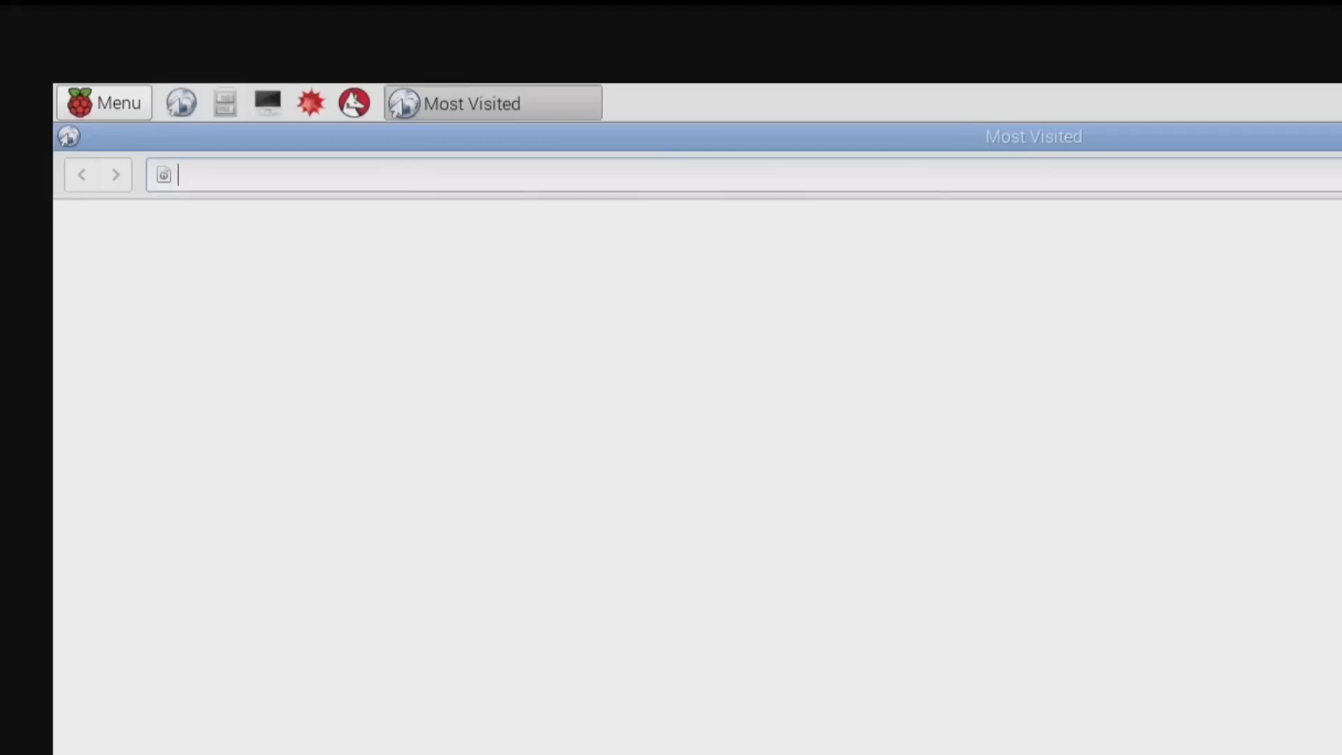
{"action": "type", "text": "http"}
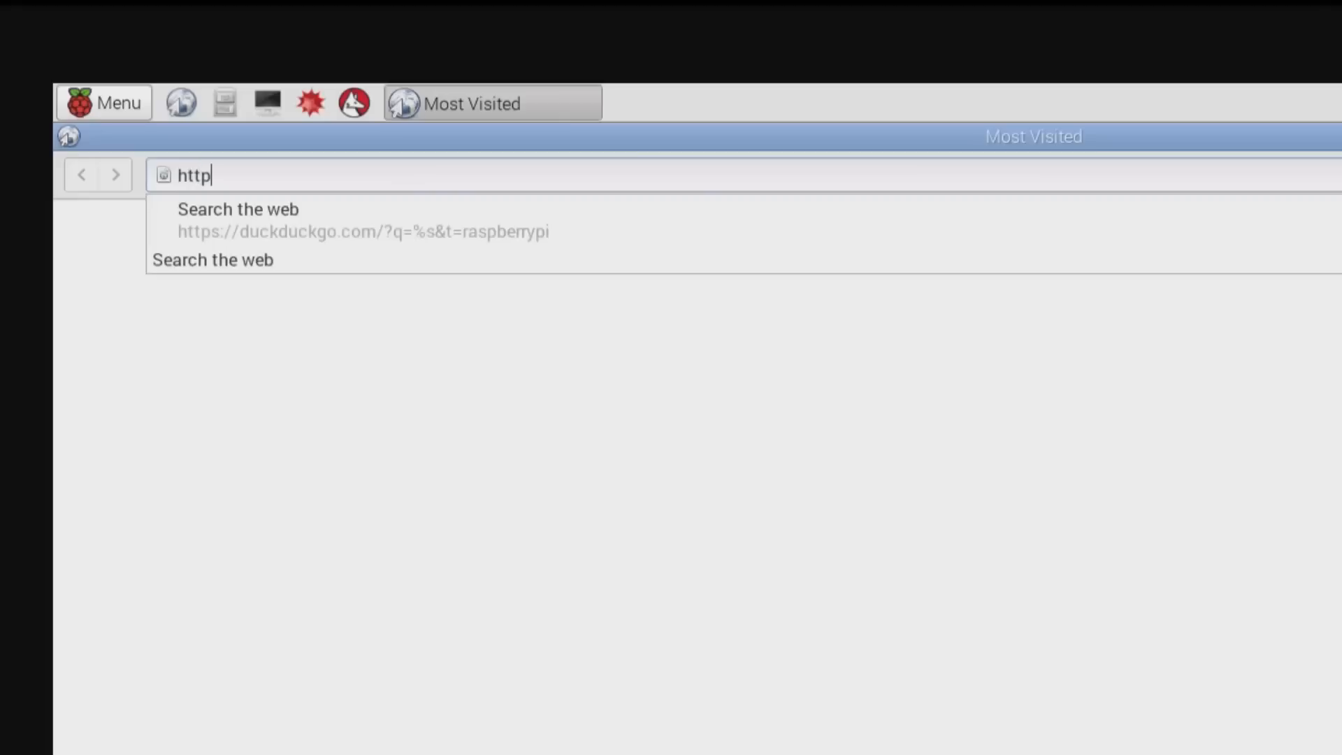
{"action": "type", "text": ":"}
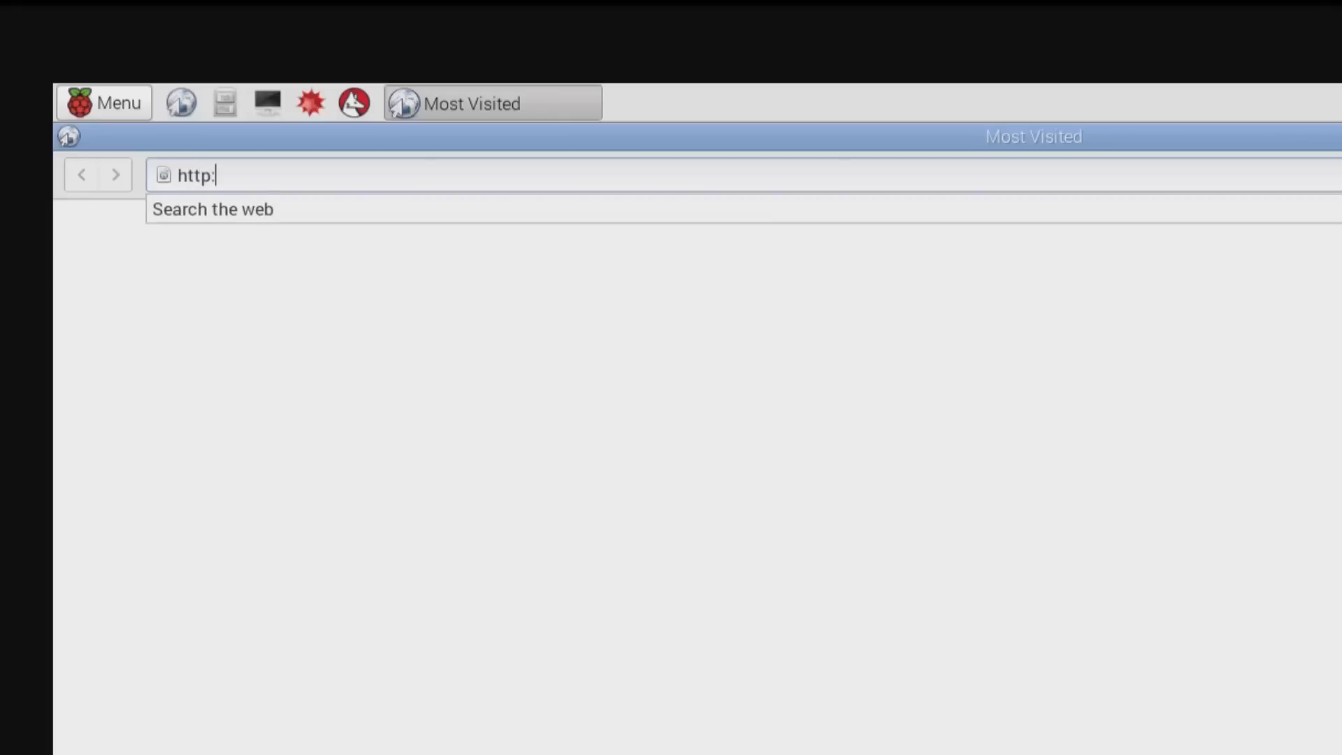
{"action": "type", "text": "//"}
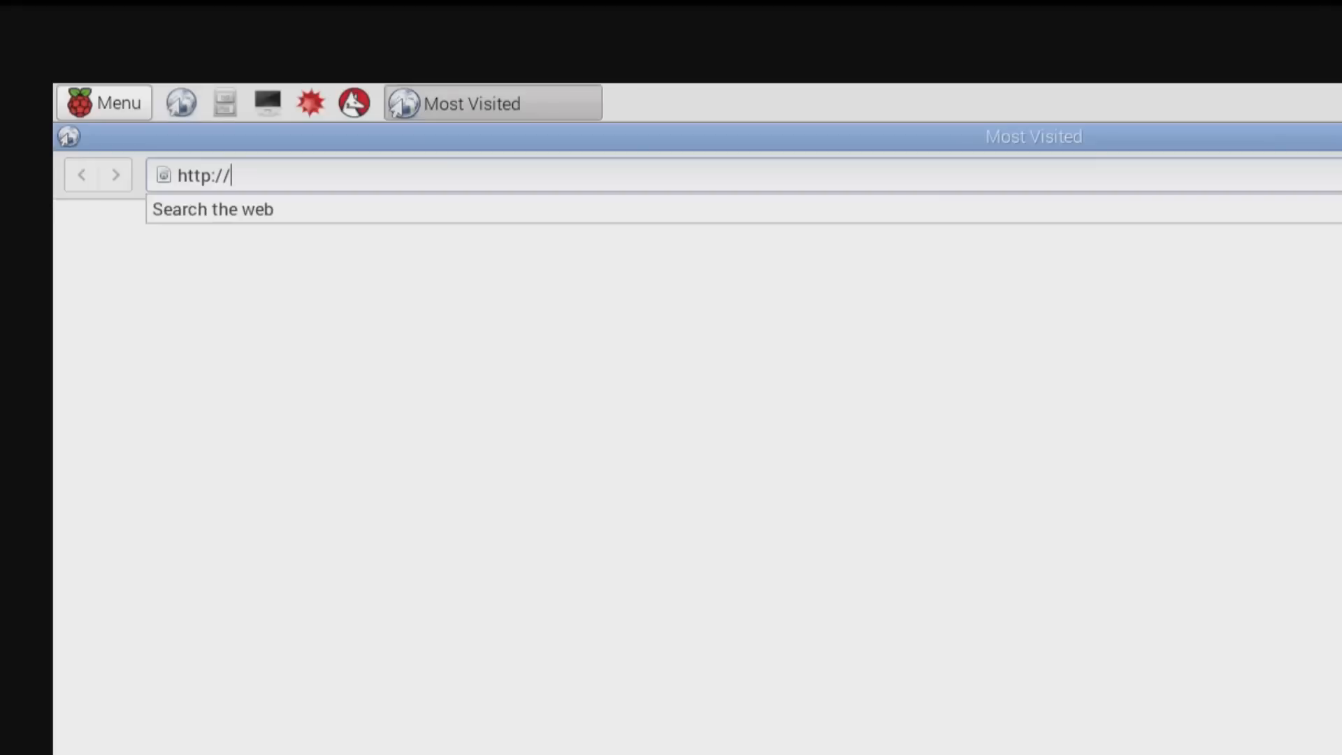
{"action": "type", "text": "localhost"}
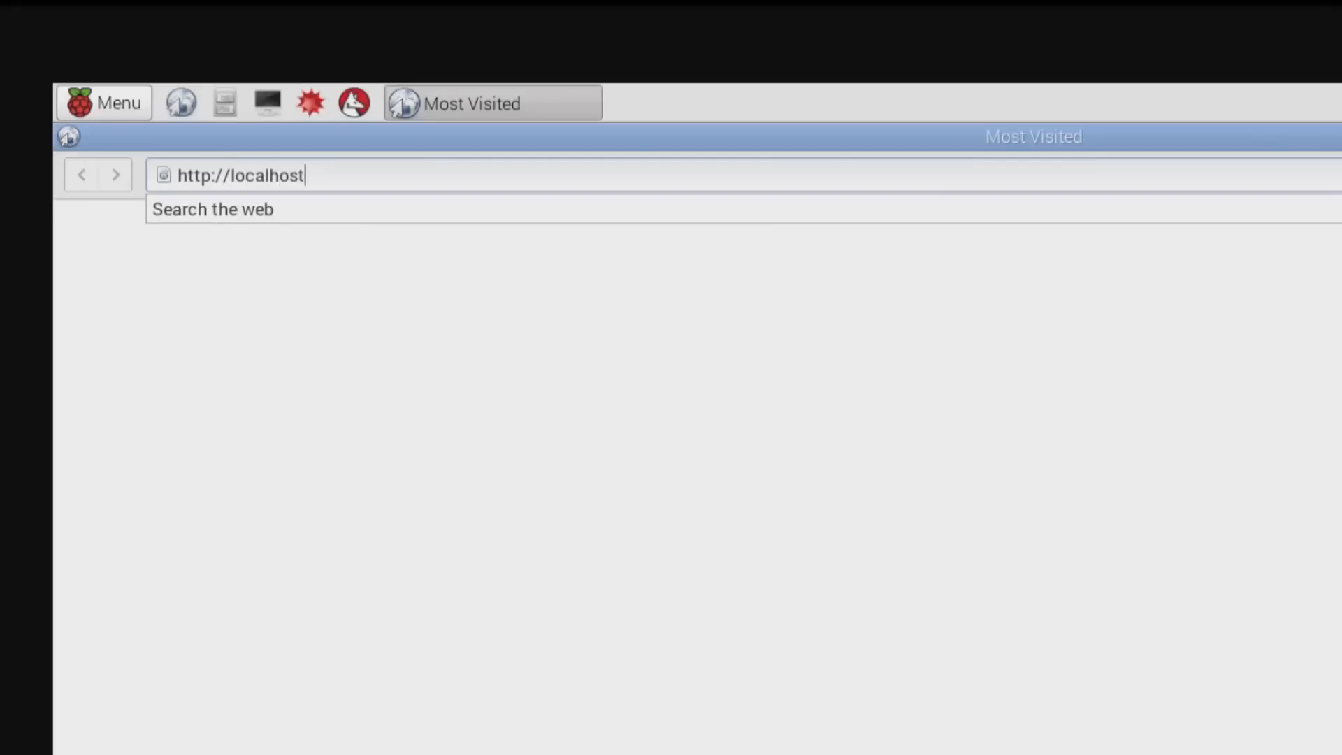
{"action": "type", "text": ":3240"}
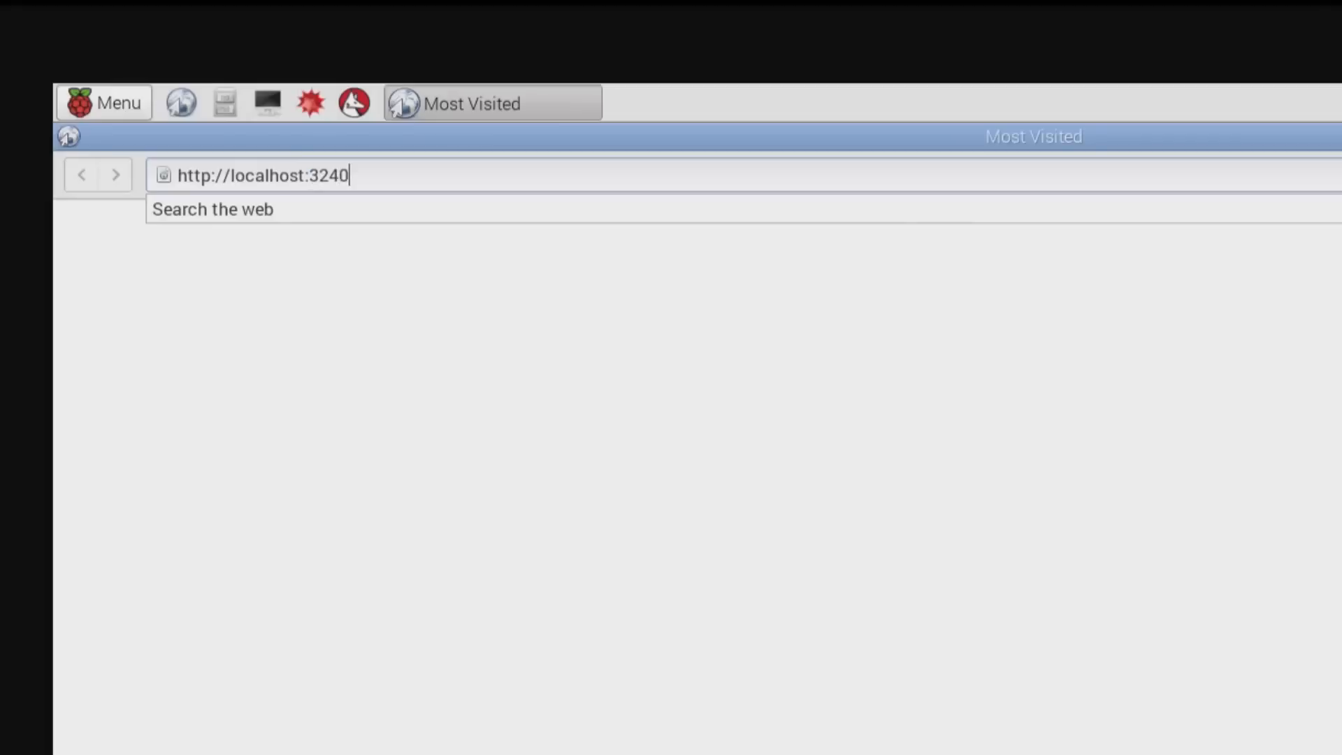
{"action": "type", "text": "0"}
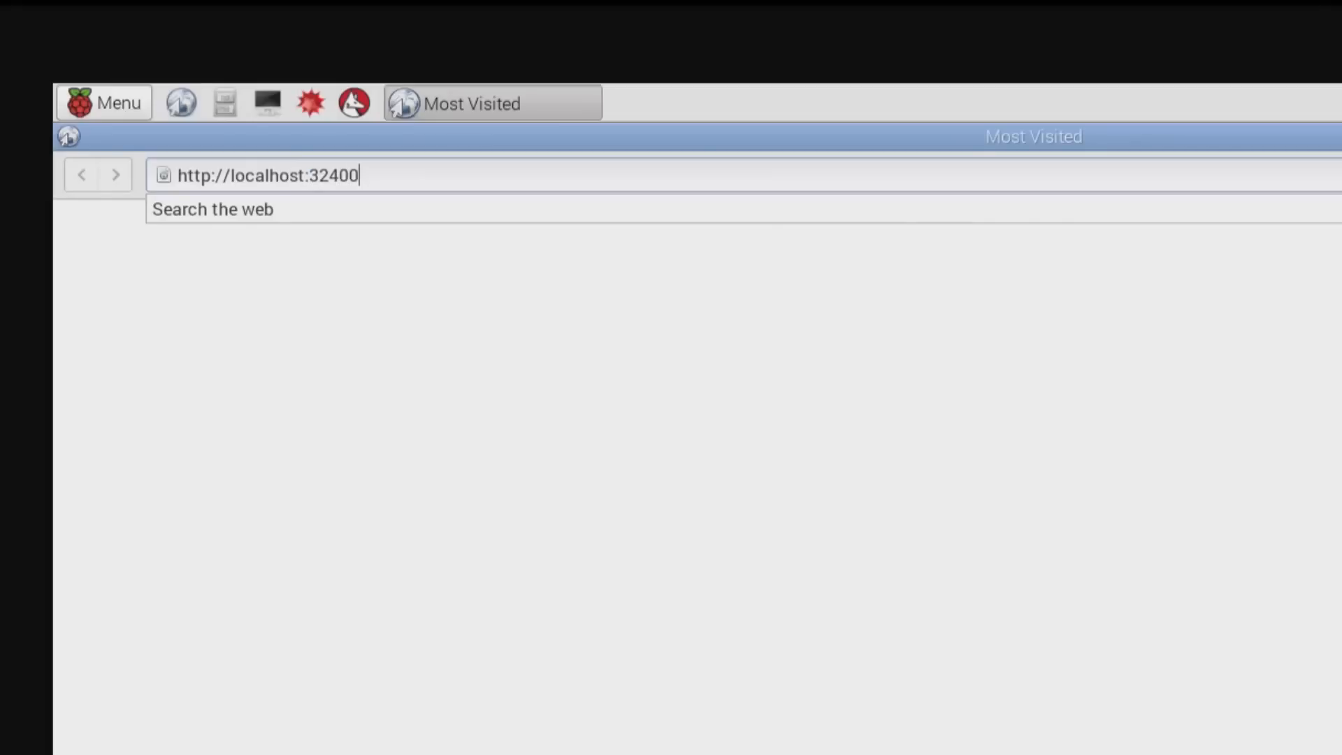
{"action": "type", "text": "/"}
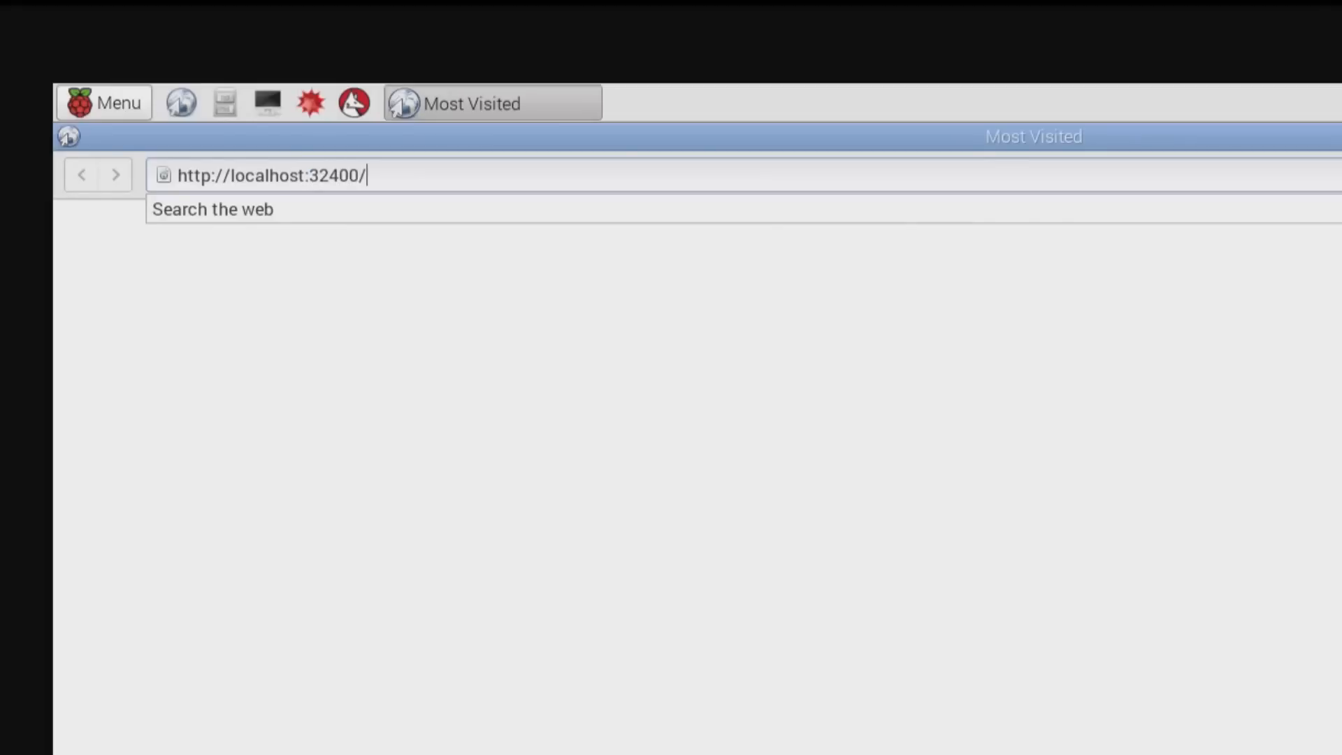
{"action": "type", "text": "web/index.html"}
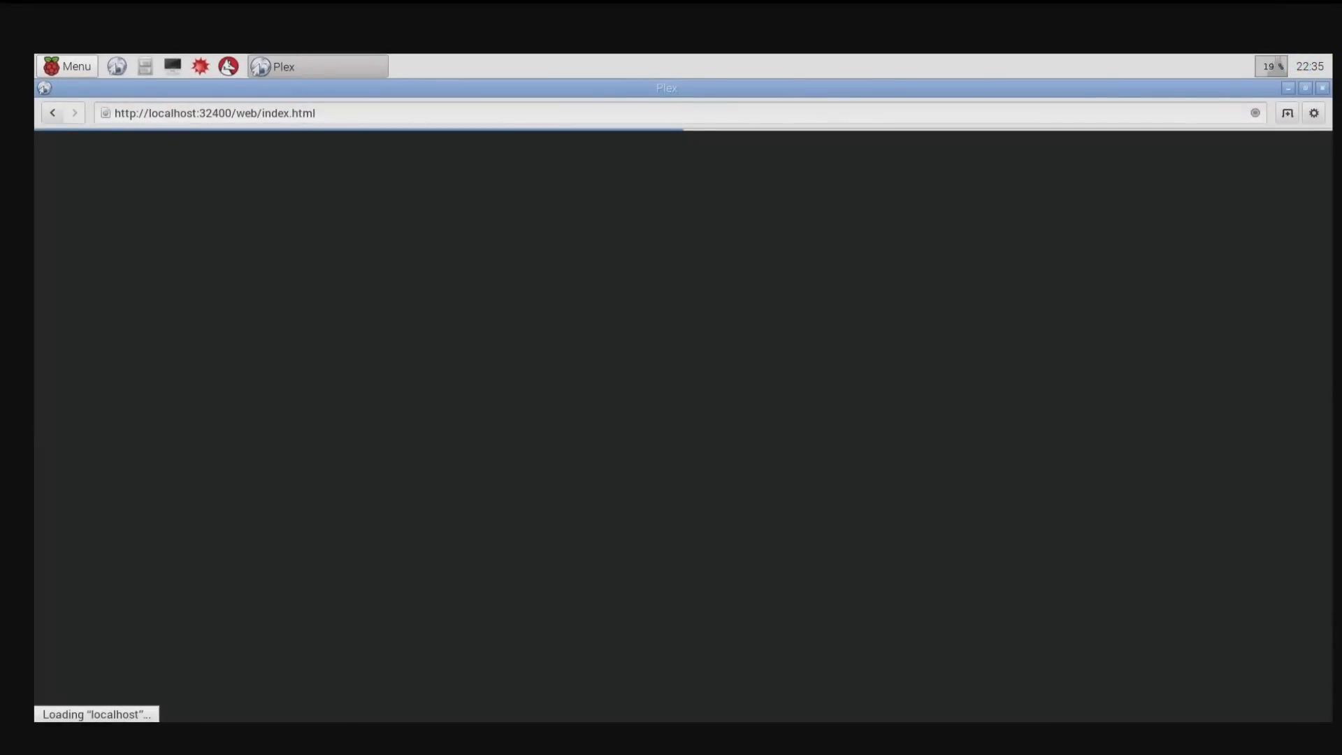
{"action": "mouse_move", "coordinate": [547, 198]}
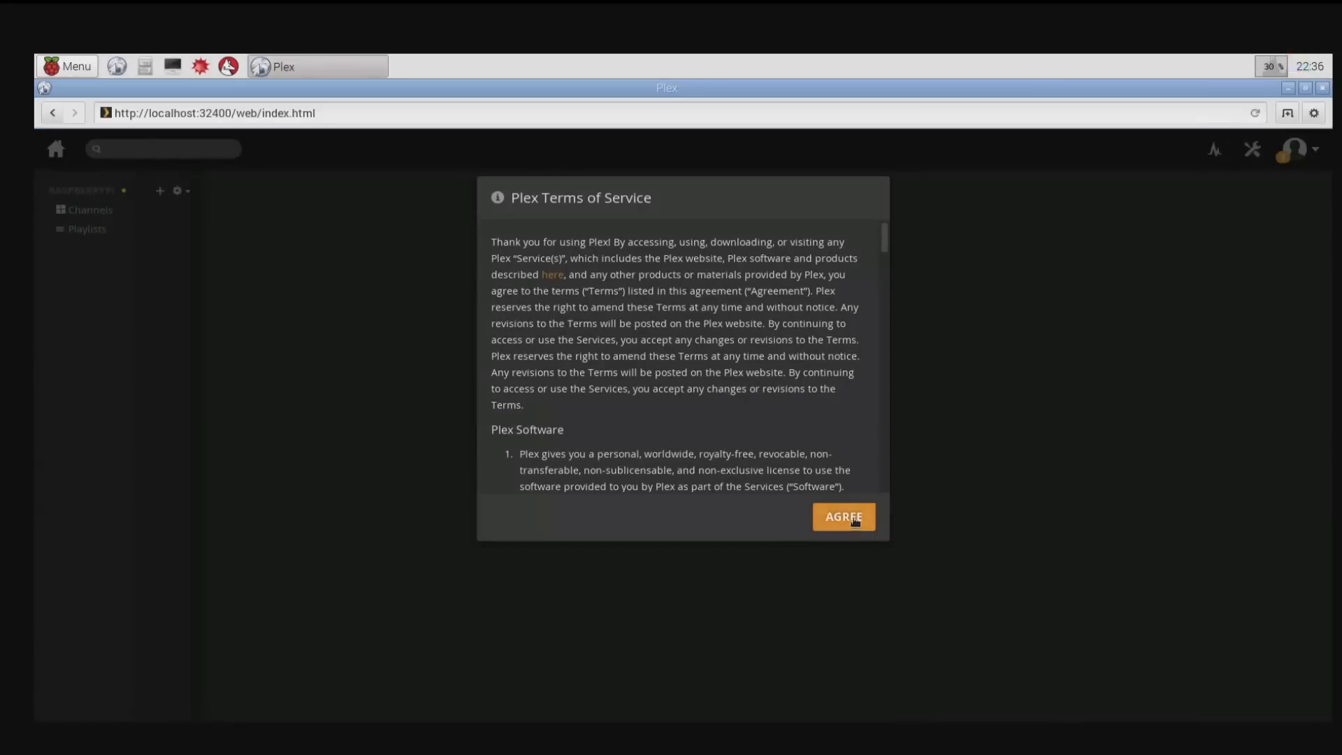
Agree to the Plex Terms of Service dialog
{"action": "left_click", "coordinate": [844, 517]}
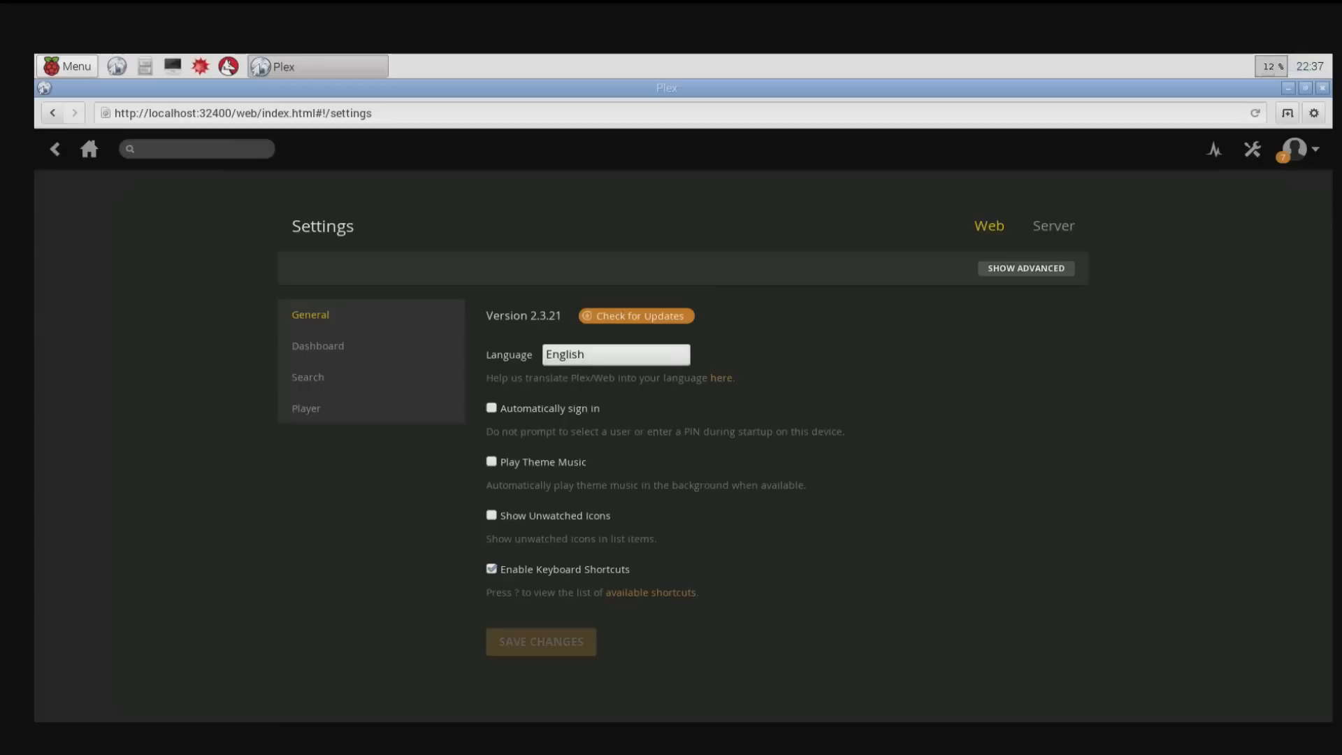
{"action": "mouse_move", "coordinate": [1081, 217]}
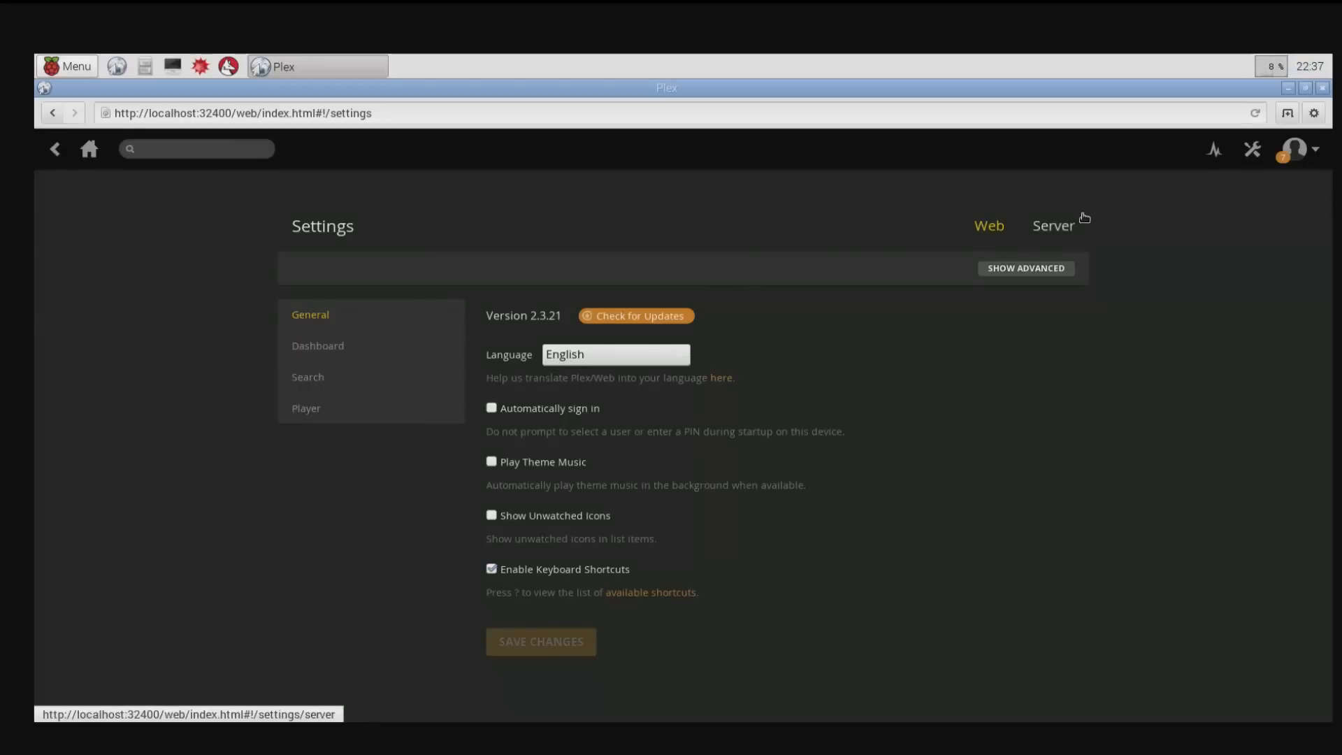
Set the server's Friendly name to Raspberry pi under the Server settings and save changes
{"action": "left_click", "coordinate": [1053, 225]}
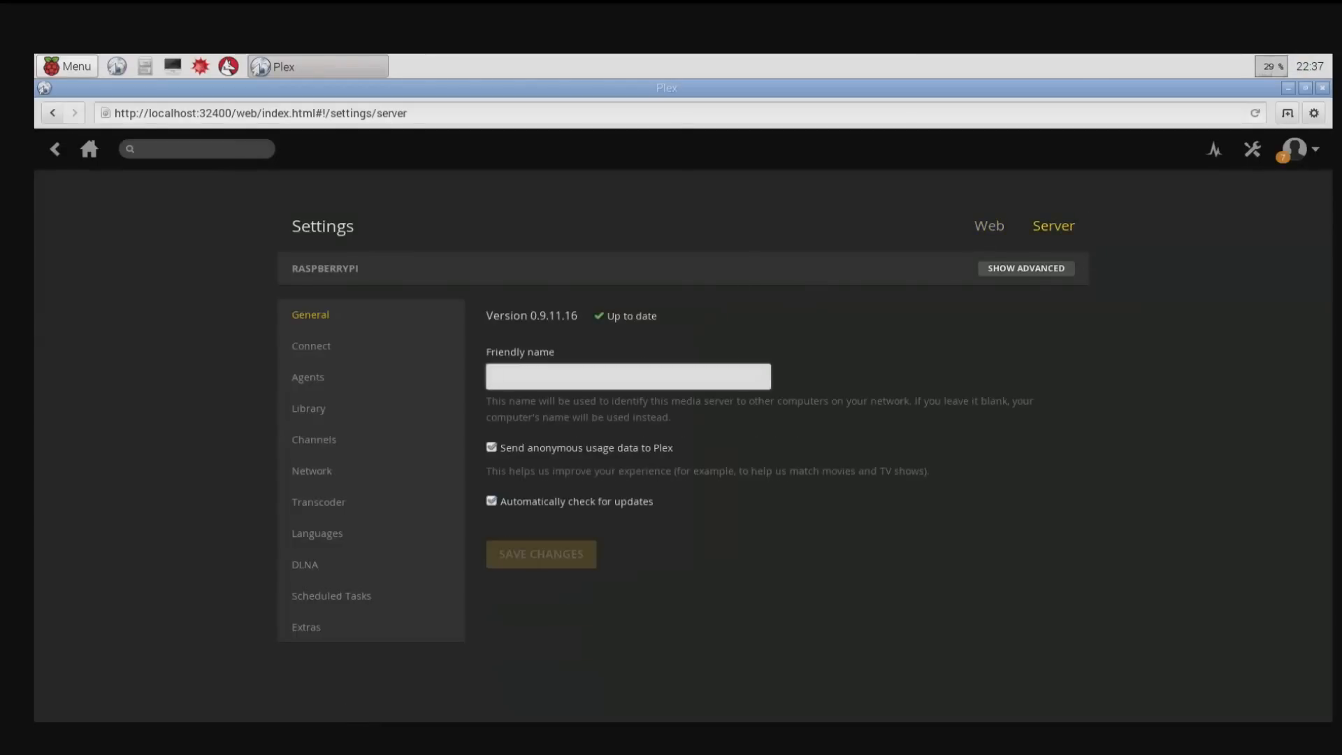
{"action": "type", "text": "R"}
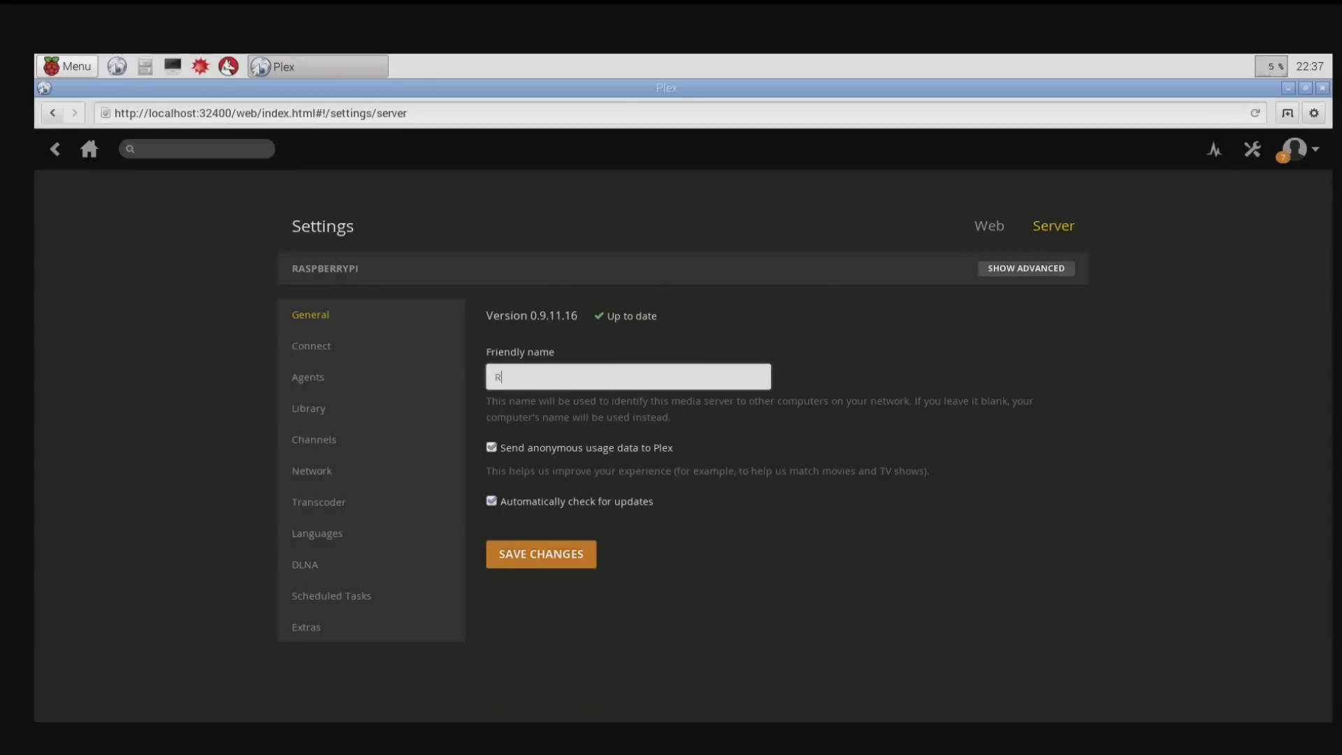
{"action": "type", "text": "aspberry"}
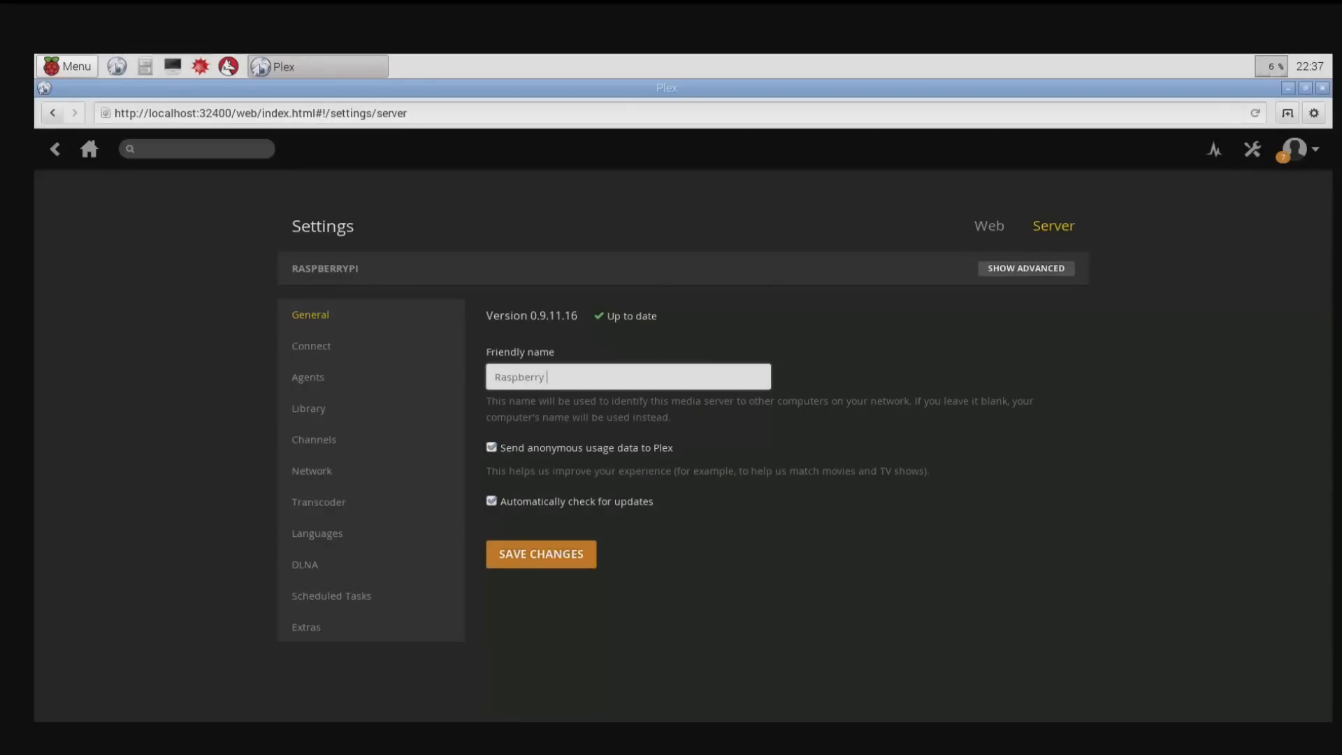
{"action": "type", "text": "pi"}
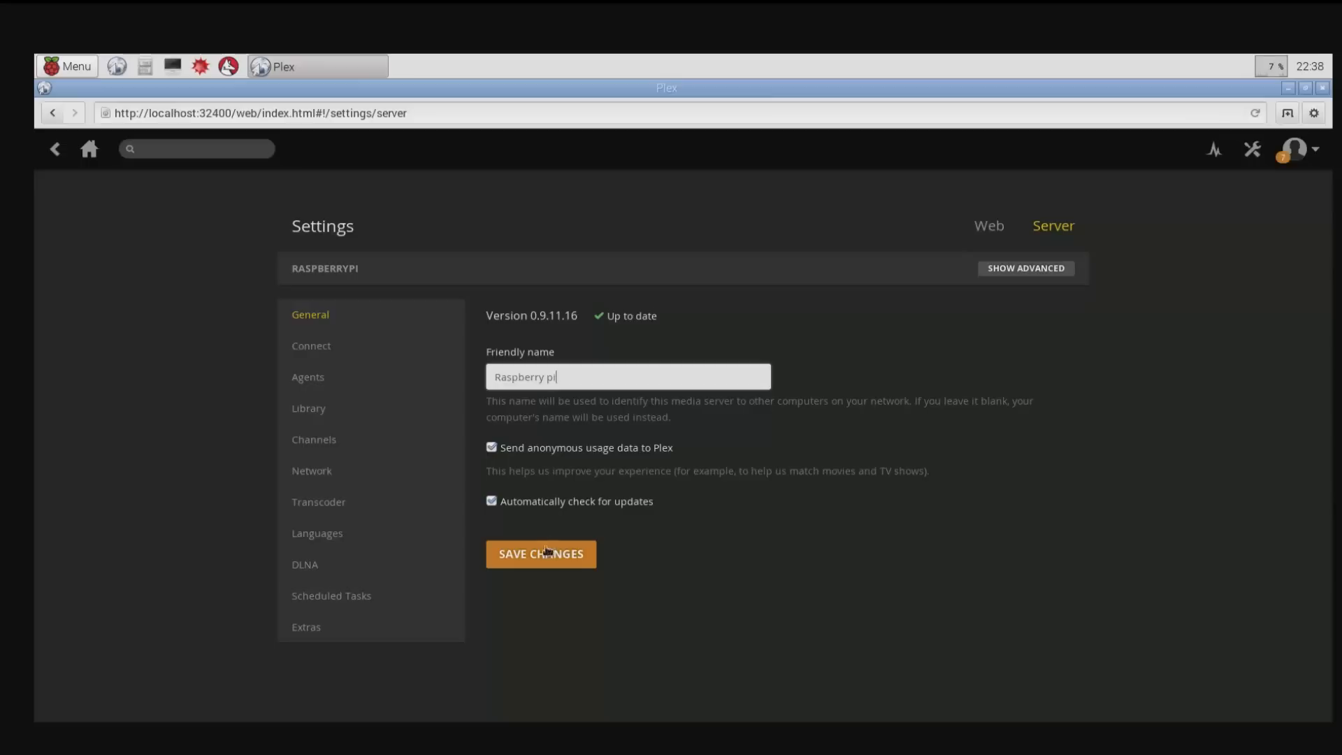
{"action": "left_click", "coordinate": [311, 346]}
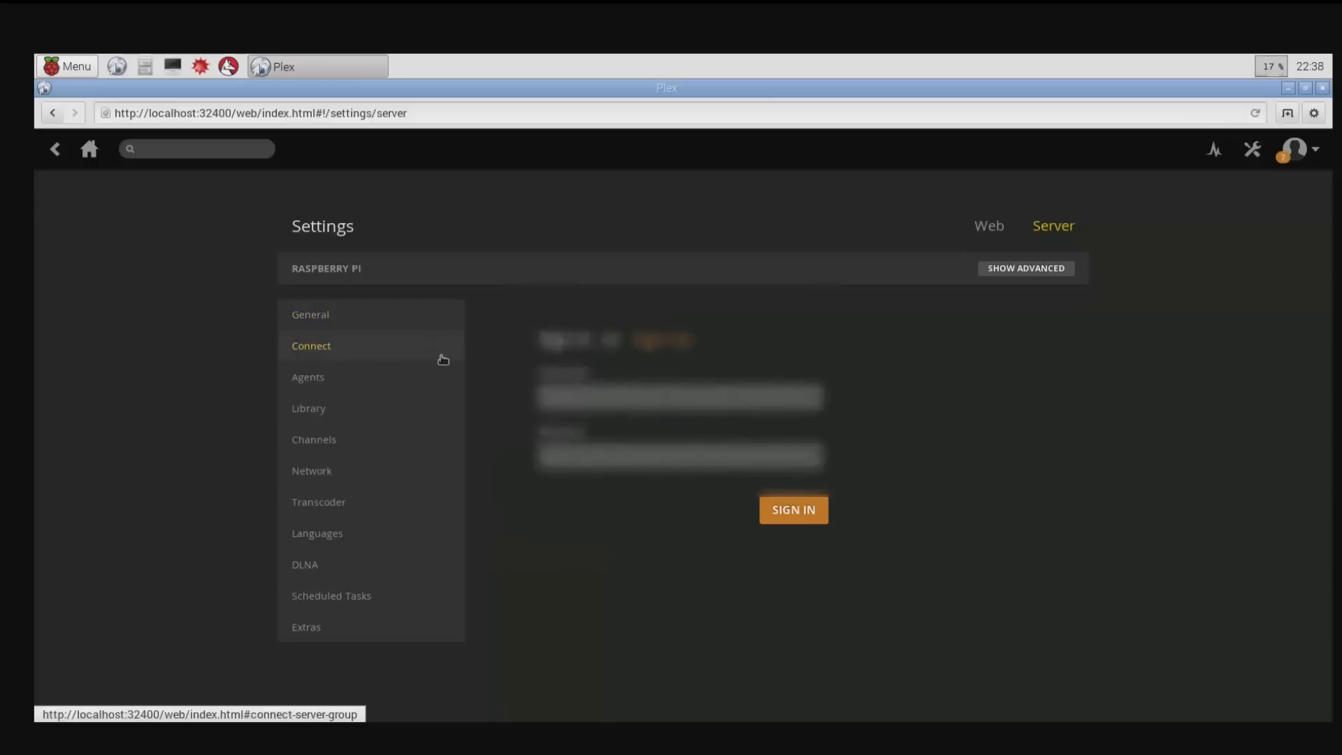
Sign in to a Plex account and enable automatic and periodic library updates
{"action": "left_click", "coordinate": [792, 508]}
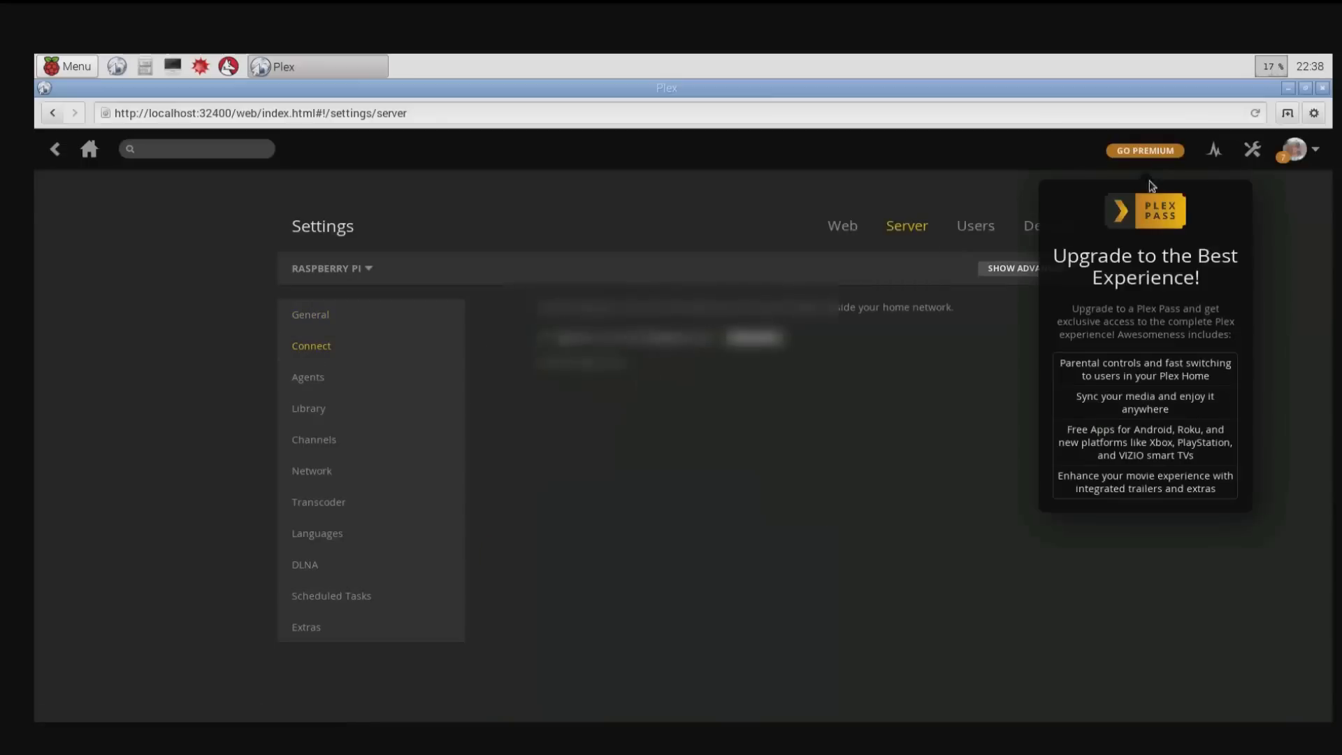
{"action": "left_click", "coordinate": [307, 408]}
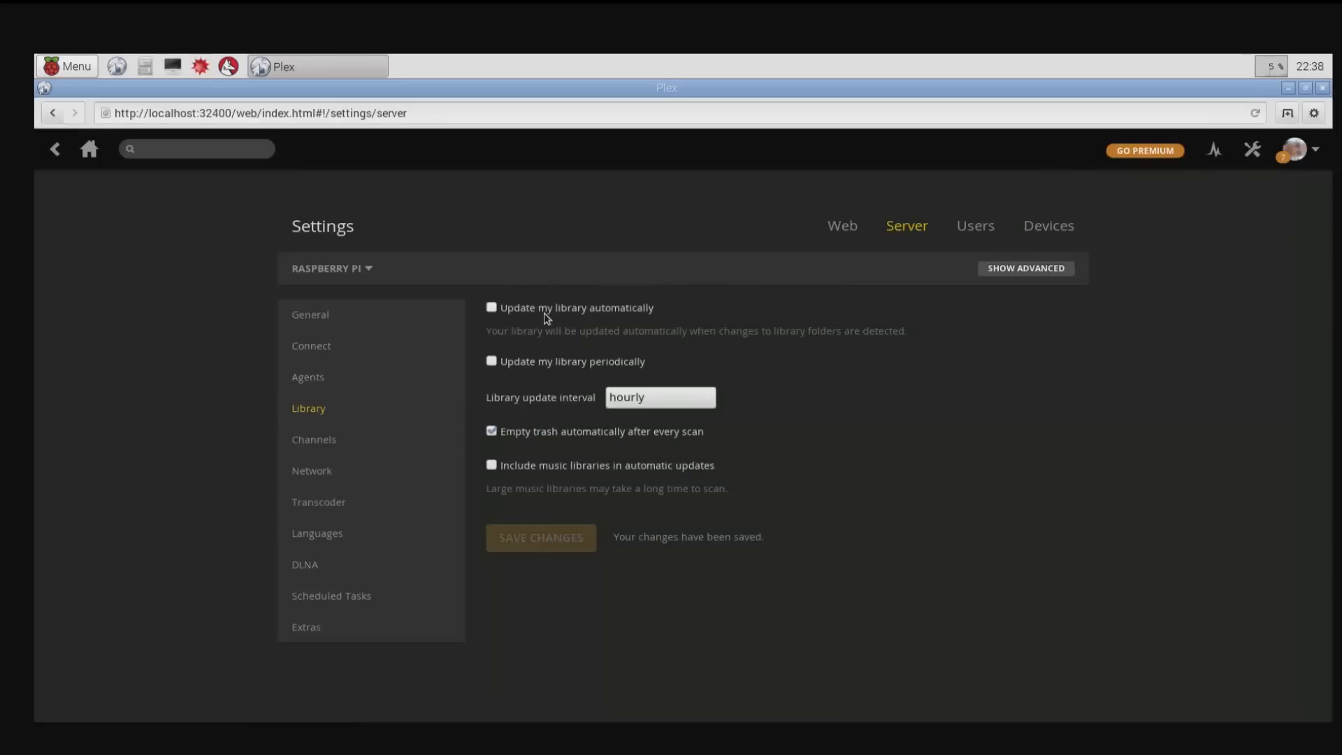
{"action": "left_click", "coordinate": [491, 308]}
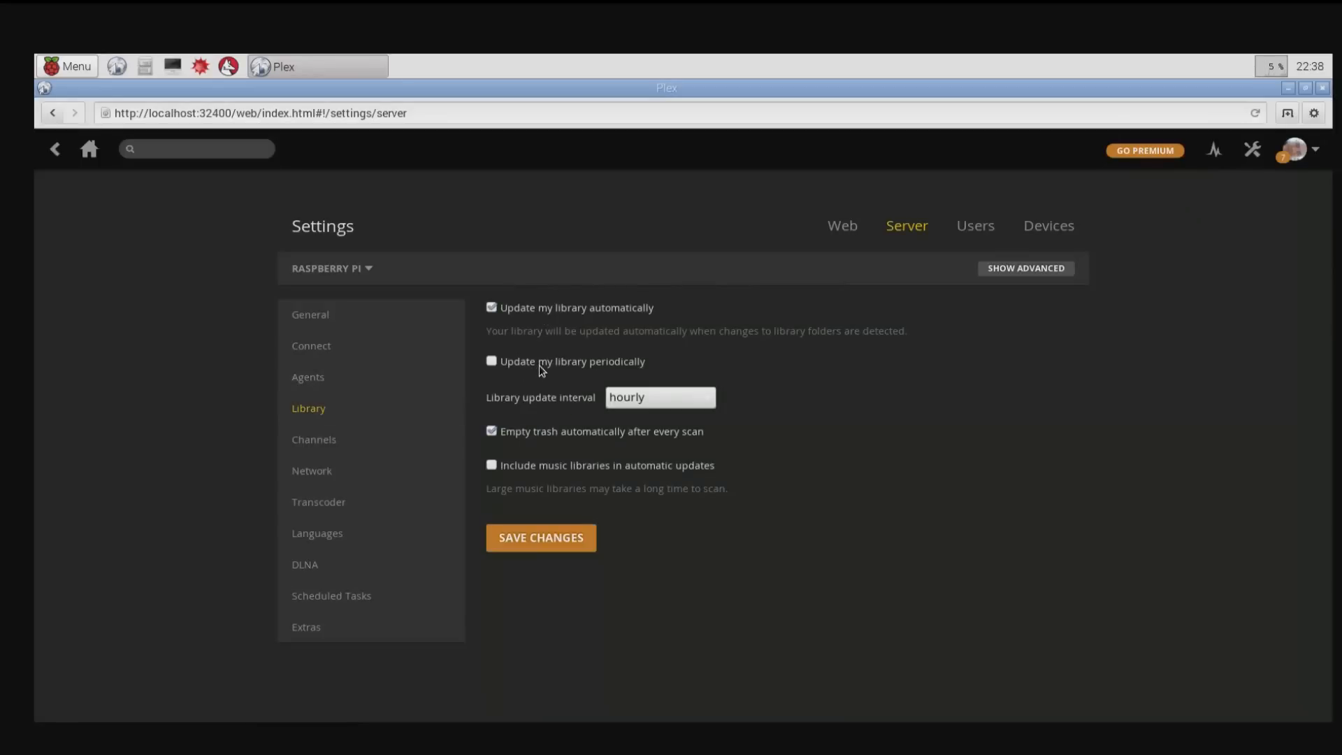
{"action": "left_click", "coordinate": [492, 360]}
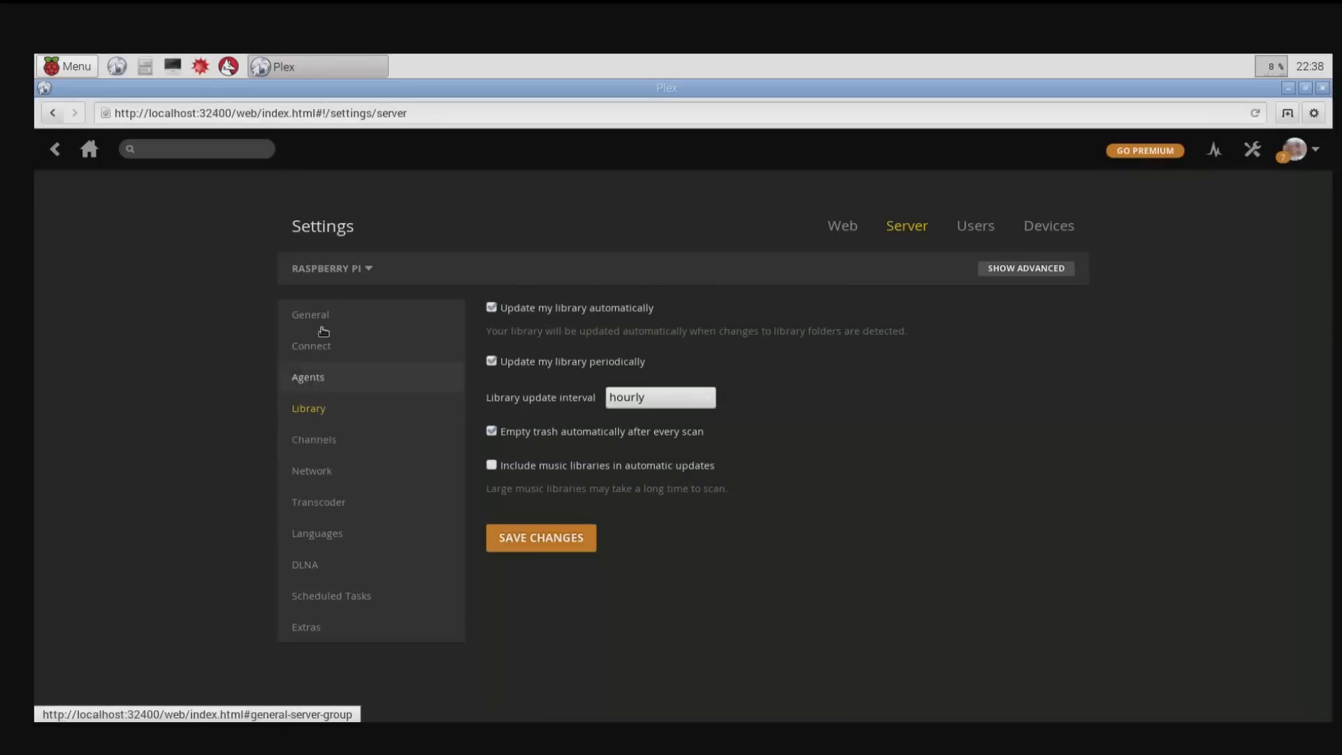
Review the Channels, Network, Transcoder and Languages server settings pages
{"action": "left_click", "coordinate": [313, 439]}
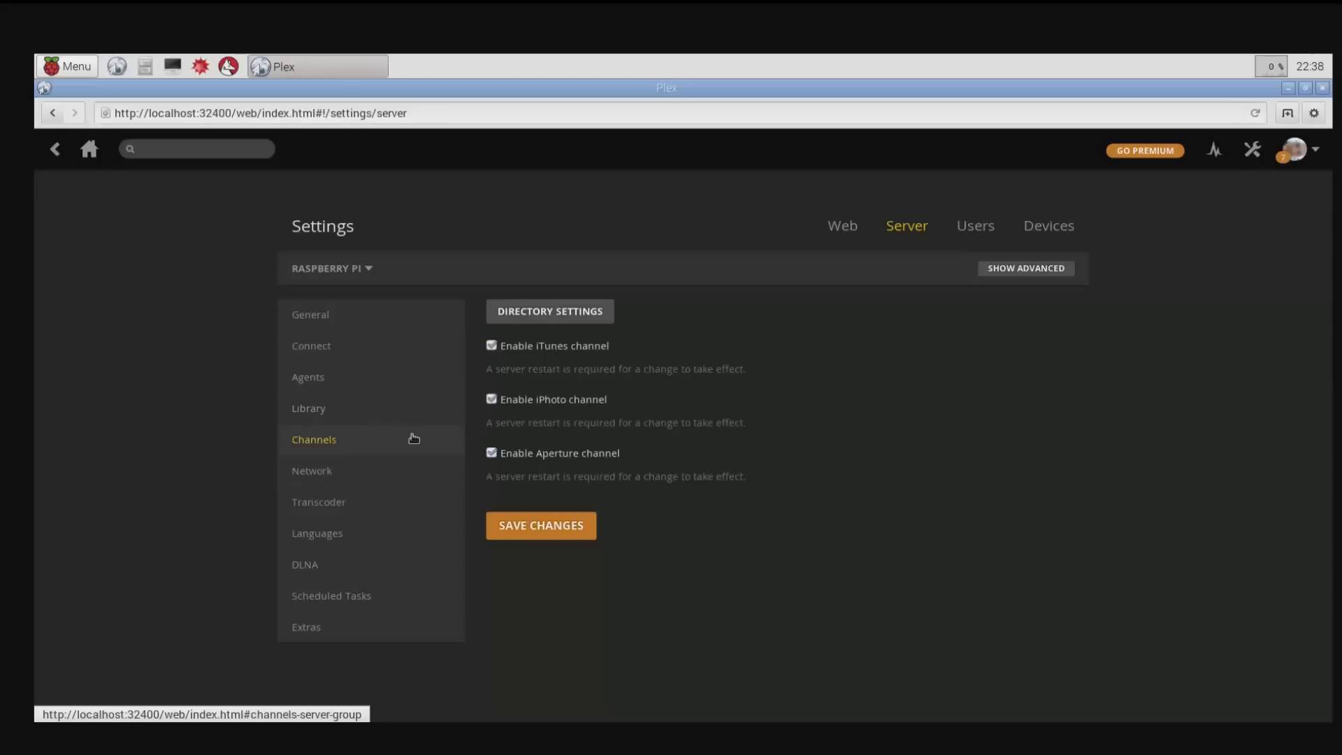
{"action": "left_click", "coordinate": [311, 469]}
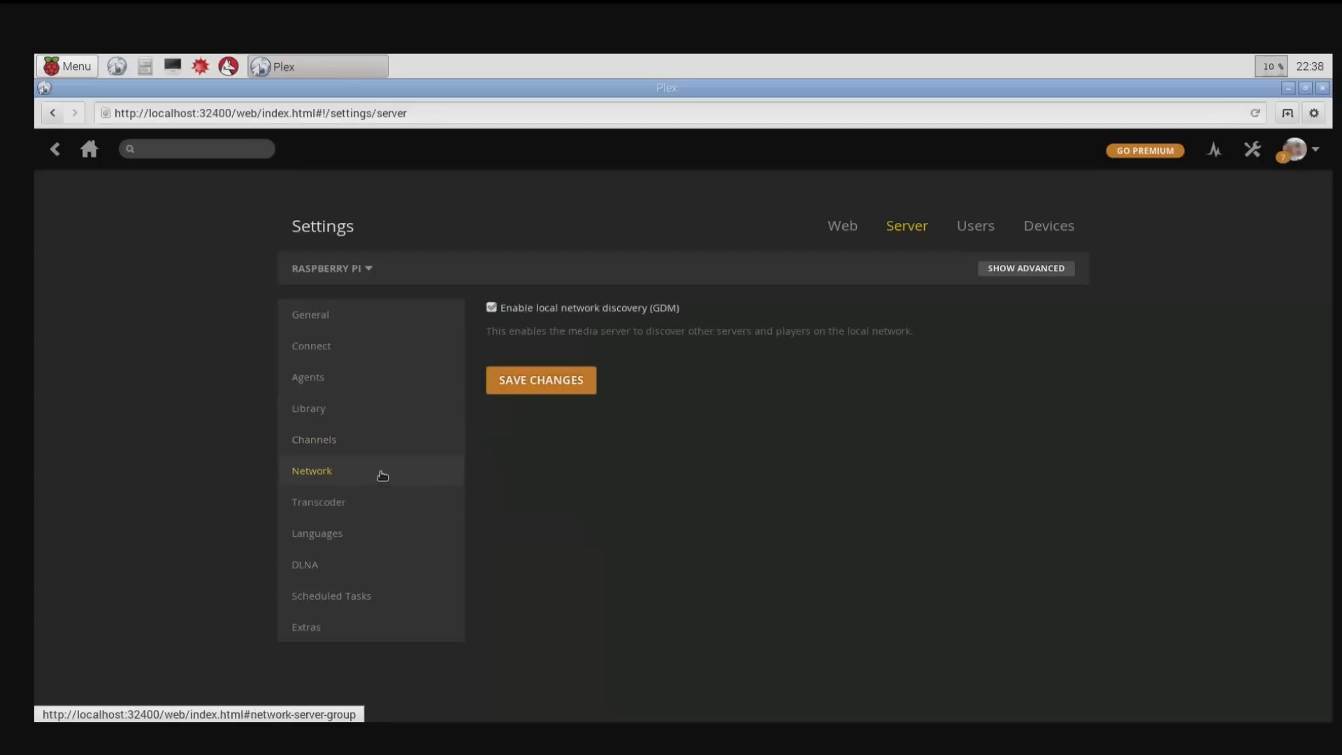
{"action": "left_click", "coordinate": [319, 501]}
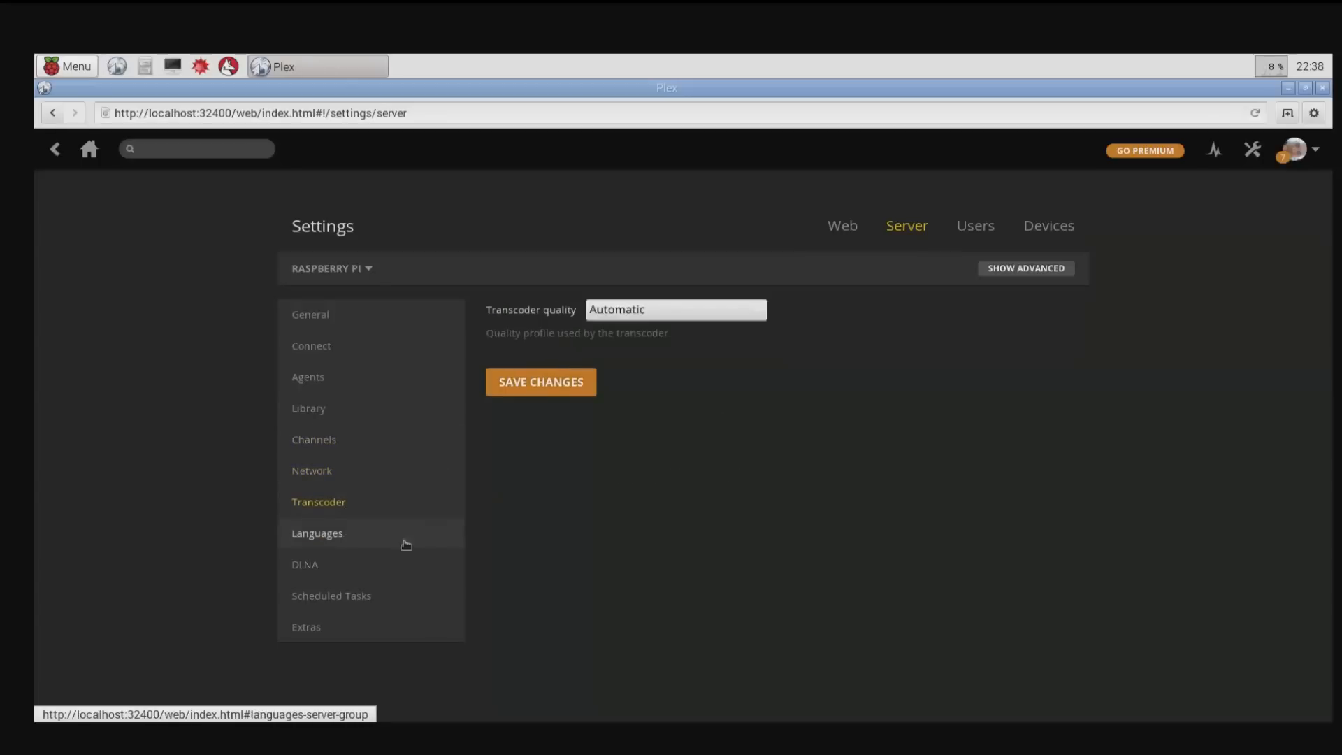
{"action": "left_click", "coordinate": [305, 563]}
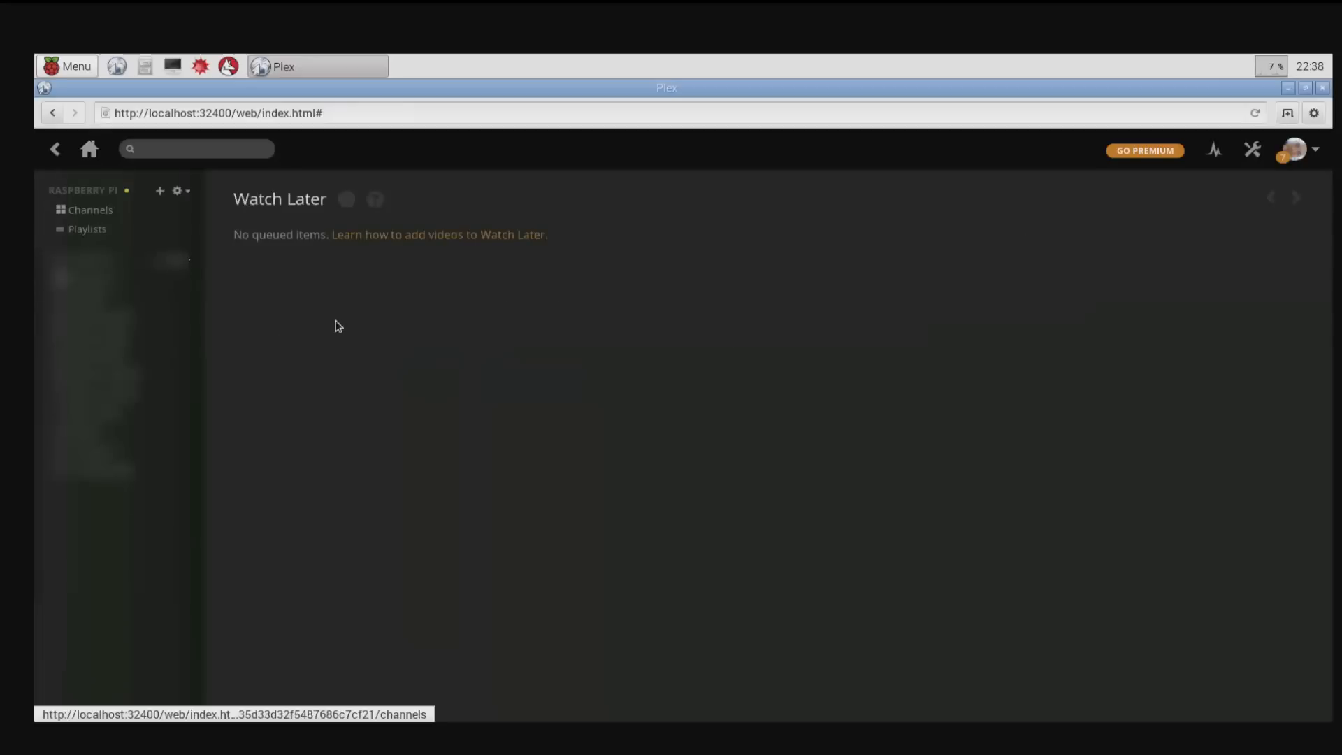
{"action": "mouse_move", "coordinate": [795, 212]}
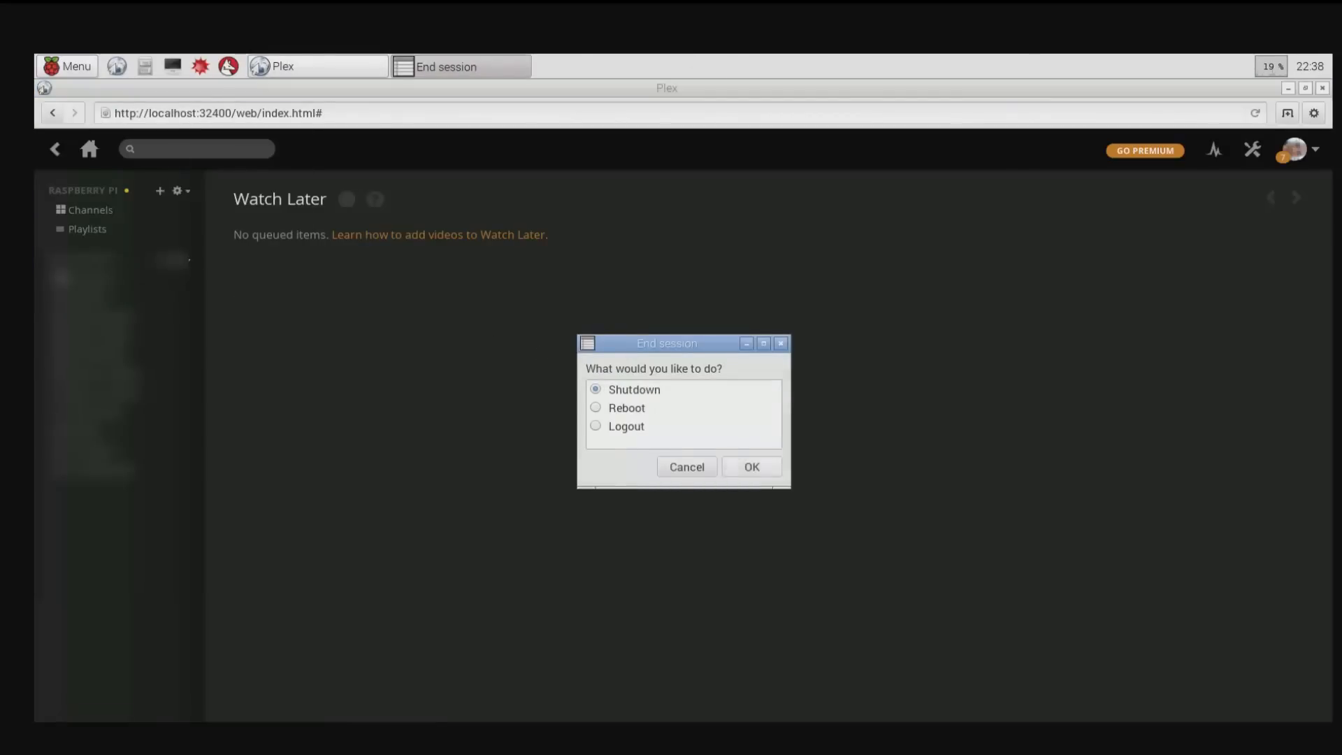
Log out of the Raspbian desktop session to return to the text console
{"action": "left_click", "coordinate": [750, 467]}
{"action": "type", "text": "sudo"}
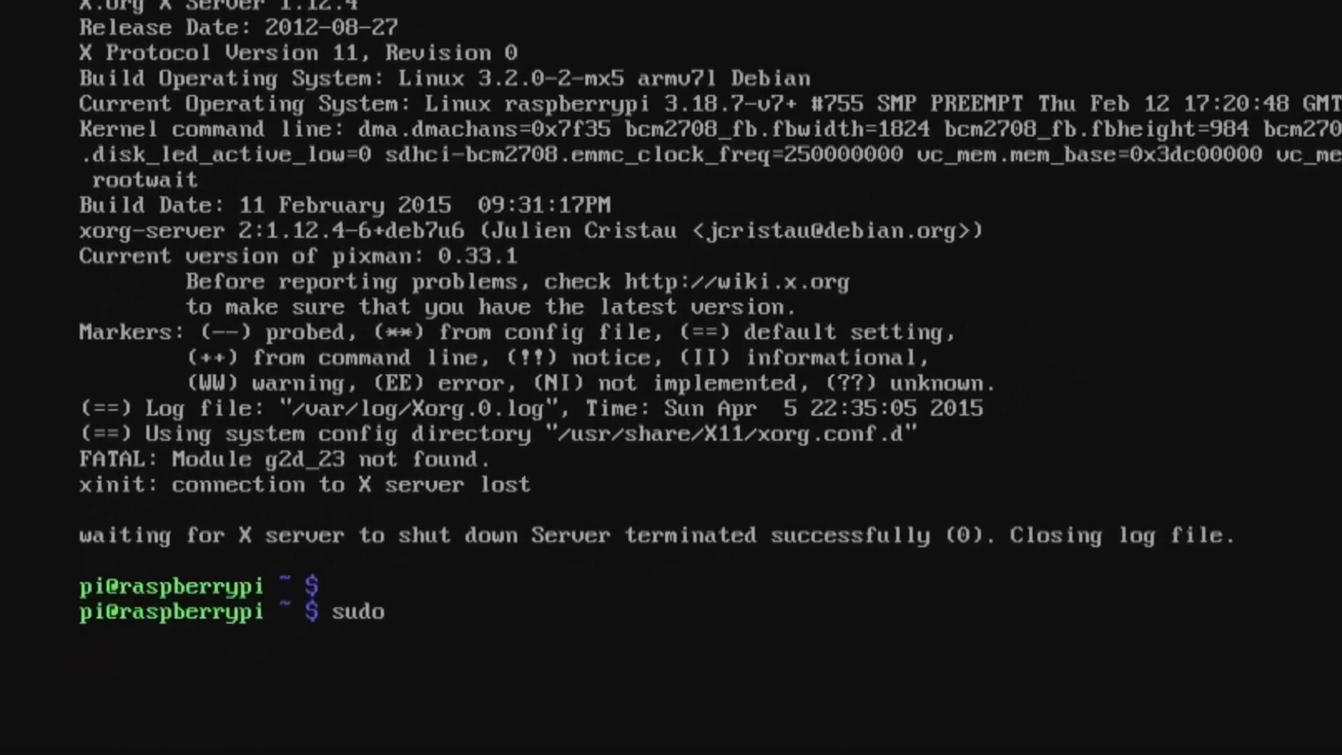
Install the ntfs-3g NTFS driver package with sudo apt-get install
{"action": "type", "text": "apt-get"}
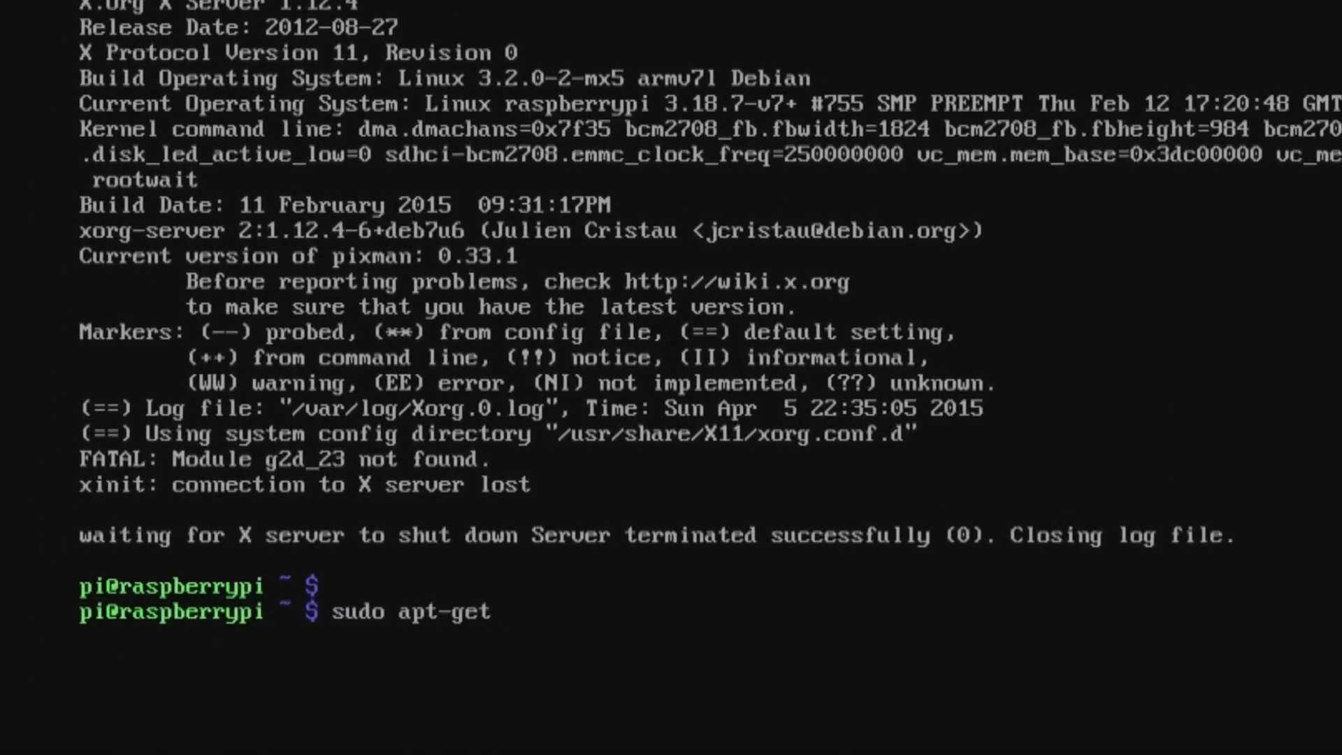
{"action": "type", "text": "install"}
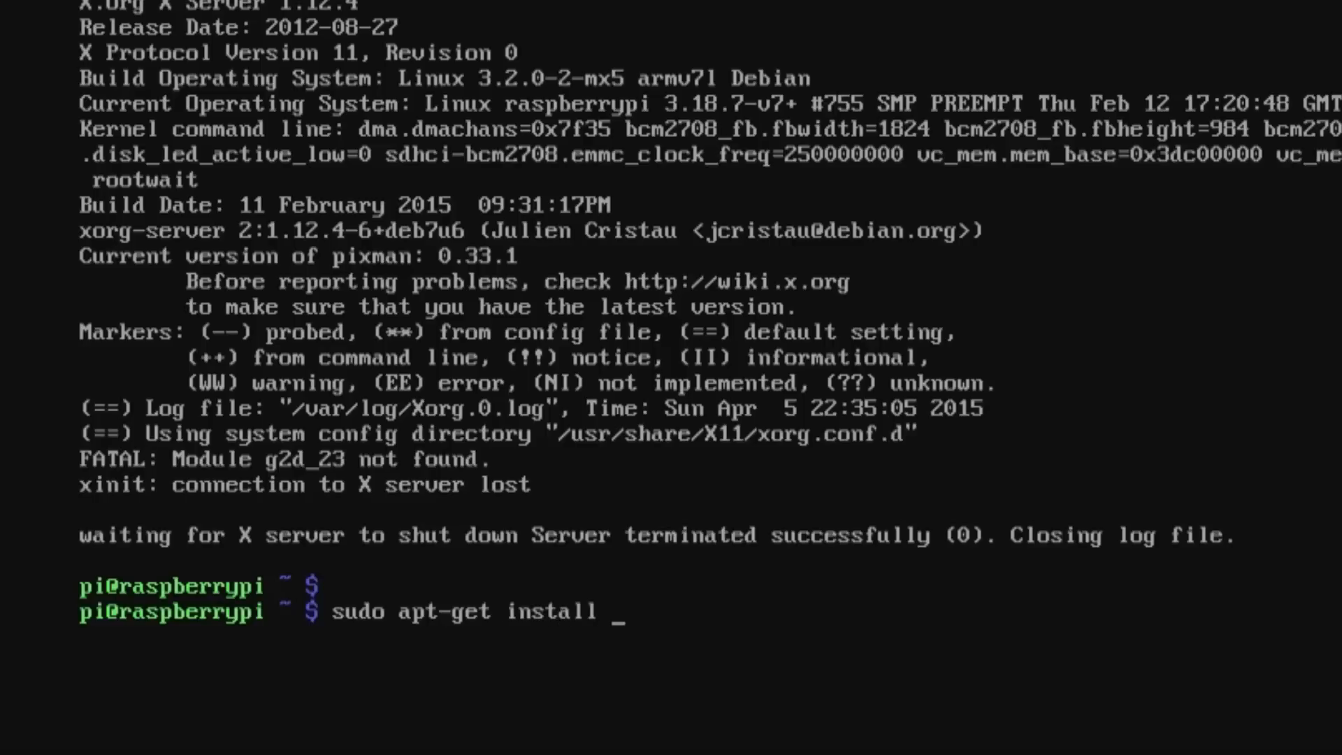
{"action": "type", "text": "nt"}
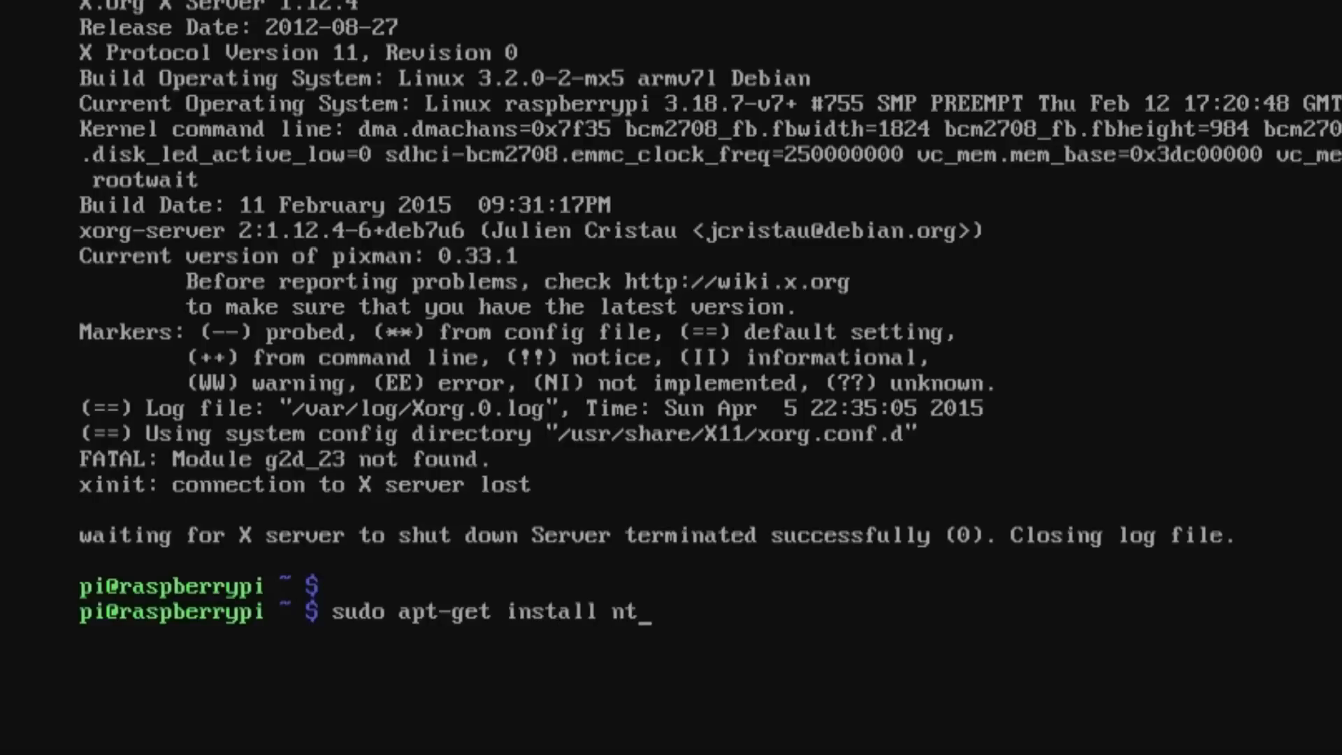
{"action": "type", "text": "fs-3g"}
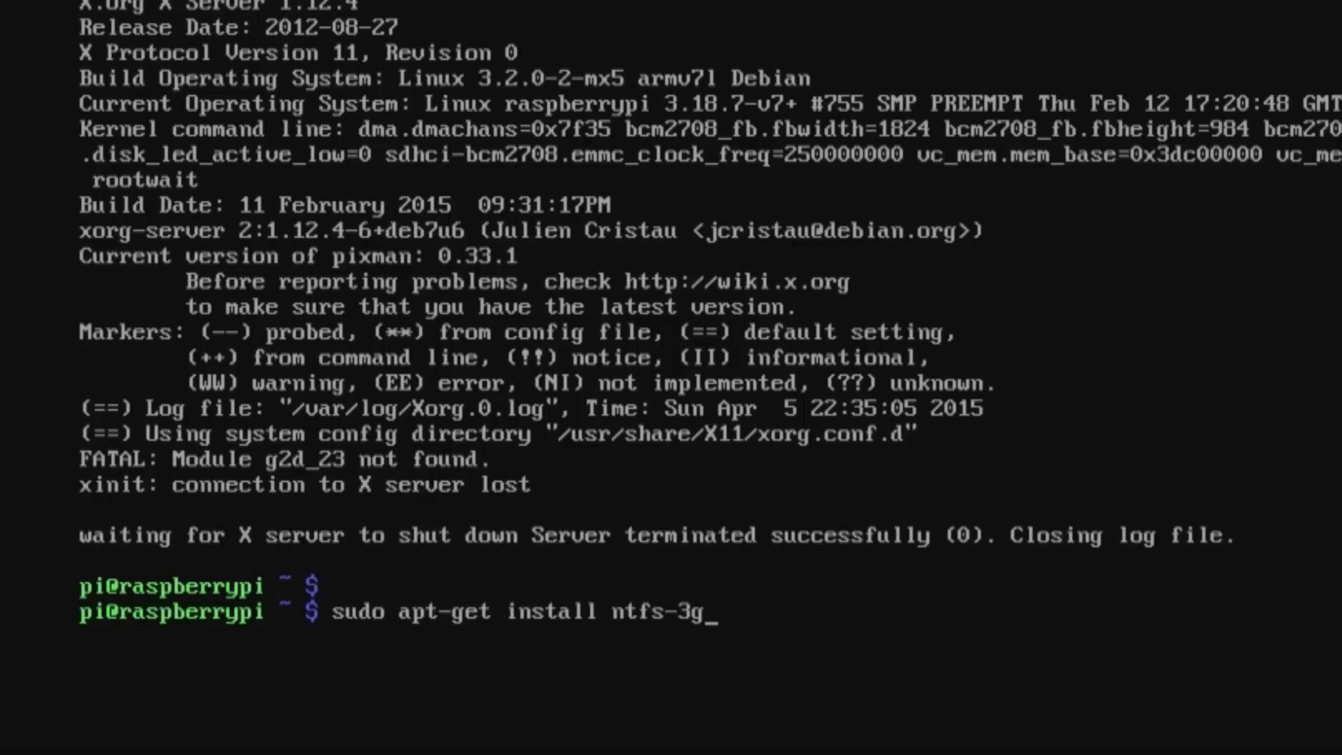
{"action": "key", "text": "Return"}
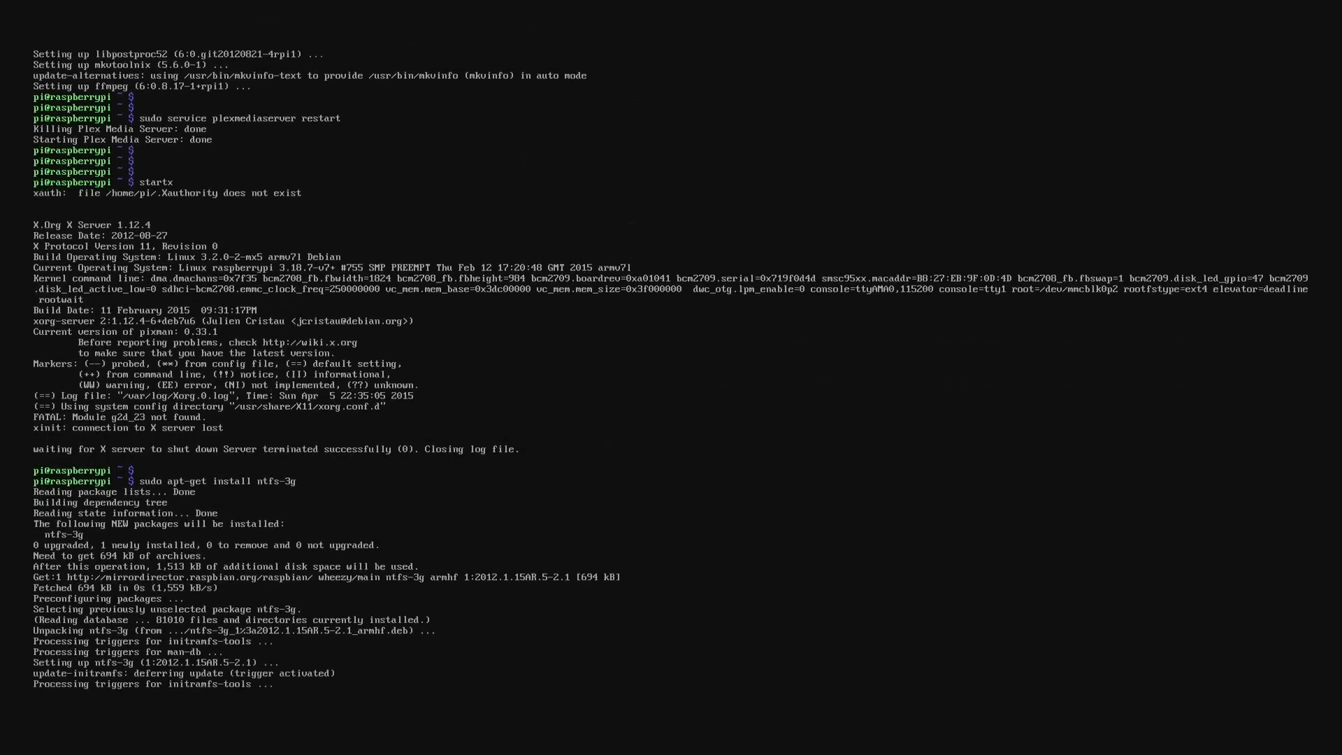
Enter sudo apt-get install samba samba-common-bin to install the Samba packages
{"action": "type", "text": "sud"}
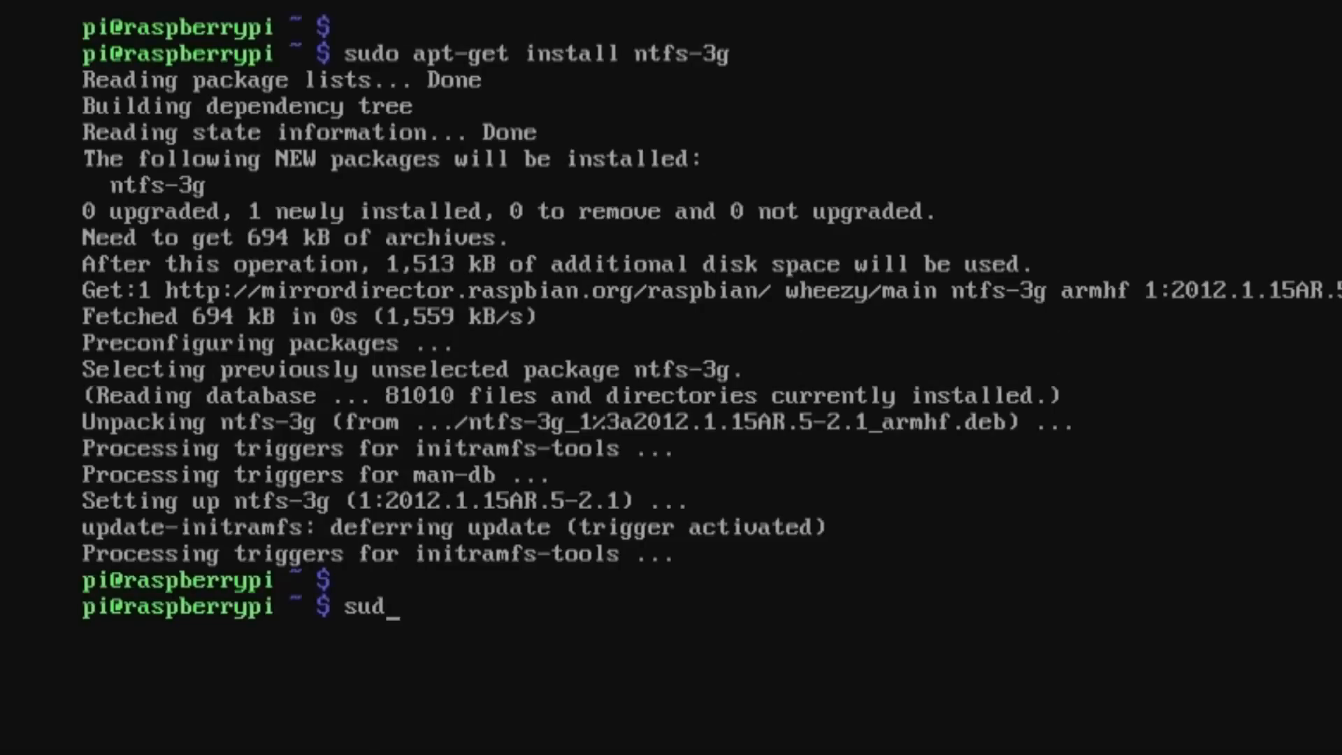
{"action": "type", "text": "o"}
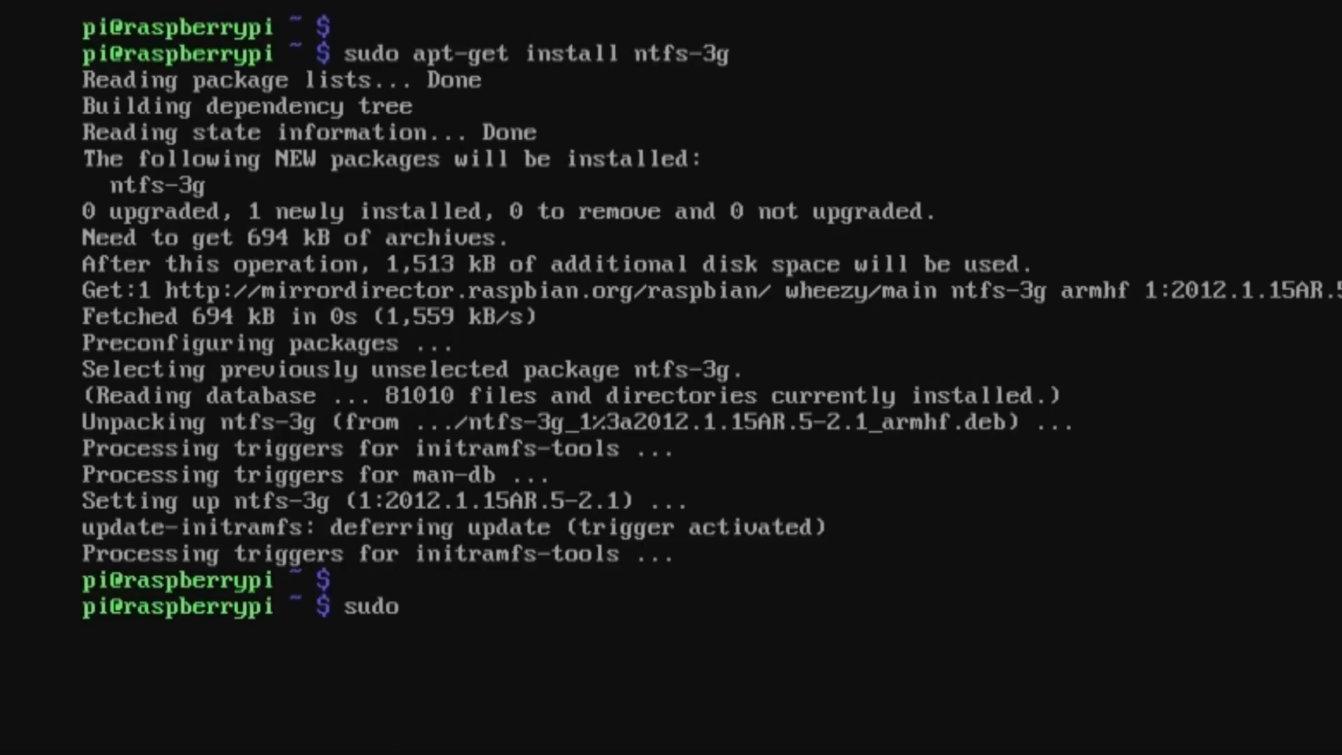
{"action": "type", "text": "apt-g"}
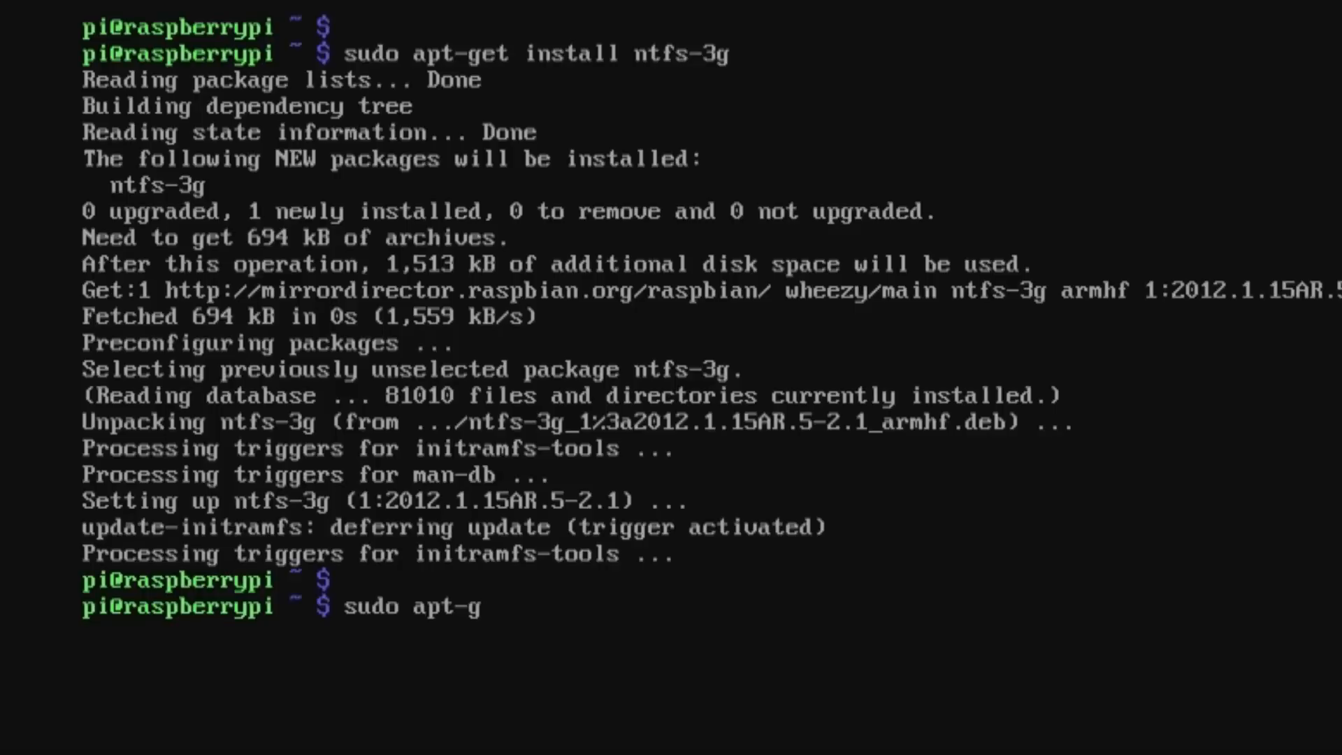
{"action": "type", "text": "et inst"}
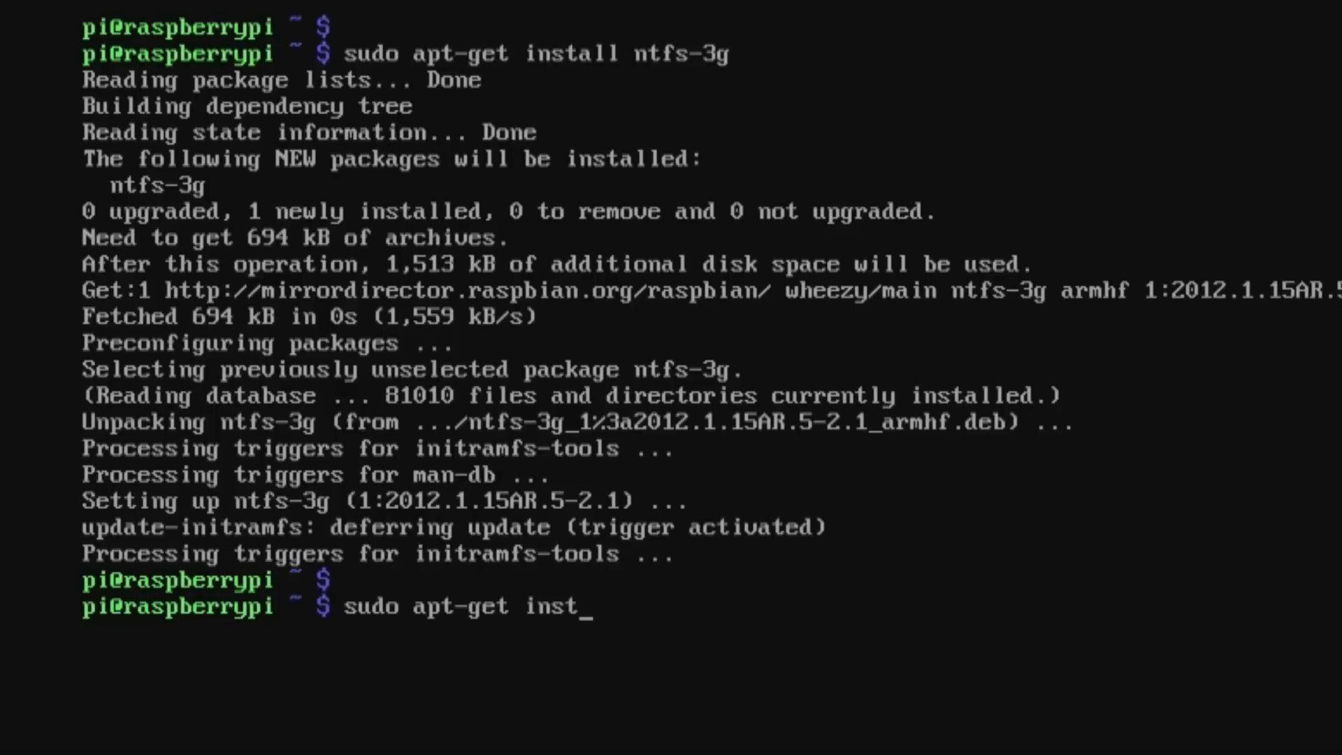
{"action": "type", "text": "all samba samba-"}
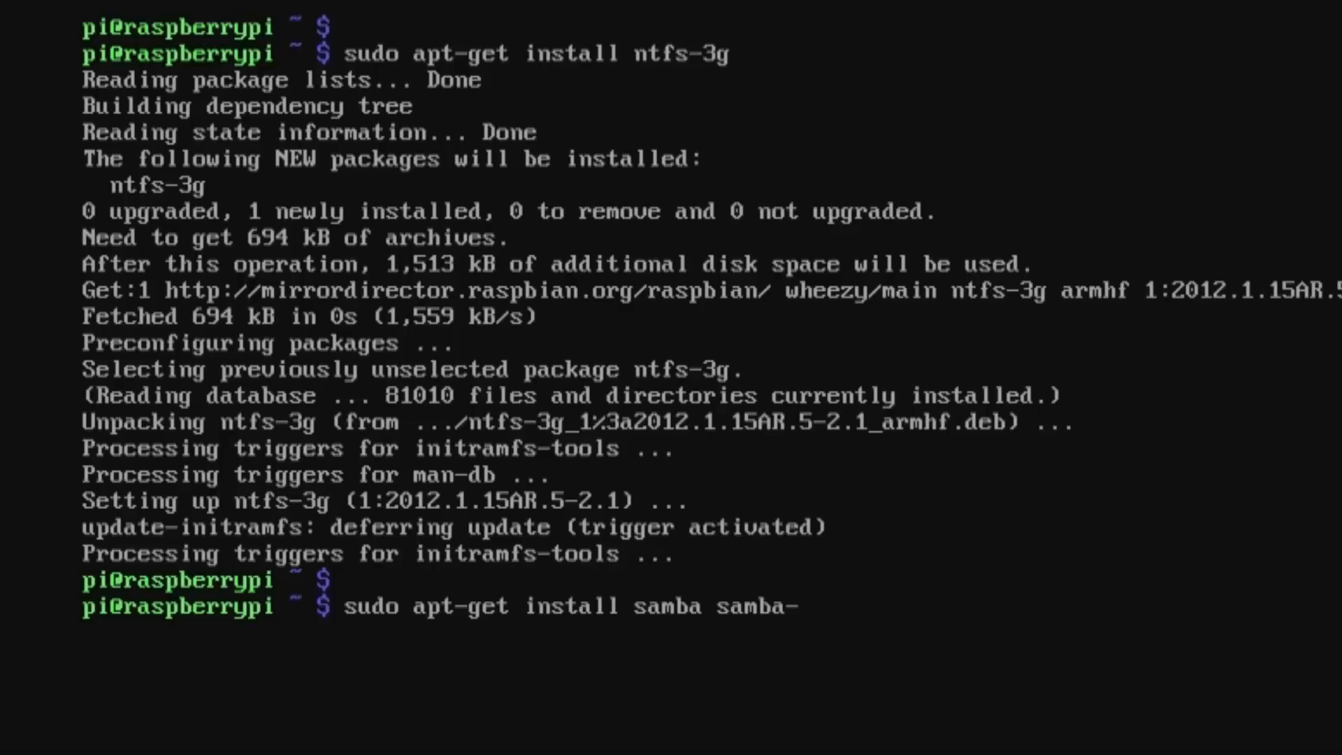
{"action": "type", "text": "common-"}
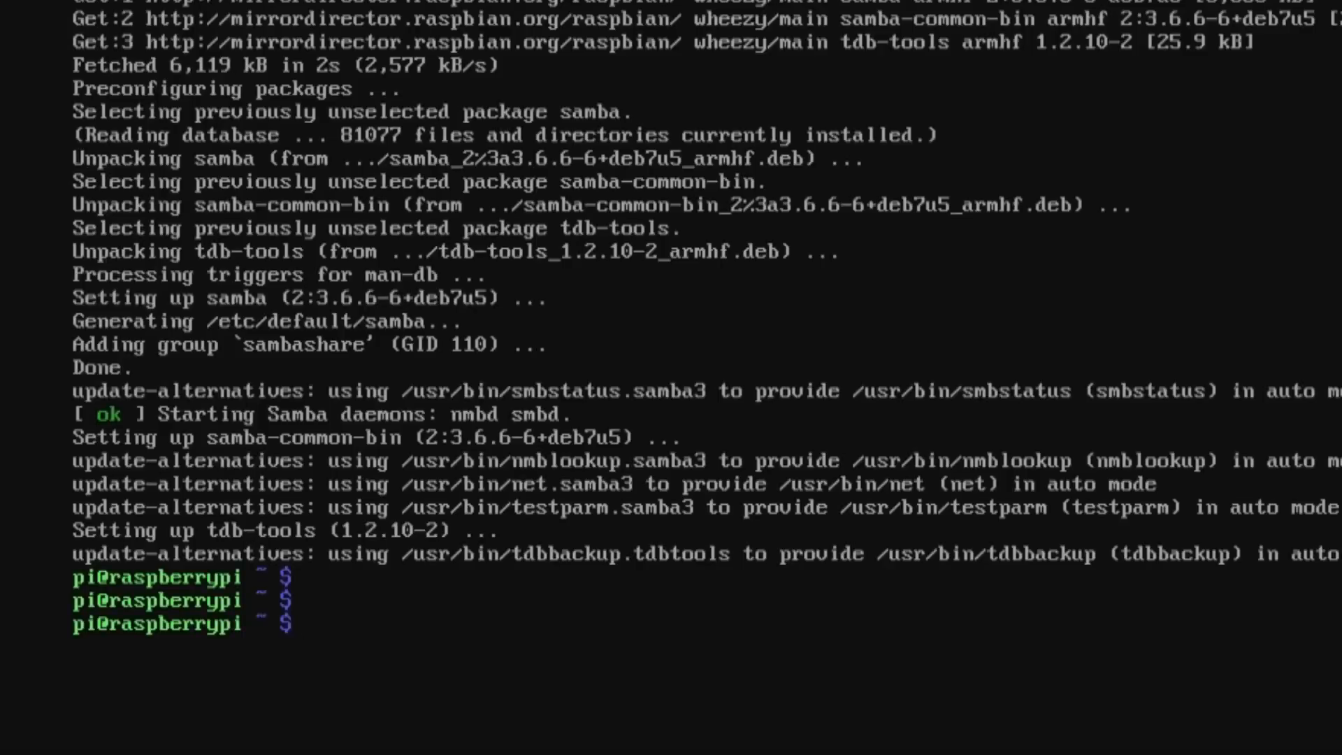
Run sudo fdisk -l to list disks, revealing the NTFS partition /dev/sda1
{"action": "type", "text": "sudo"}
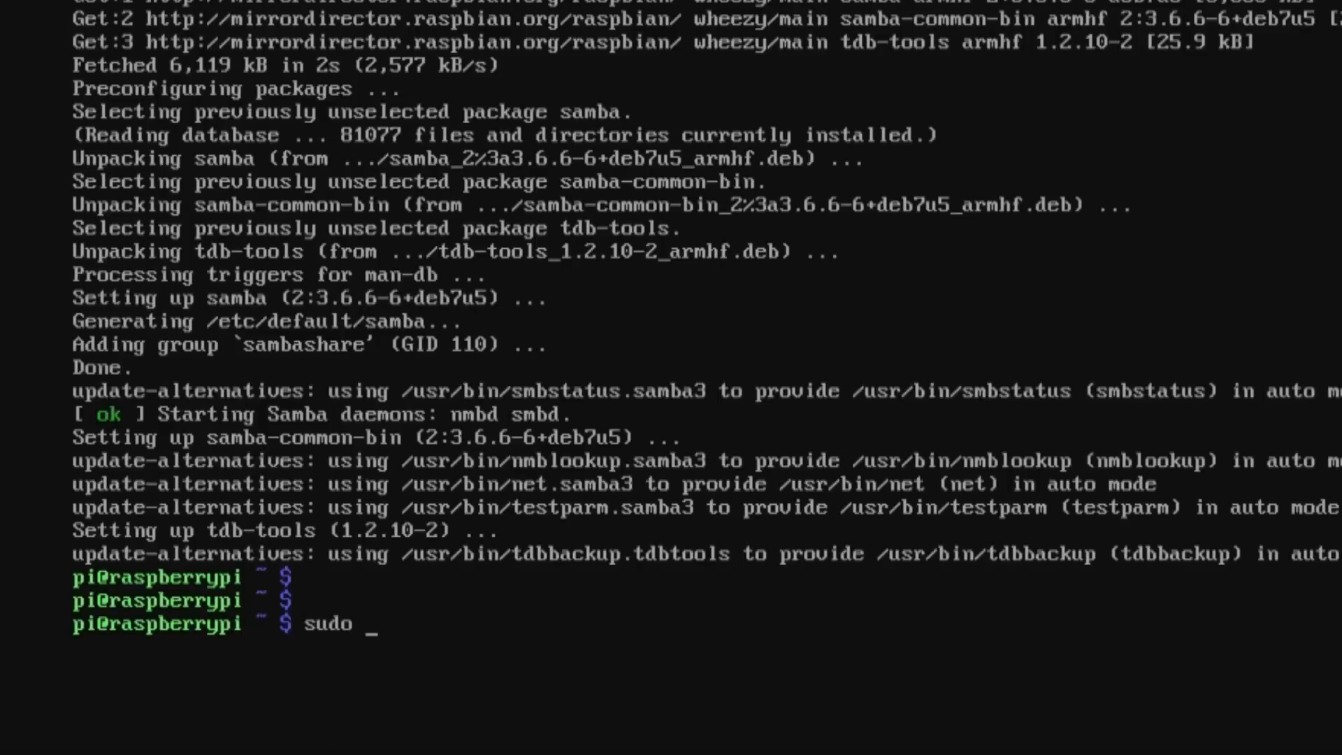
{"action": "type", "text": "fdisk"}
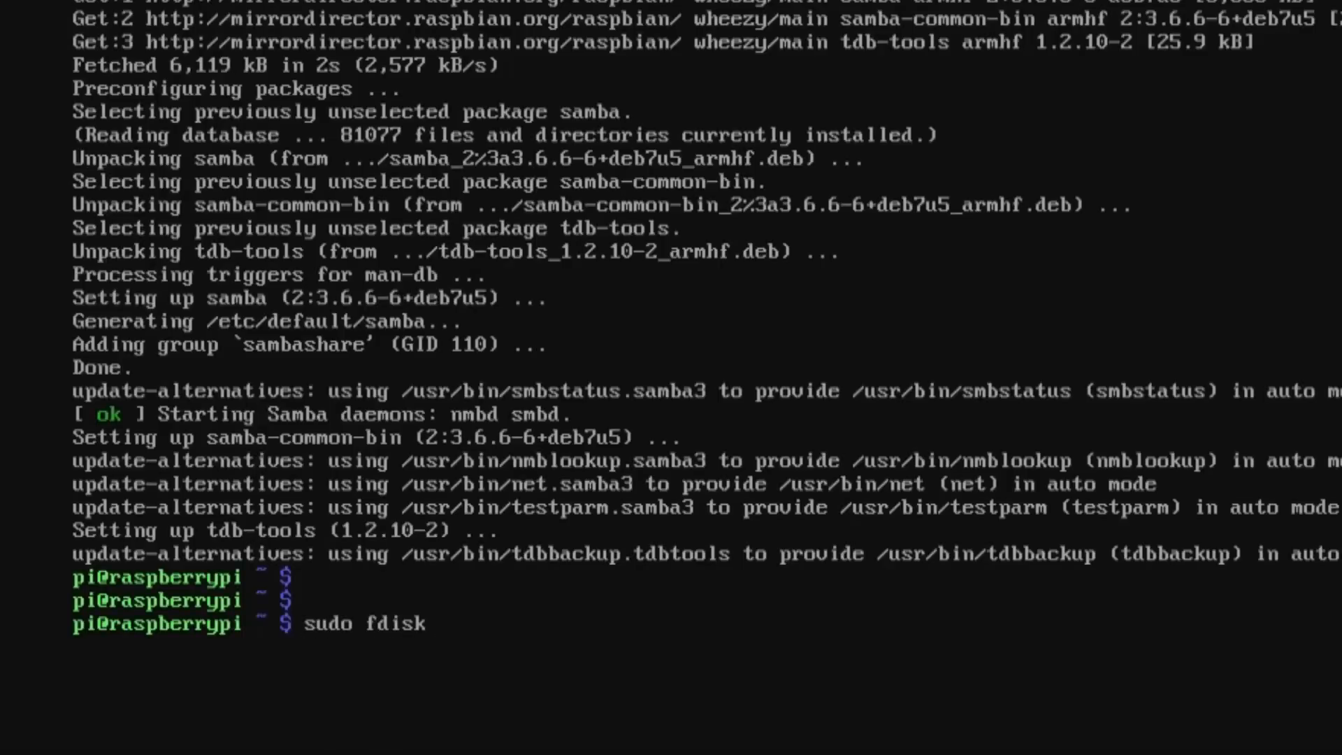
{"action": "type", "text": "-l"}
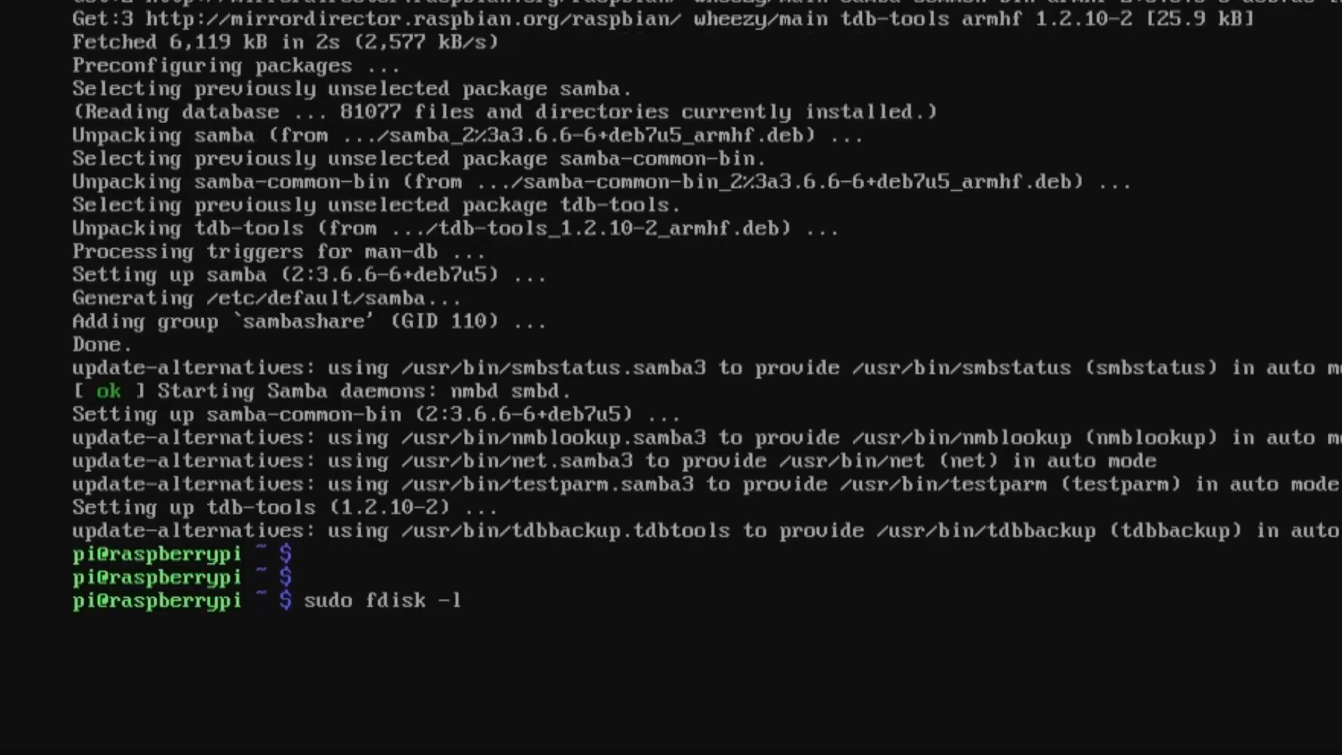
{"action": "key", "text": "Return"}
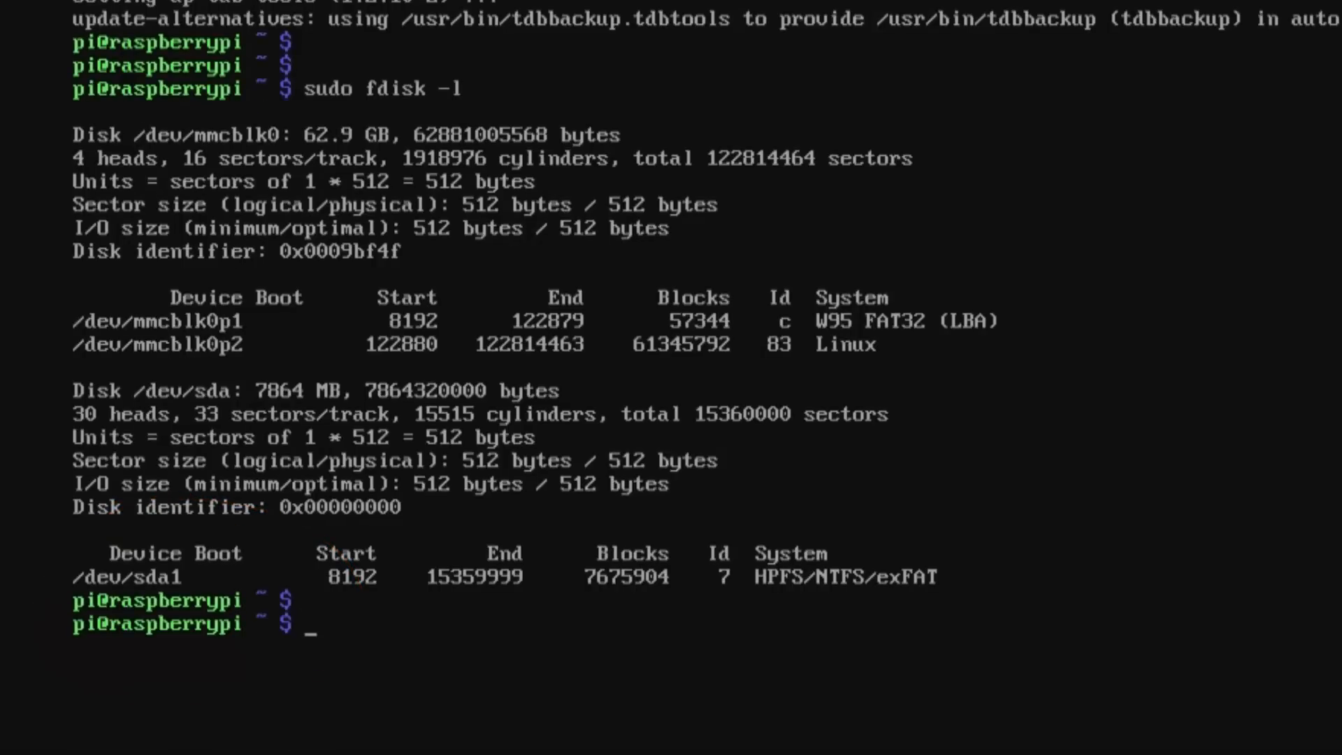
{"action": "type", "text": "sudo"}
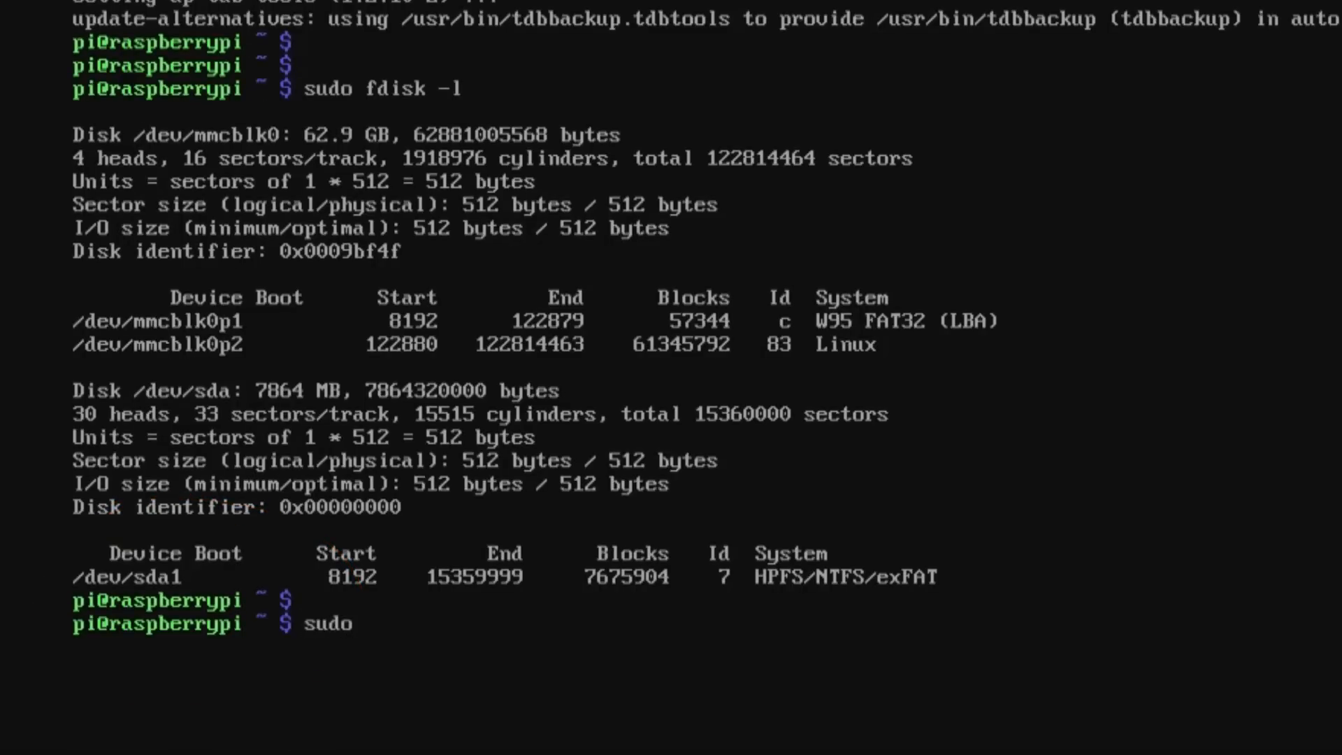
Open /etc/fstab in nano with sudo for editing
{"action": "type", "text": "nano"}
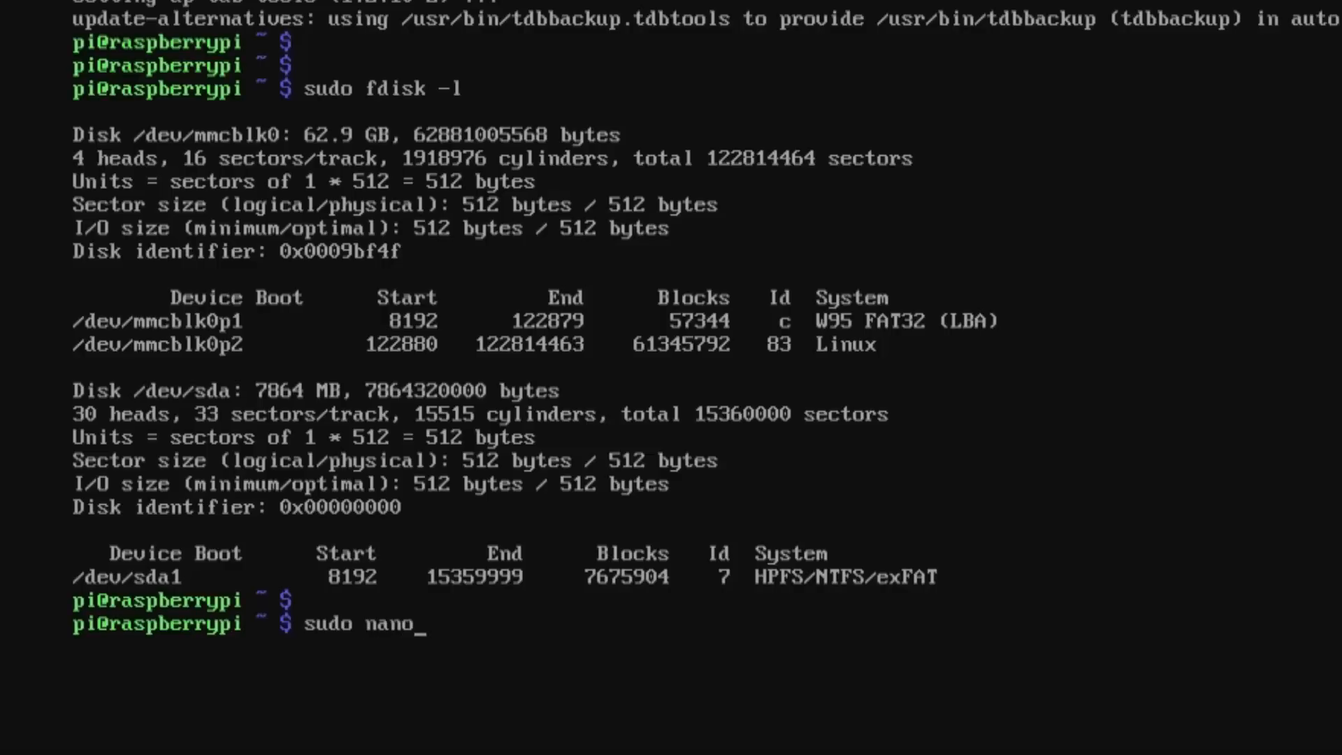
{"action": "type", "text": "/et"}
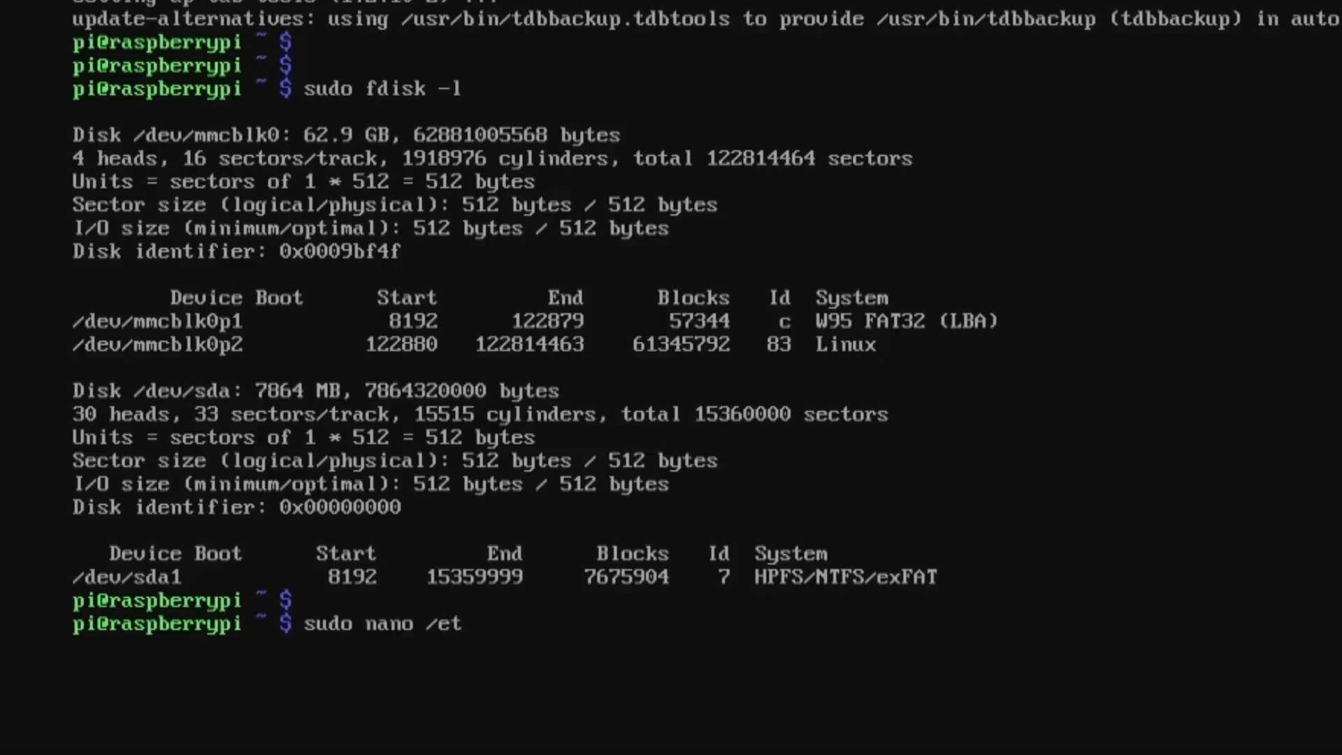
{"action": "type", "text": "c/fstab"}
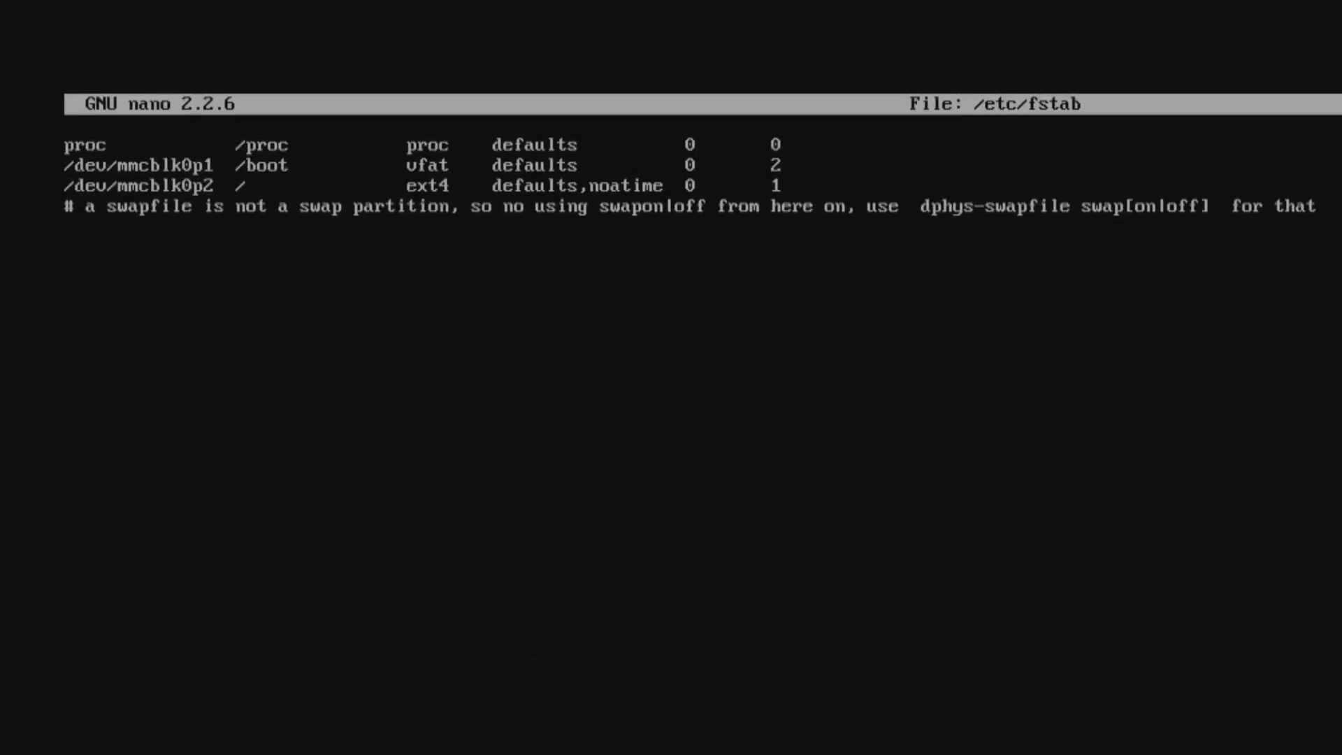
Begin the fstab entry: /dev/sda1 mounted at /media/usbhdd1 with type ntfs-3g
{"action": "type", "text": "/dev"}
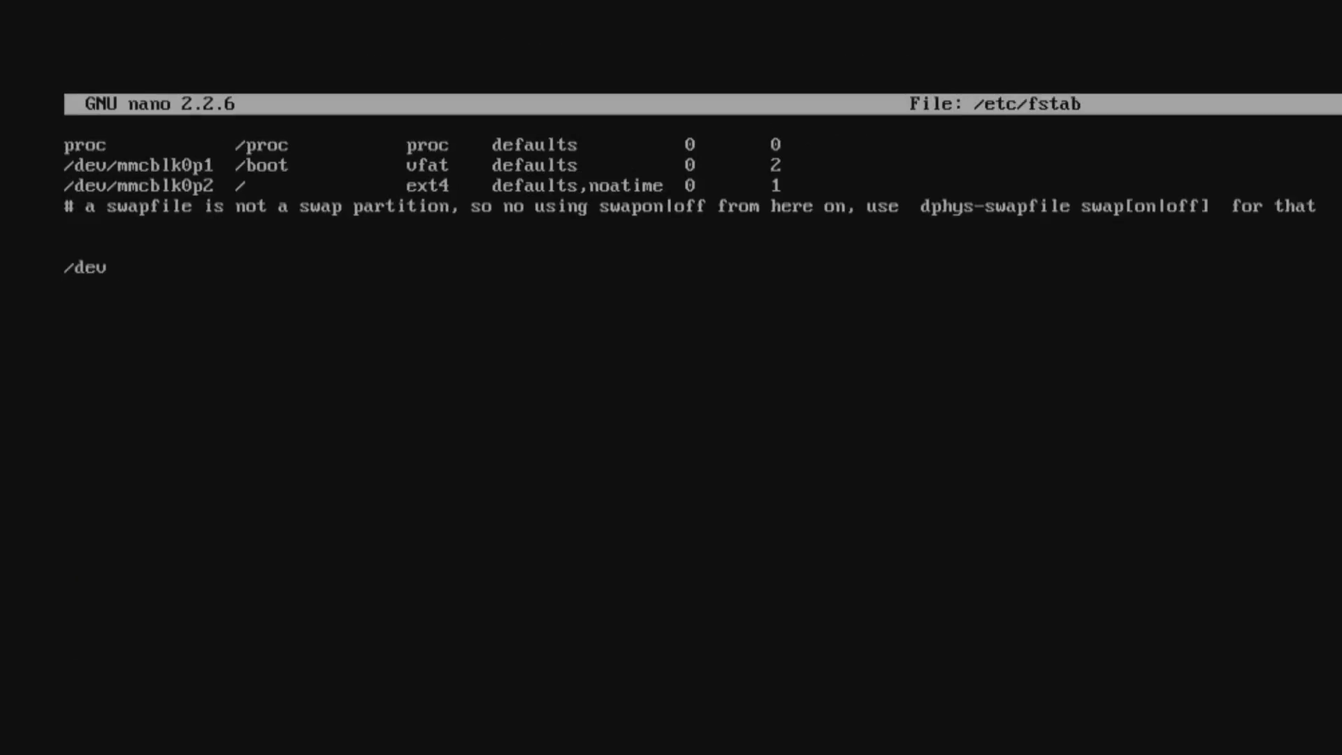
{"action": "type", "text": "/sd"}
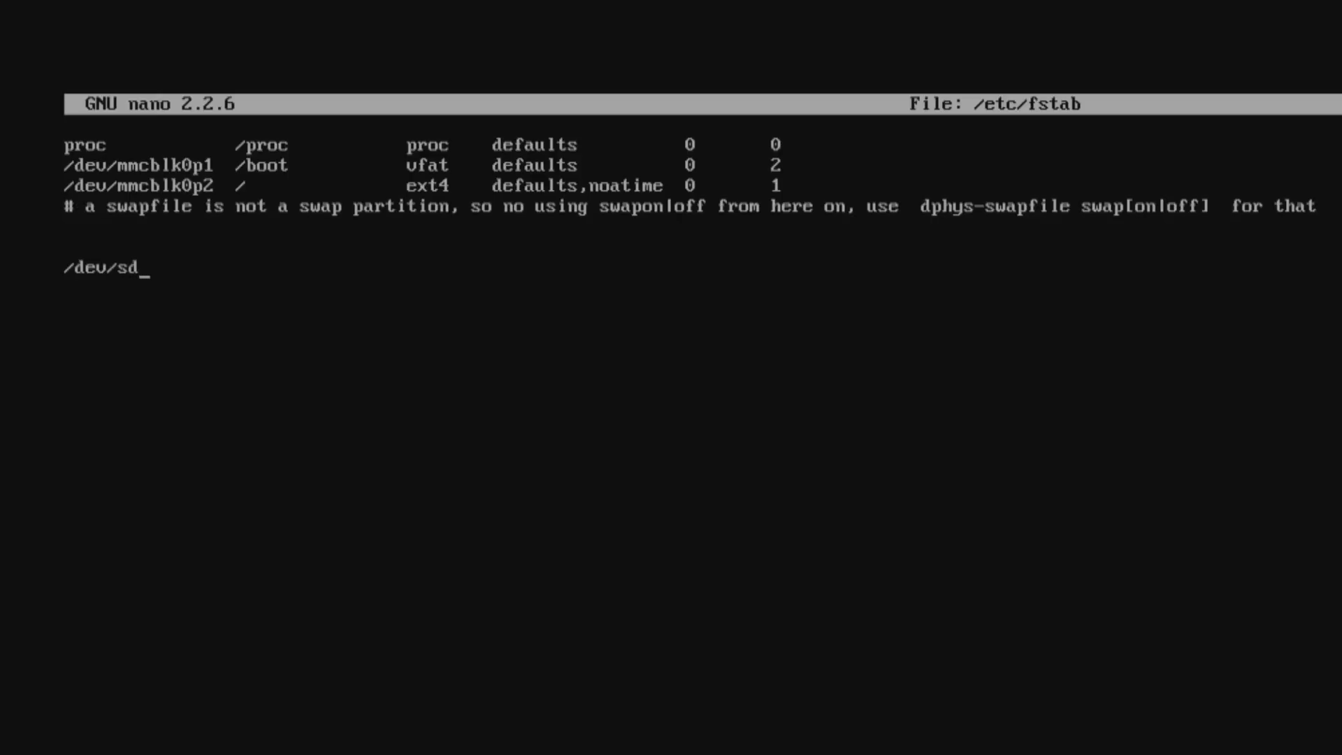
{"action": "type", "text": "1"}
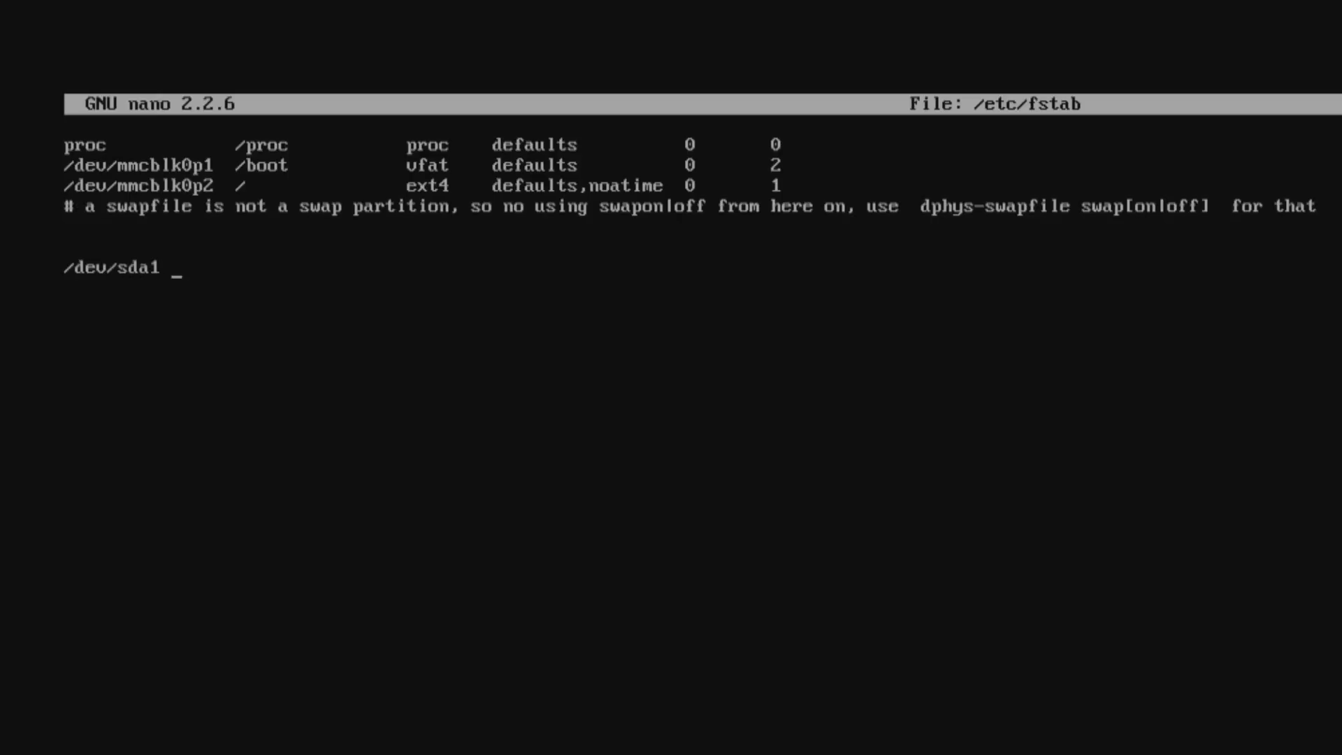
{"action": "type", "text": "/media"}
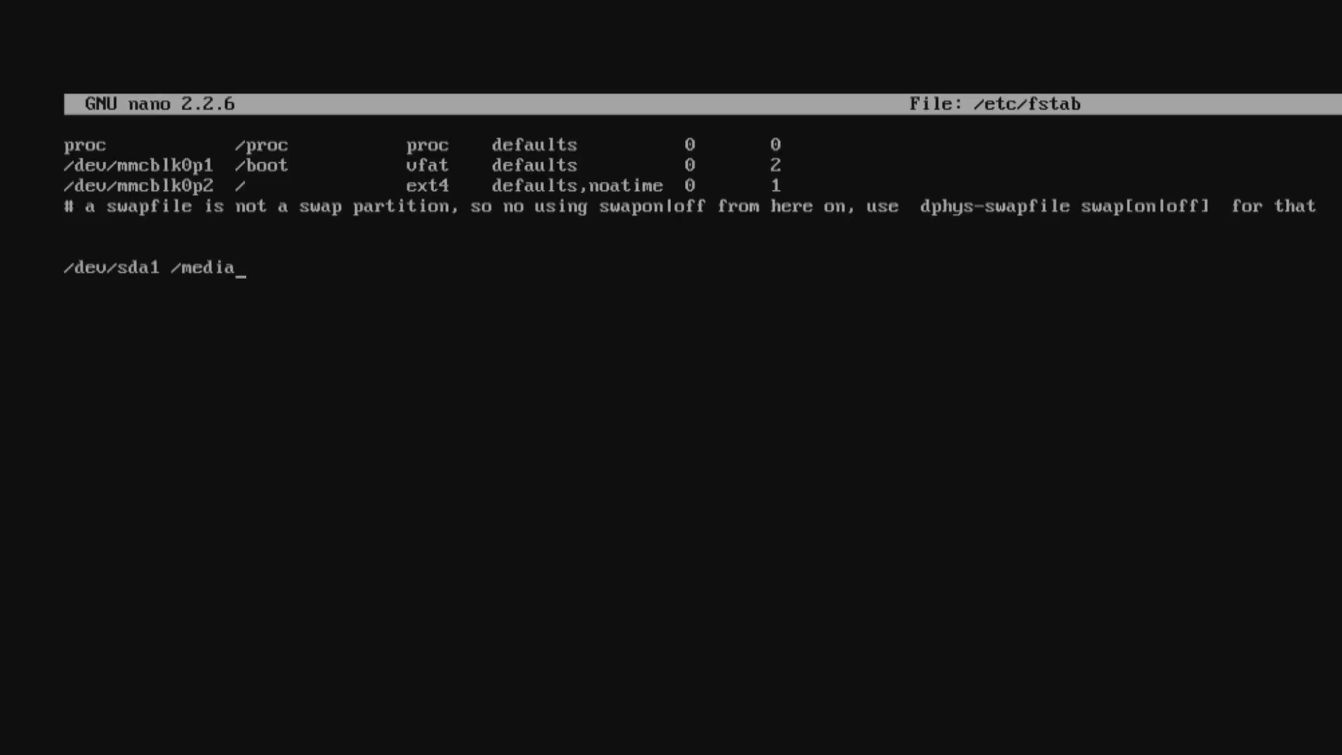
{"action": "type", "text": "usbhdd"}
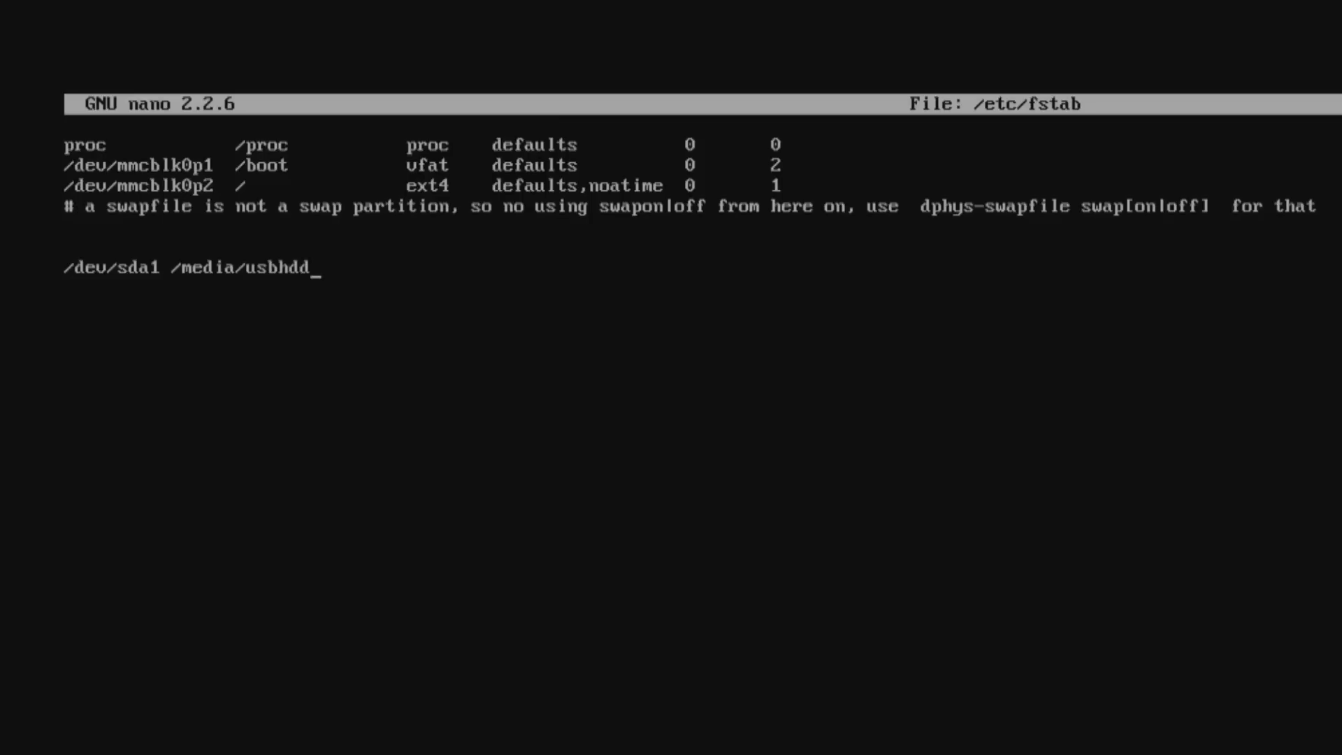
{"action": "type", "text": "1 ntfs"}
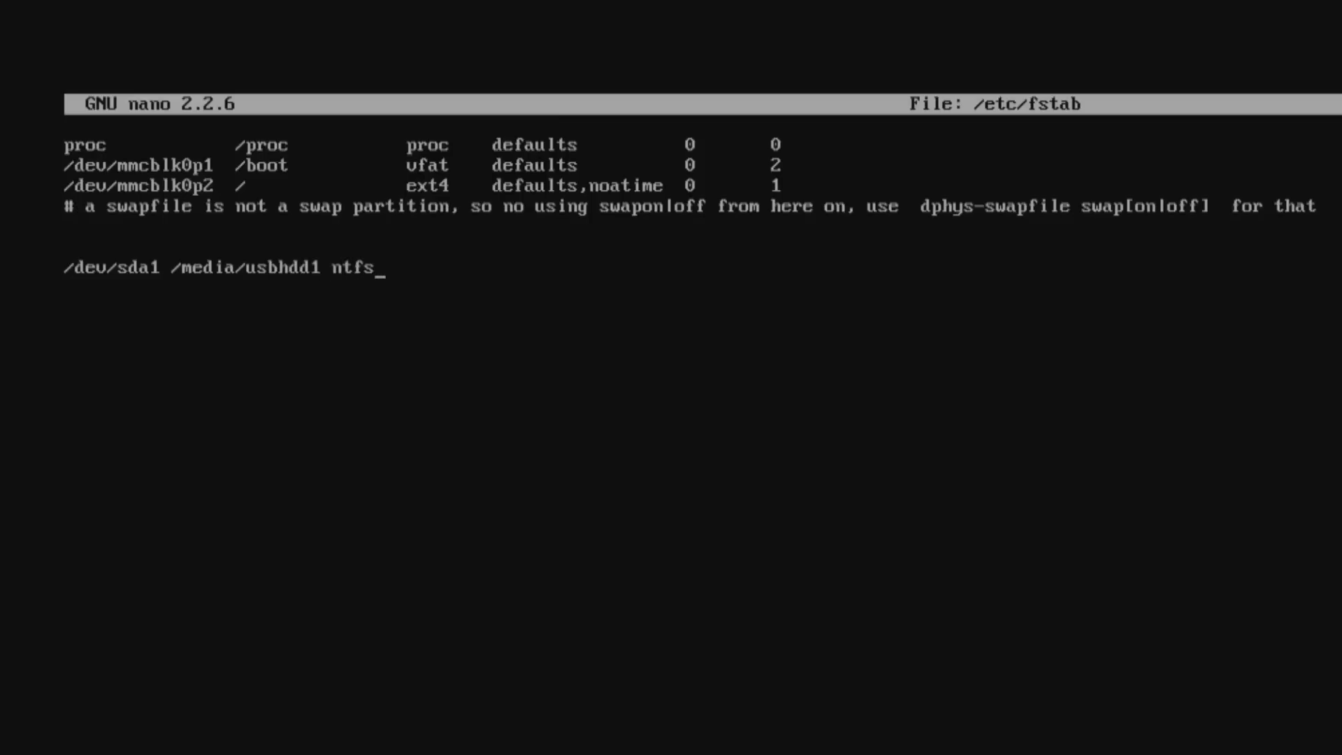
{"action": "type", "text": "-3g"}
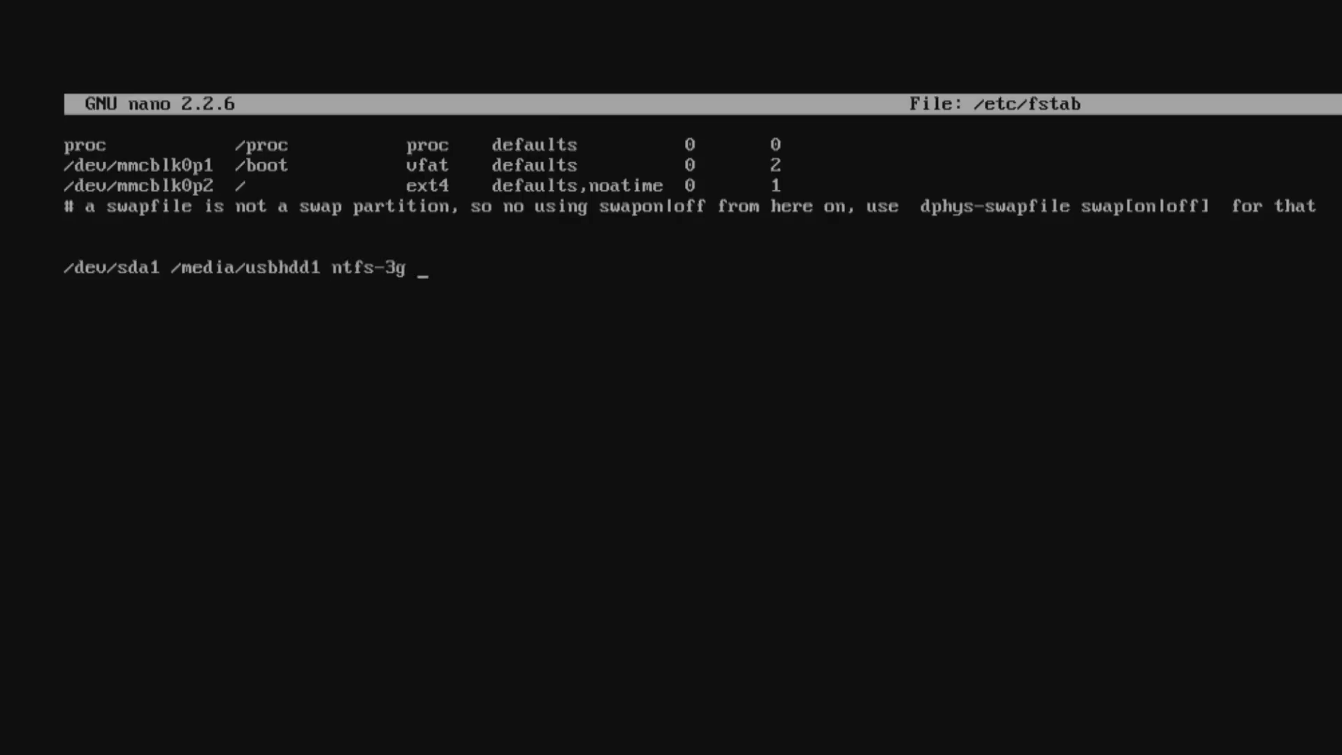
Add the mount options gid=pi,uid=pi,noatime and the 0 0 dump/pass fields
{"action": "type", "text": "gid"}
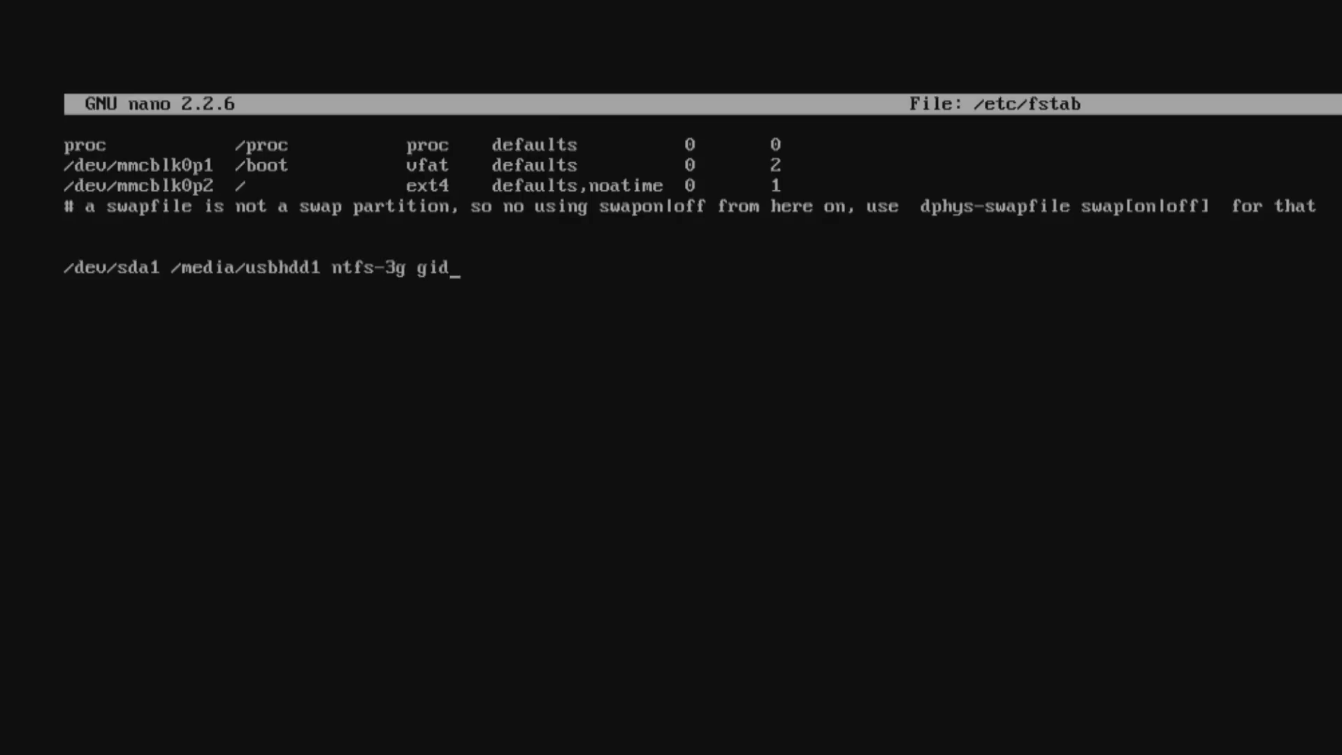
{"action": "type", "text": "=pi"}
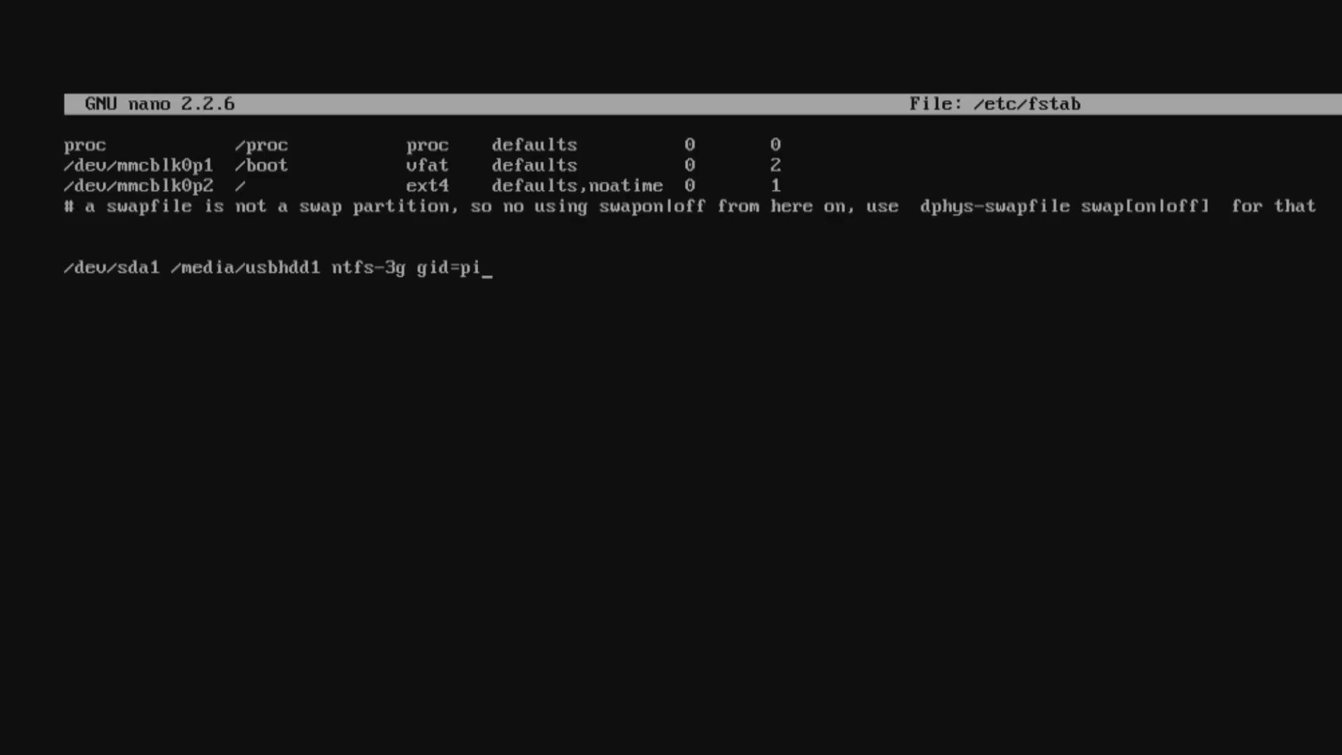
{"action": "type", "text": ",uid"}
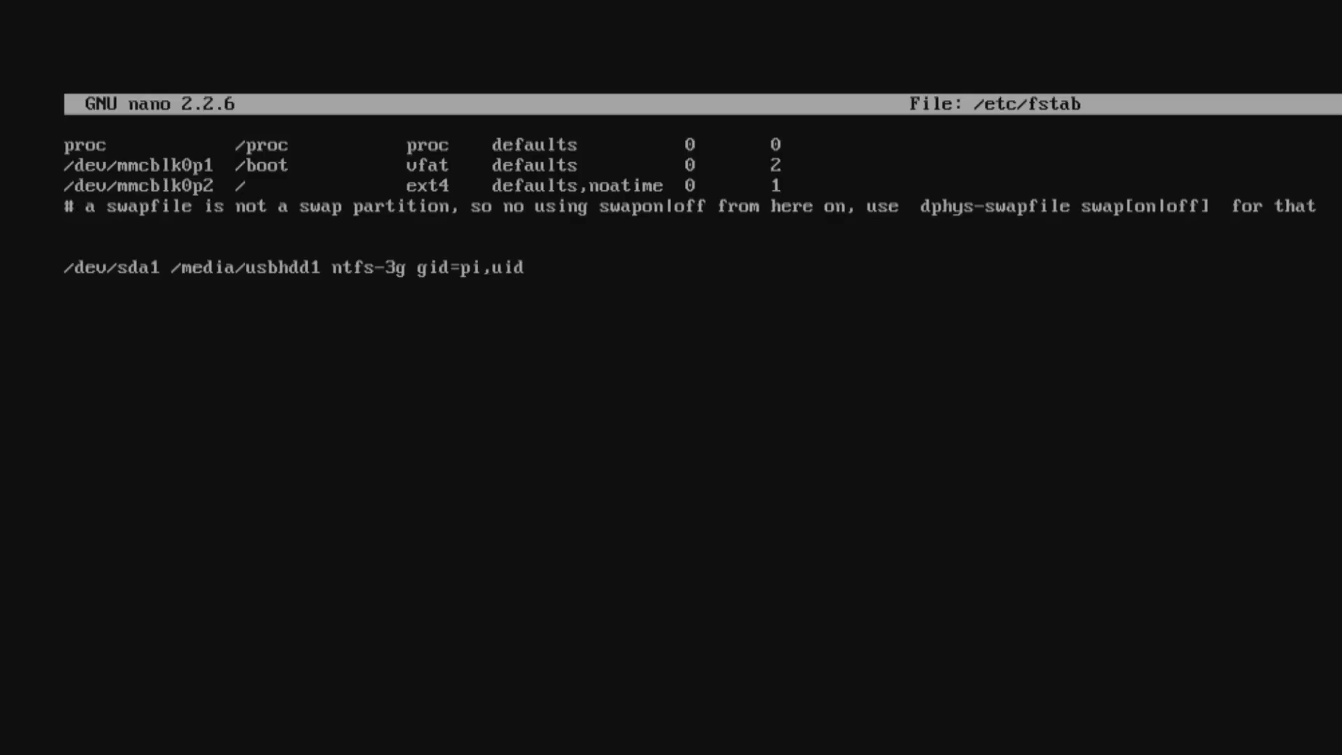
{"action": "type", "text": "="}
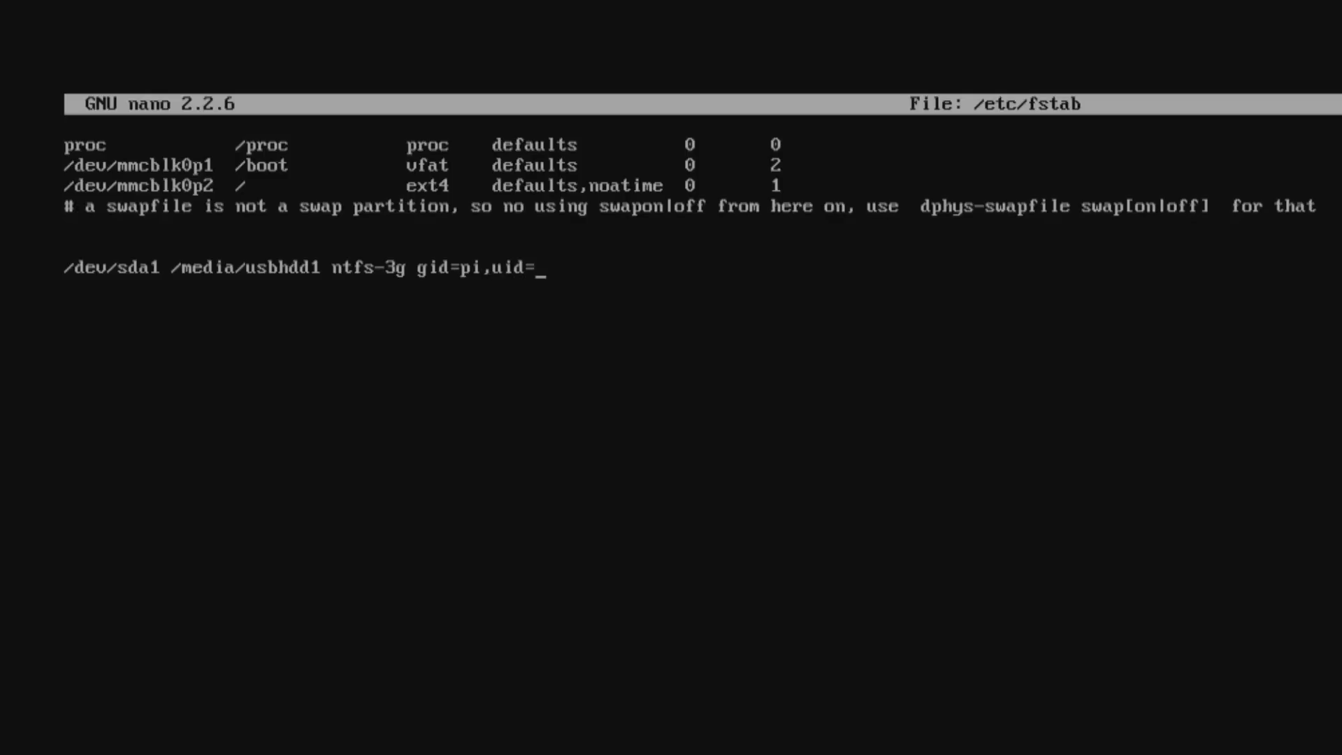
{"action": "type", "text": "pi"}
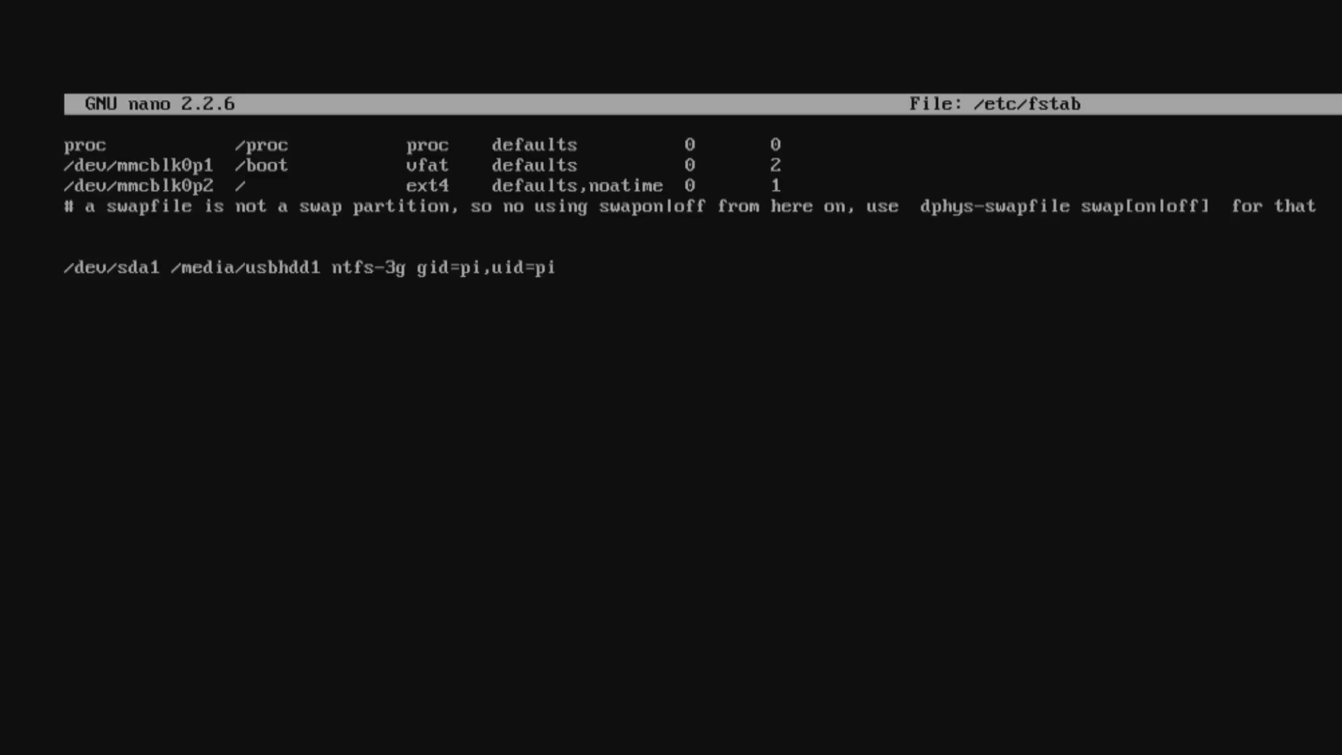
{"action": "type", "text": ","}
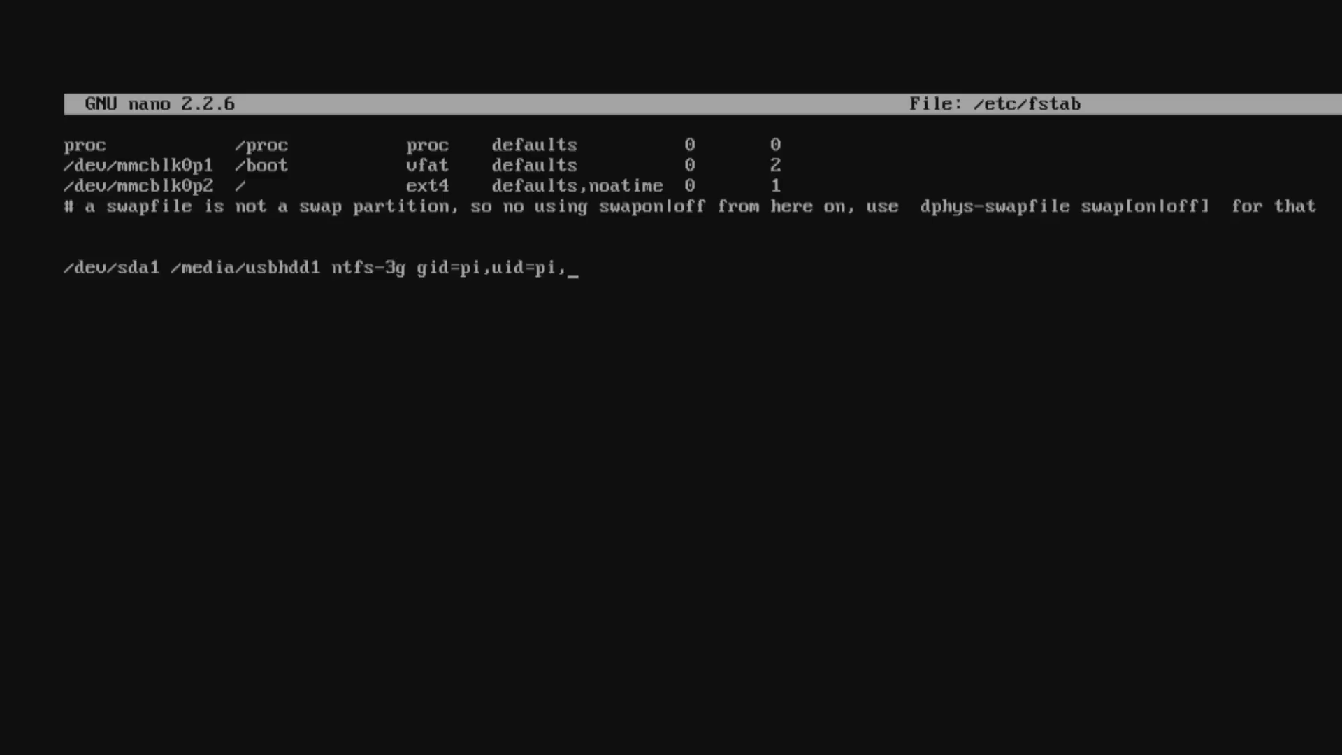
{"action": "type", "text": "noatime"}
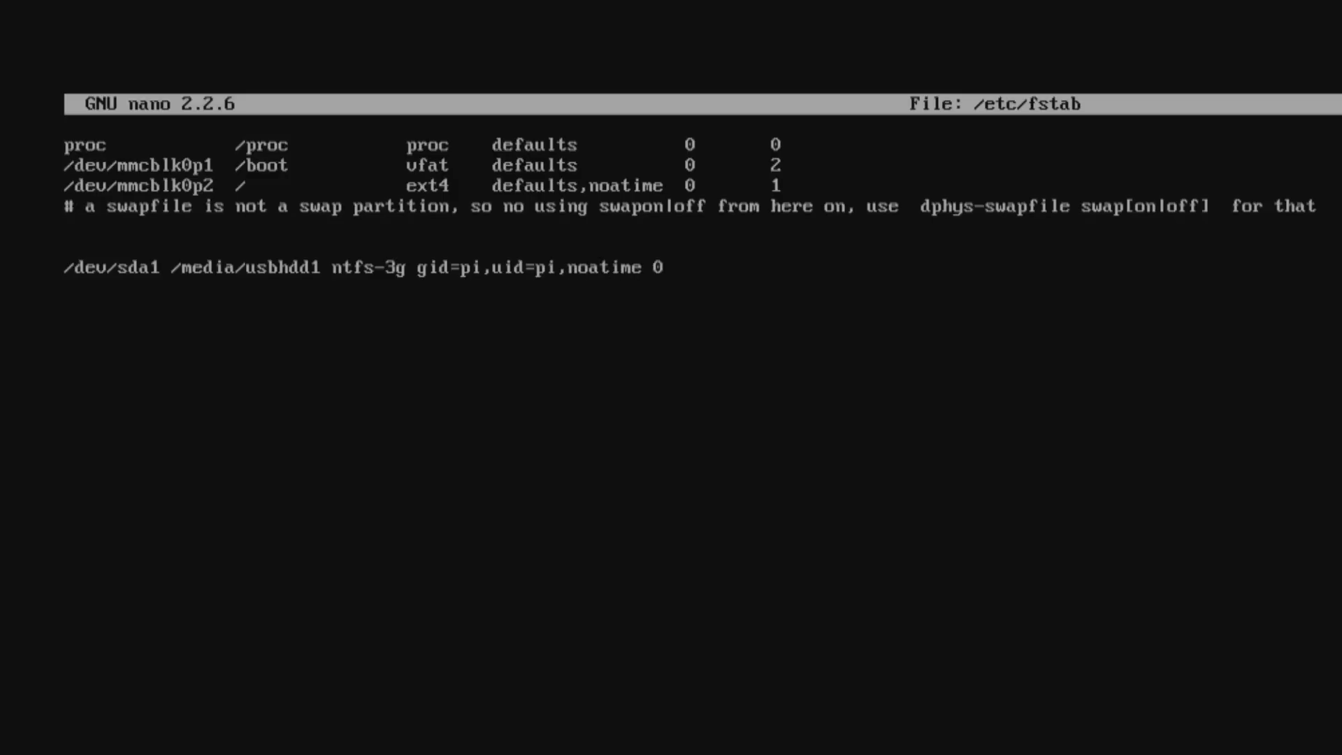
{"action": "type", "text": "0"}
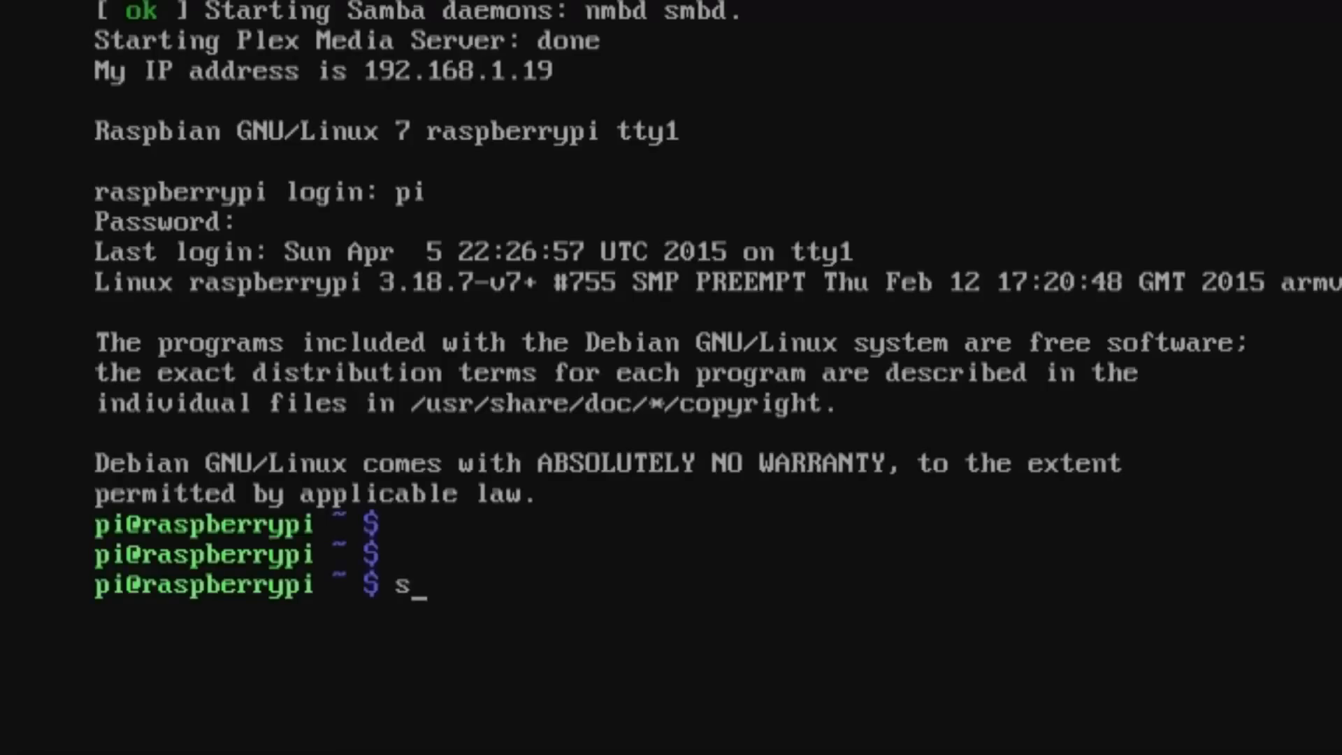
Create the /media/usbhdd1 mount-point folder with sudo mkdir
{"action": "type", "text": "udo"}
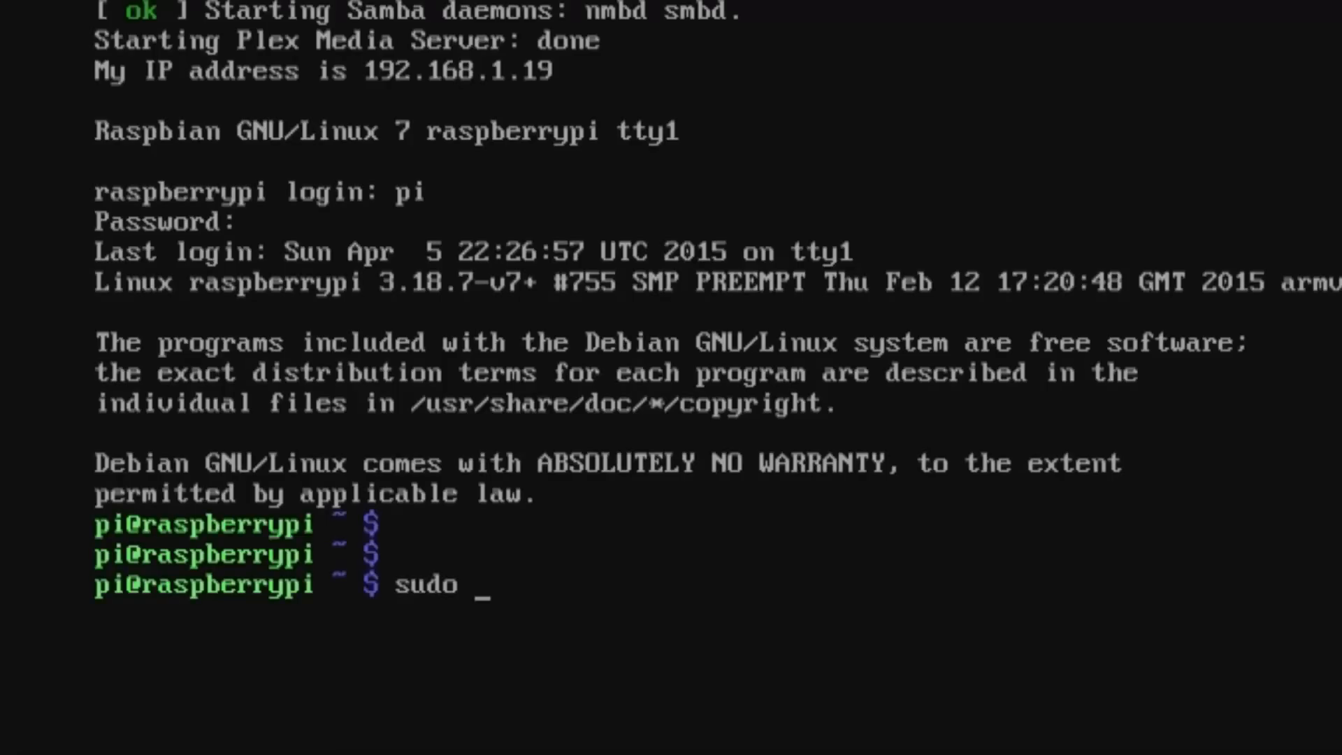
{"action": "type", "text": "mkdir /"}
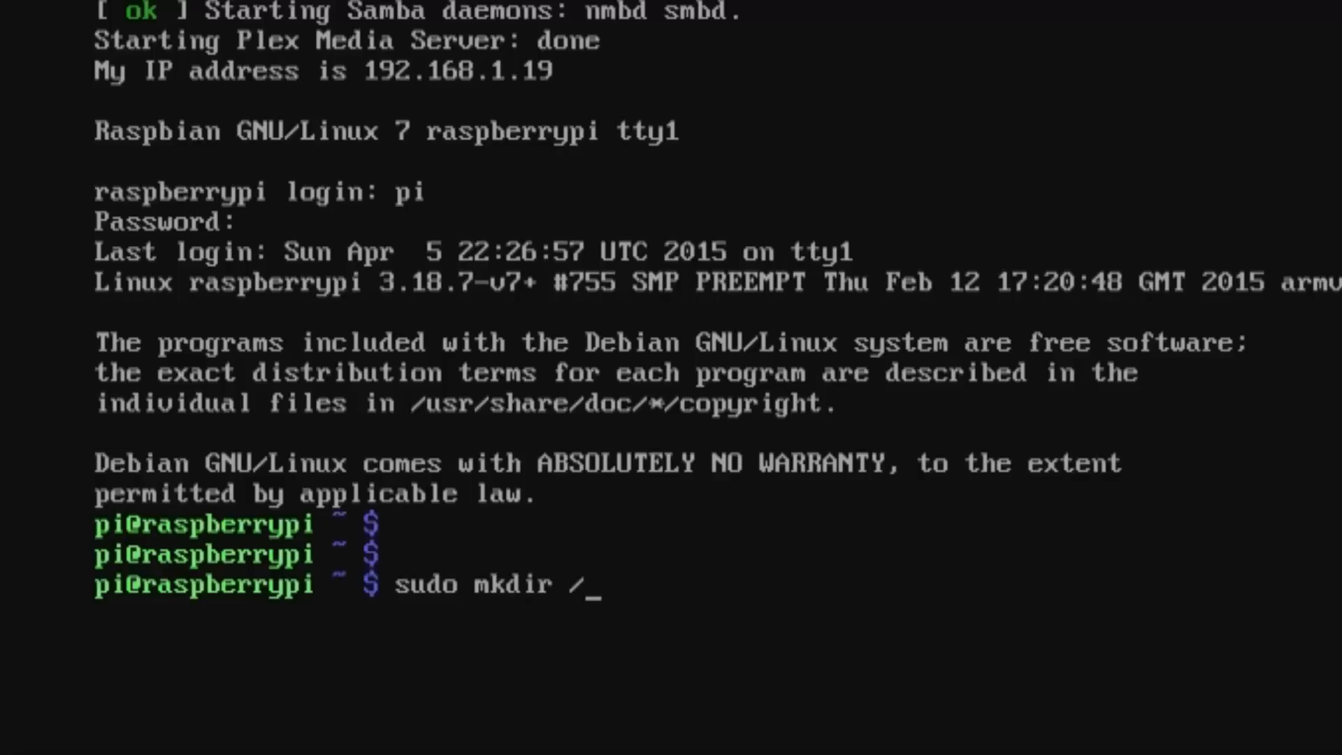
{"action": "type", "text": "media/"}
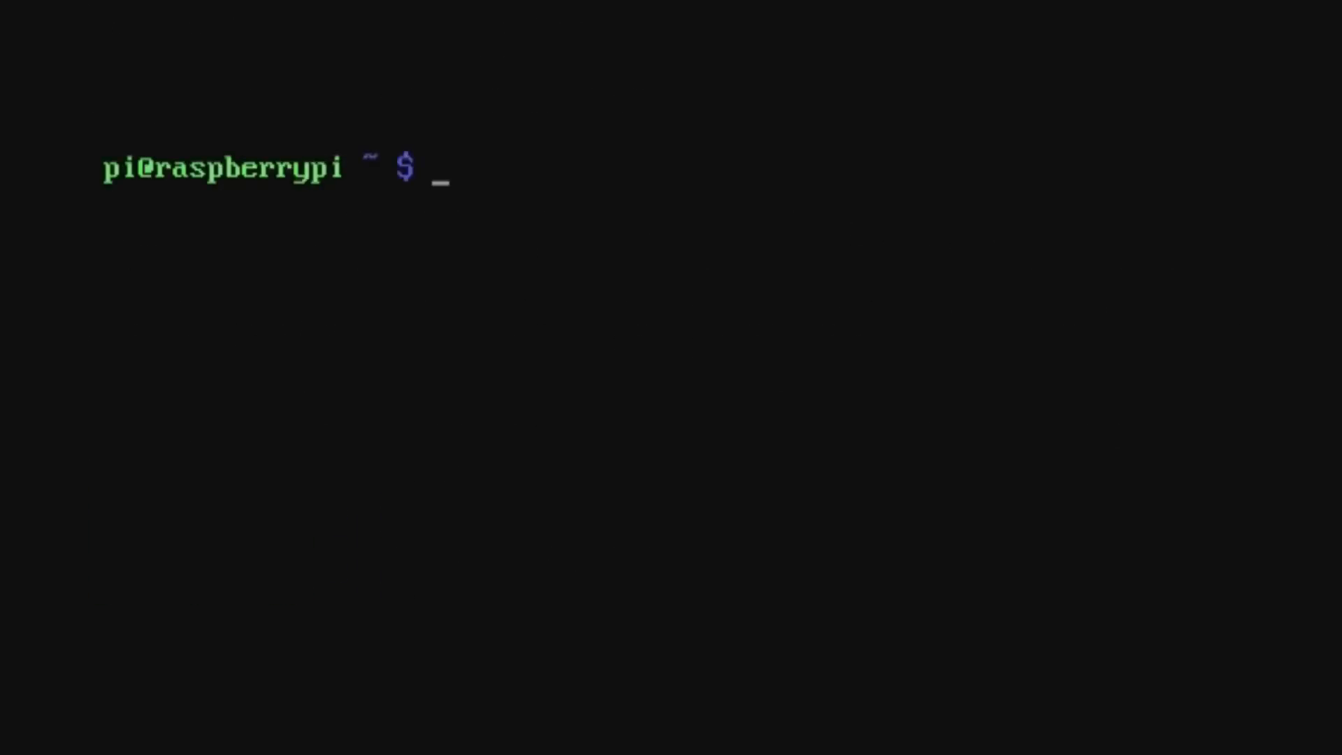
{"action": "type", "text": "sudo"}
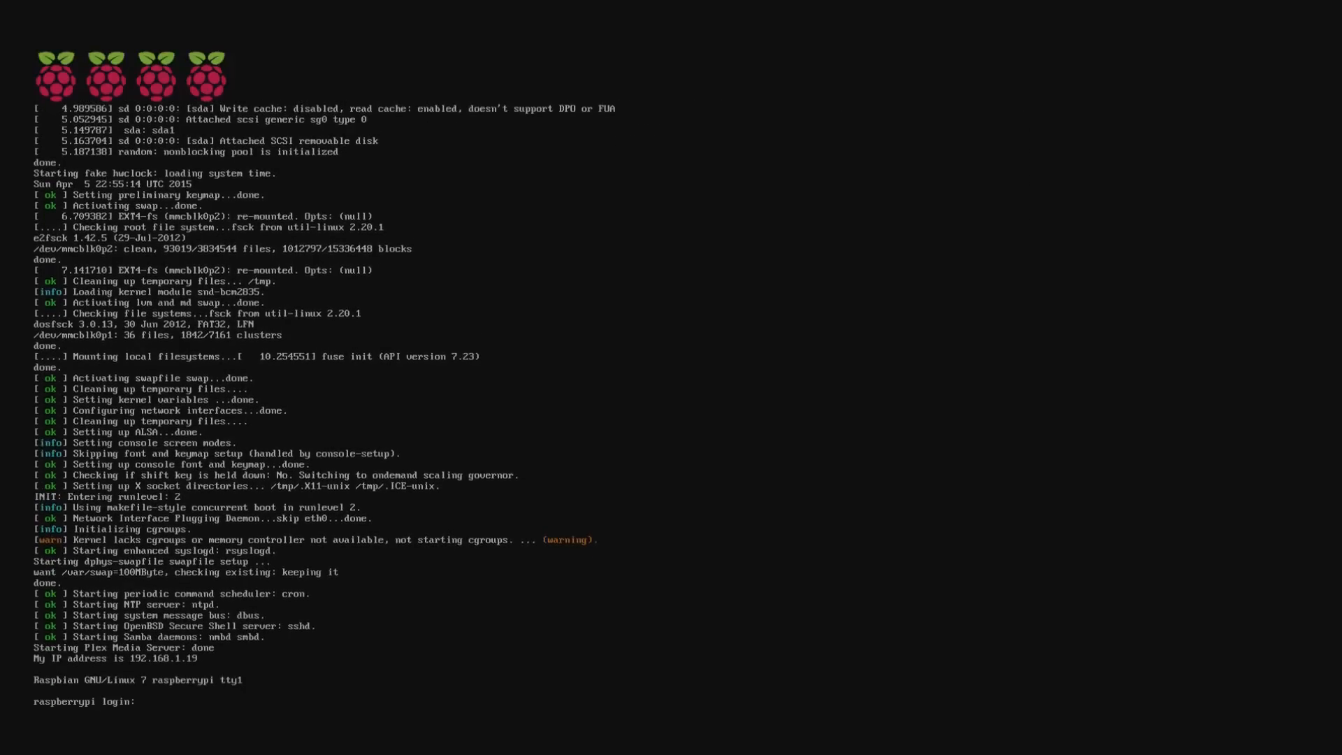
Log in as pi and start the LXDE graphical desktop with startx
{"action": "type", "text": "pi"}
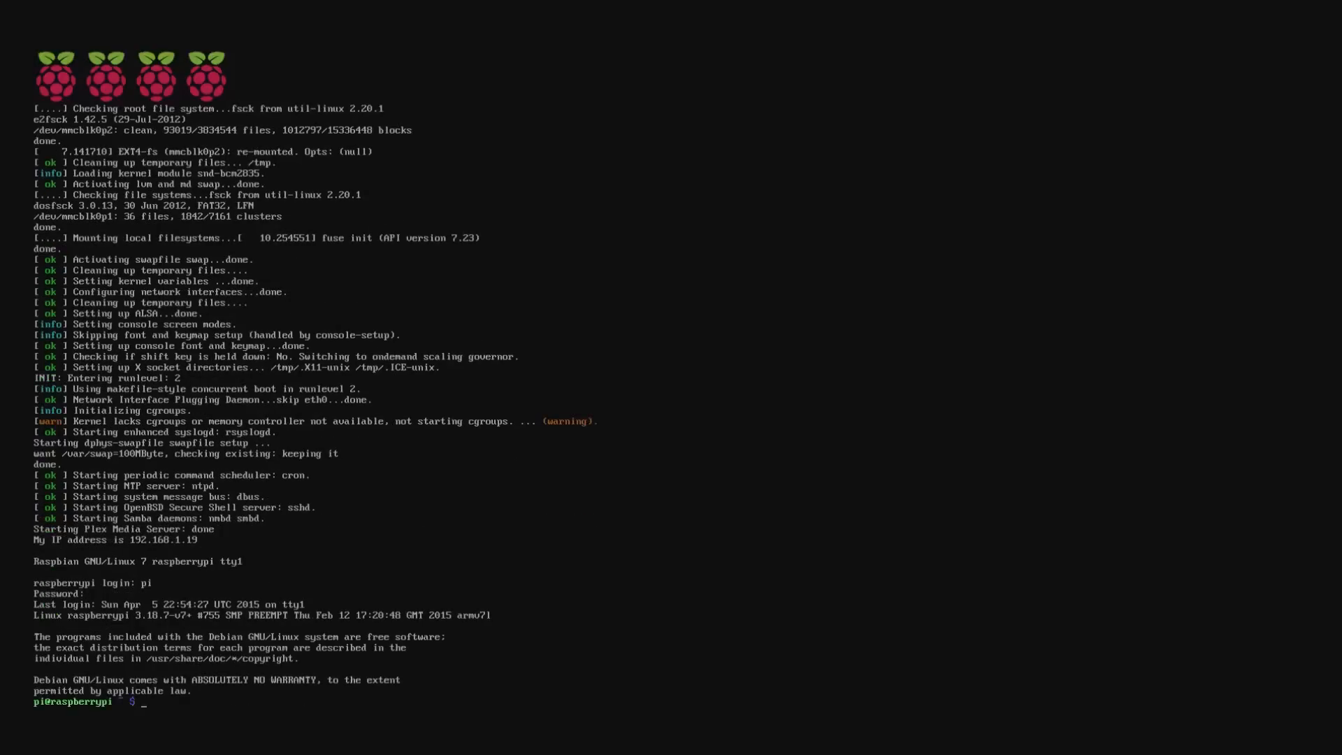
{"action": "type", "text": "startx"}
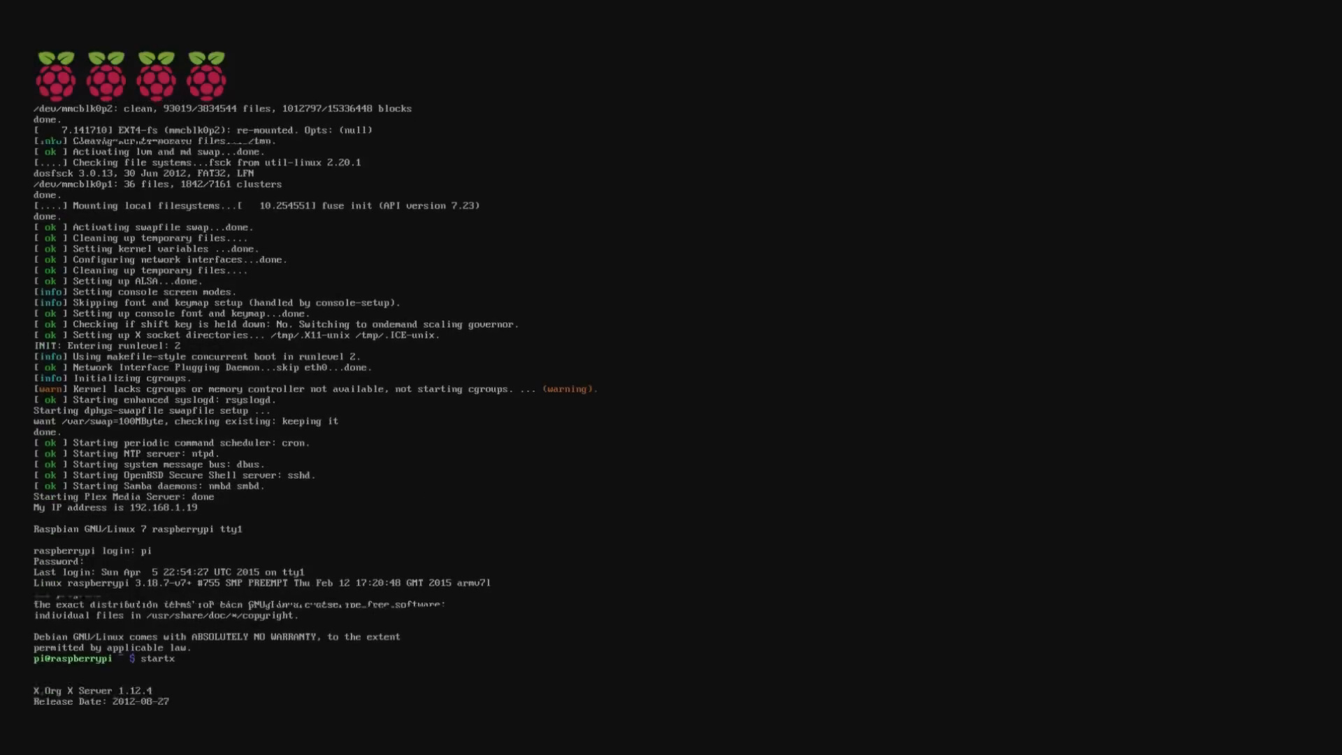
{"action": "key", "text": "Return"}
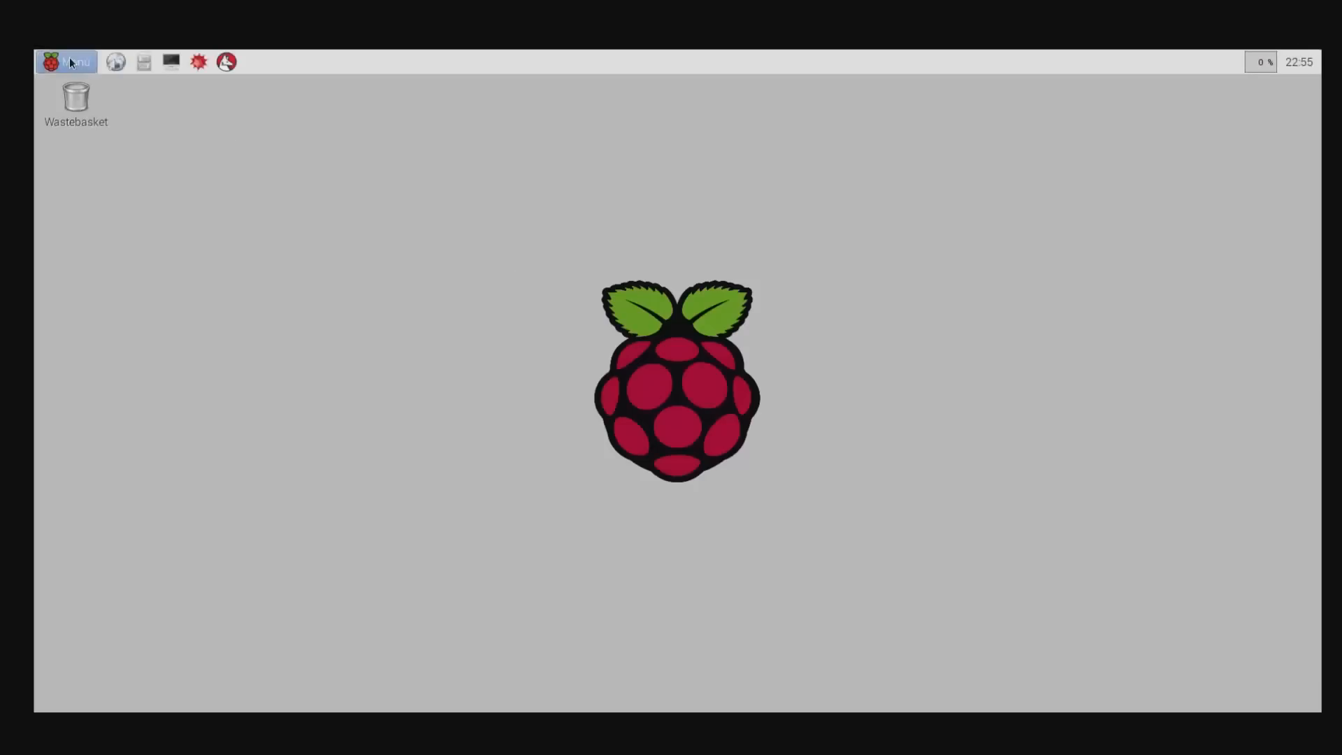
Launch the Web Browser from Menu > Internet; the X session crashes back to the console
{"action": "left_click", "coordinate": [63, 62]}
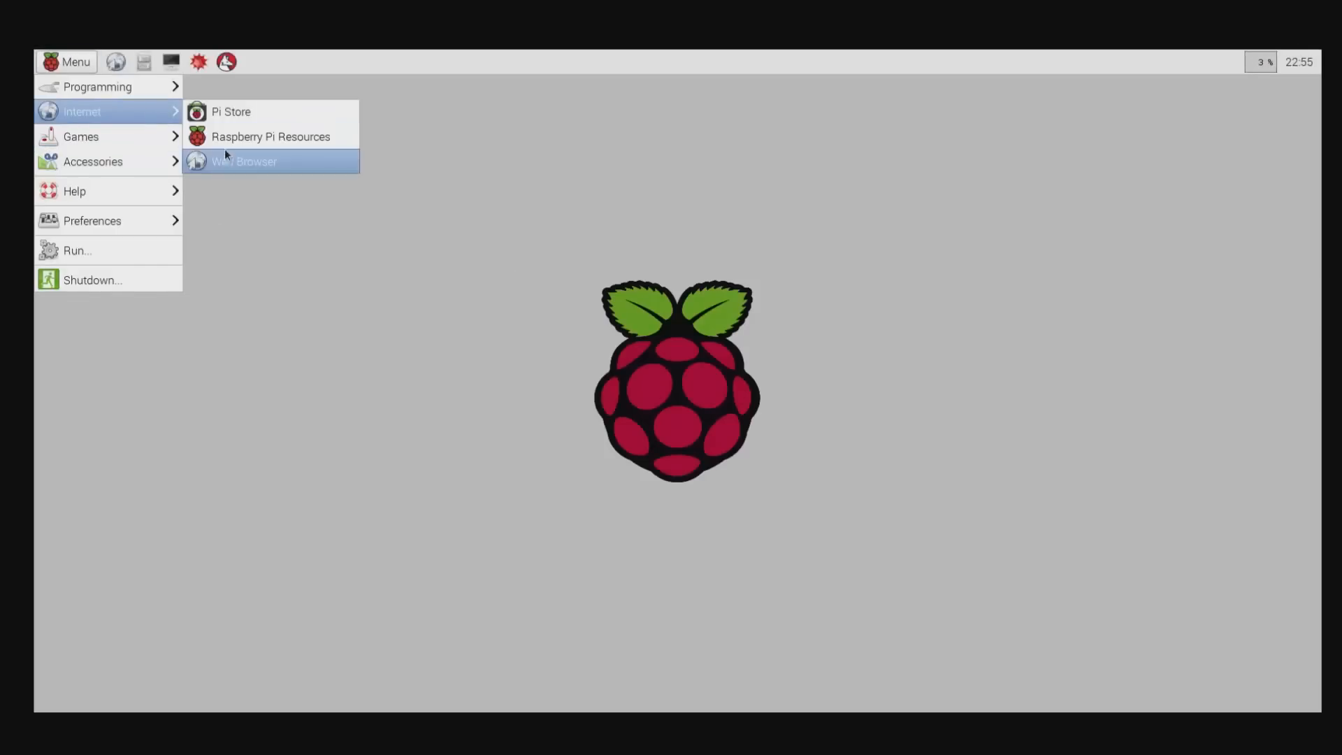
{"action": "left_click", "coordinate": [243, 161]}
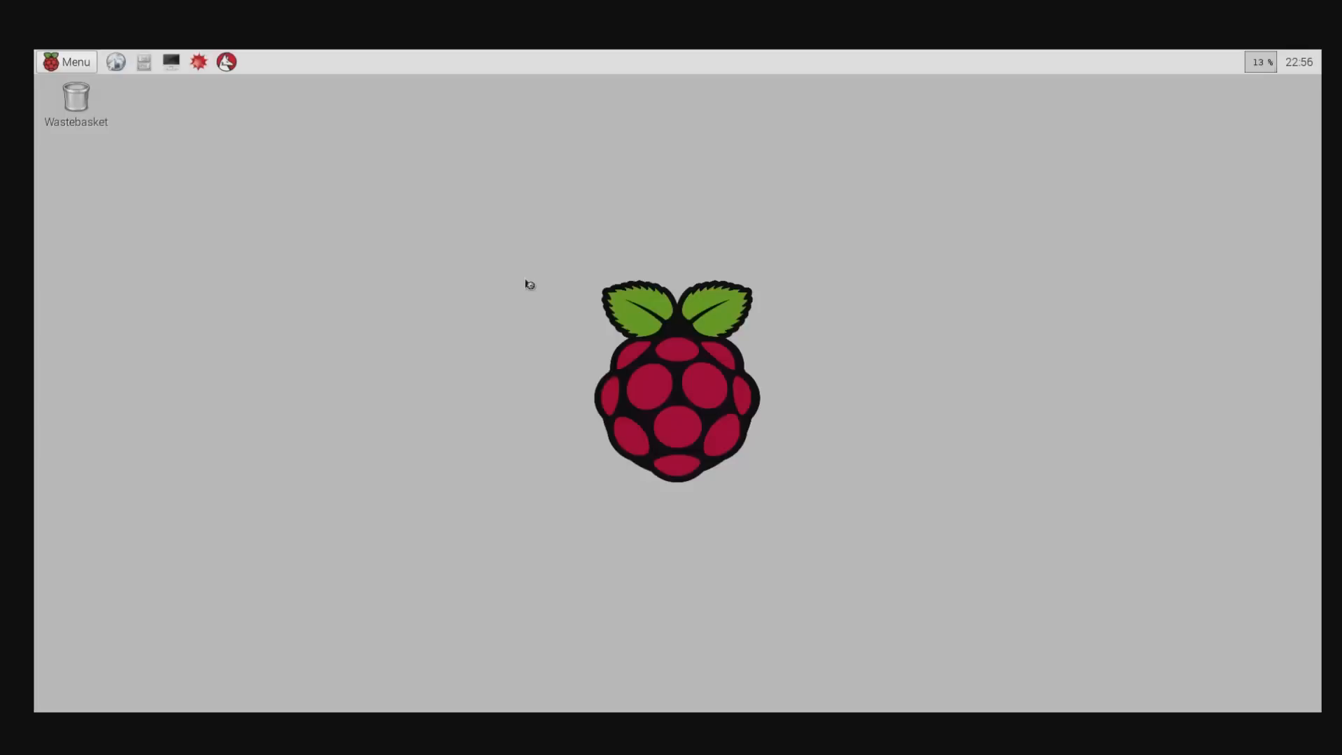
{"action": "left_click", "coordinate": [112, 63]}
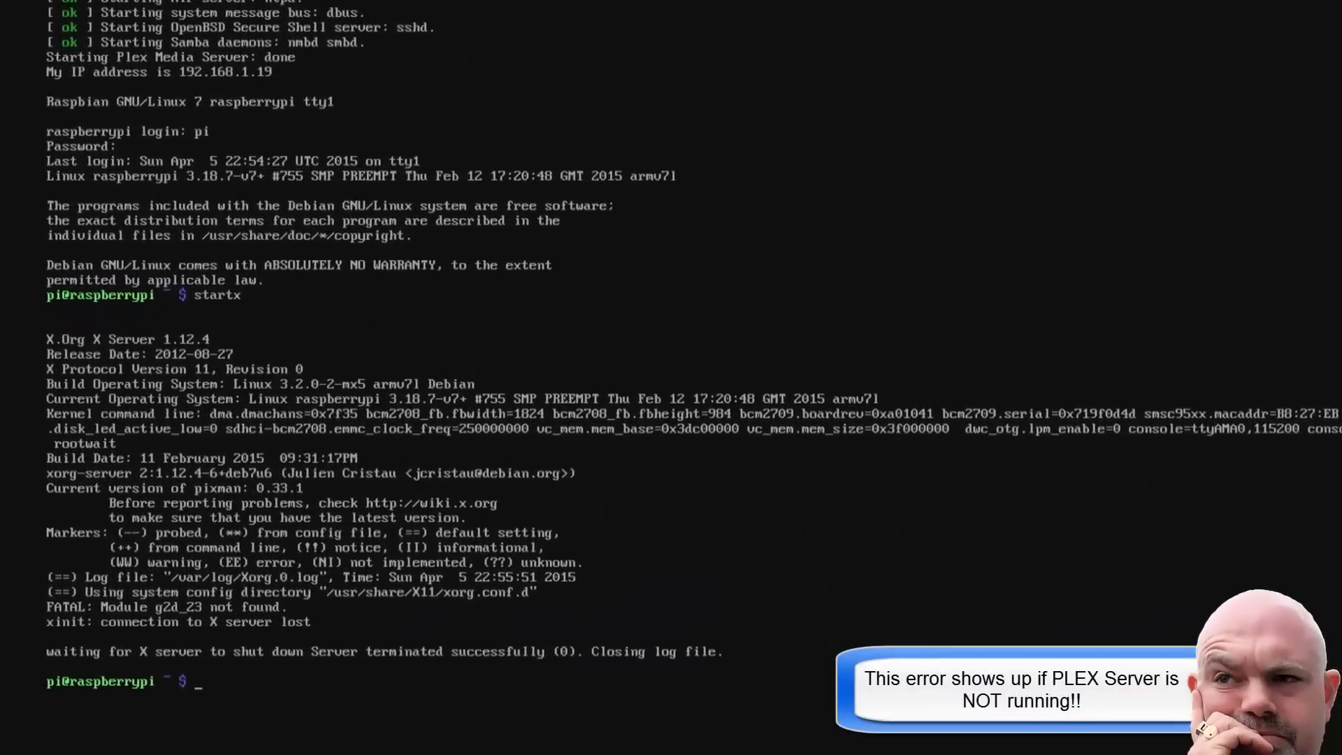
Run 'sudo service plexmediaserver restart' so Plex reports it started successfully
{"action": "type", "text": "sudo service"}
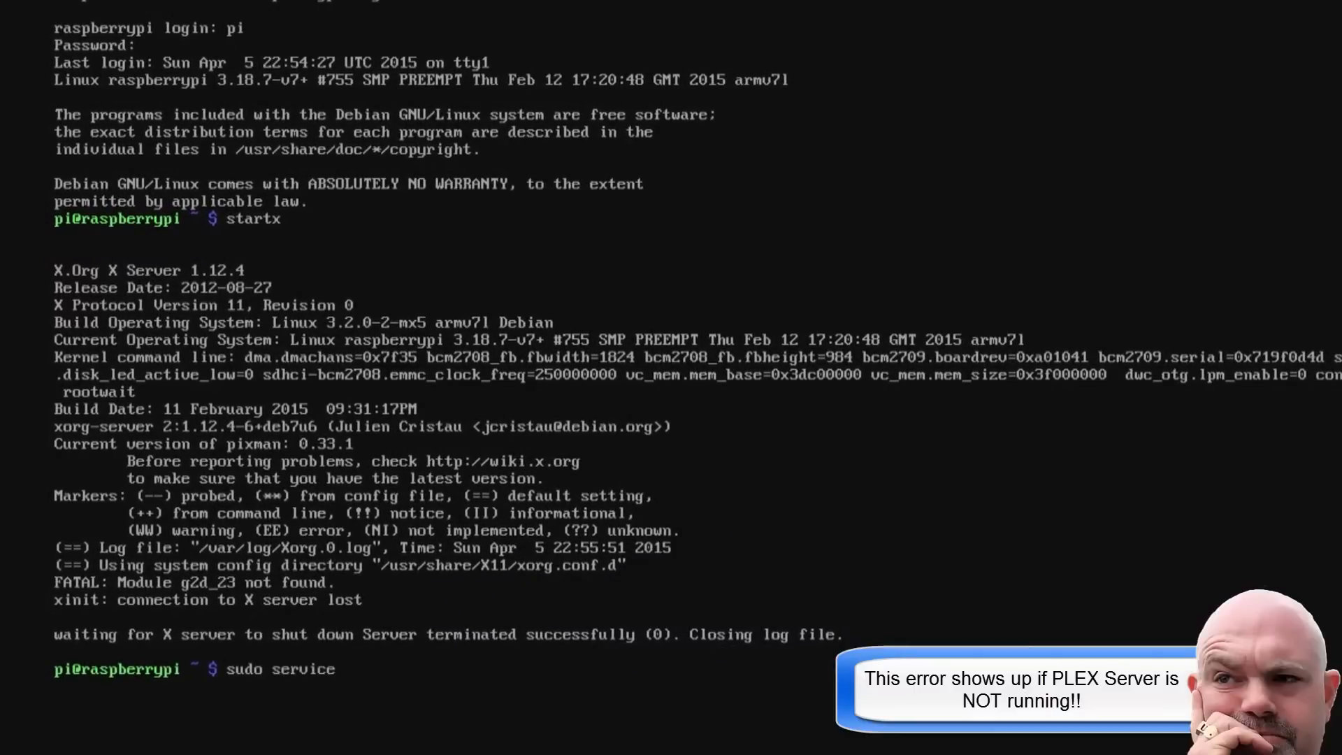
{"action": "type", "text": "plexmedia"}
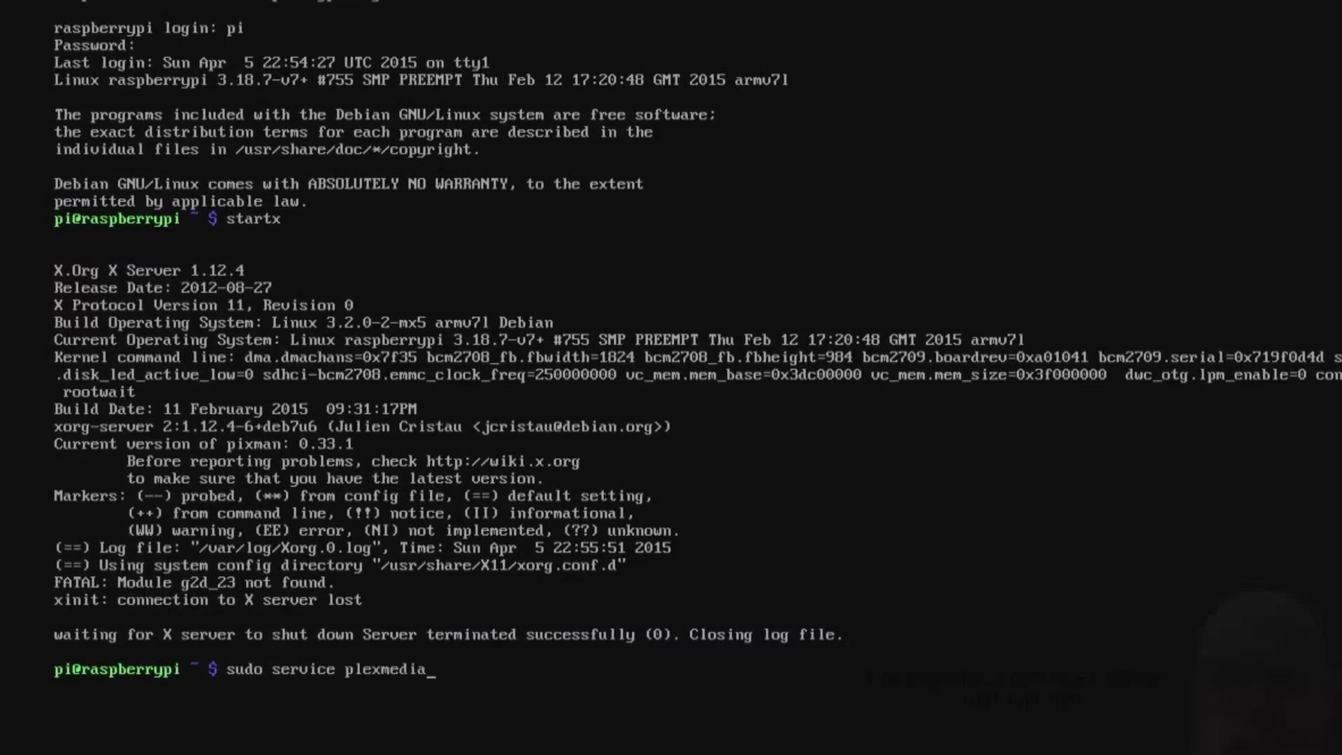
{"action": "type", "text": "server re"}
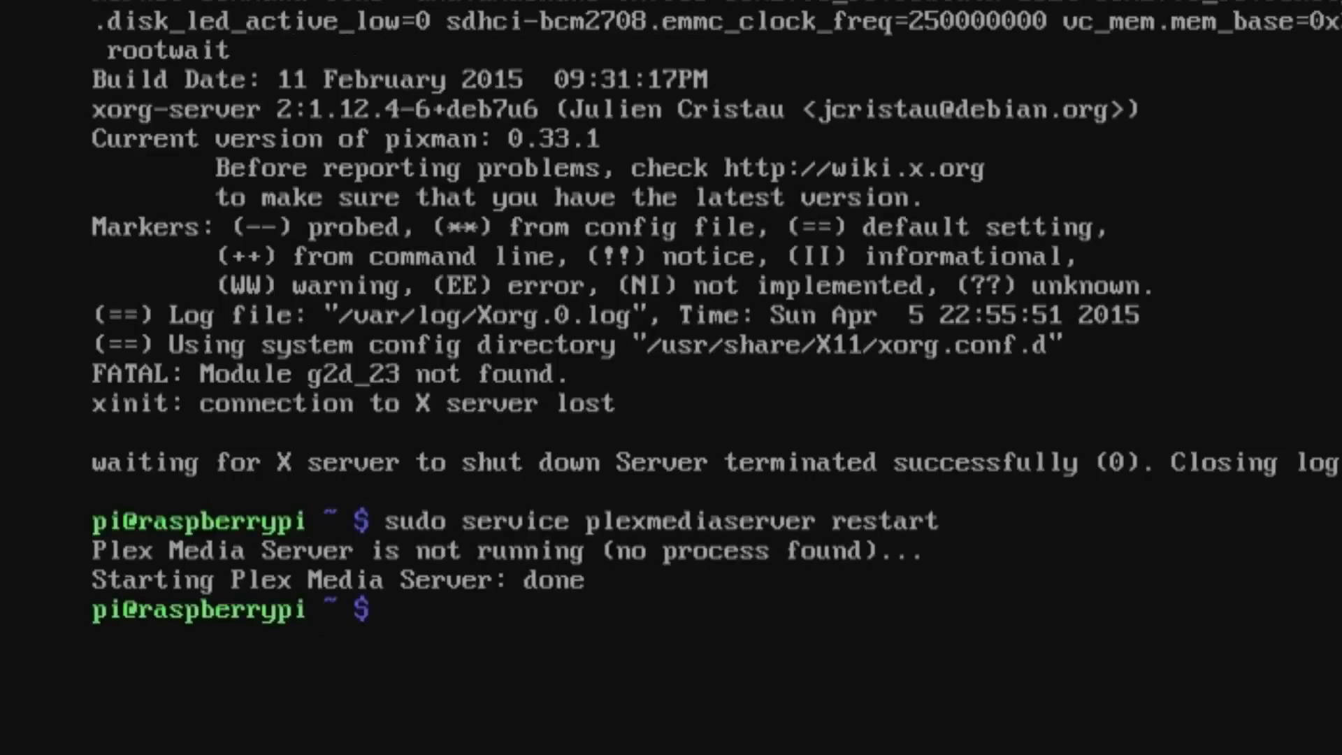
{"action": "type", "text": "star"}
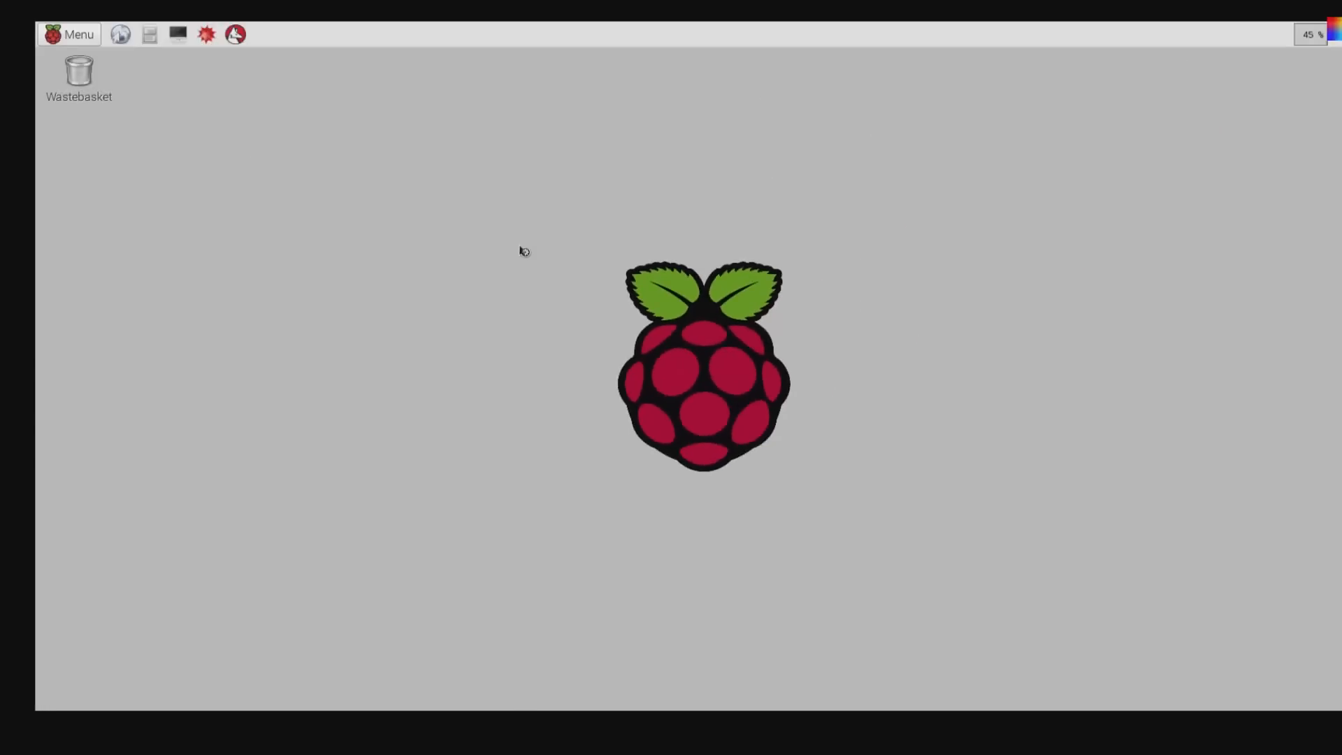
Open the Plex web interface at localhost:32400/web from the browser's Most Visited page
{"action": "left_click", "coordinate": [123, 34]}
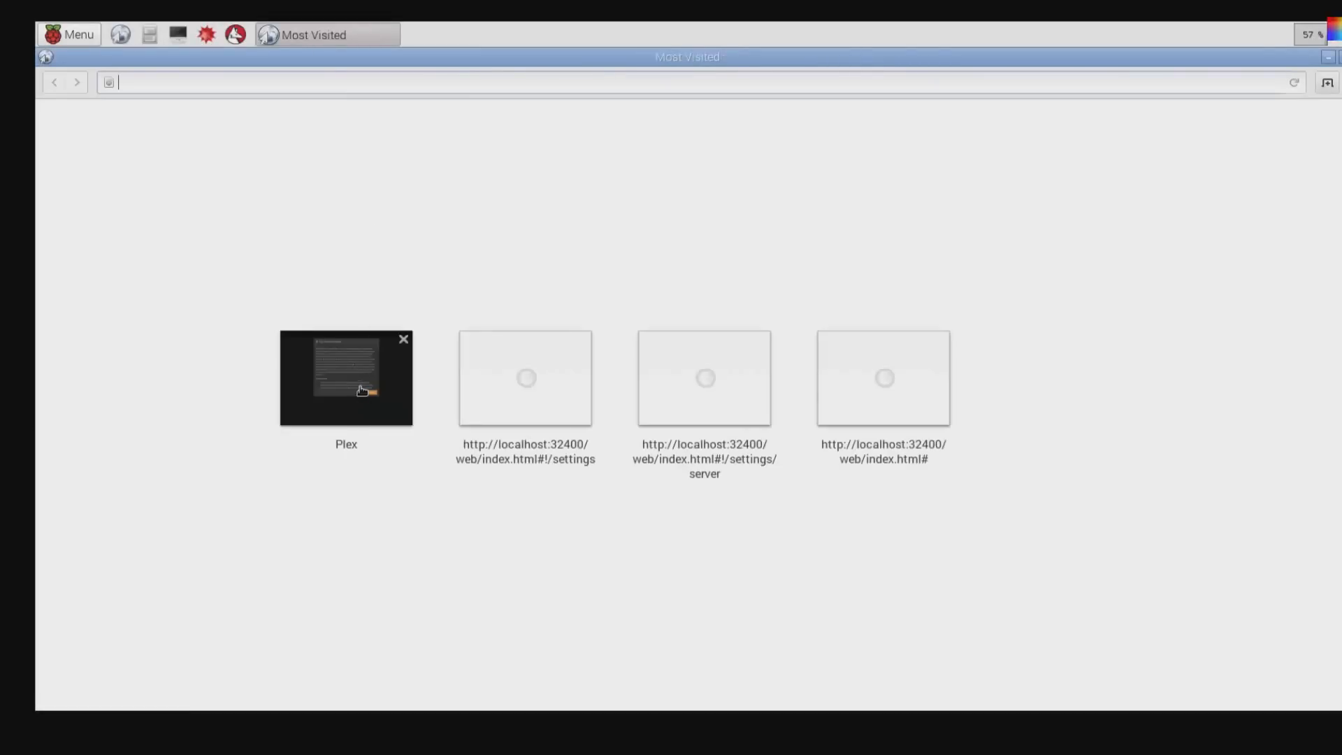
{"action": "left_click", "coordinate": [353, 389]}
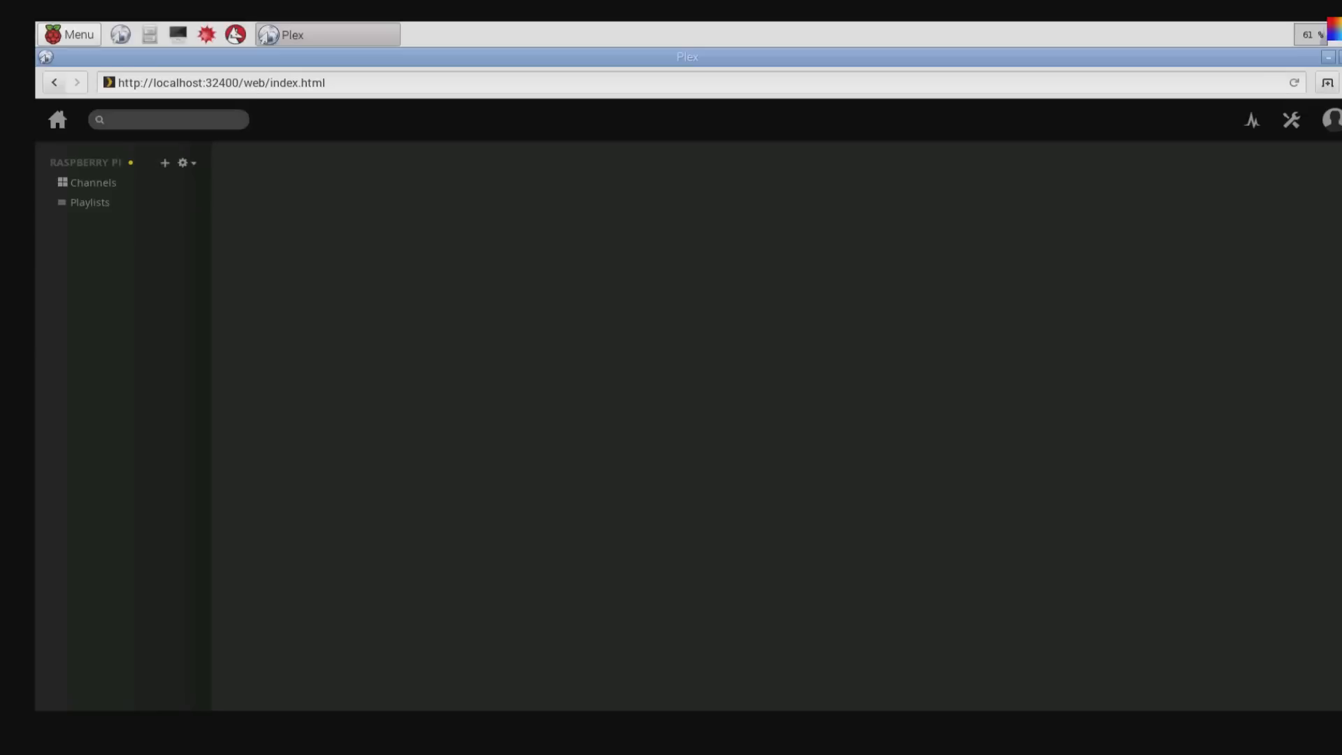
{"action": "mouse_move", "coordinate": [162, 165]}
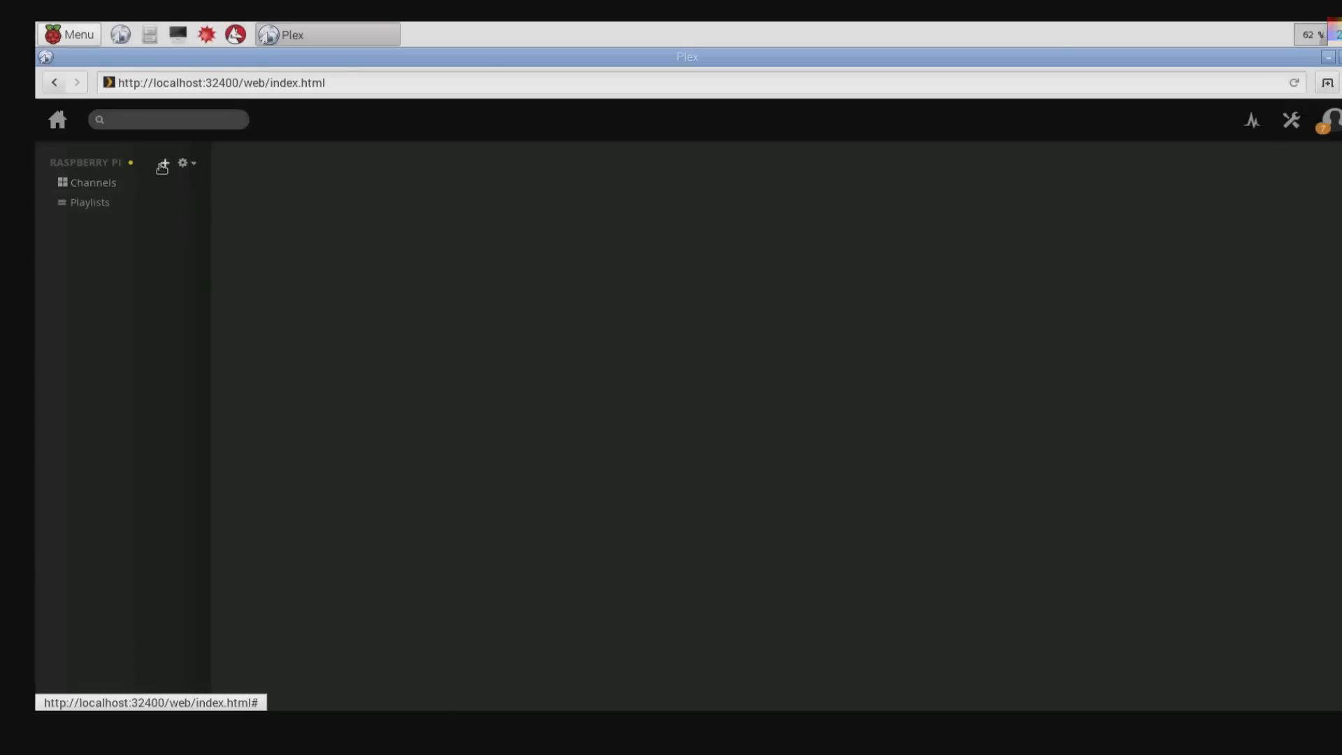
Start a new library of type TV Shows and proceed to folder selection
{"action": "left_click", "coordinate": [163, 163]}
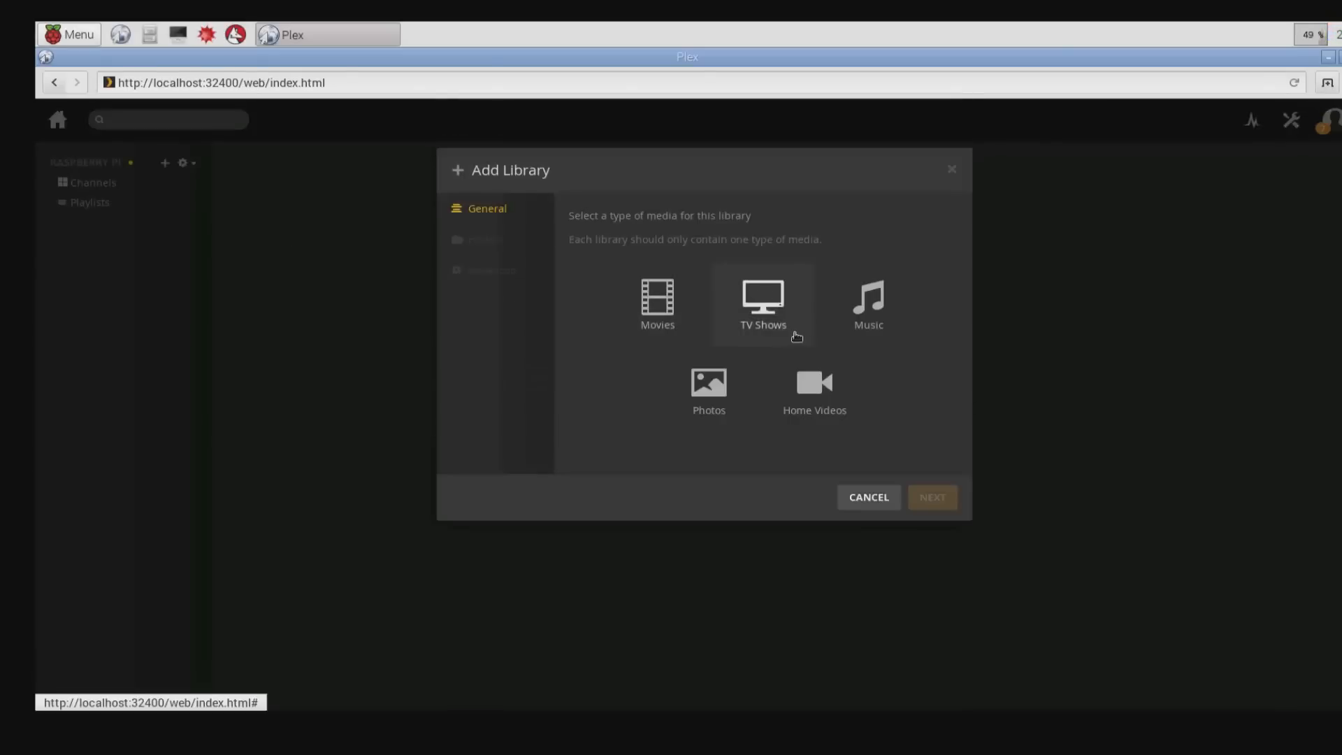
{"action": "left_click", "coordinate": [763, 299]}
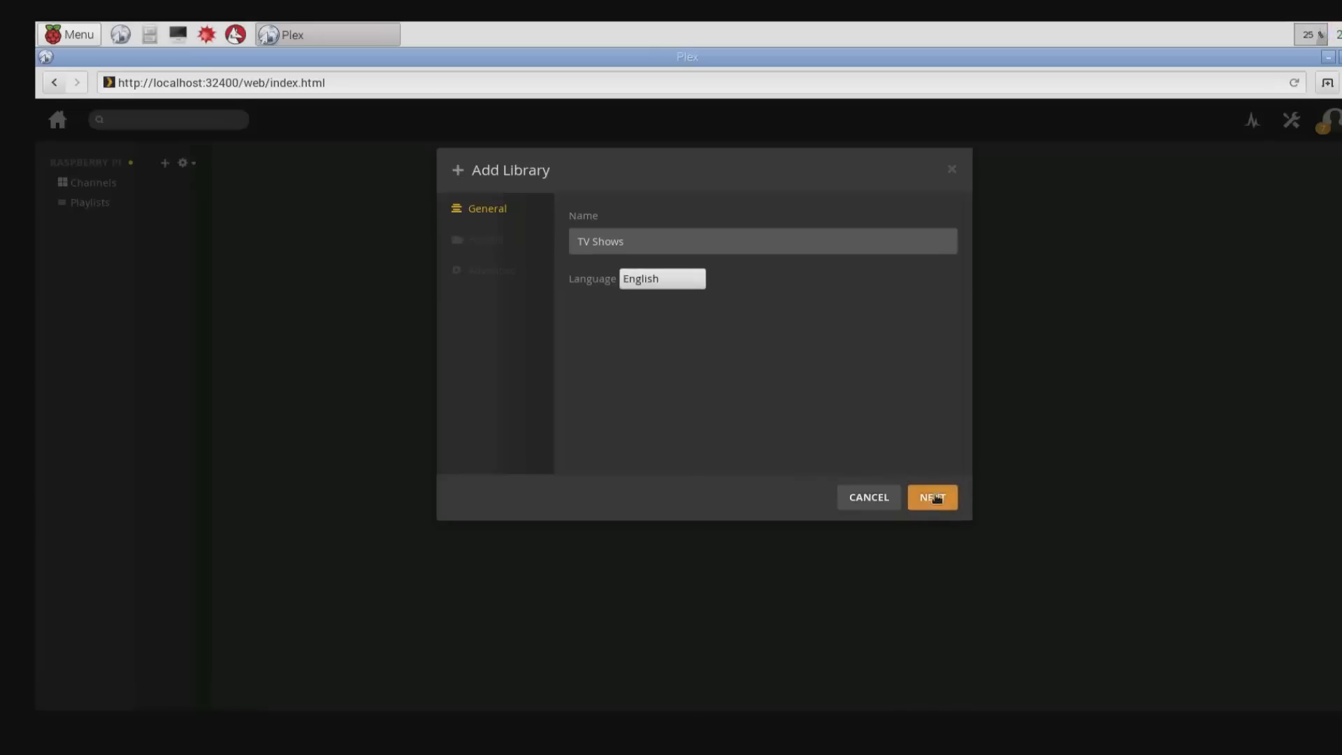
{"action": "left_click", "coordinate": [931, 497]}
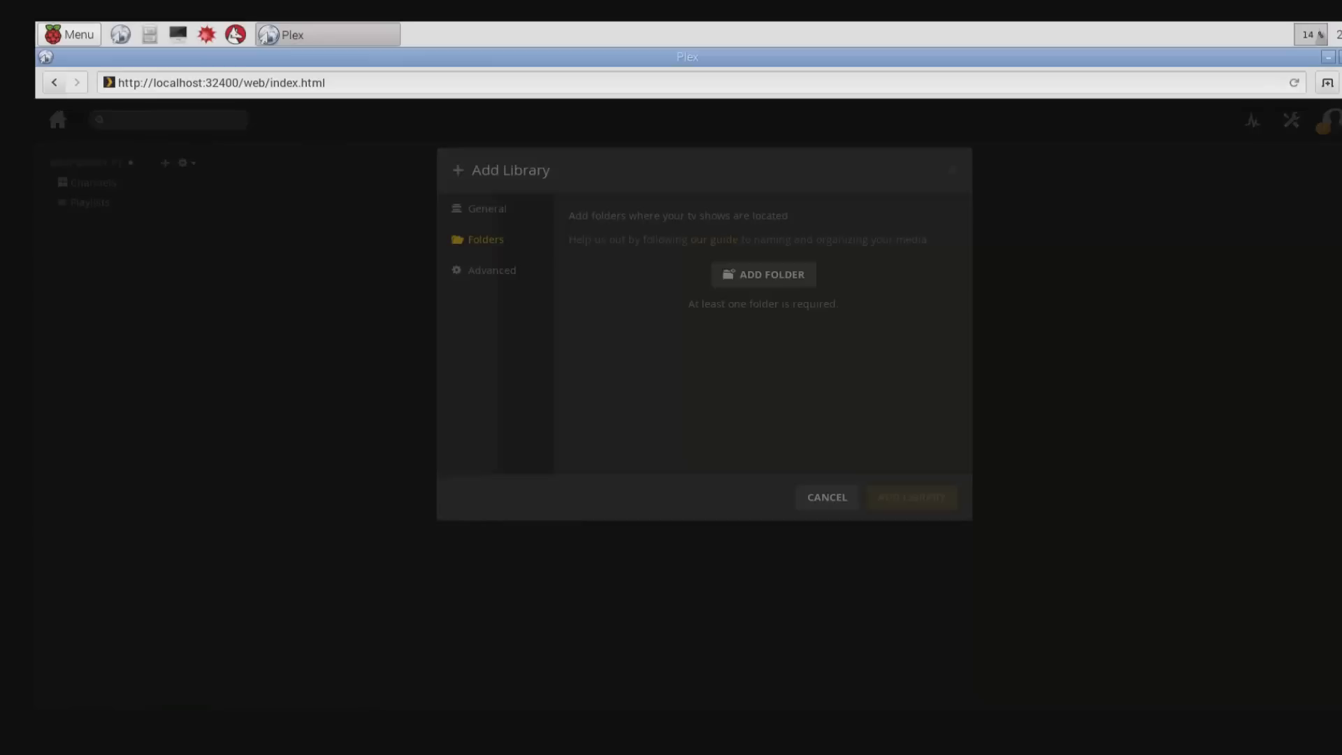
Select /media/usbhdd1/shares/TV as the folder and create the TV Shows library
{"action": "left_click", "coordinate": [763, 274]}
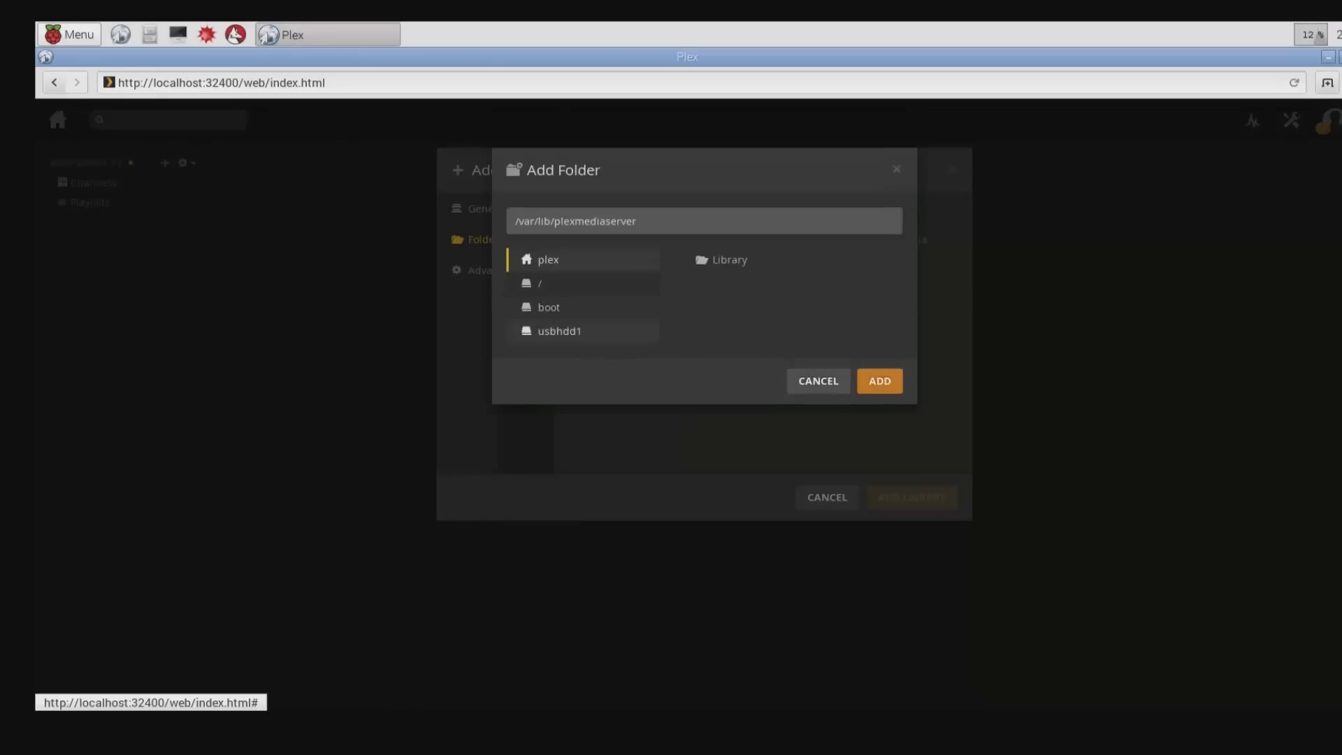
{"action": "left_click", "coordinate": [559, 330]}
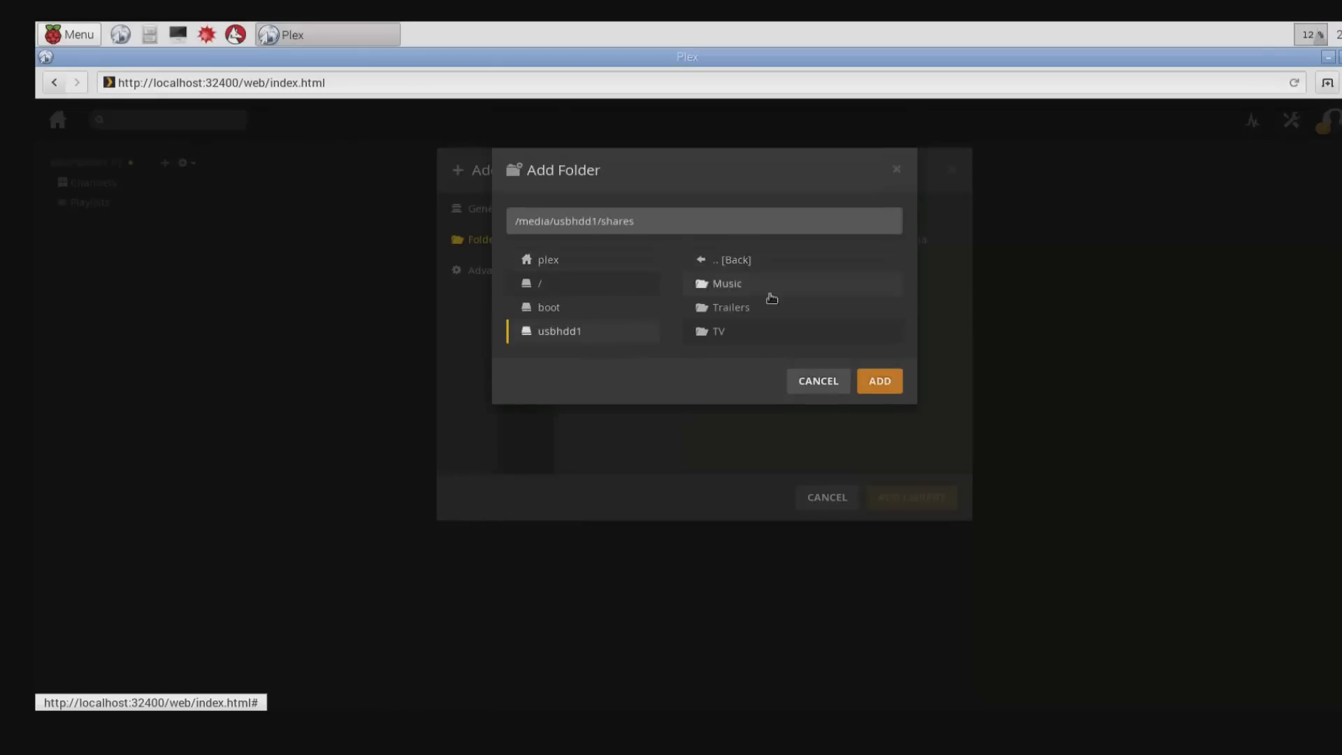
{"action": "left_click", "coordinate": [717, 330]}
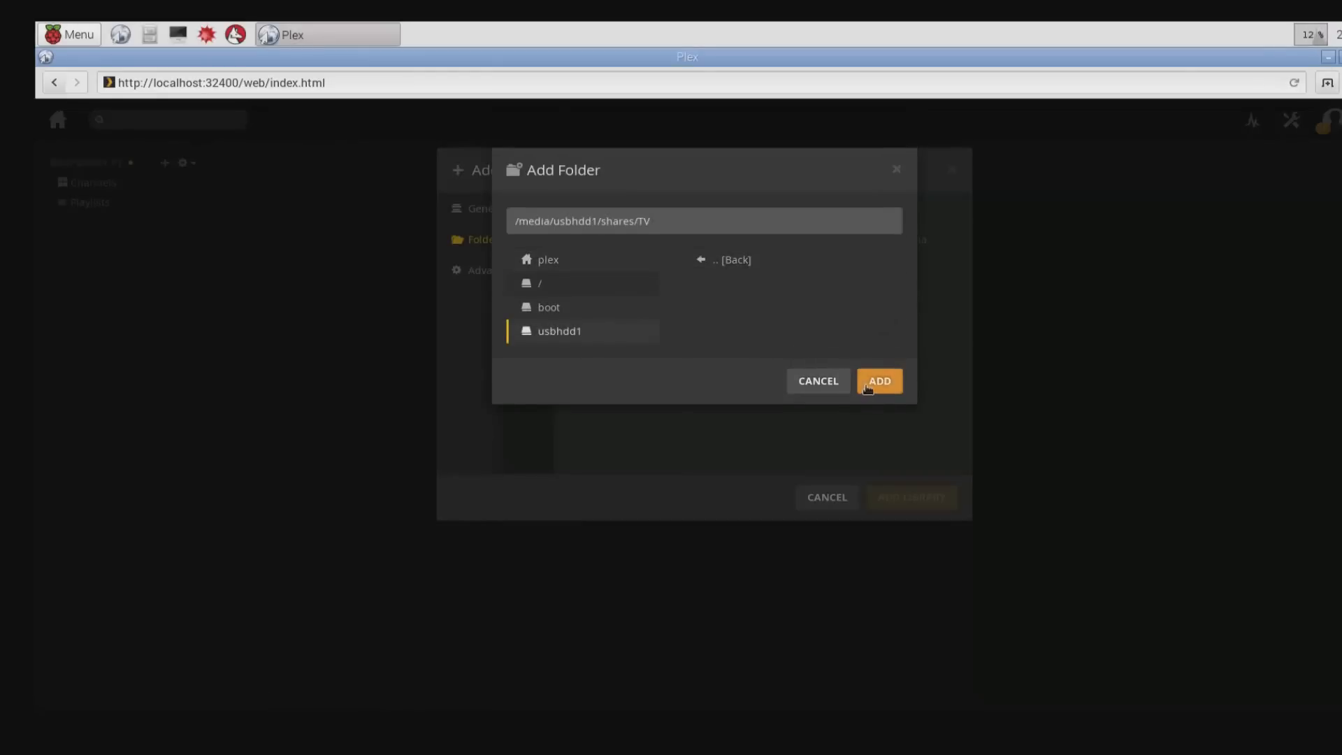
{"action": "left_click", "coordinate": [879, 380]}
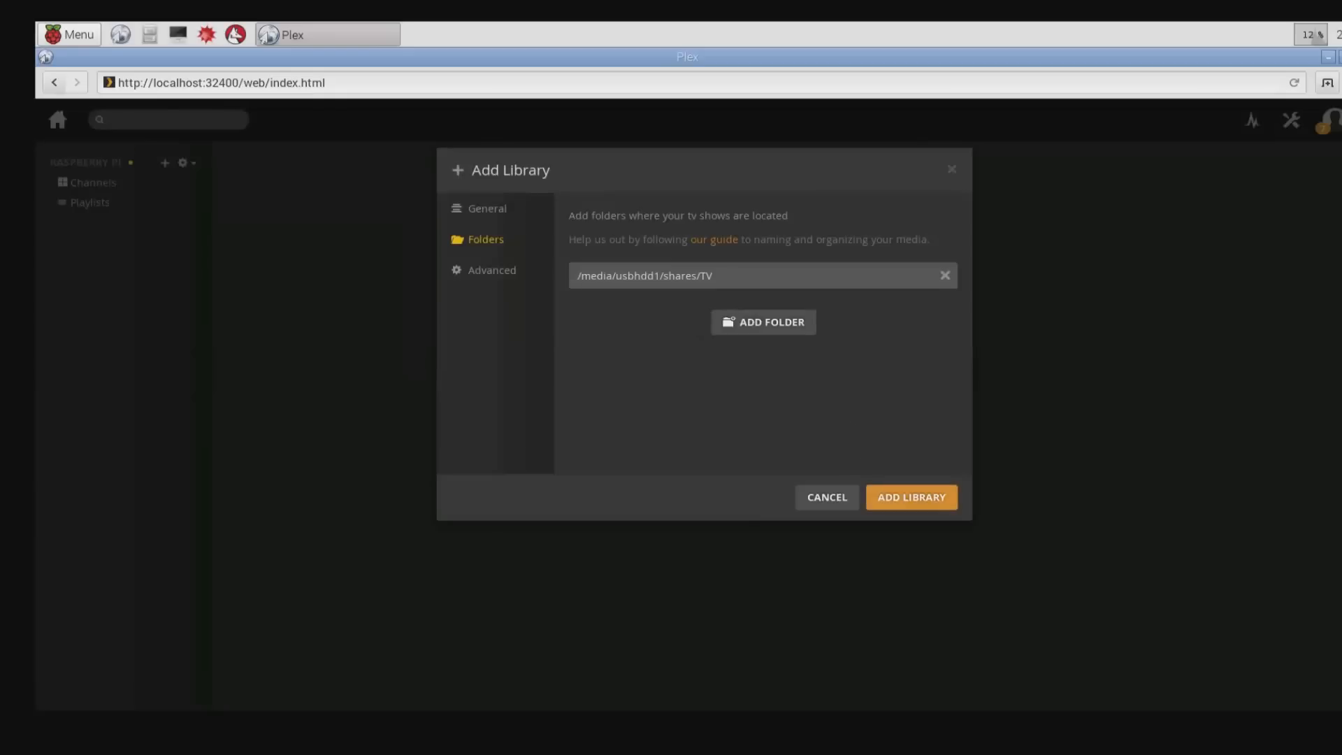
{"action": "left_click", "coordinate": [911, 497]}
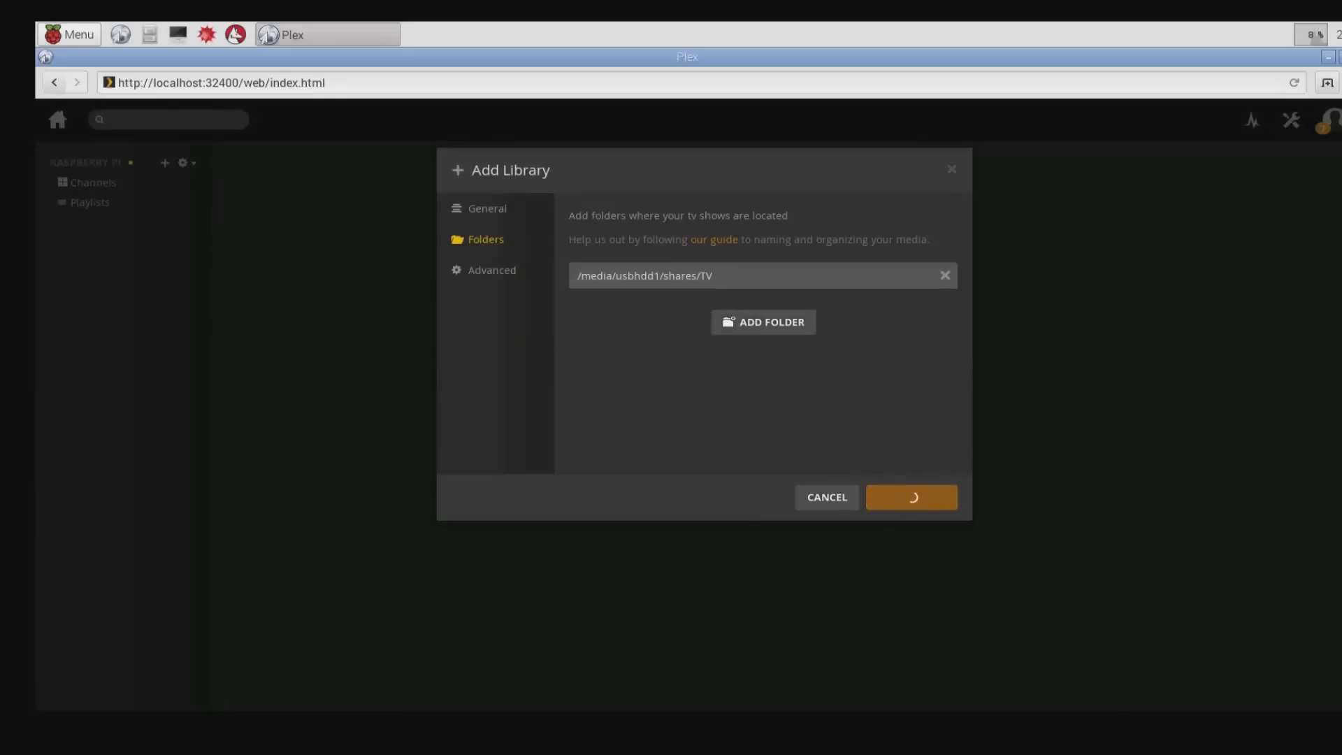
{"action": "left_click", "coordinate": [911, 498]}
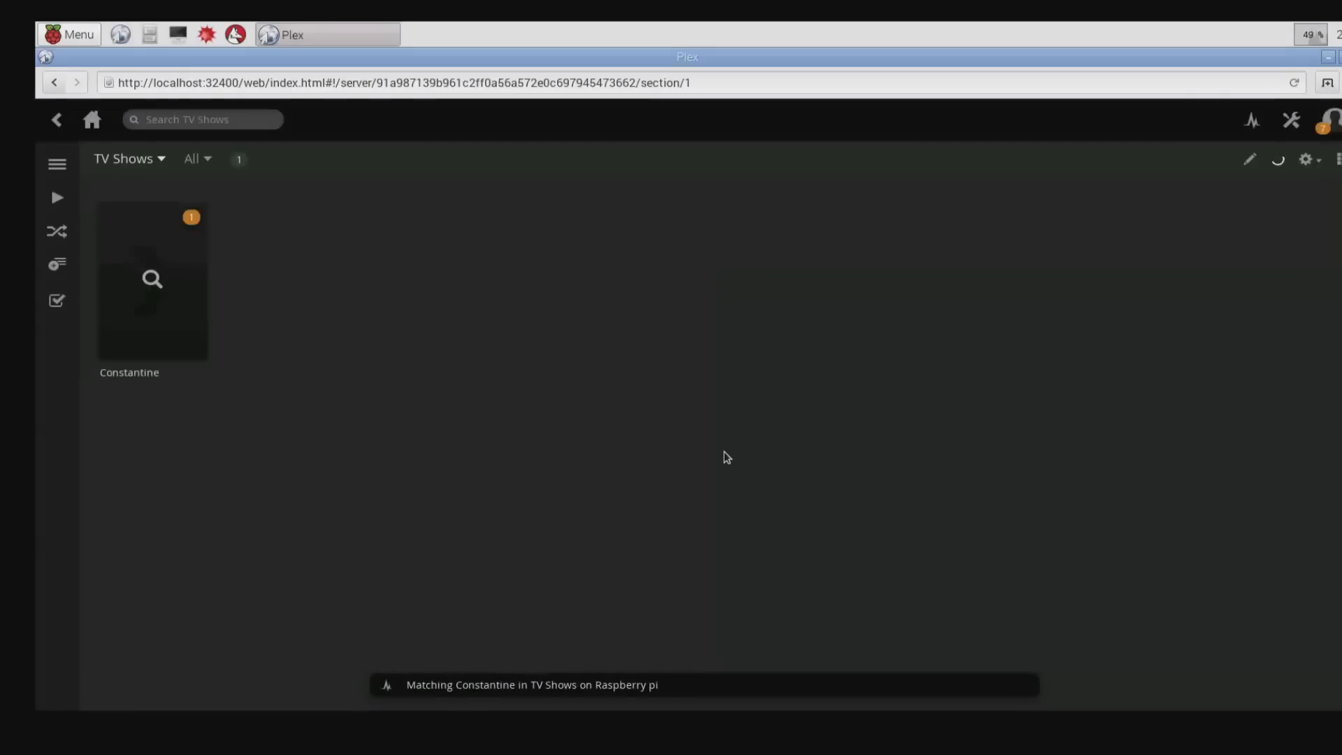
{"action": "mouse_move", "coordinate": [152, 281]}
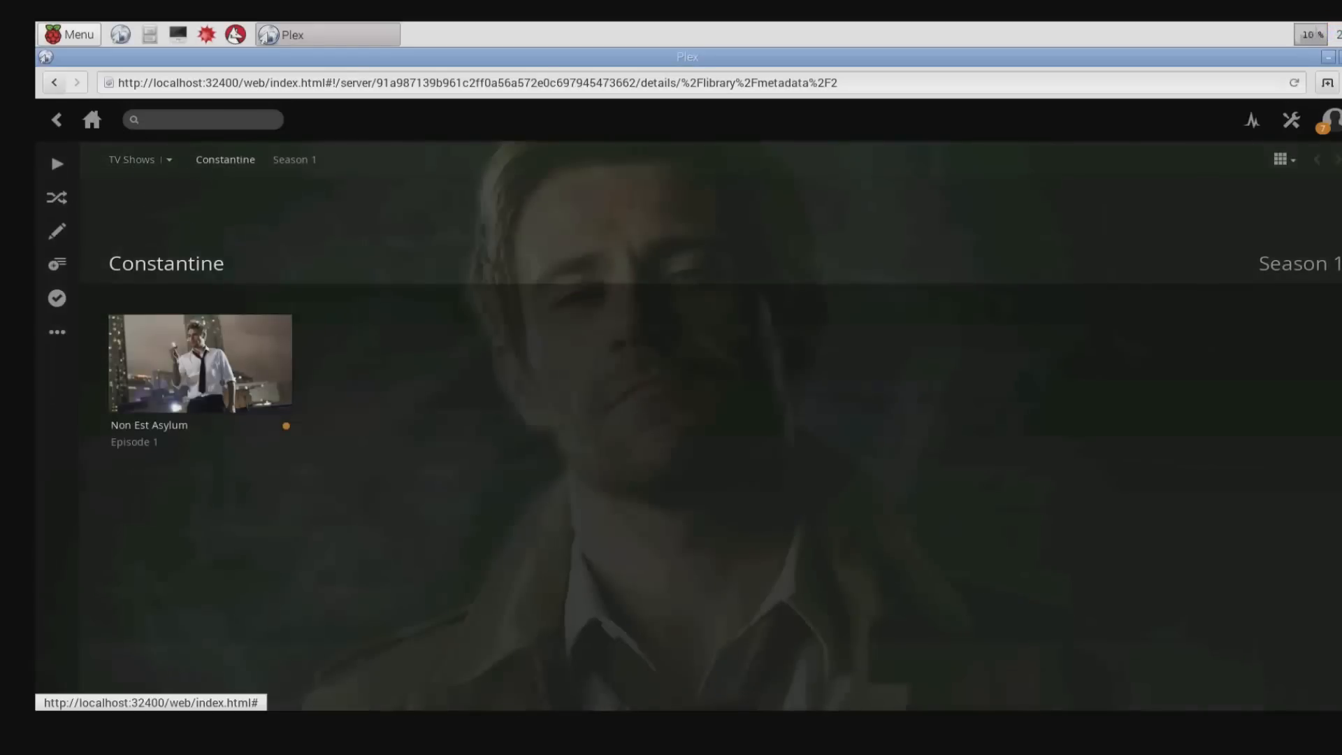
Open Constantine in the TV Shows library and play Season 1 episode Non Est Asylum
{"action": "left_click", "coordinate": [132, 159]}
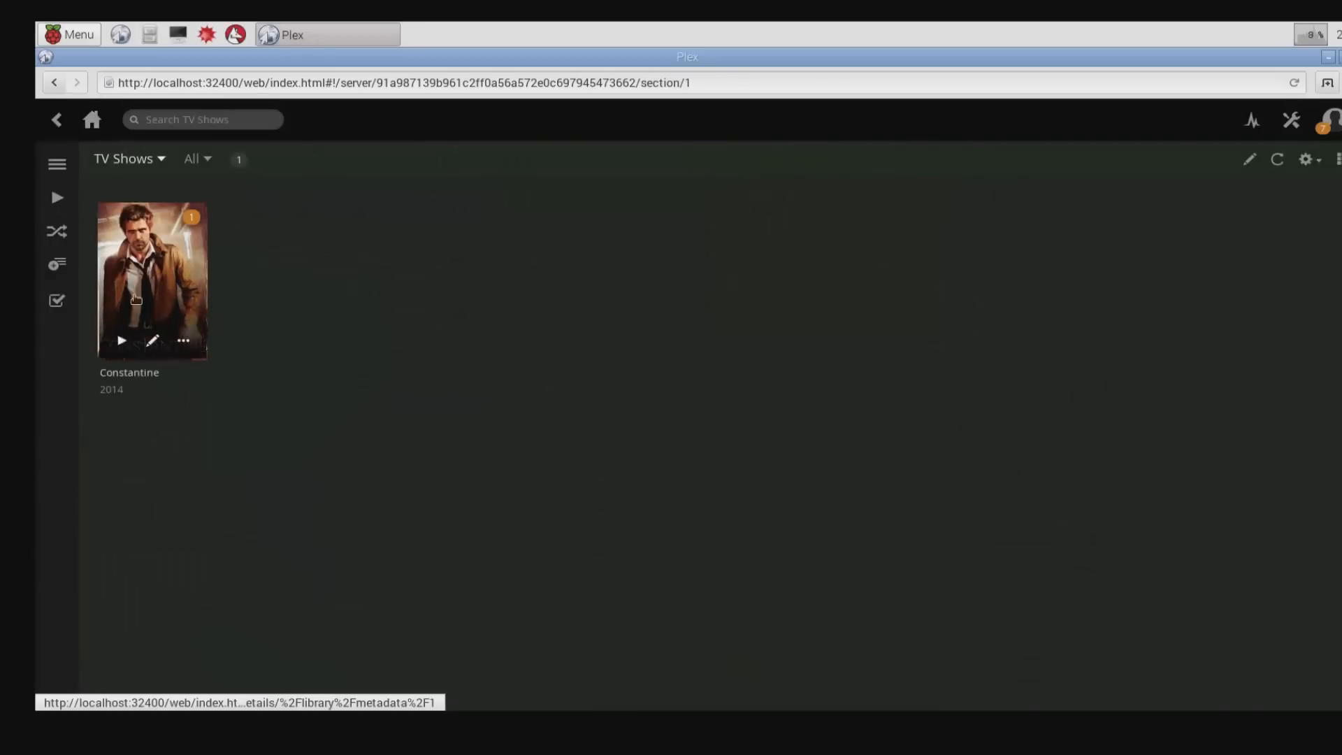
{"action": "left_click", "coordinate": [146, 279]}
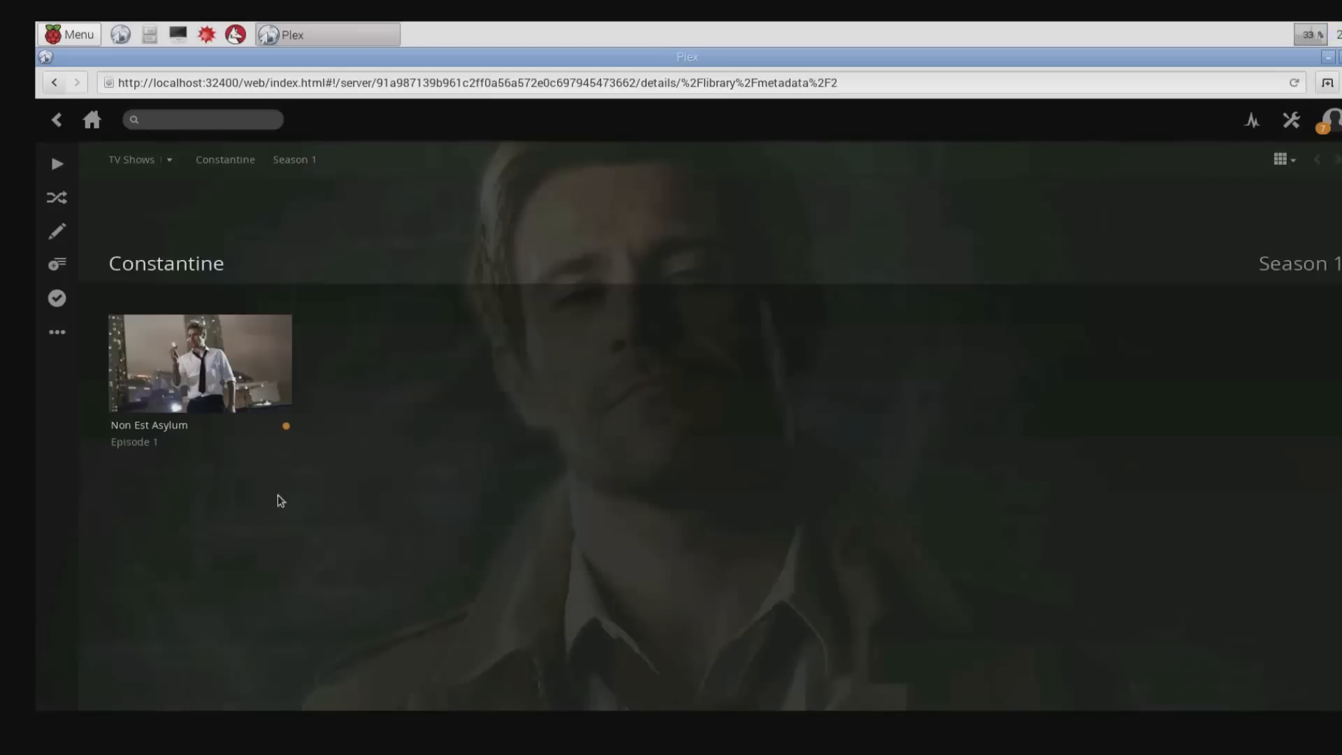
{"action": "left_click", "coordinate": [199, 363]}
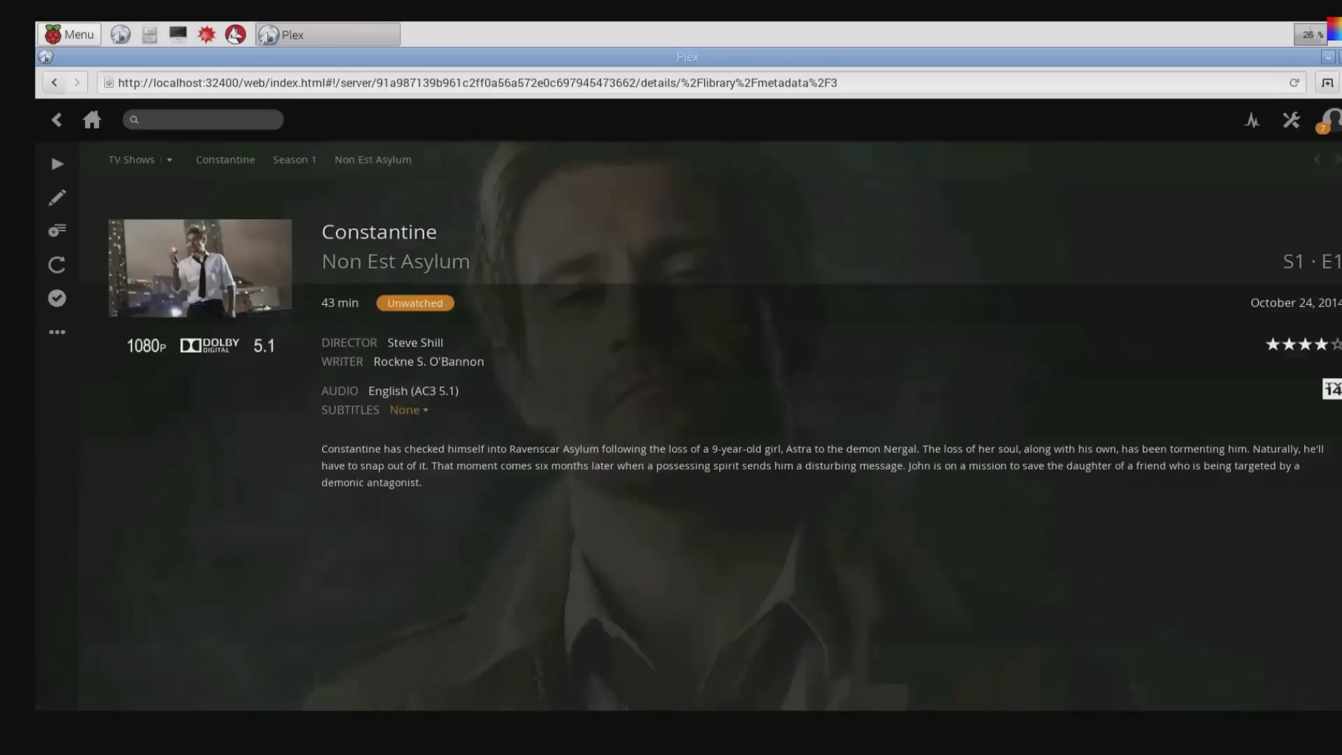
{"action": "mouse_move", "coordinate": [223, 176]}
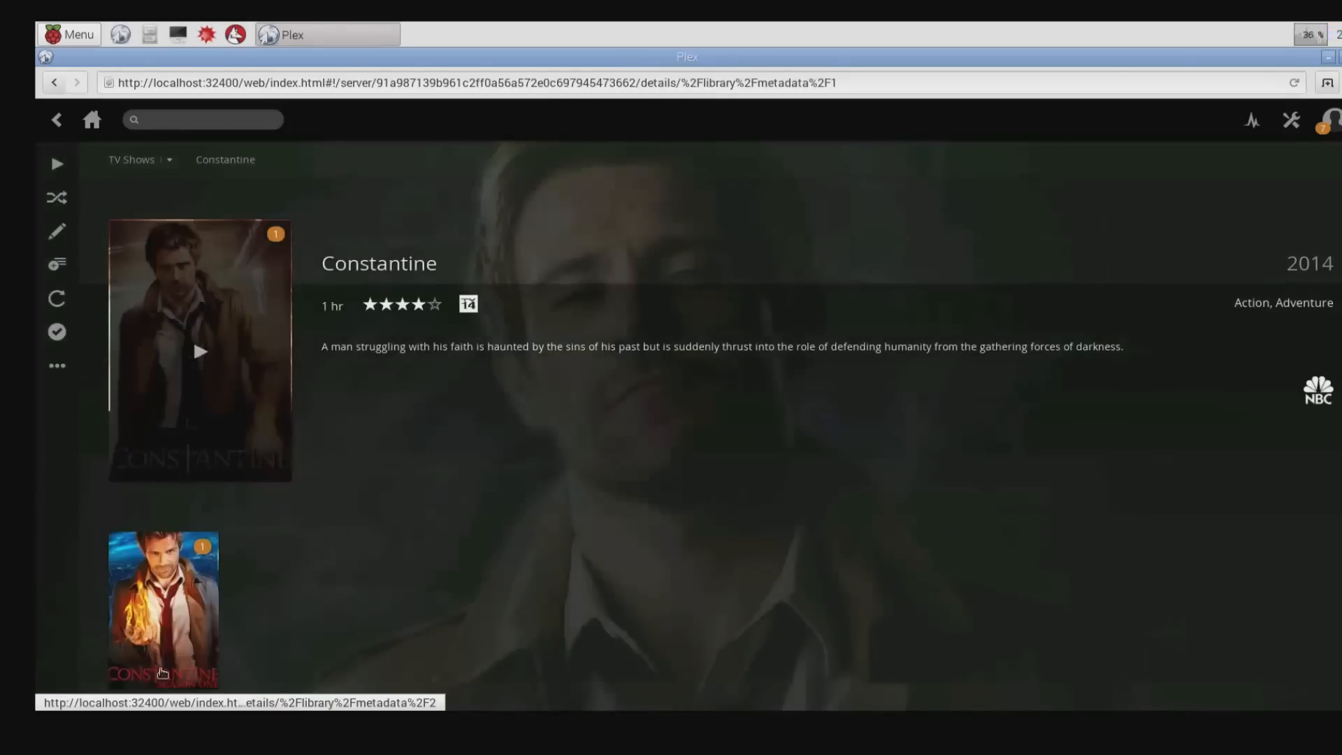
{"action": "left_click", "coordinate": [165, 606]}
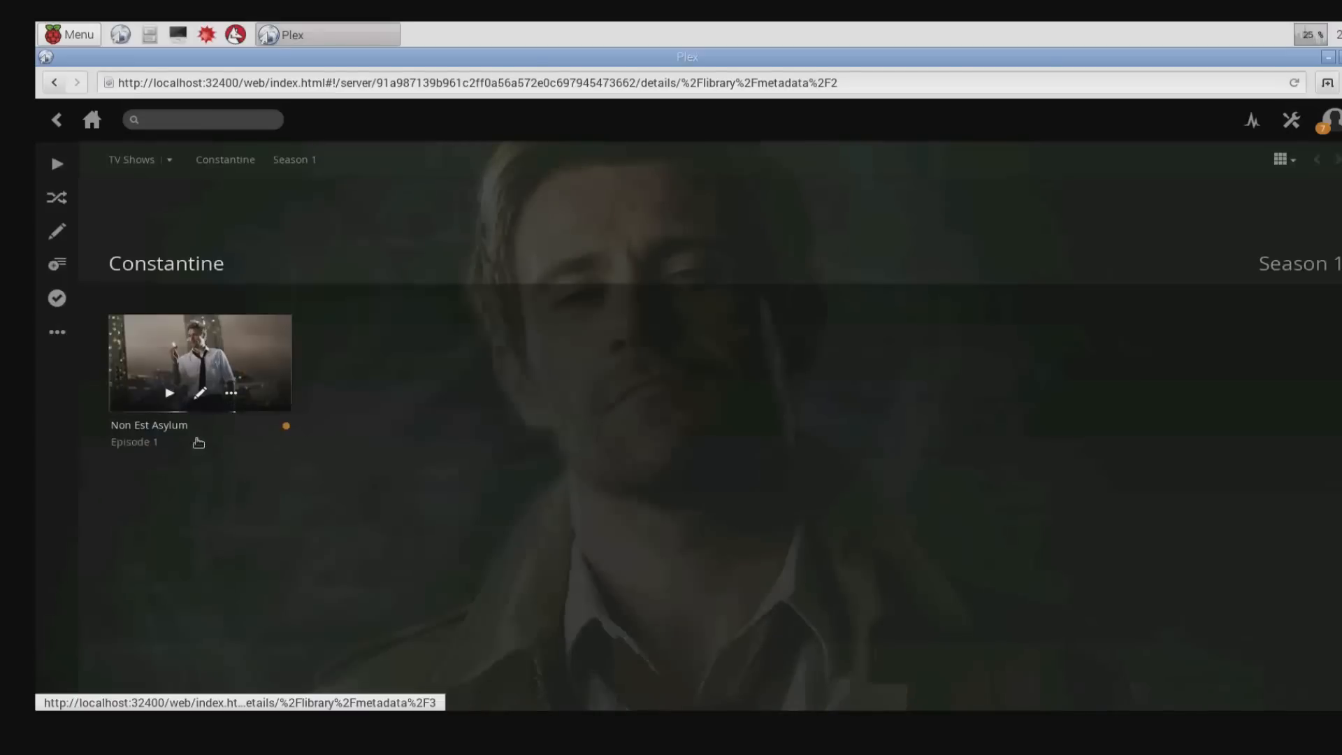
{"action": "left_click", "coordinate": [167, 391]}
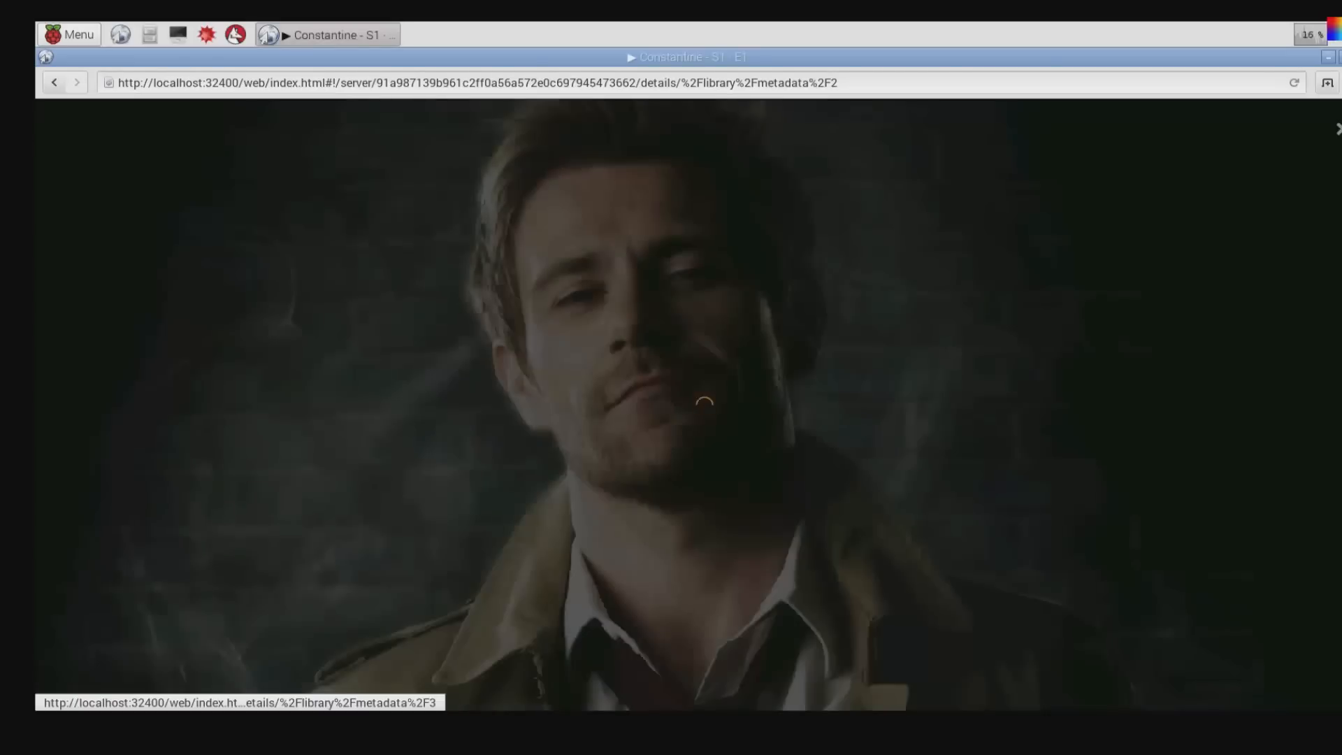